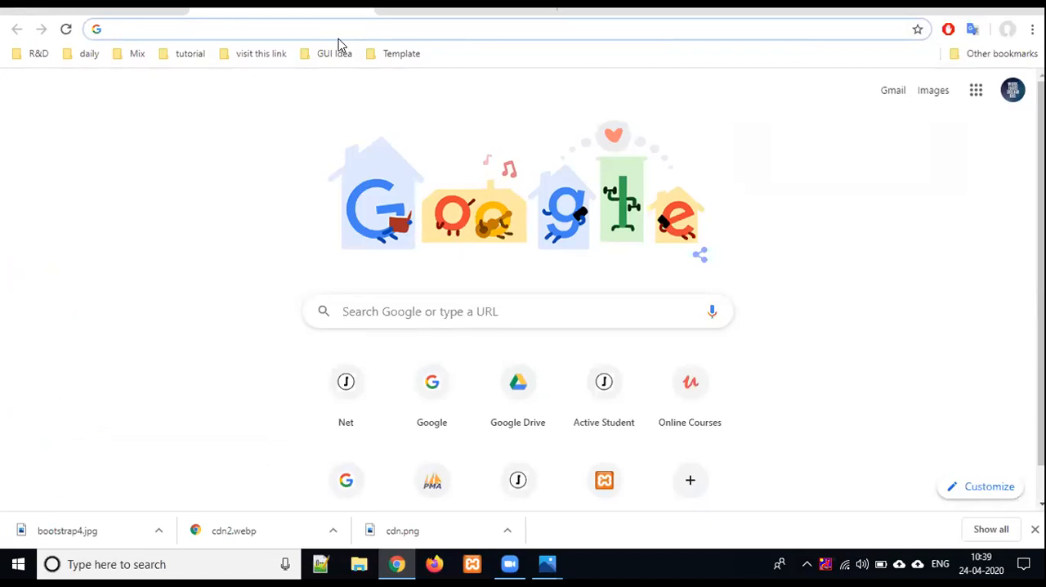
- Click into the empty address bar on Chrome's Google new tab page
left_click(327, 28)
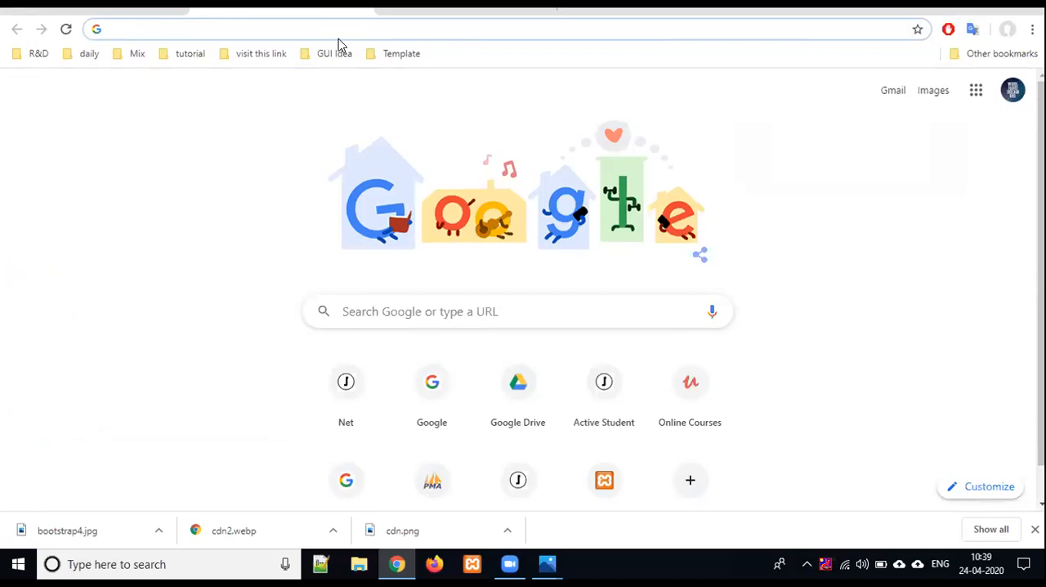
left_click(327, 29)
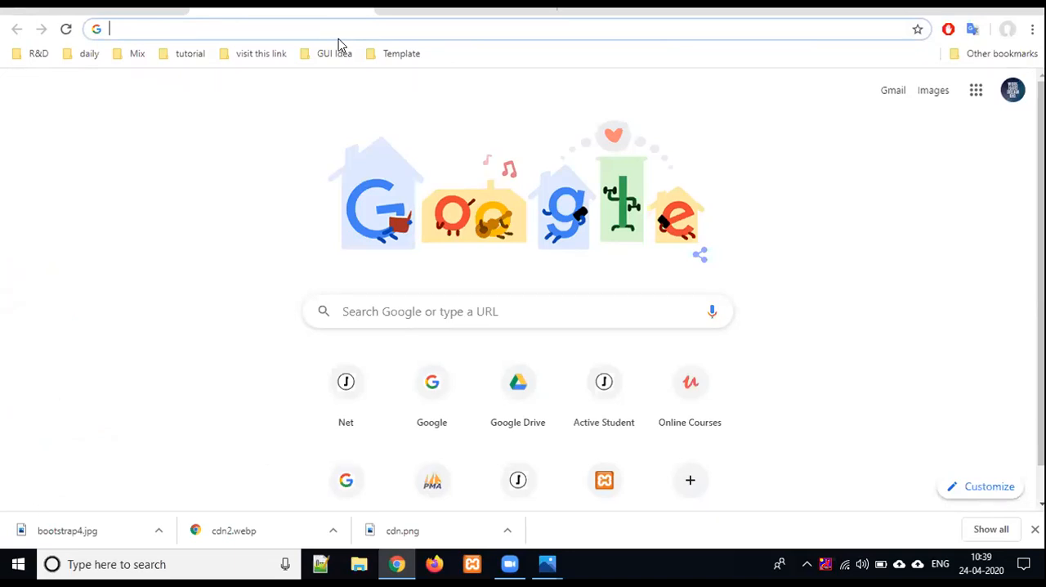
mouse_move(386, 67)
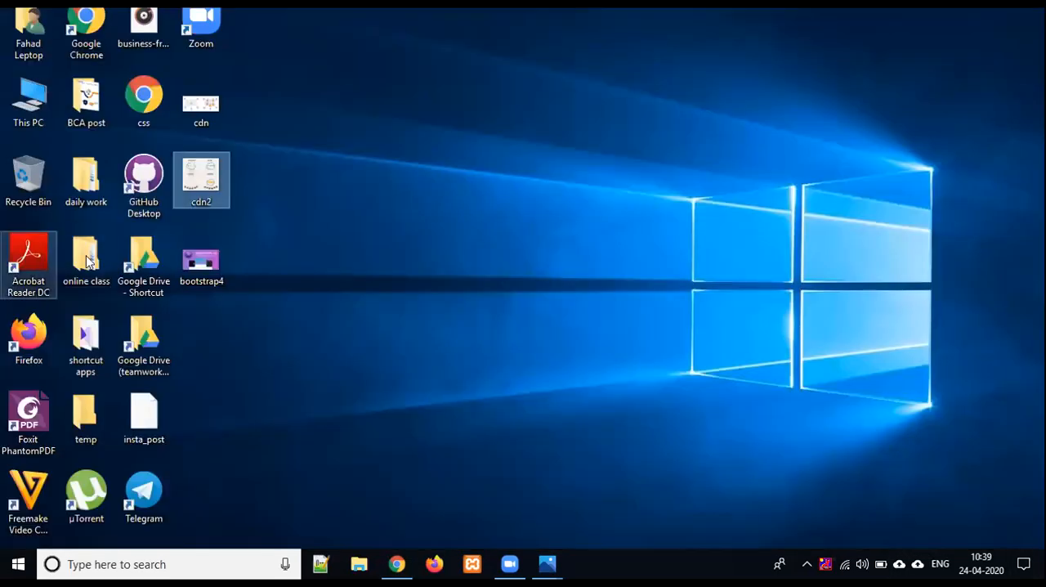
- Right-click the desktop, then double-click to bring Chrome back on its new tab page
right_click(201, 262)
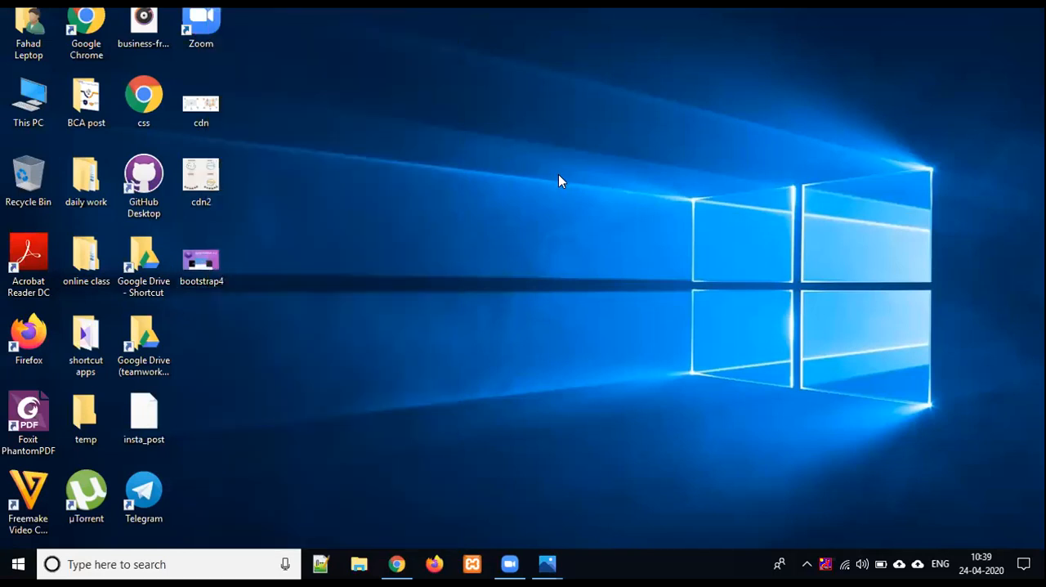
double_click(201, 259)
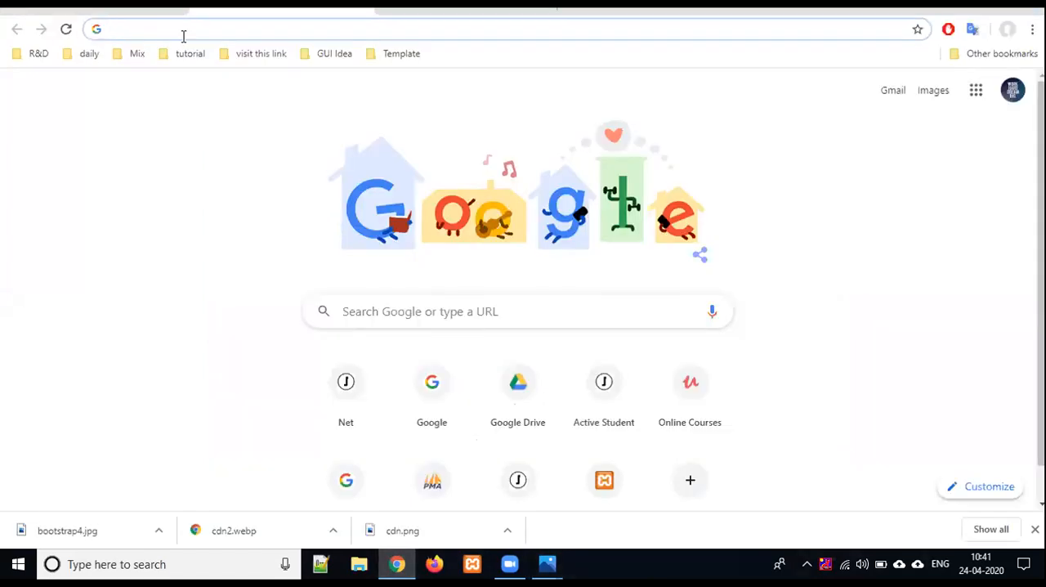
- Enter an address in the omnibox, landing on w3schools.com/bootstrap4
type("web.whatsapp.com")
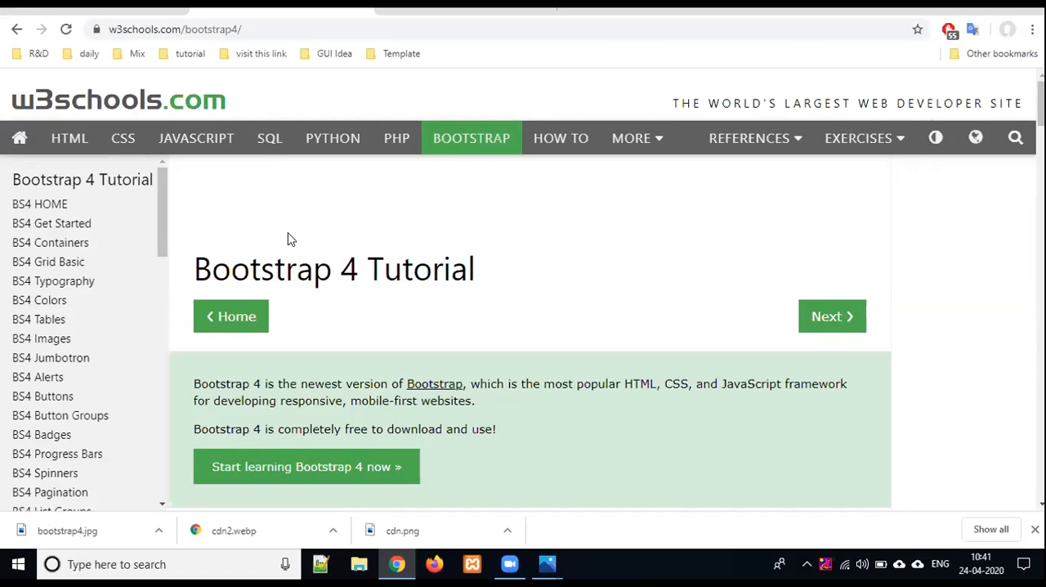
mouse_move(80, 100)
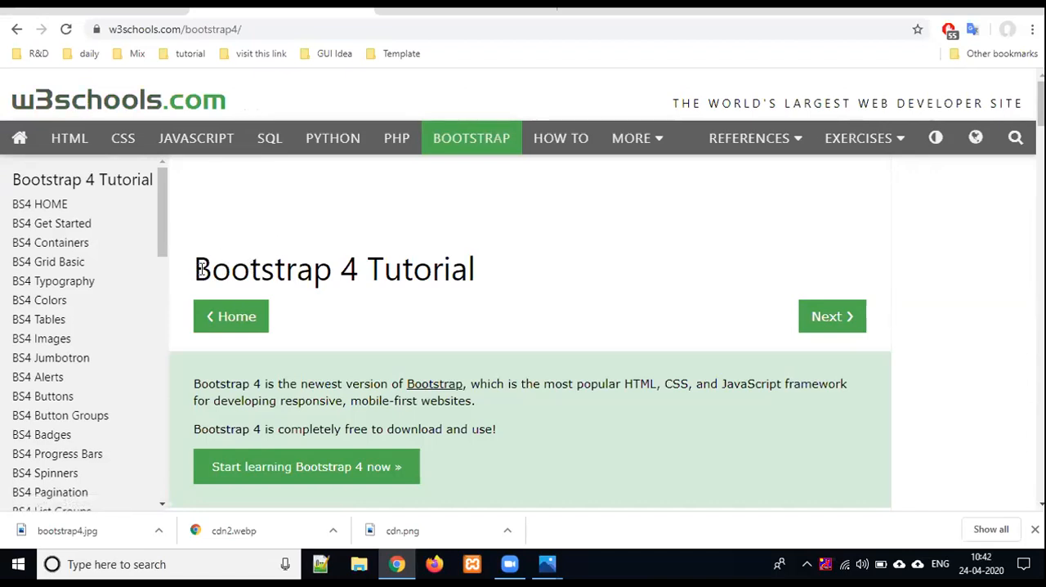
double_click(262, 269)
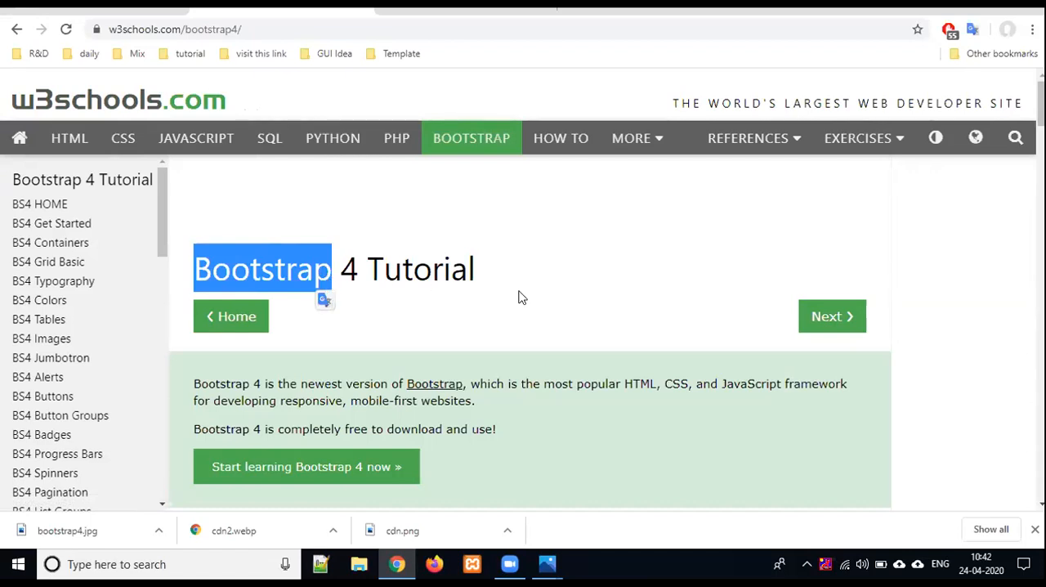
scroll("down", 3)
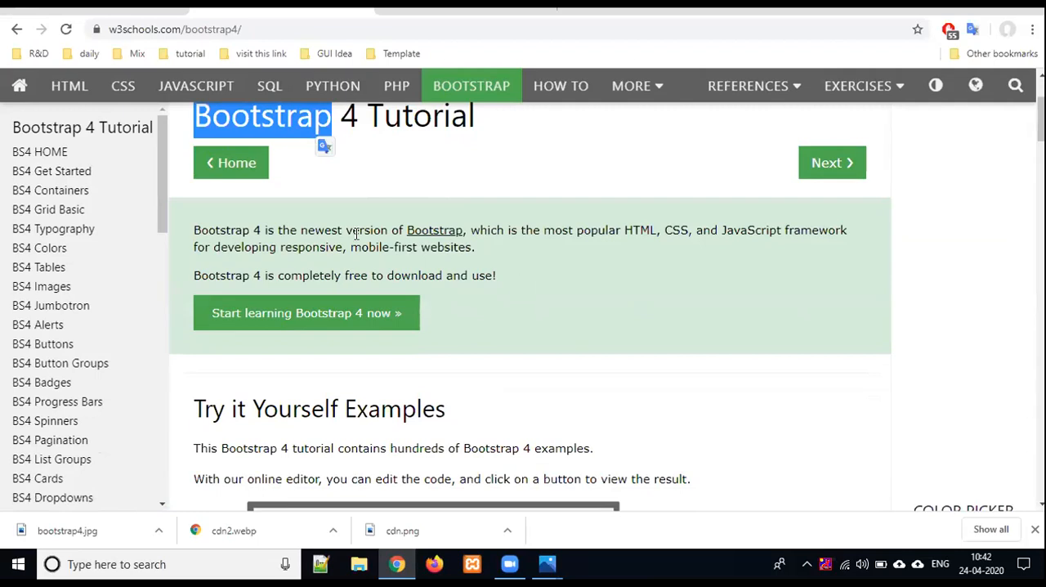
mouse_move(434, 229)
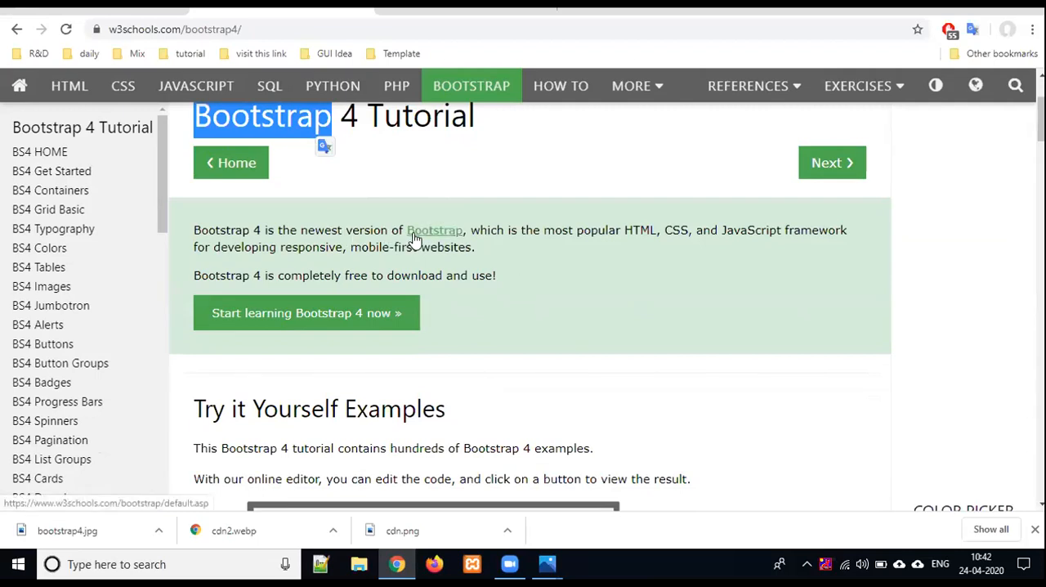
mouse_move(627, 243)
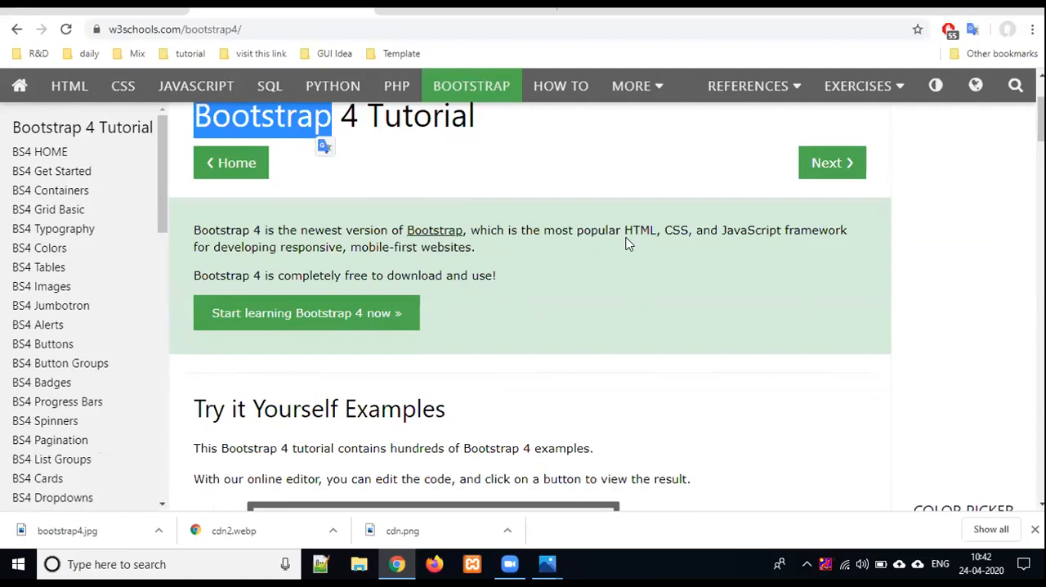
mouse_move(686, 268)
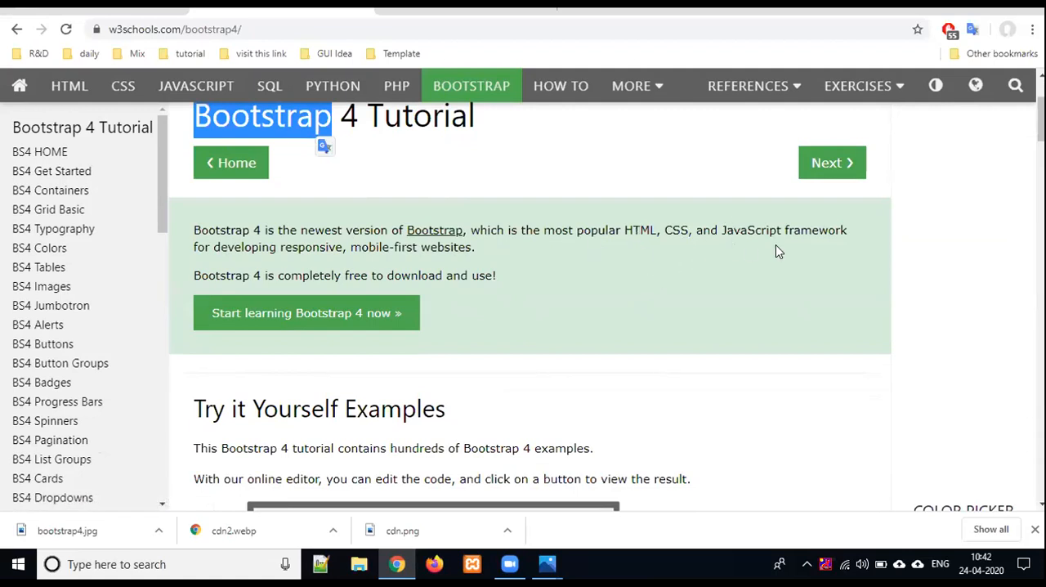
mouse_move(227, 247)
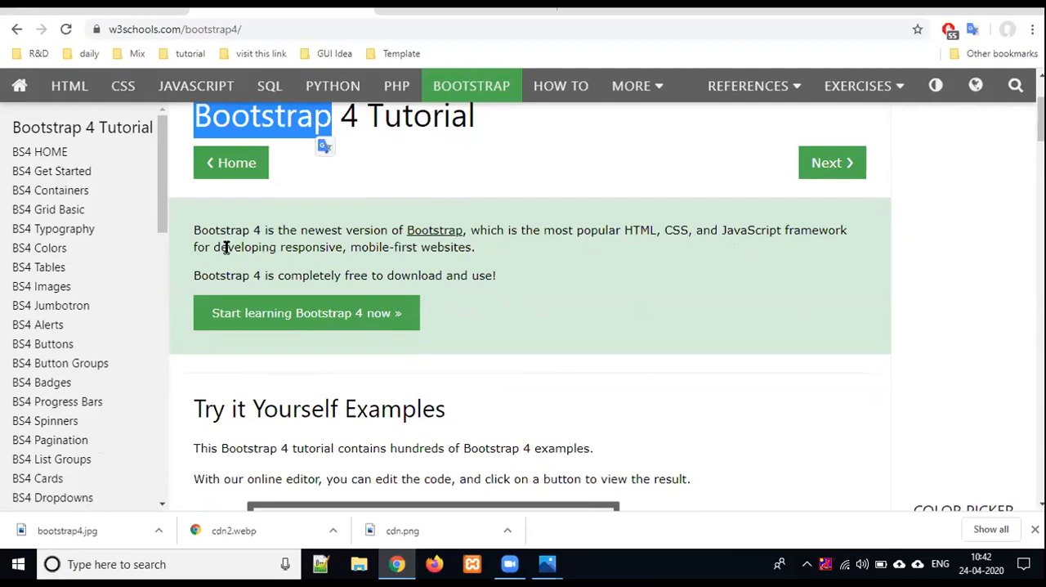
mouse_move(280, 260)
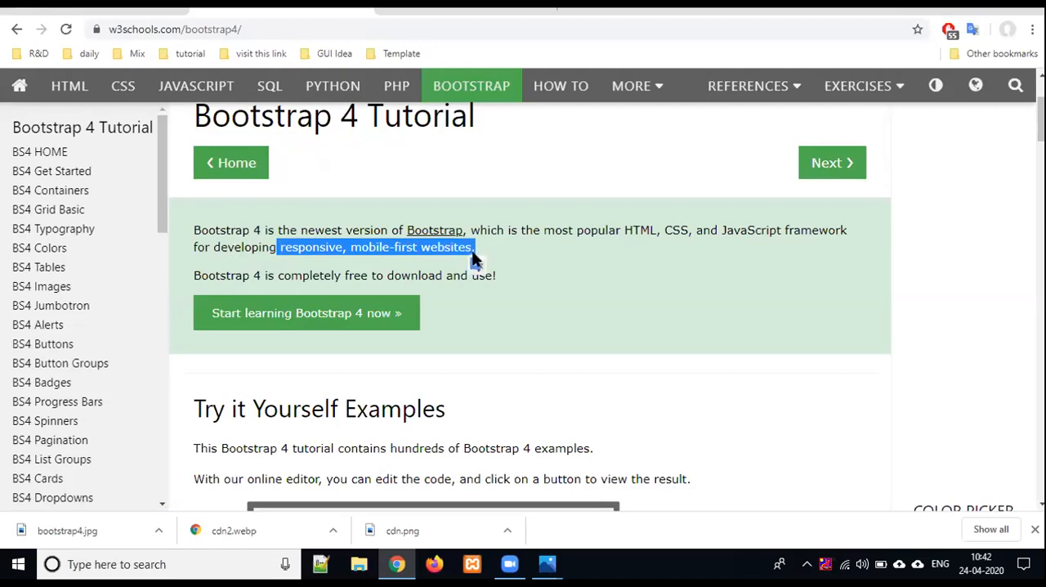
mouse_move(402, 268)
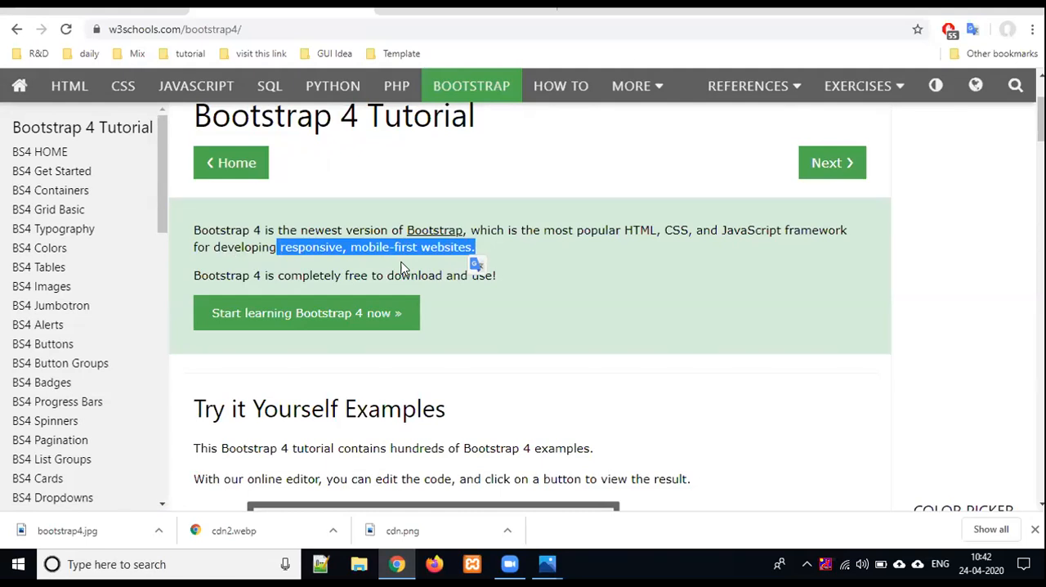
mouse_move(673, 225)
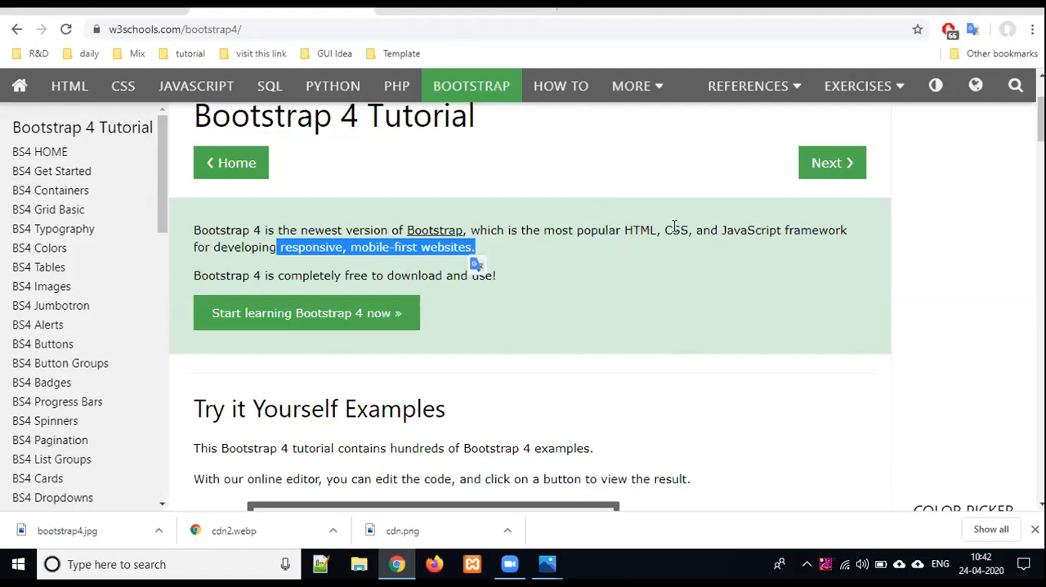
mouse_move(774, 269)
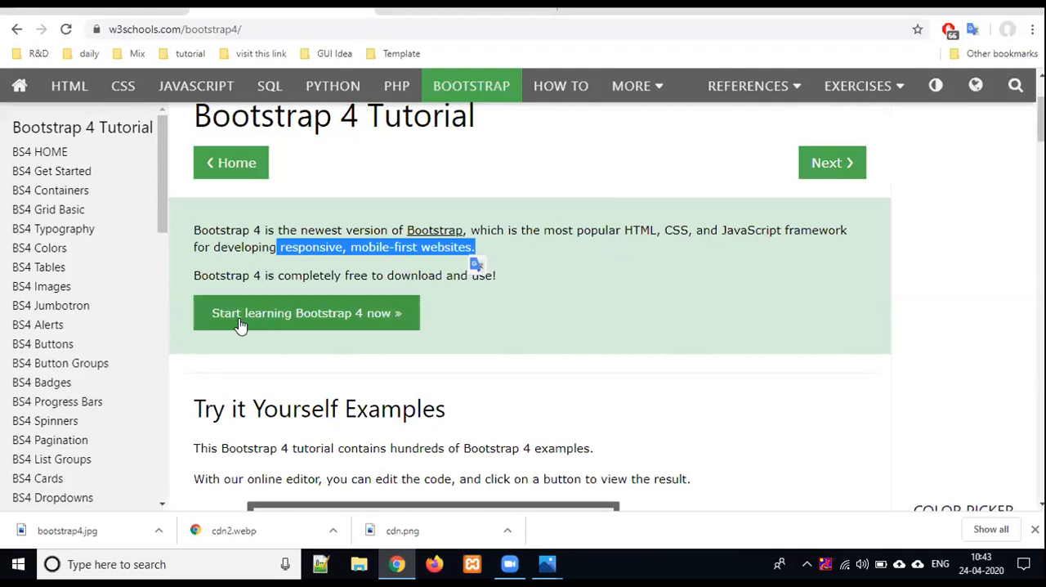
mouse_move(294, 337)
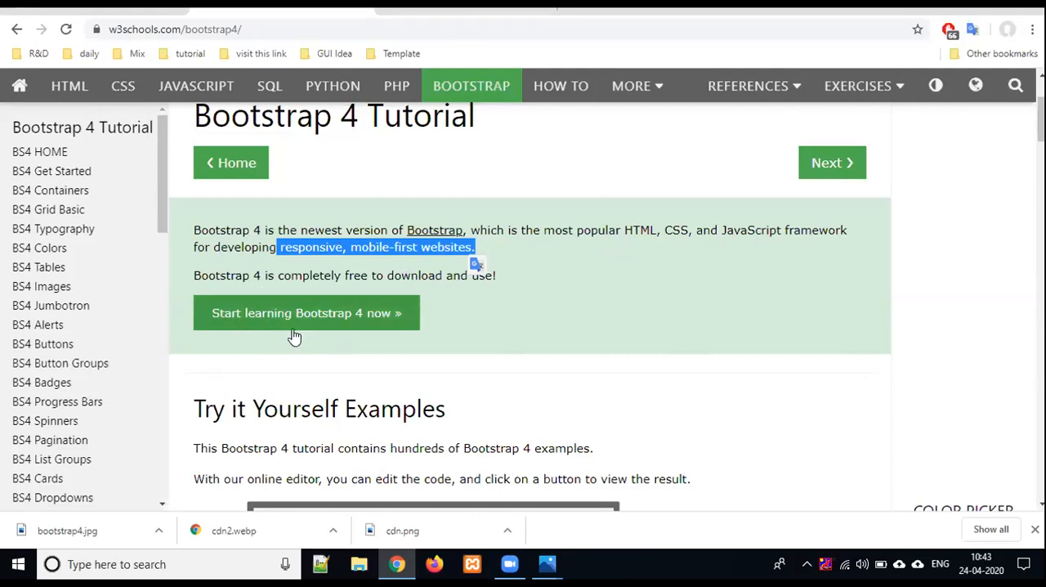
mouse_move(306, 313)
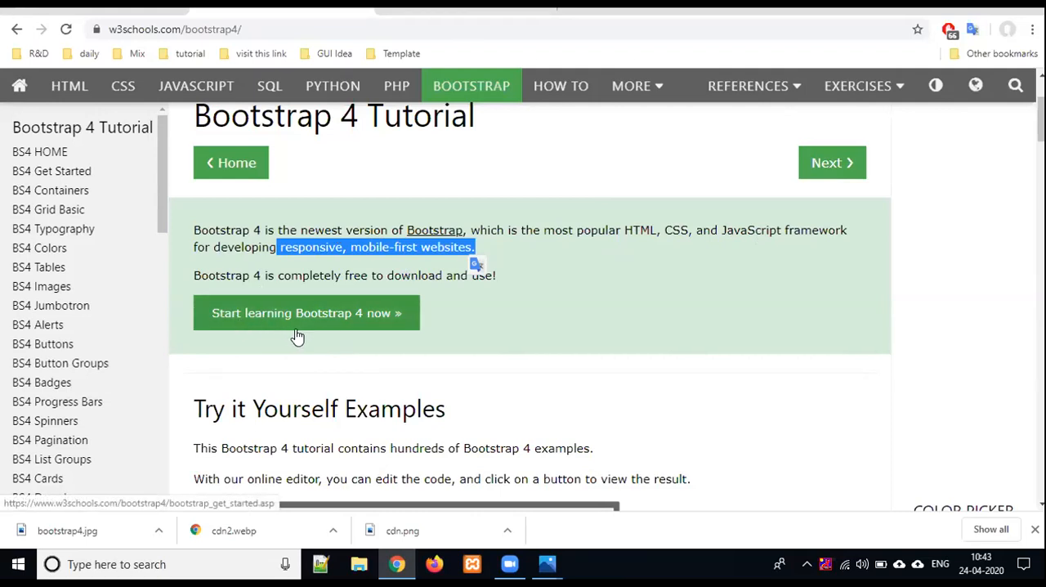
mouse_move(637, 310)
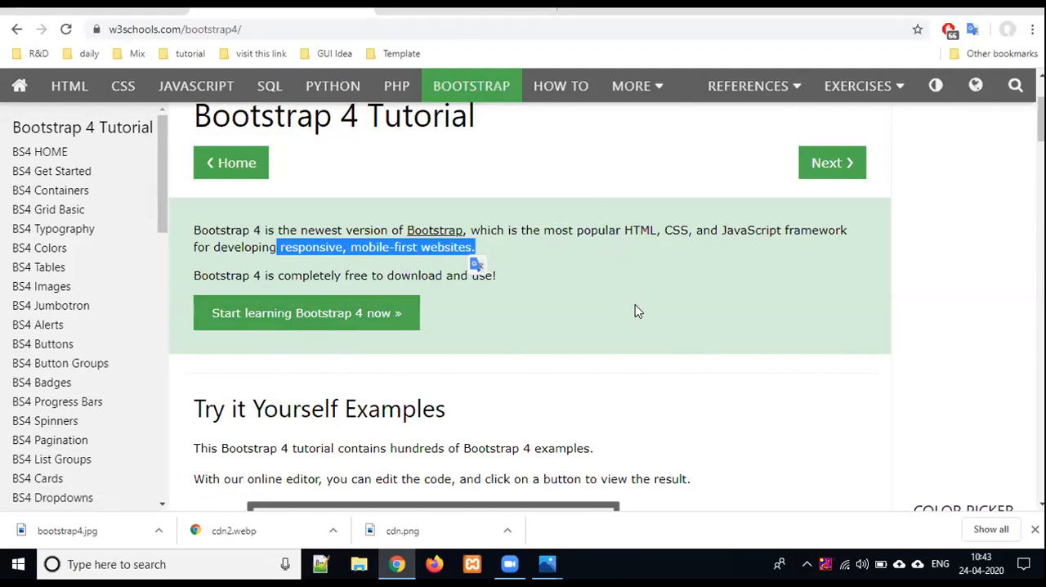
mouse_move(564, 322)
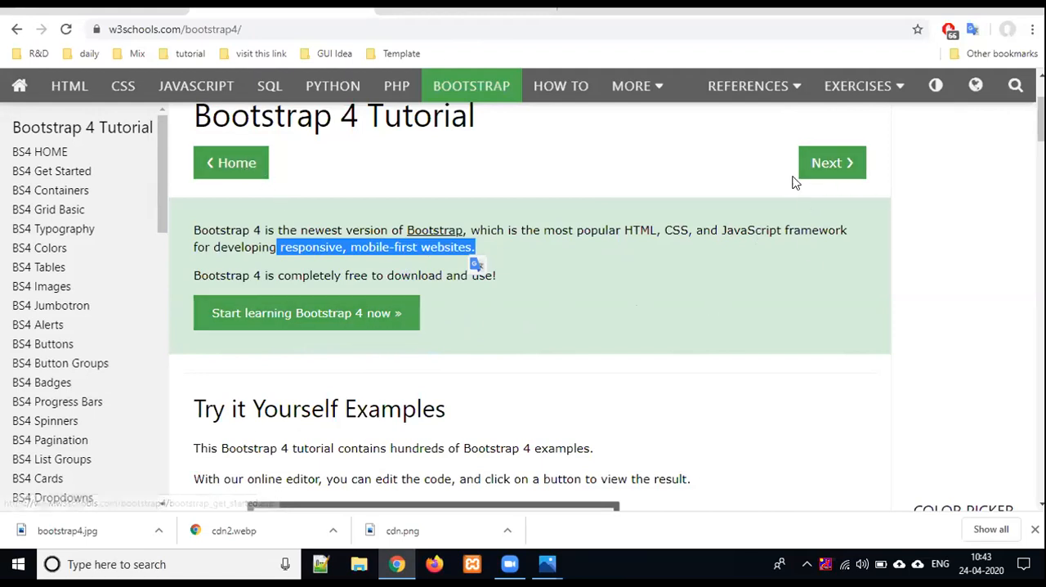
mouse_move(237, 180)
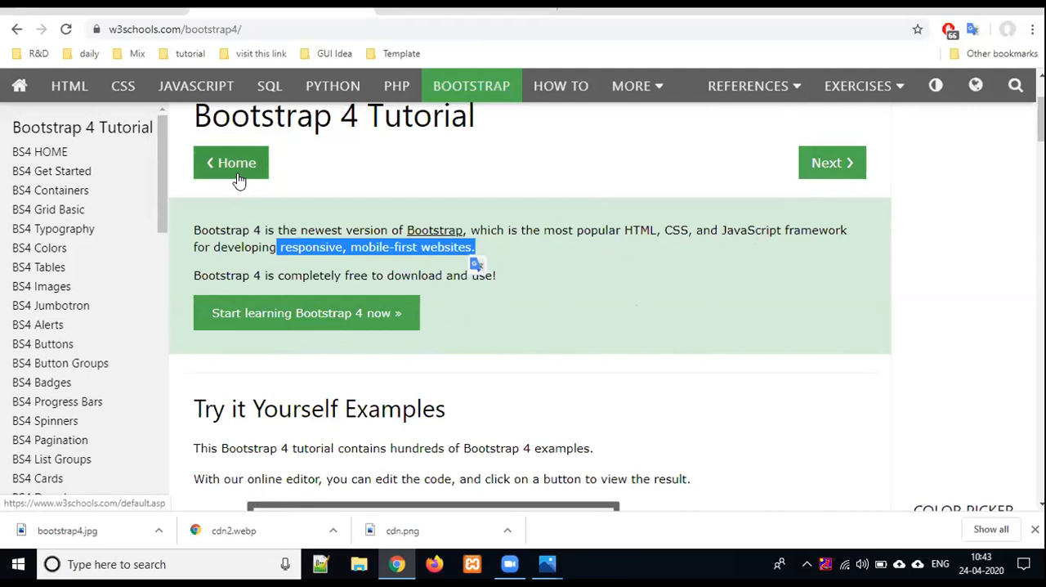
mouse_move(306, 313)
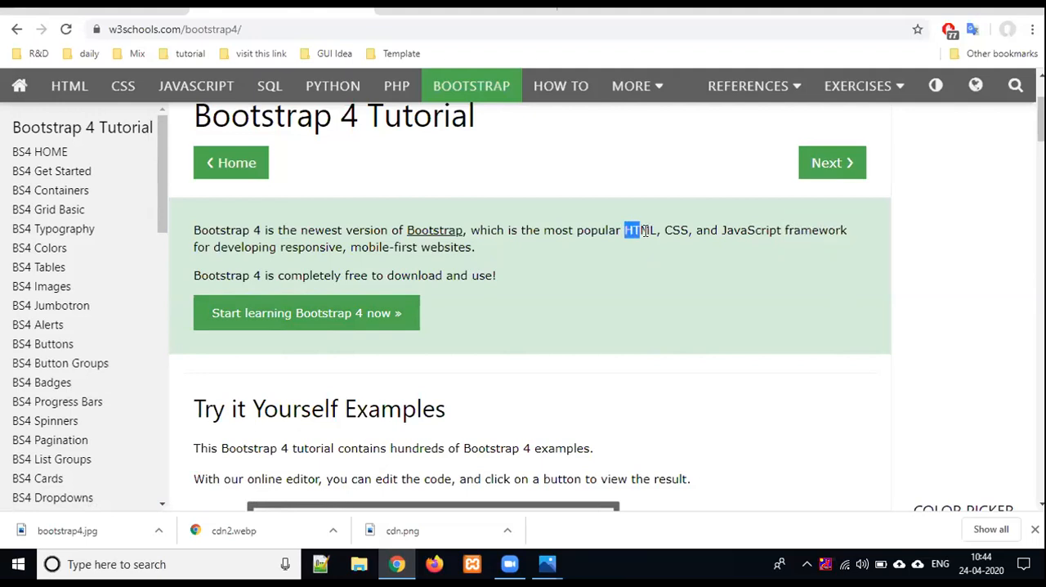
left_click_drag(625, 230, 780, 230)
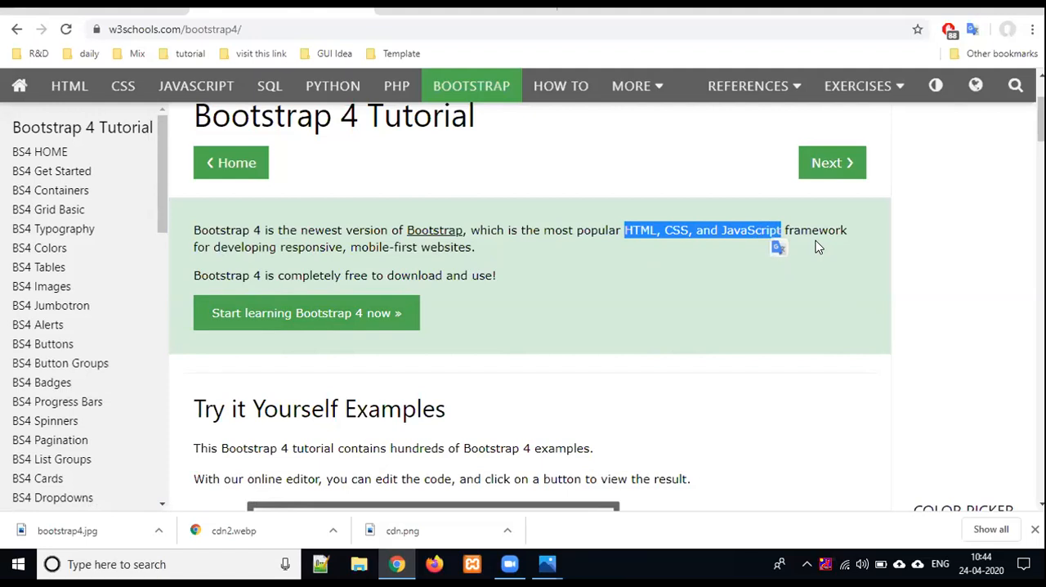
mouse_move(811, 274)
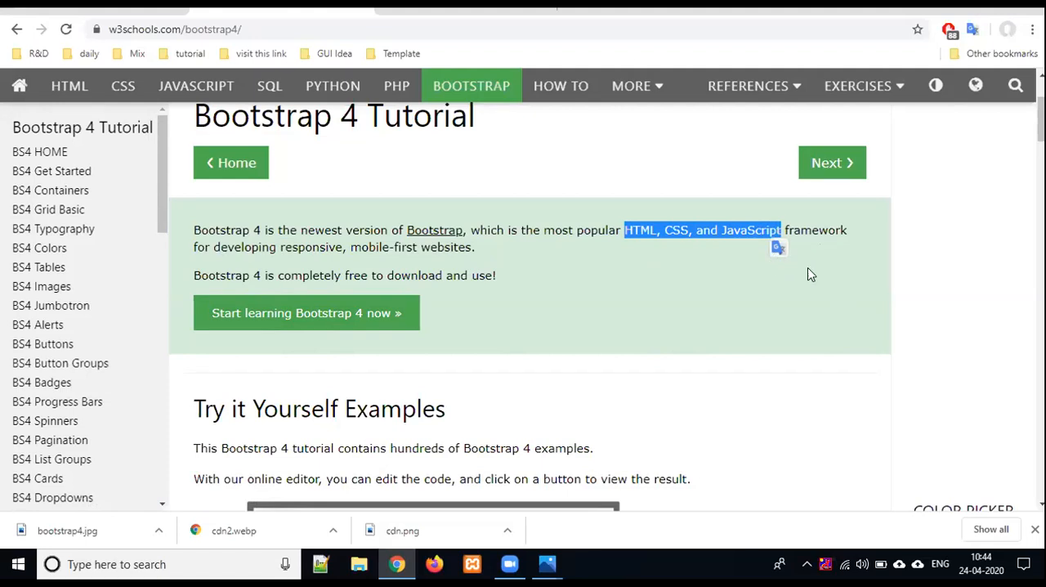
mouse_move(797, 289)
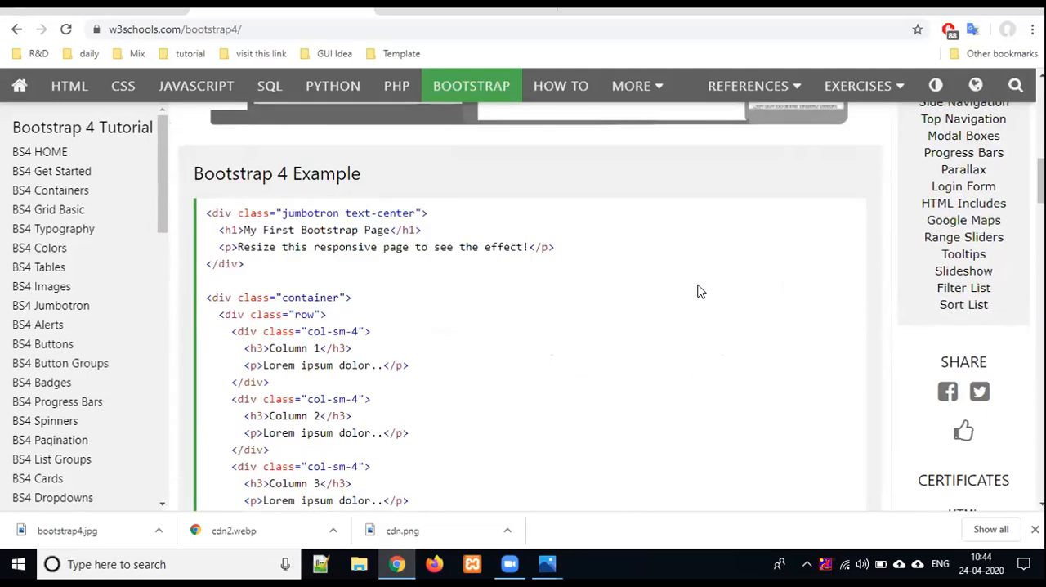
double_click(309, 297)
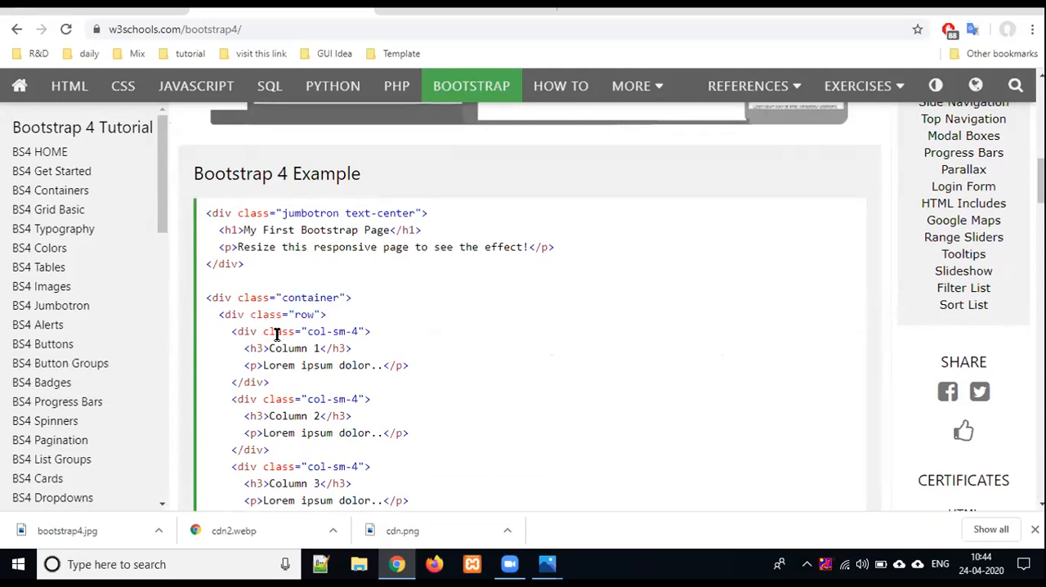
double_click(279, 331)
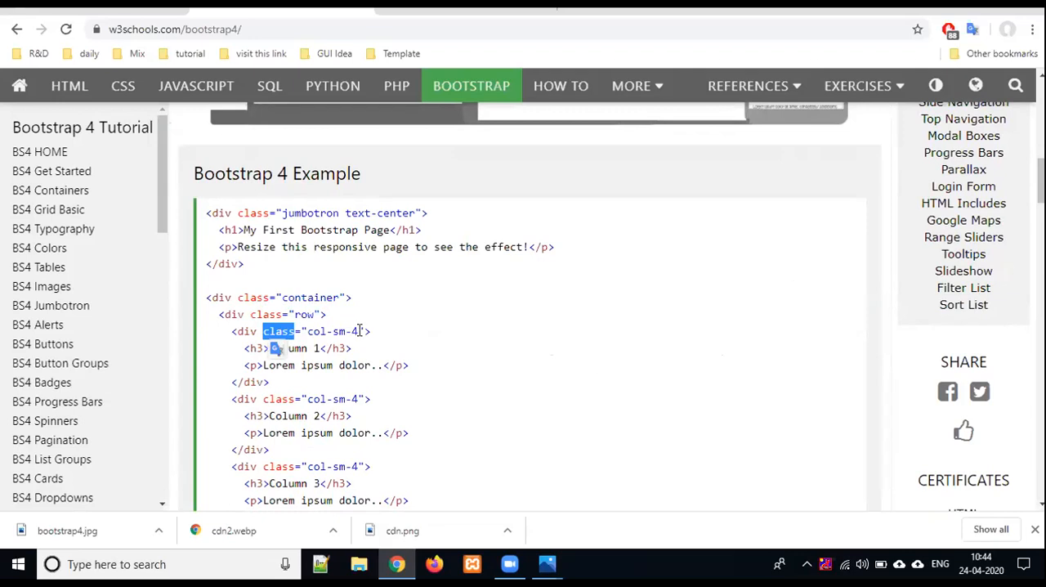
mouse_move(300, 286)
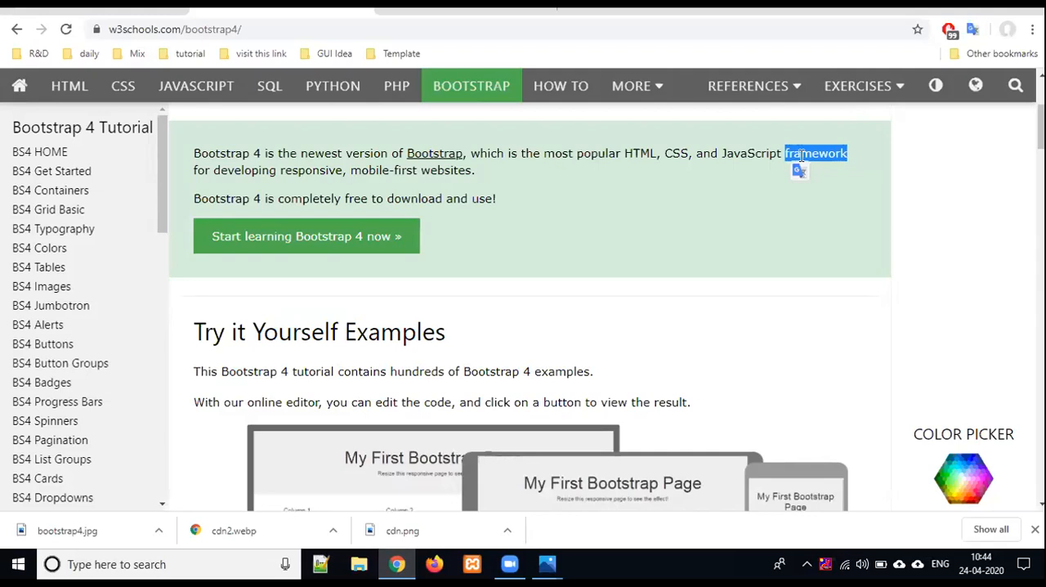
- Scroll down past the Try it Yourself section of the W3Schools tutorial
scroll("down", 3)
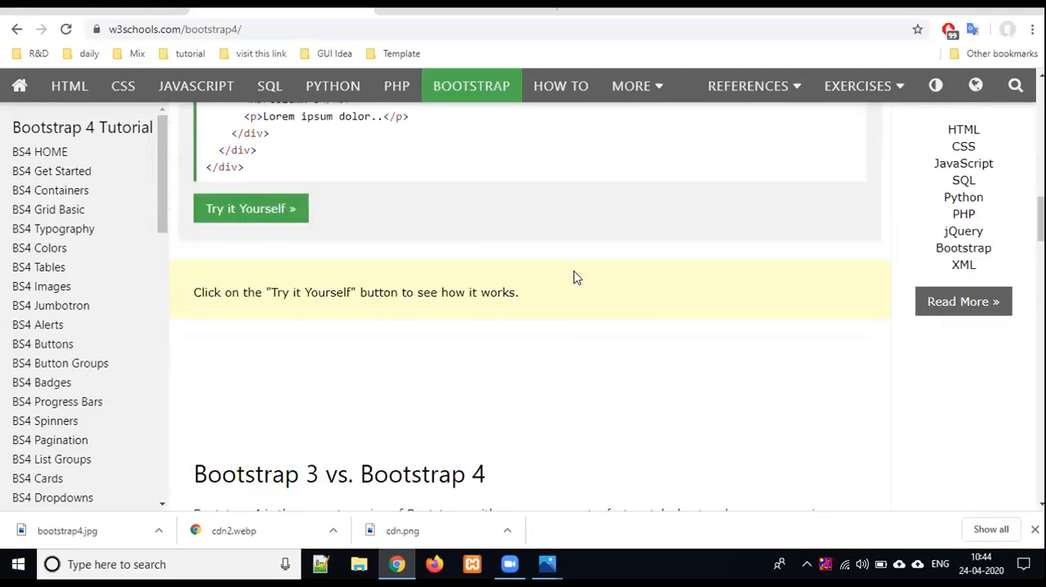
scroll("down", 3)
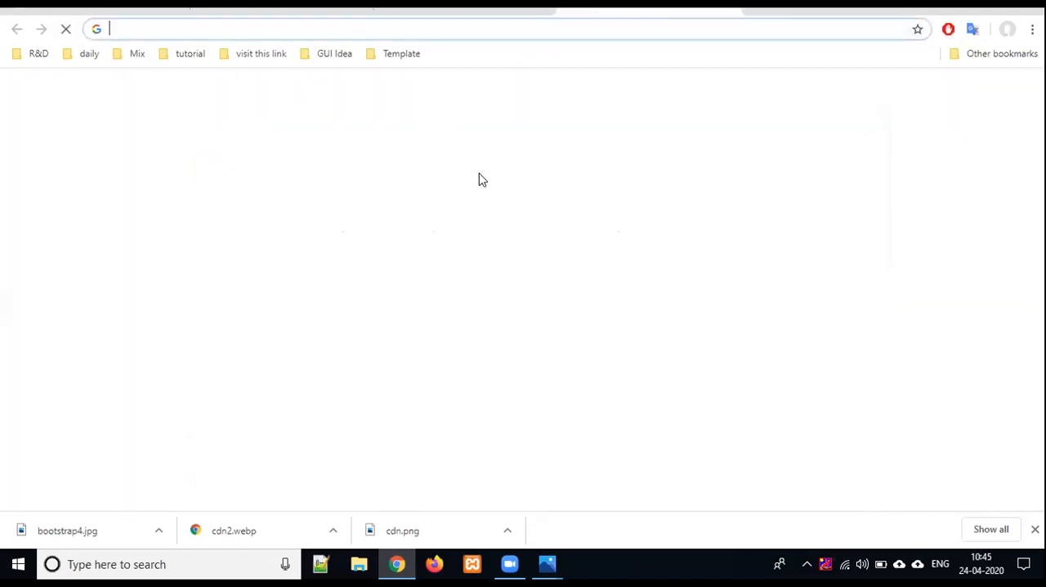
- Leave github.com for the W3Schools Bootstrap 4 tab at the Bootstrap 3 vs. 4 section
type("github.com")
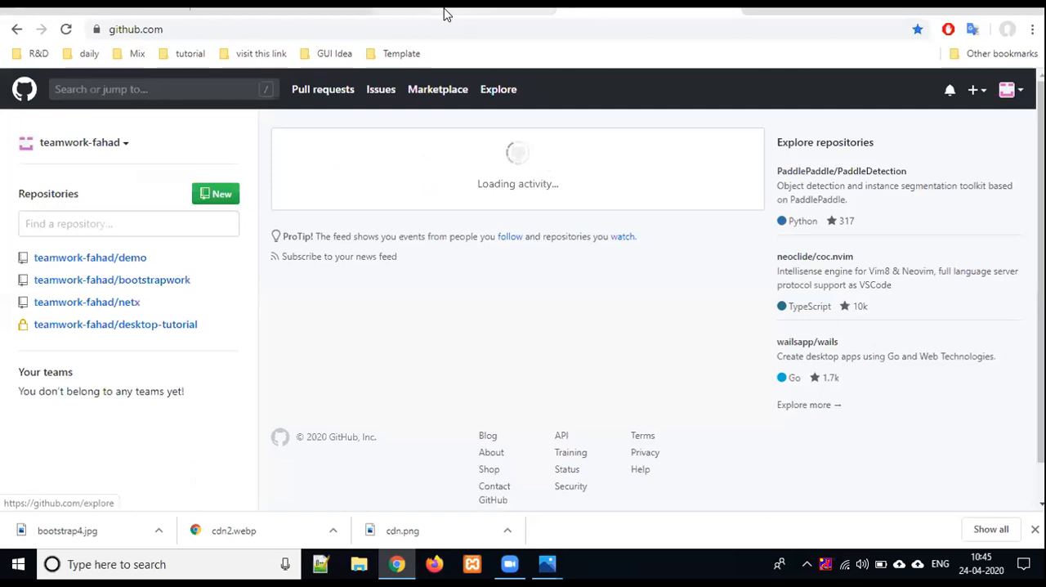
left_click(233, 531)
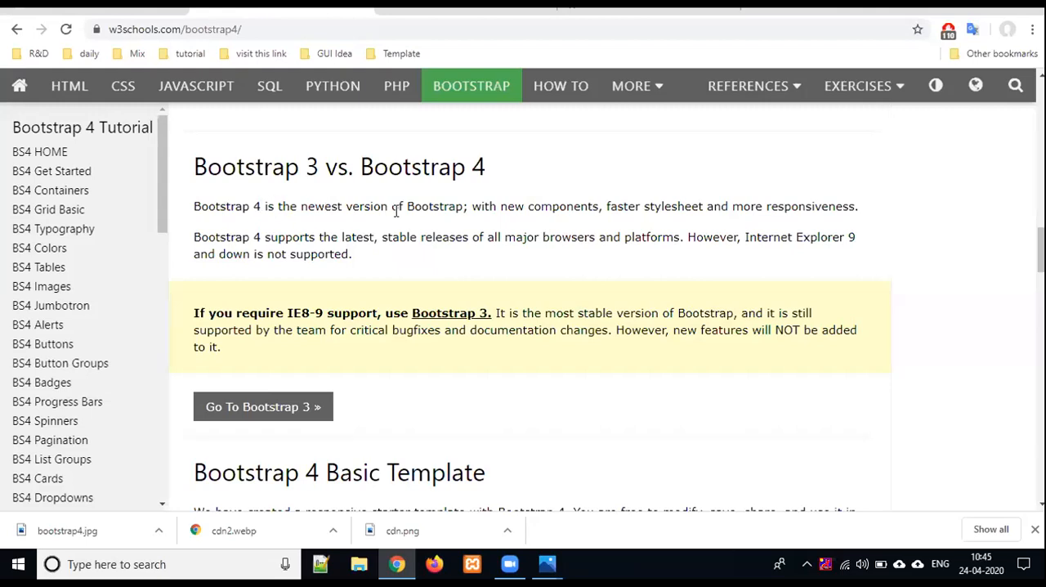
- Highlight '4' and 'mobile-first websites' in the intro, then return to GitHub's teamwork-fahad home
double_click(434, 206)
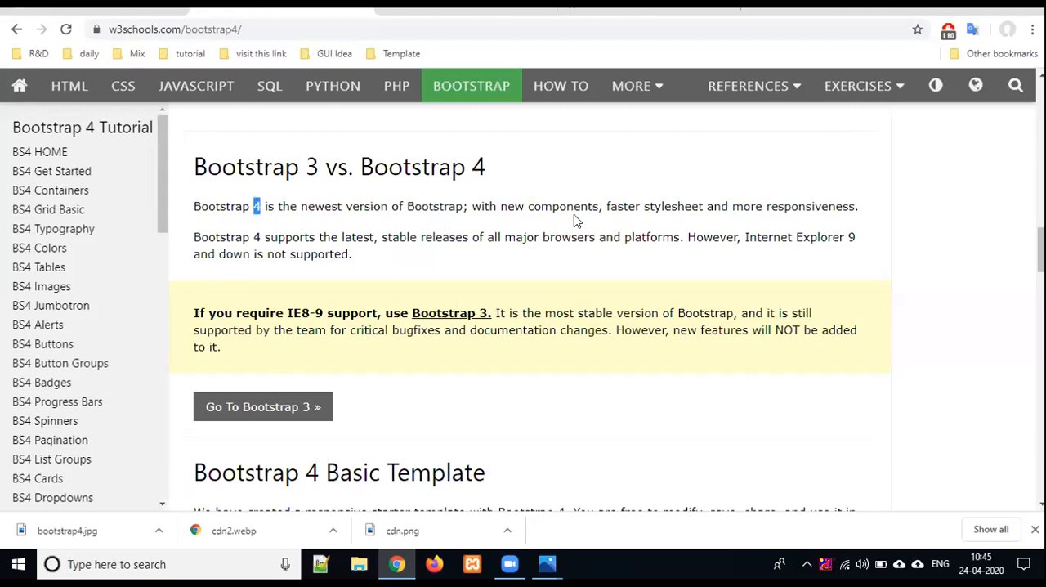
mouse_move(661, 219)
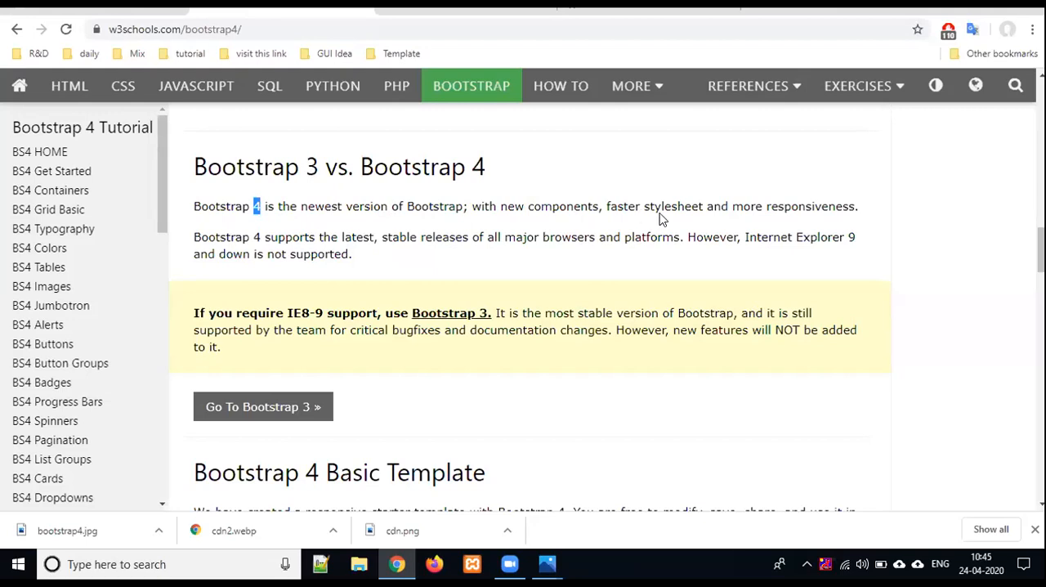
double_click(807, 206)
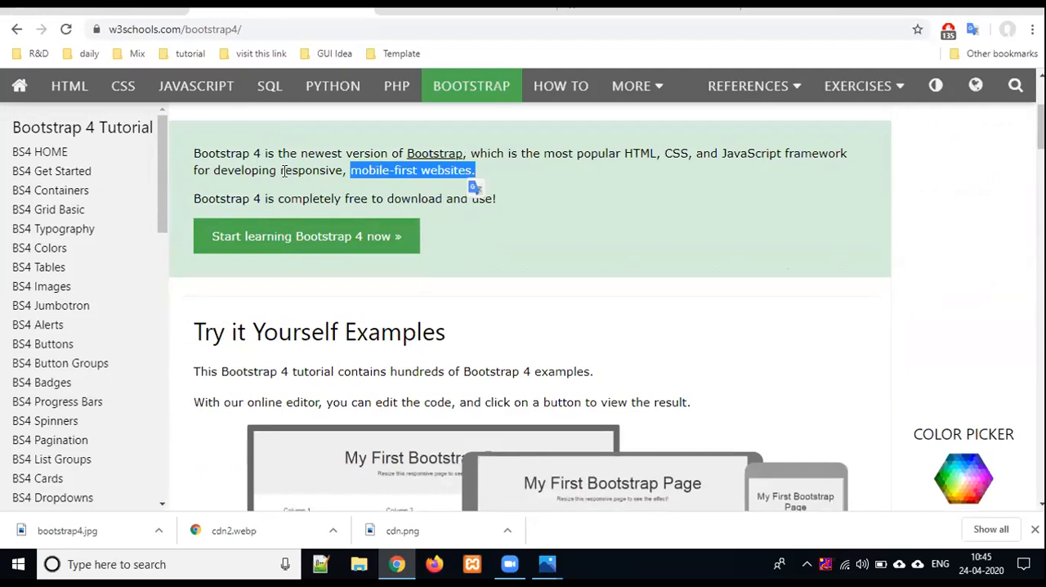
double_click(313, 170)
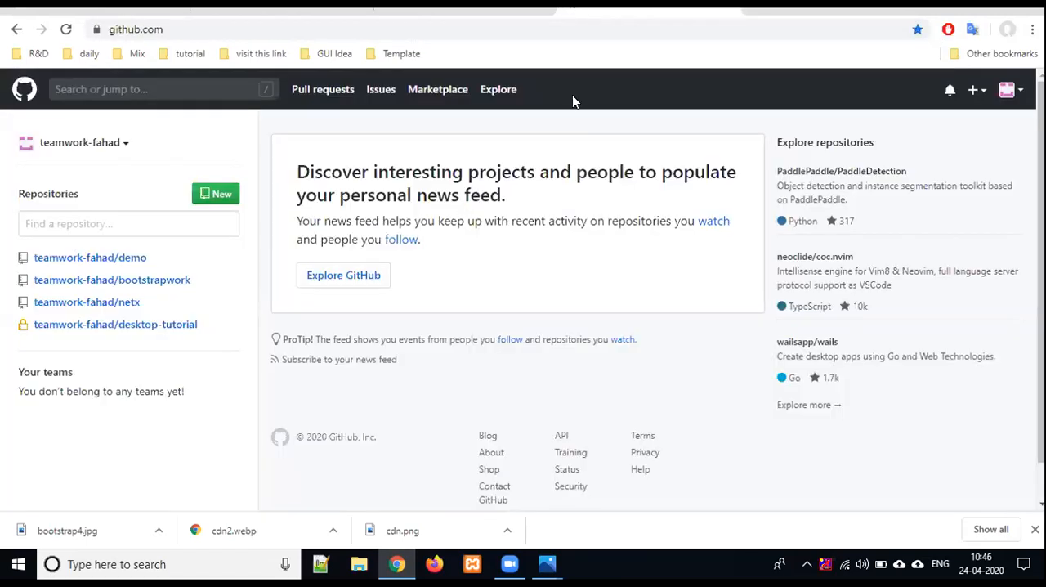
- Load vnsgu.ac.in, the Veer Narmad South Gujarat University site, and scroll down
type("vnsgu.ac.in")
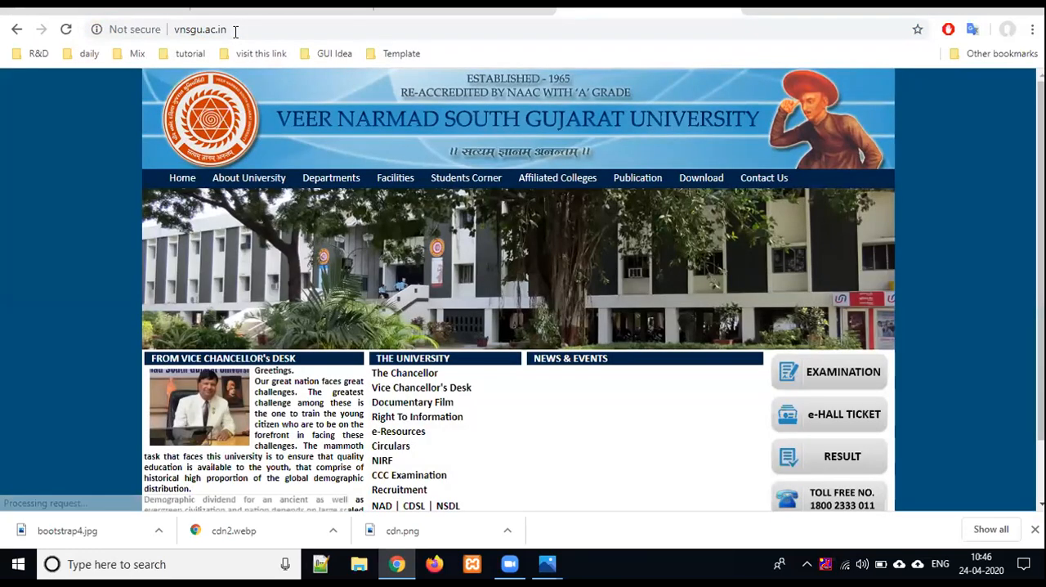
scroll("down", 3)
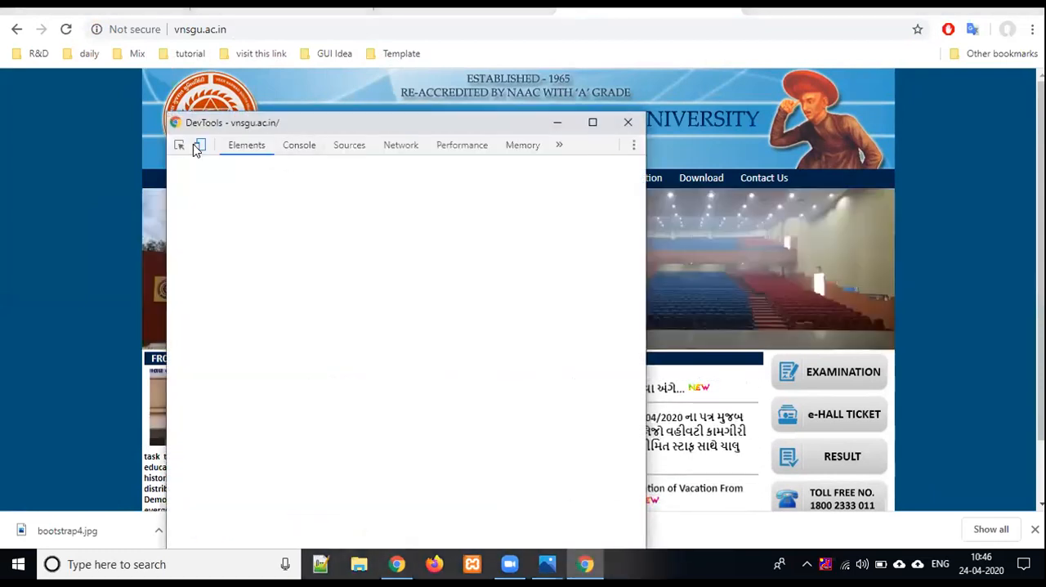
- Turn on DevTools device emulation and preview the page as an iPad
left_click(198, 144)
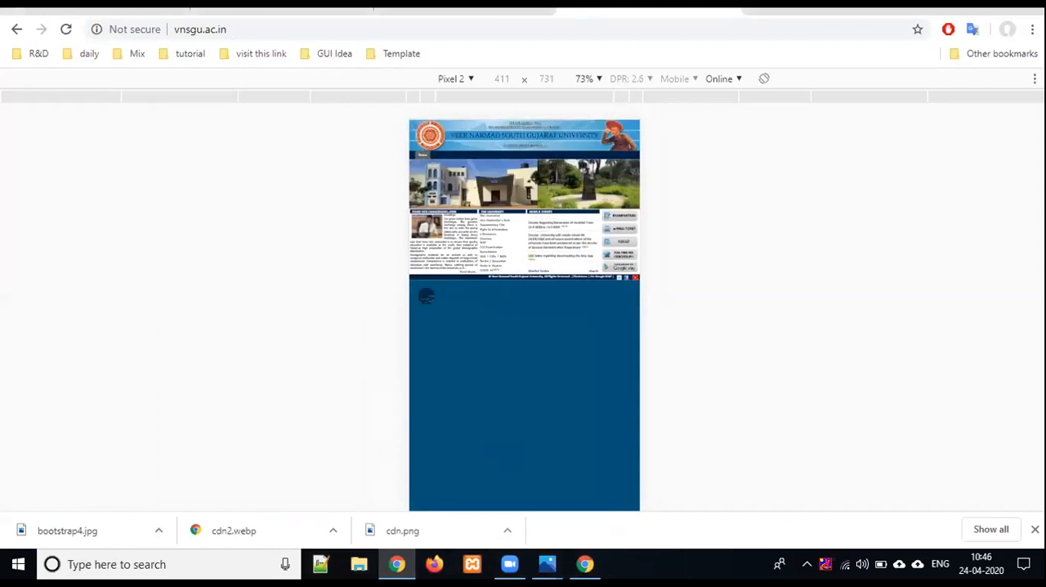
left_click(452, 78)
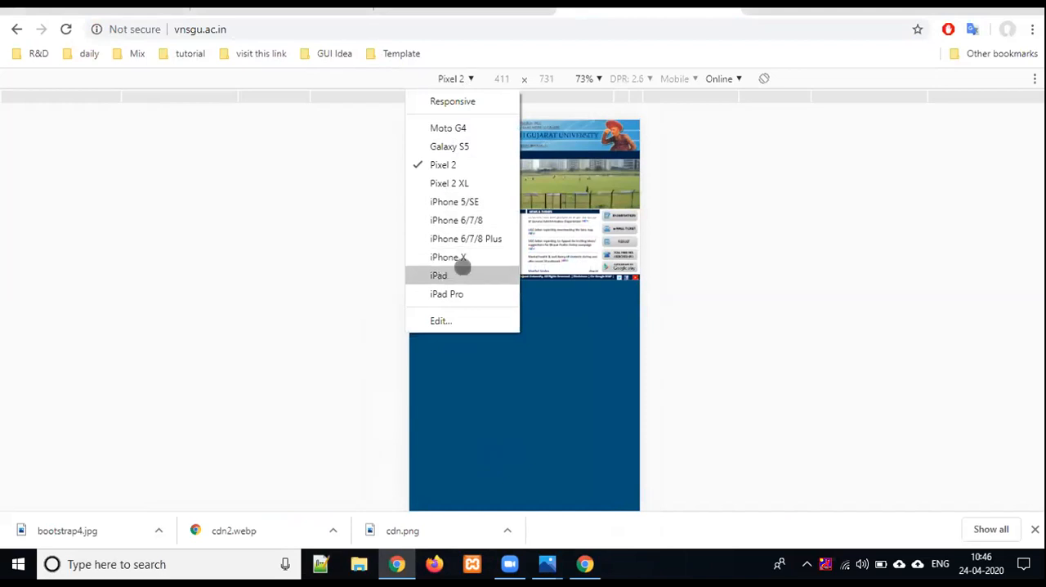
left_click(439, 275)
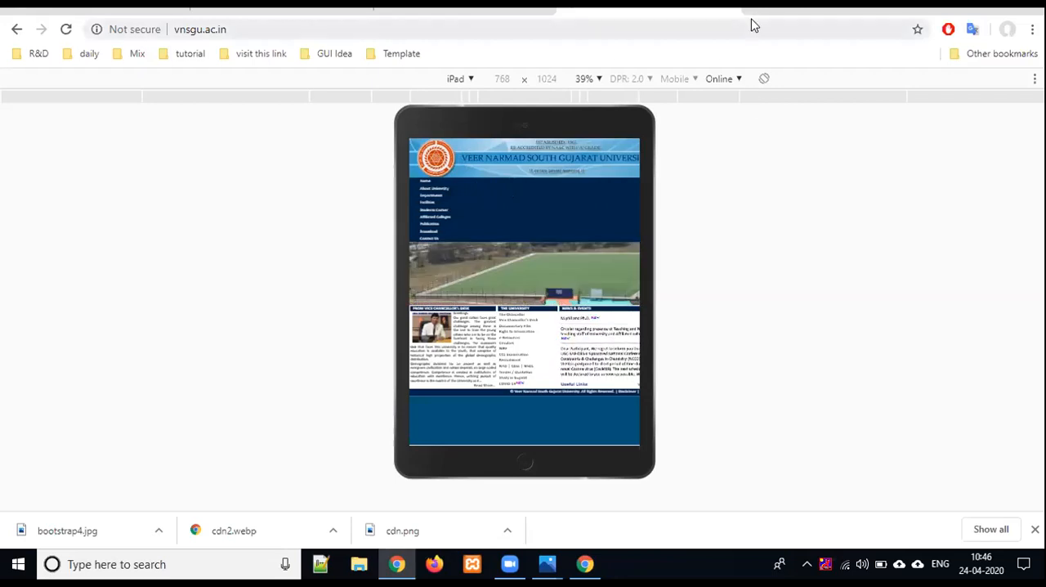
- Load youtube.com in the iPad emulator, reloading until m.youtube.com shows
type("youtube.com")
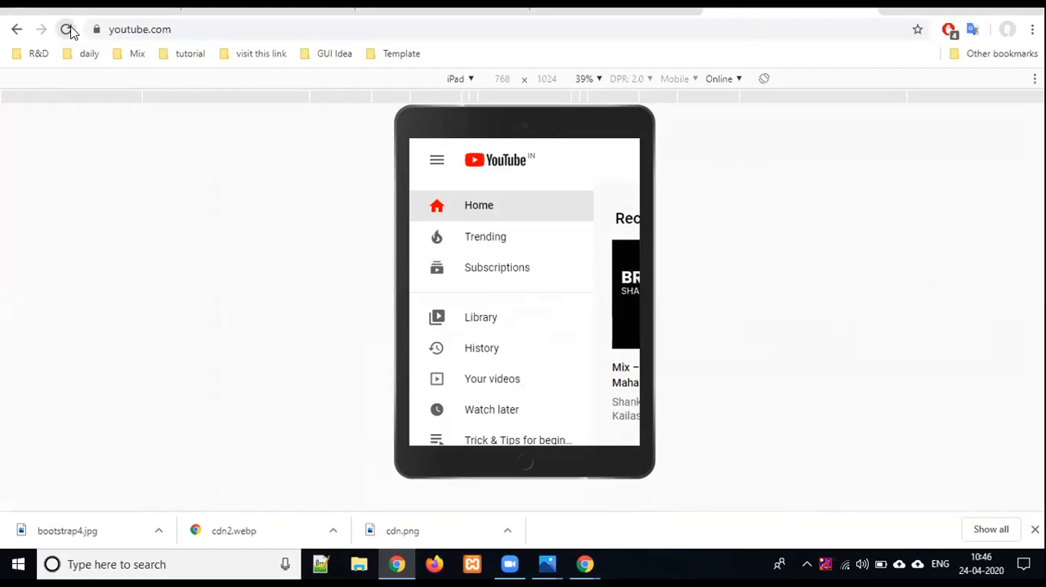
left_click(67, 29)
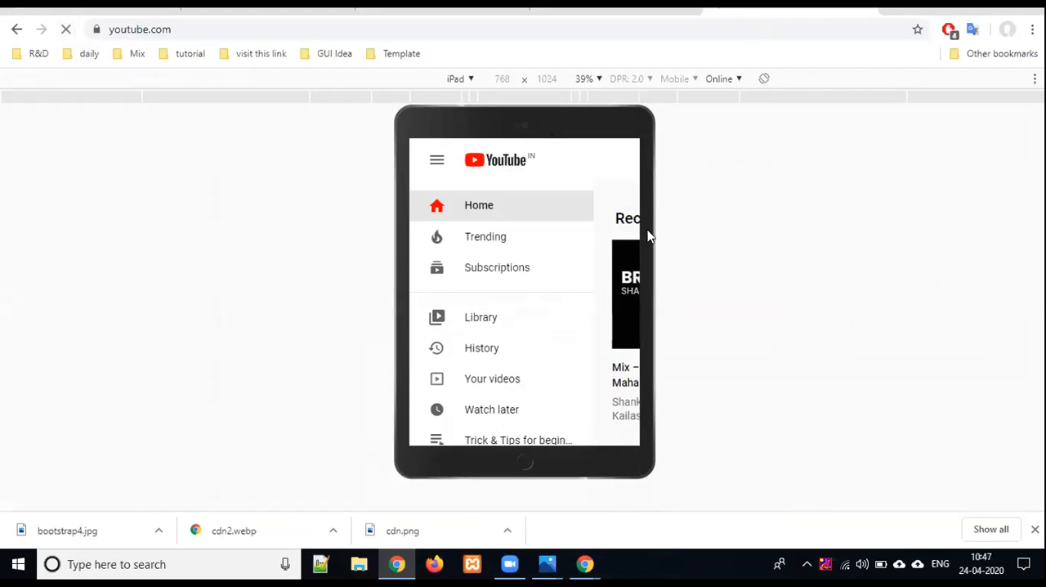
mouse_move(488, 137)
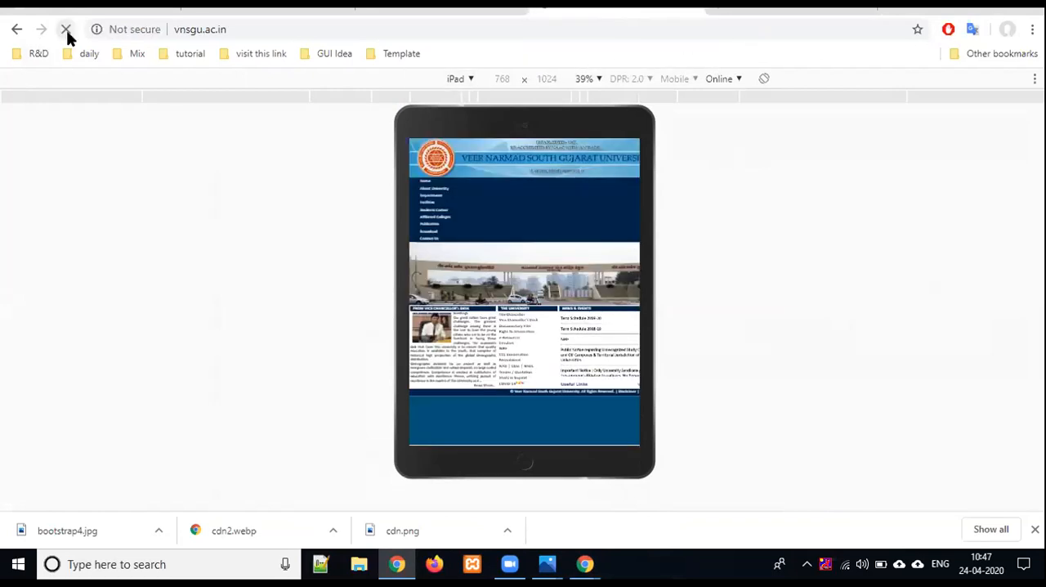
left_click(66, 28)
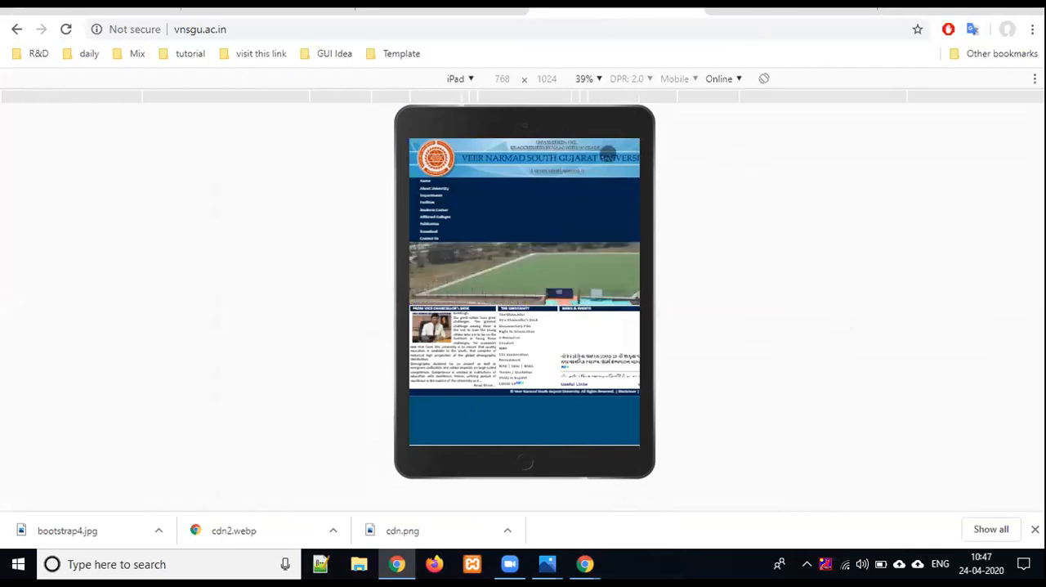
type("youtube.com")
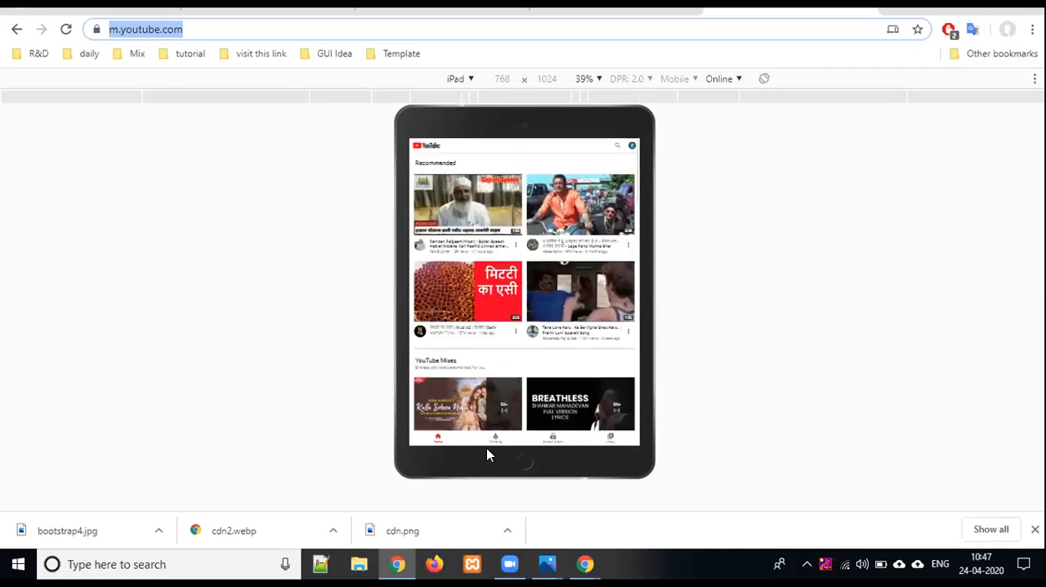
- Open YouTube's library and preview it on Galaxy S5 and landscape iPhone X
left_click(496, 438)
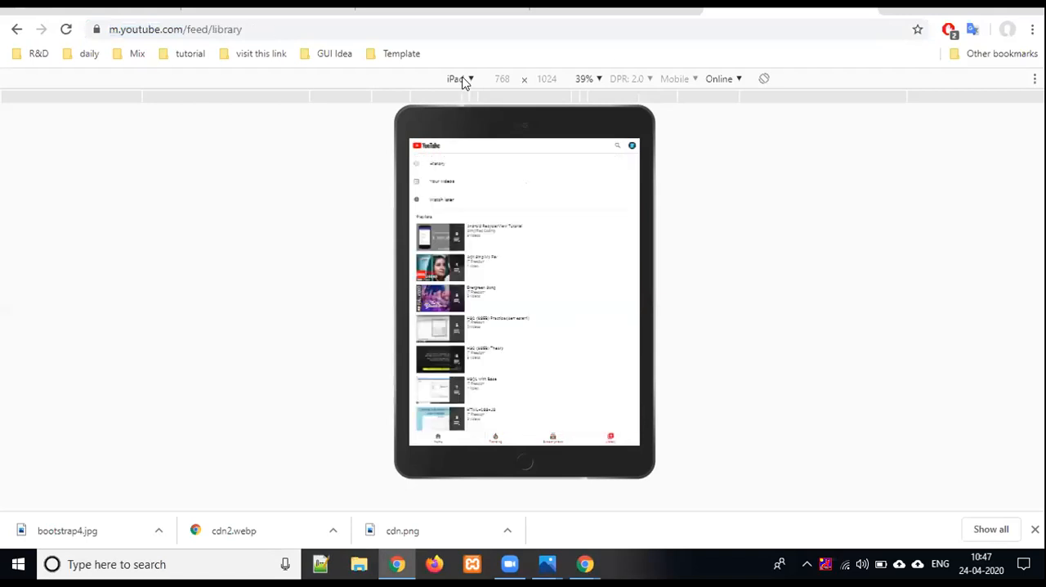
left_click(459, 79)
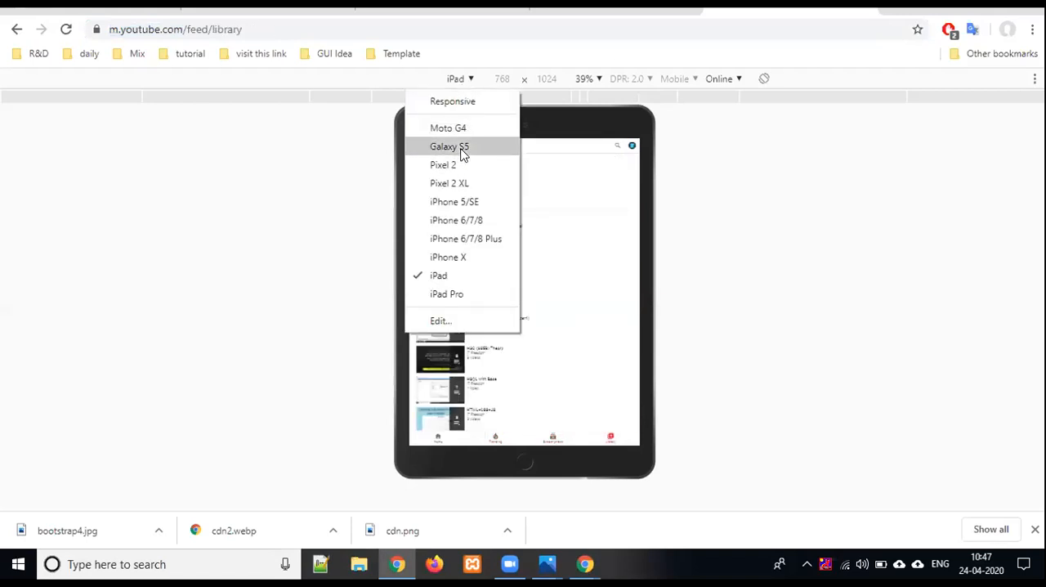
left_click(449, 146)
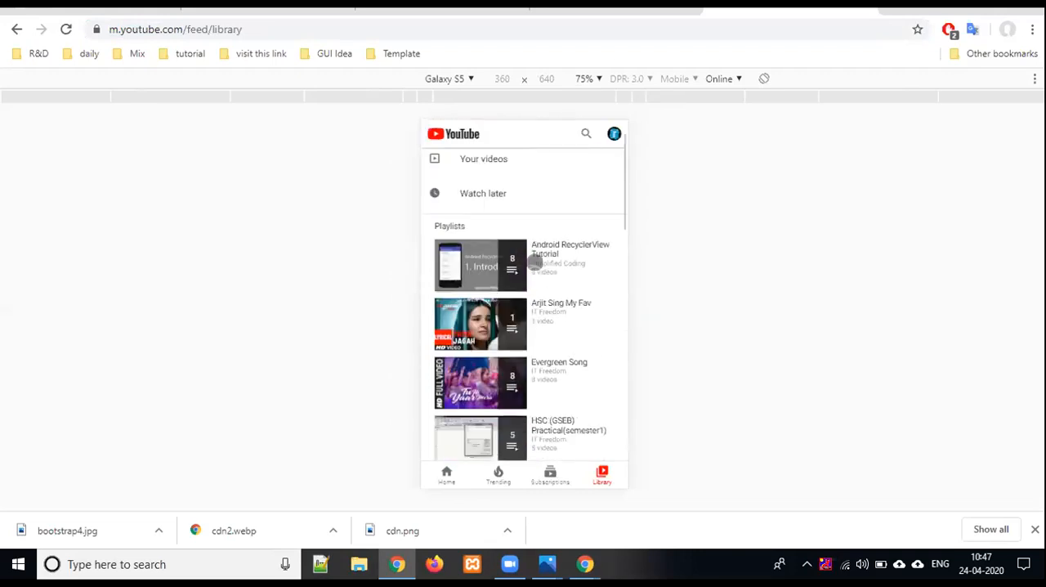
left_click(448, 79)
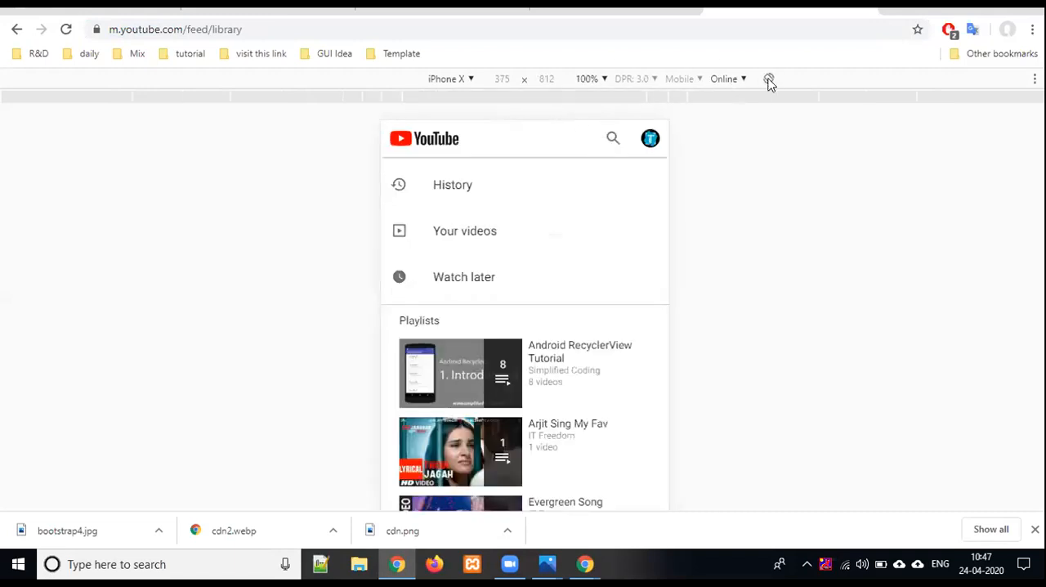
left_click(769, 78)
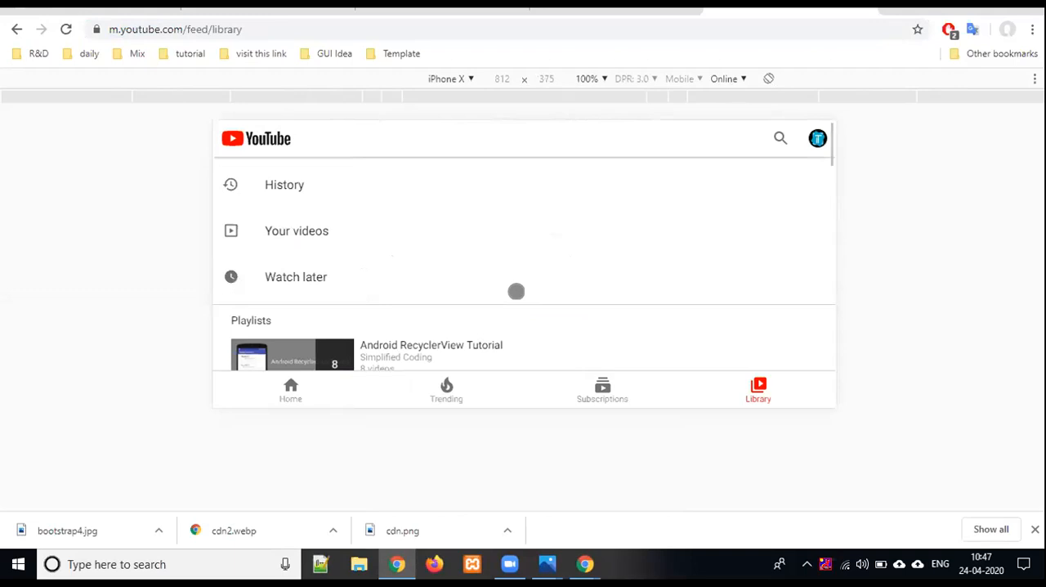
scroll("down", 3)
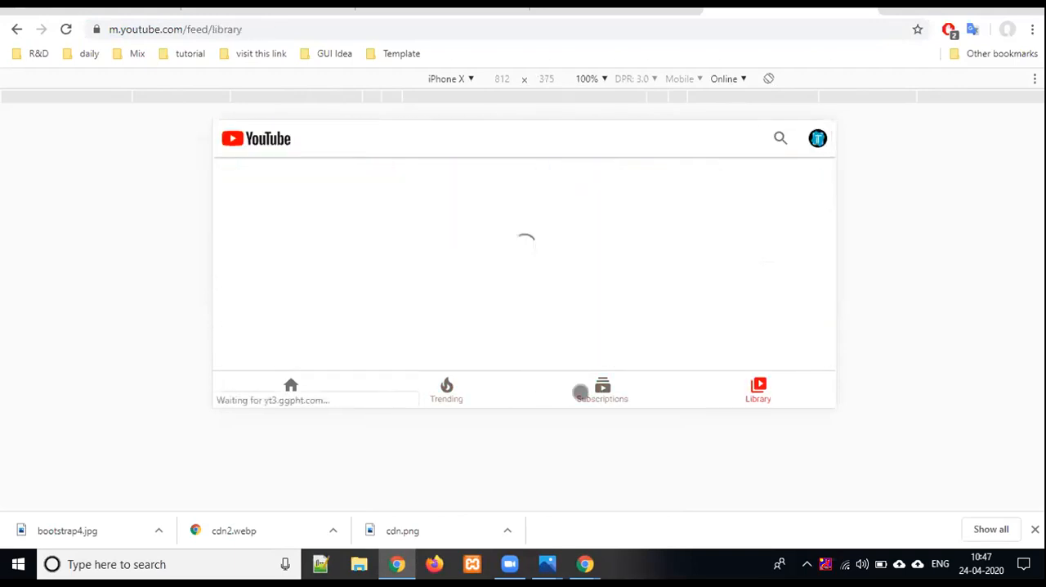
- View the university site on a landscape tablet, then go back to W3Schools Bootstrap 4
left_click(290, 390)
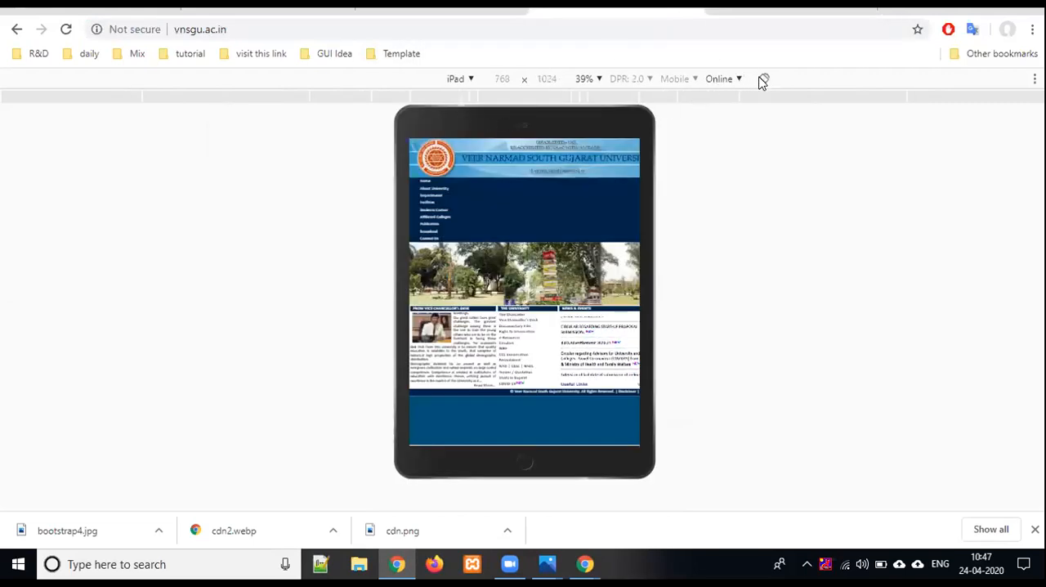
left_click(763, 78)
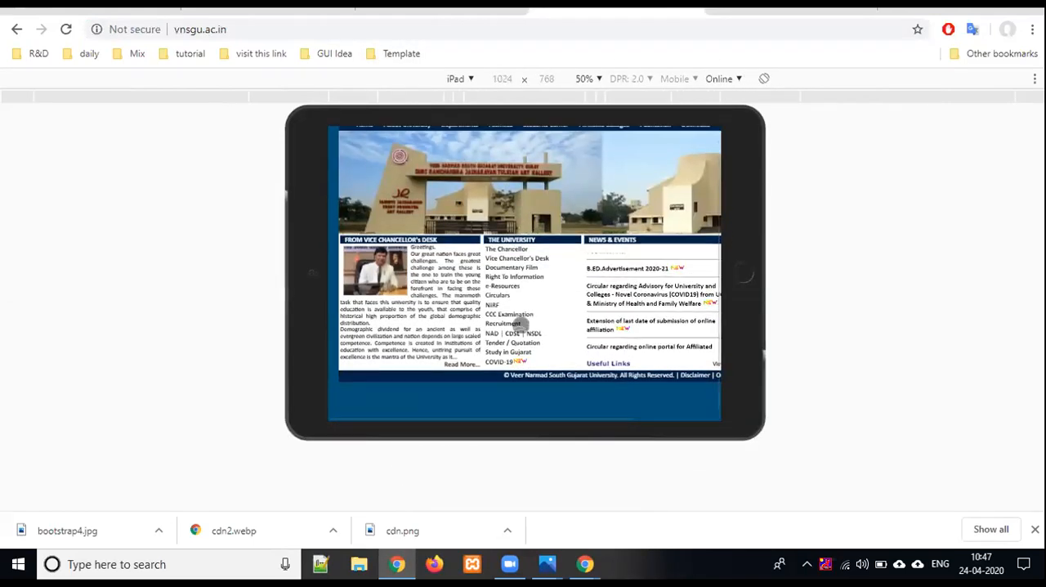
left_click(459, 79)
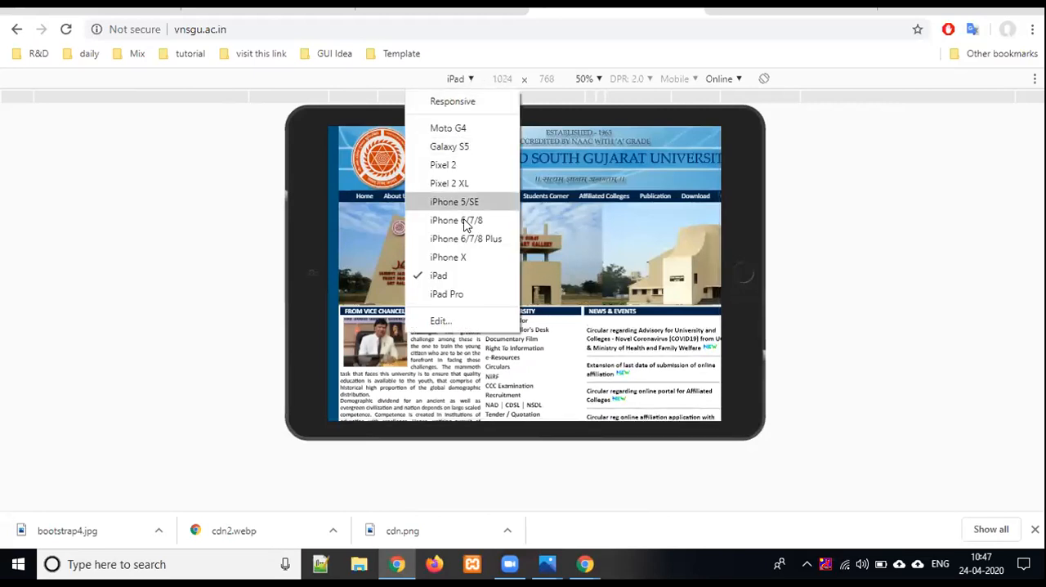
left_click(448, 146)
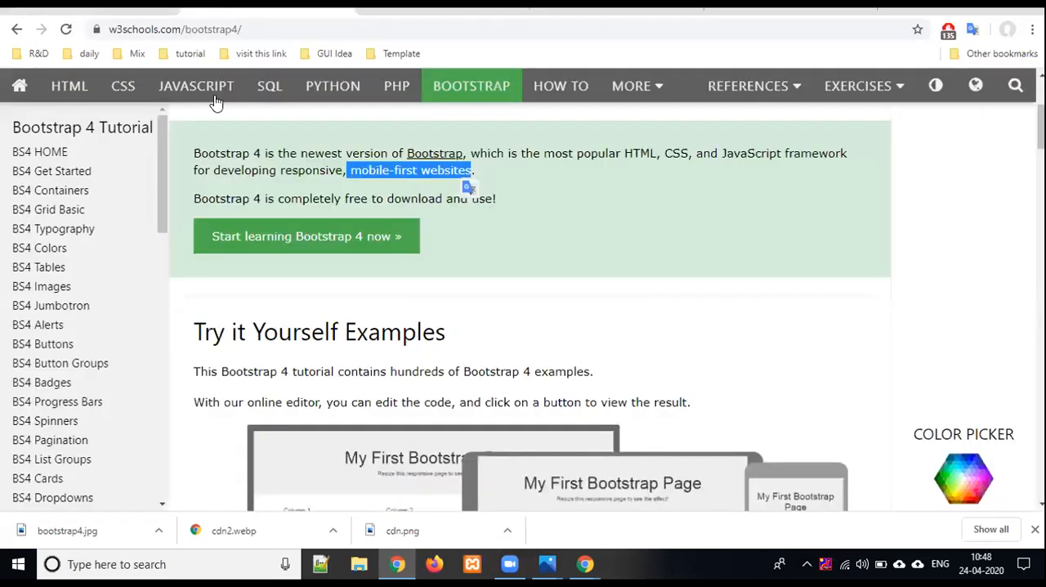
mouse_move(282, 169)
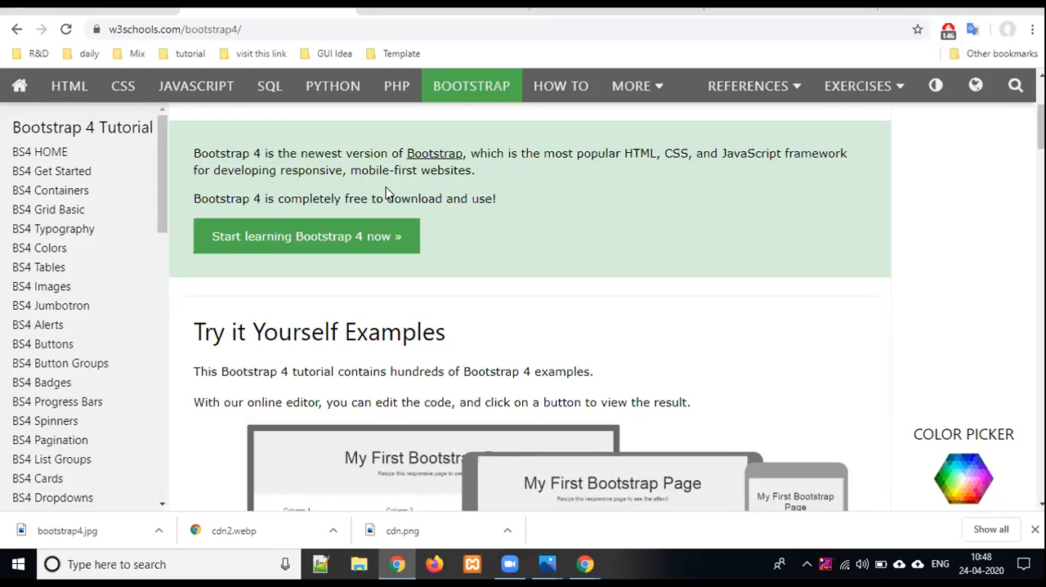
mouse_move(351, 170)
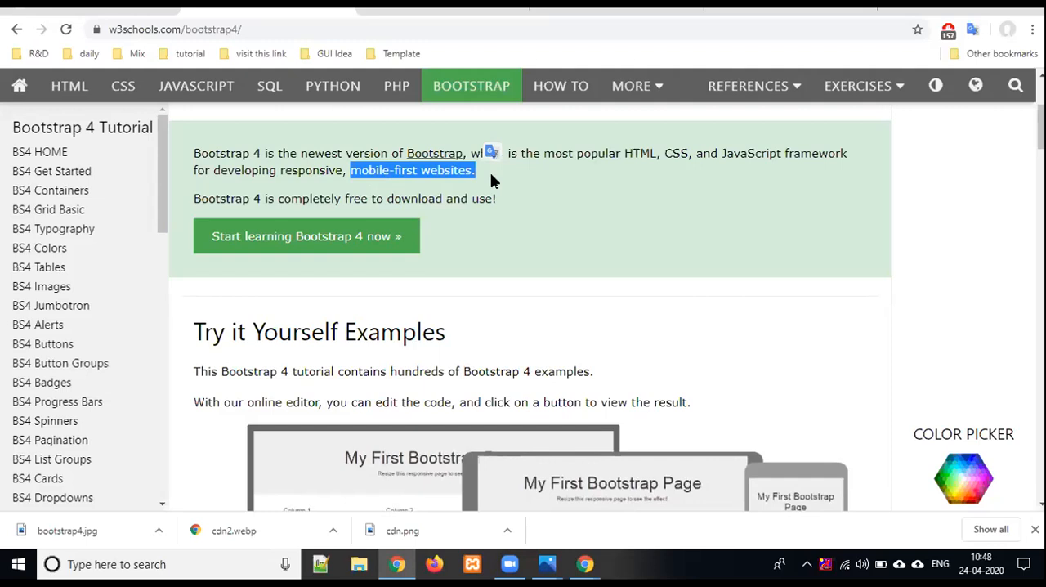
mouse_move(454, 530)
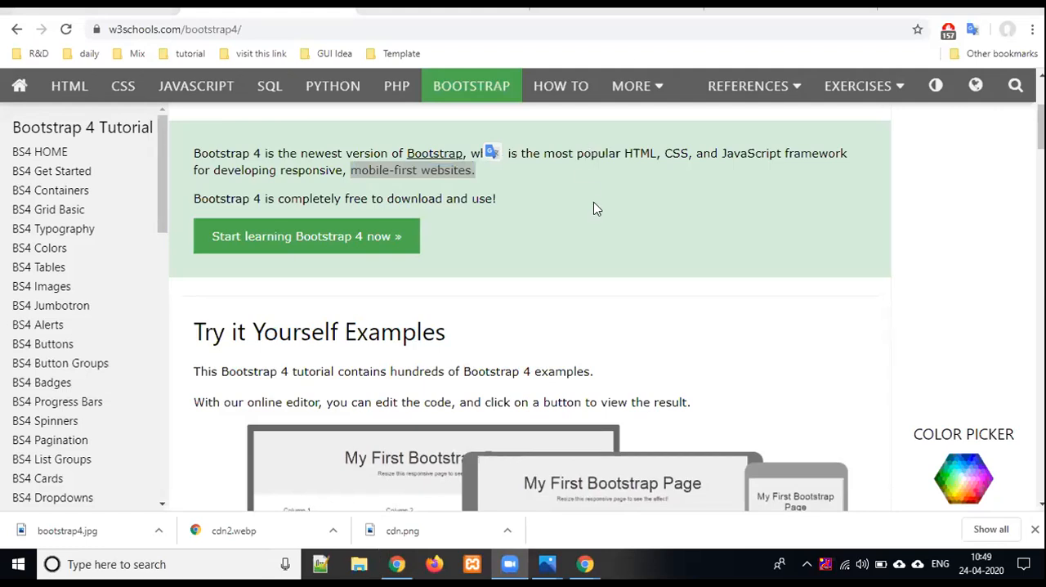
- Scroll down through the Bootstrap 4 overview on the W3Schools home page
scroll("down", 3)
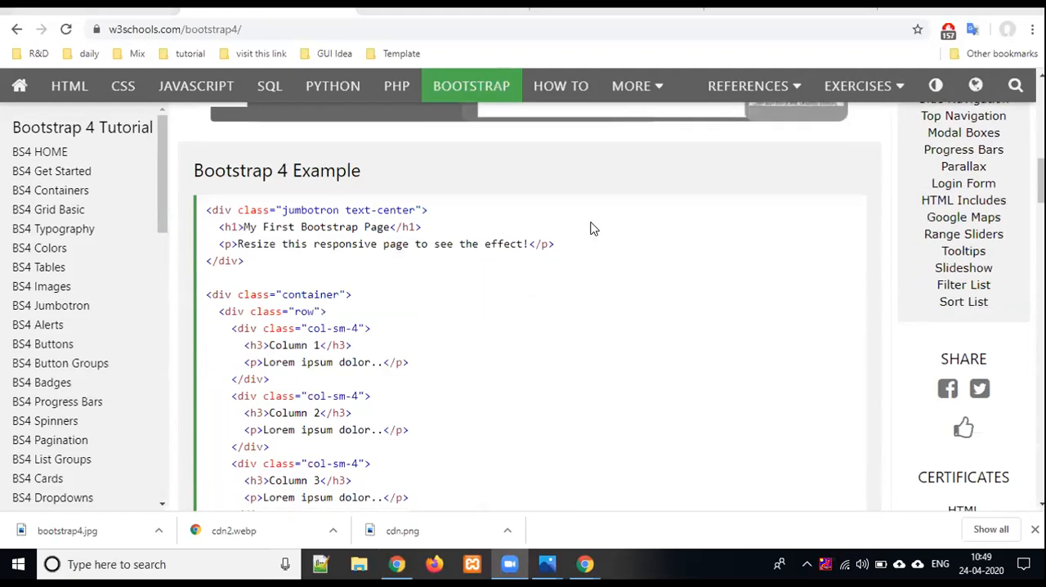
scroll("down", 3)
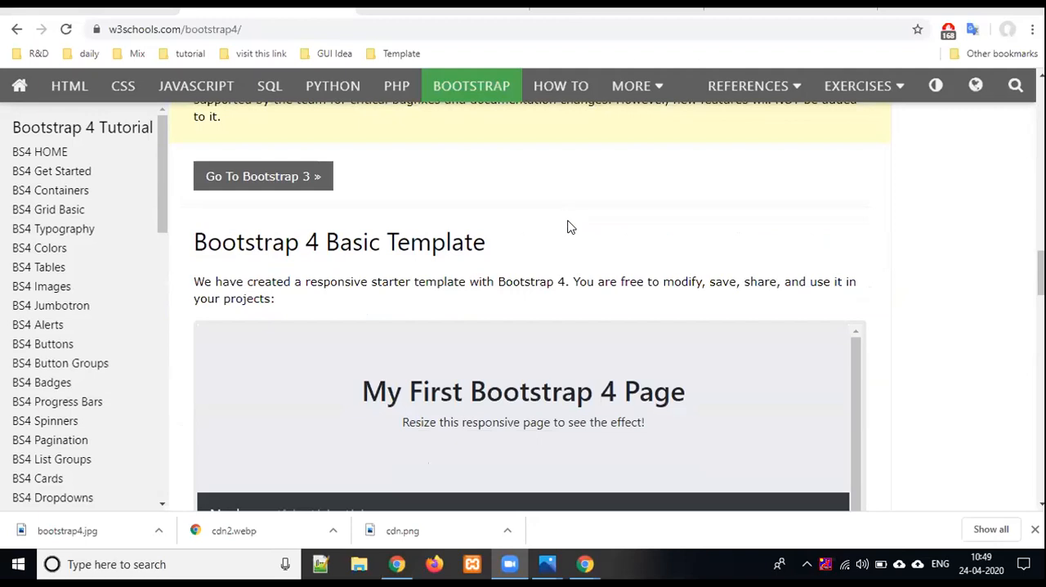
scroll("down", 3)
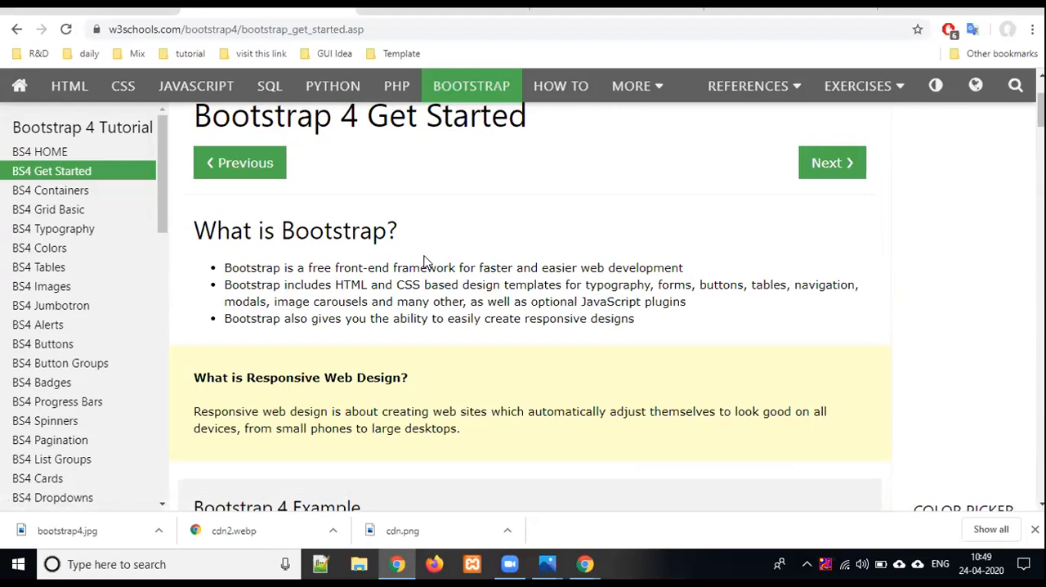
left_click_drag(335, 268, 429, 267)
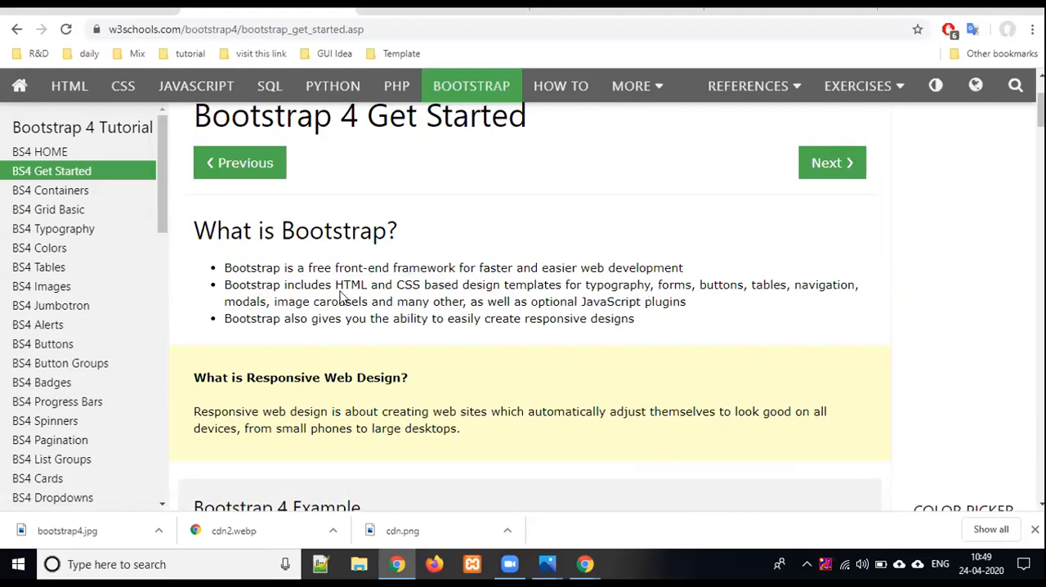
mouse_move(472, 288)
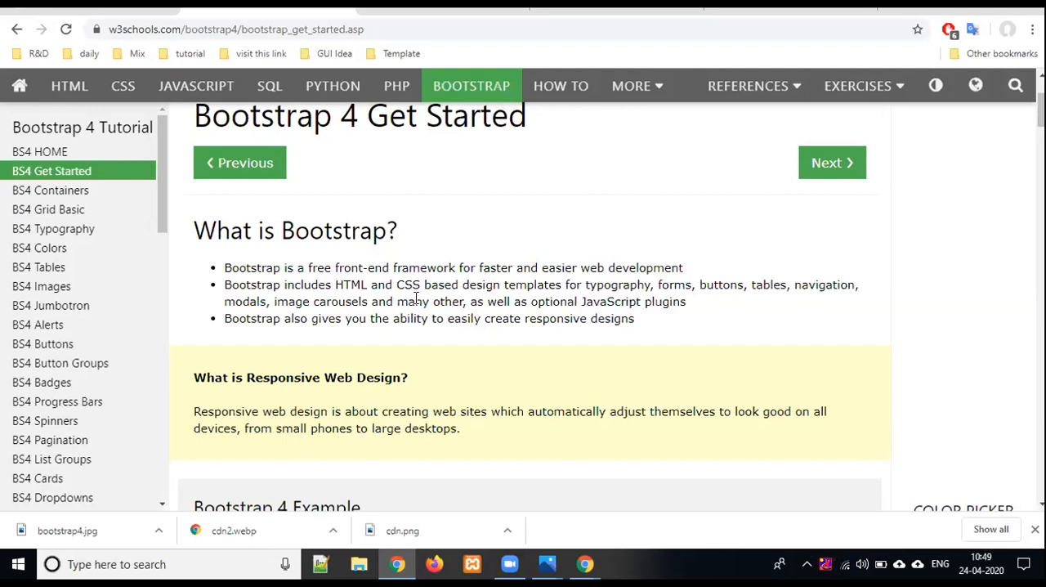
mouse_move(585, 294)
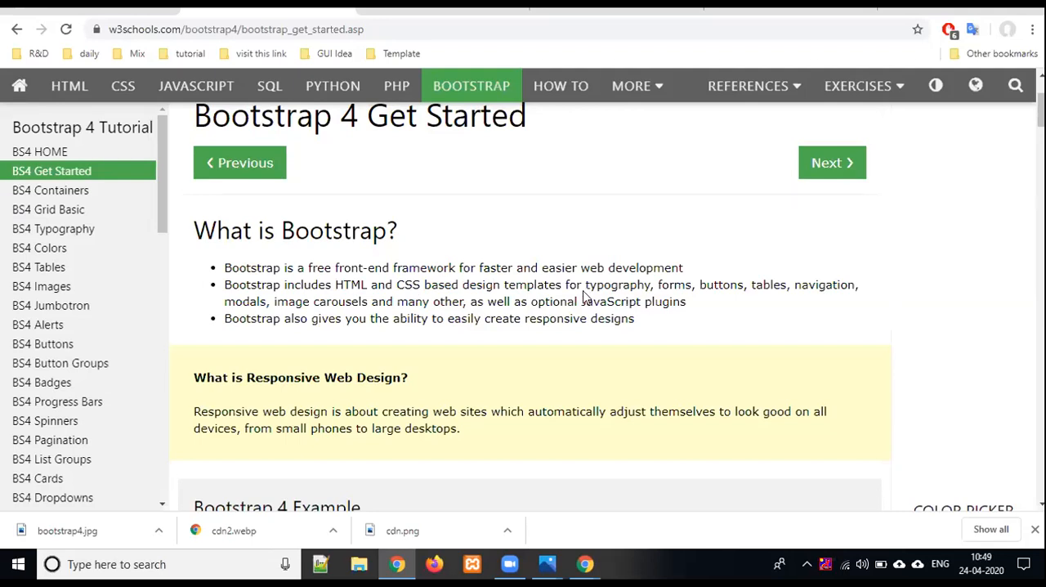
double_click(595, 284)
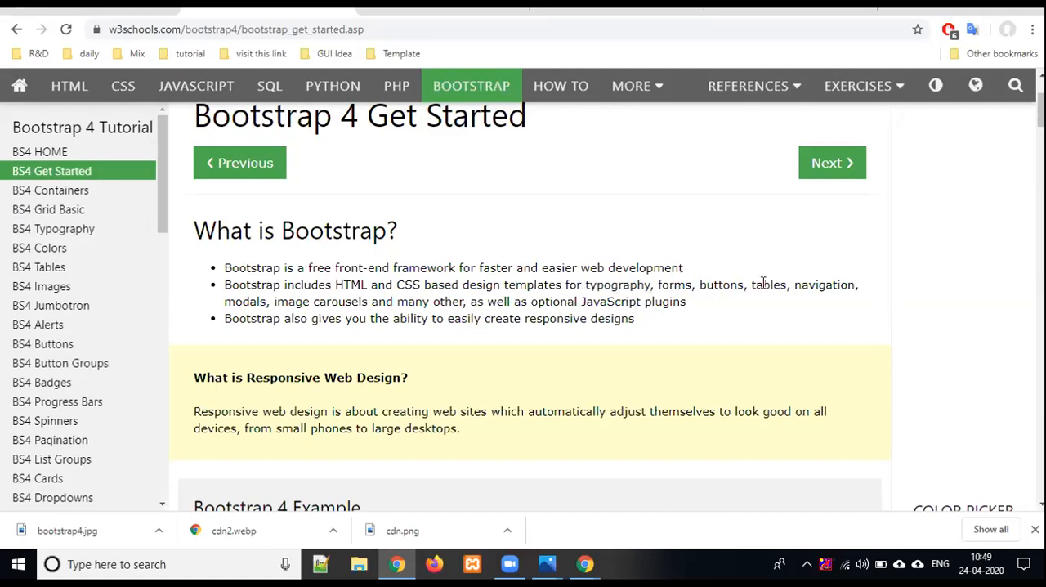
double_click(823, 284)
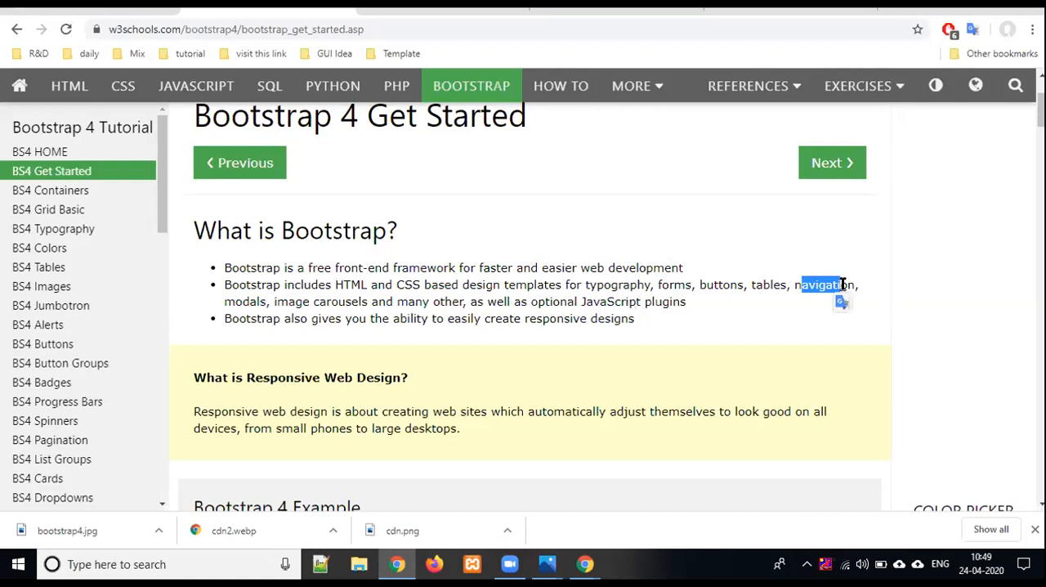
mouse_move(805, 312)
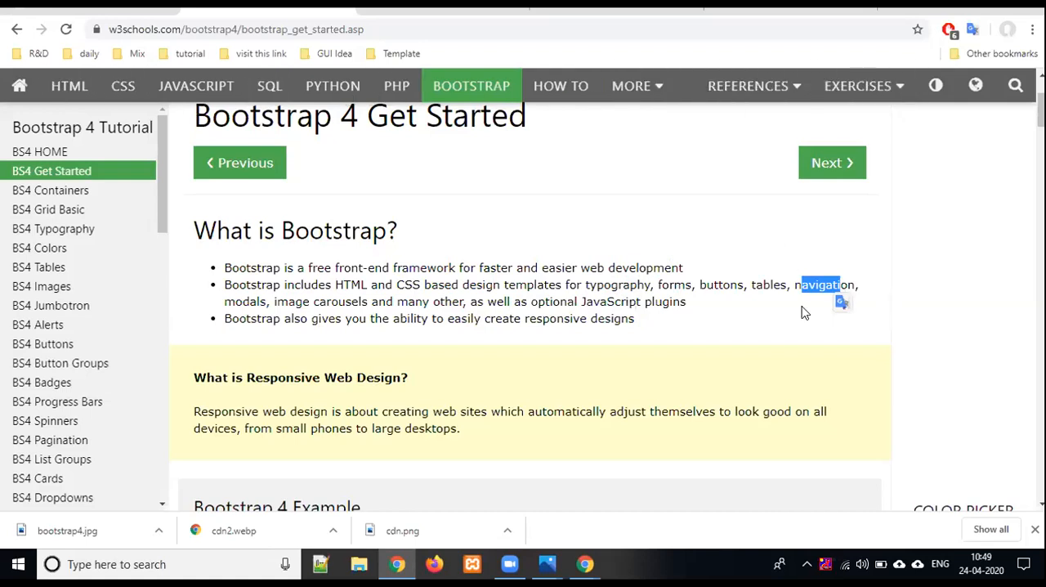
mouse_move(244, 299)
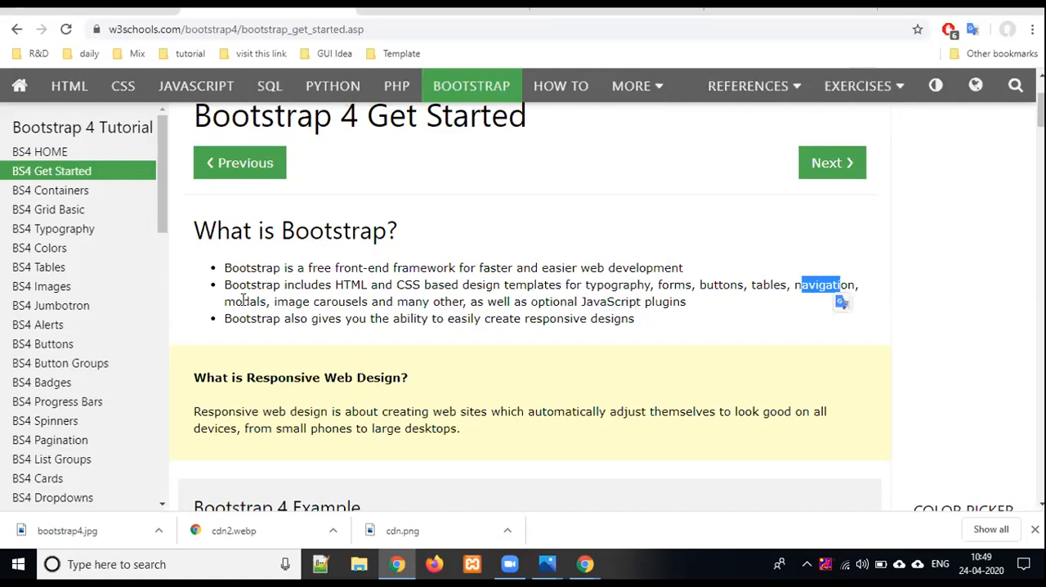
double_click(245, 301)
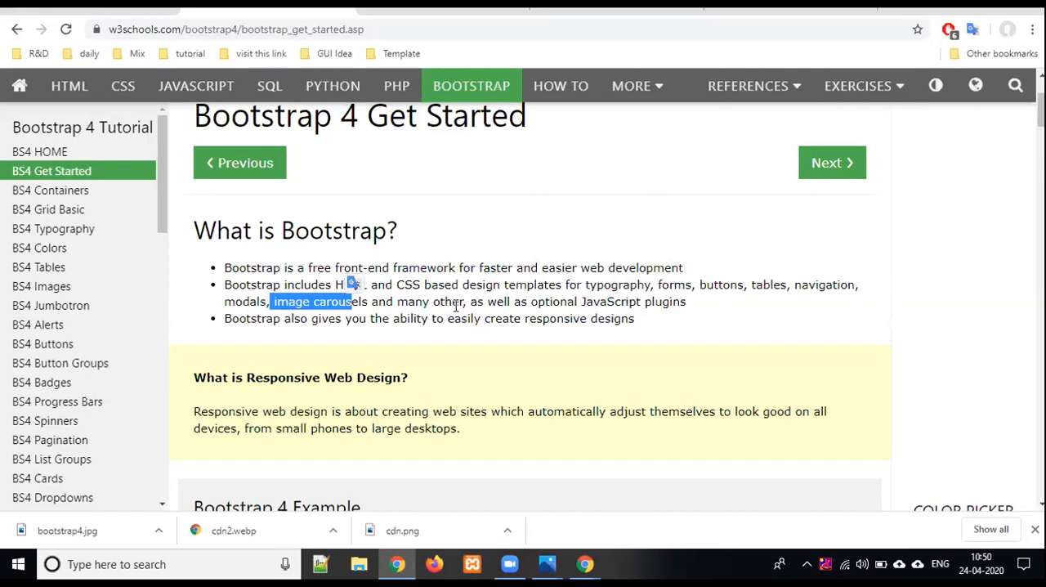
mouse_move(584, 303)
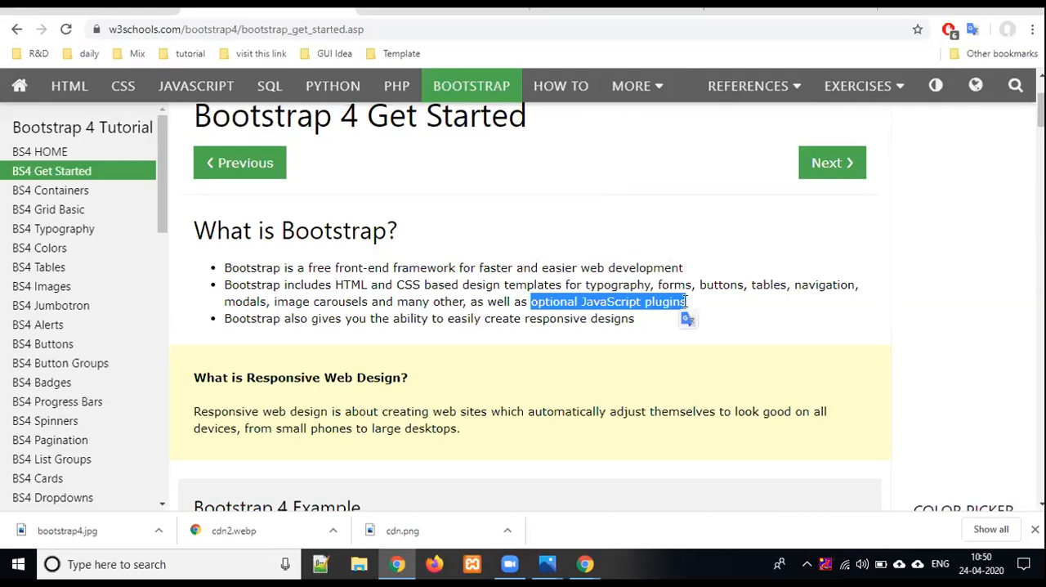
scroll("down", 3)
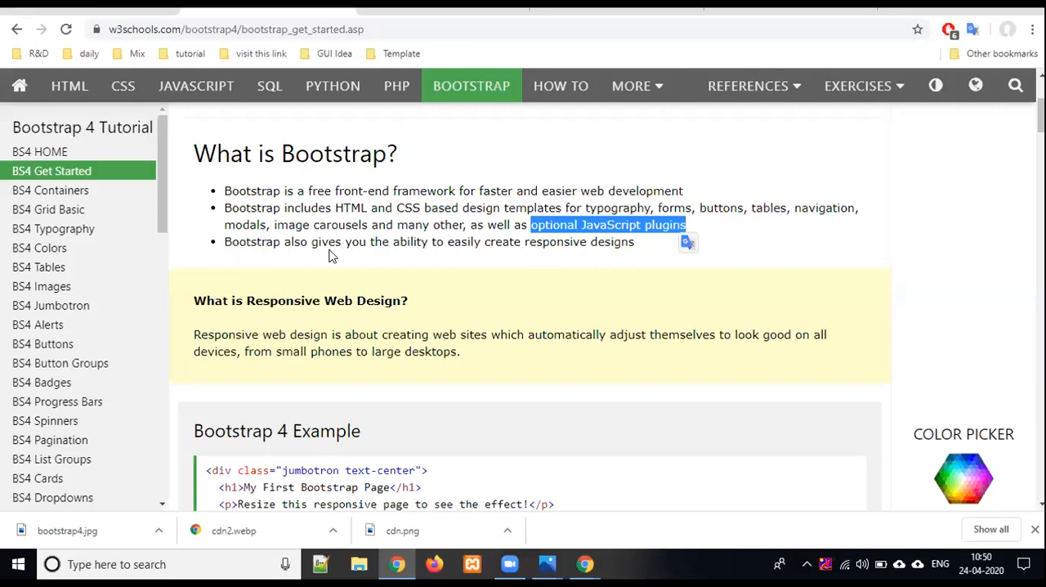
mouse_move(550, 246)
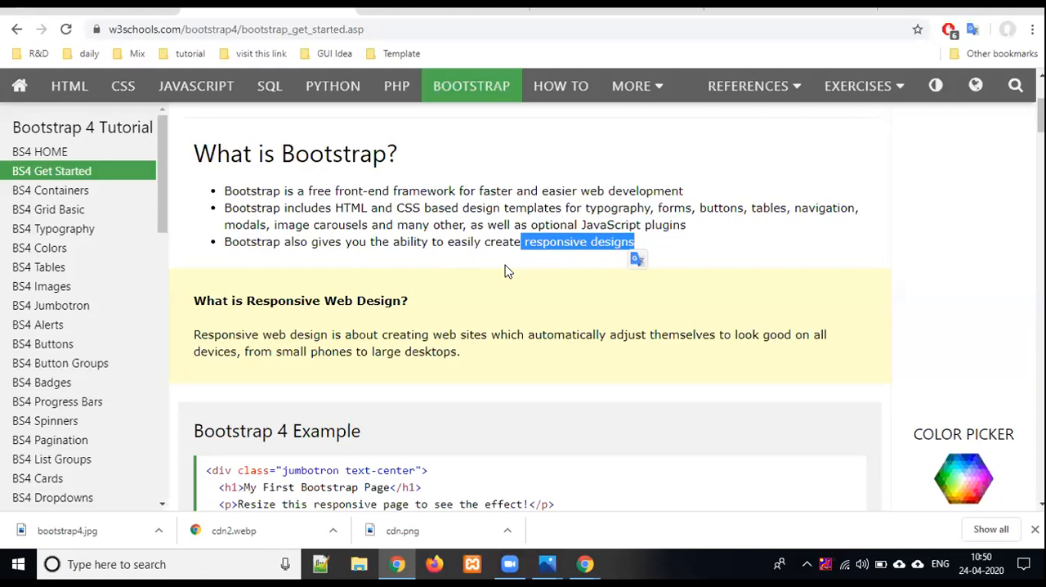
scroll("down", 3)
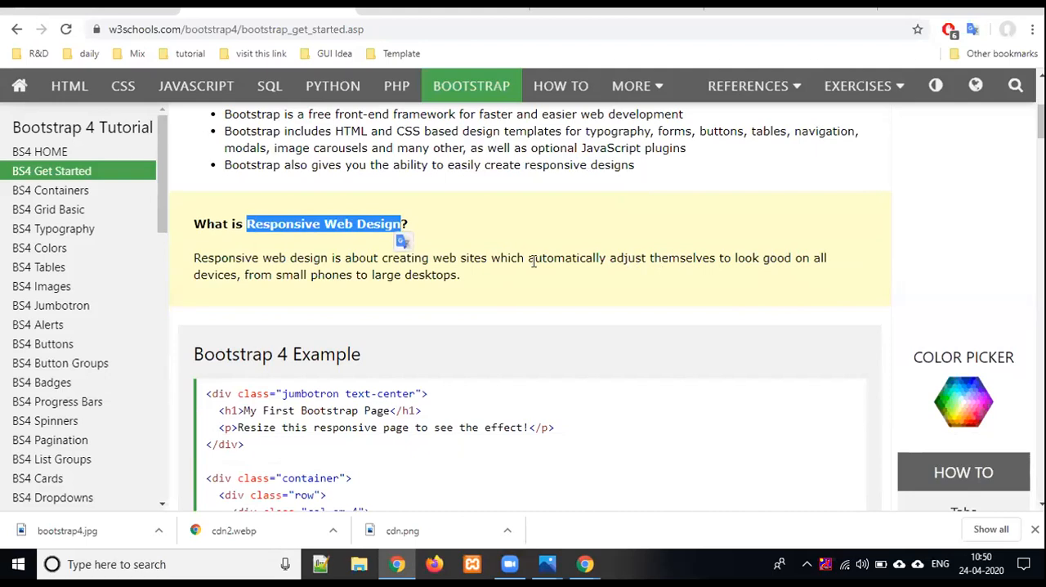
mouse_move(509, 275)
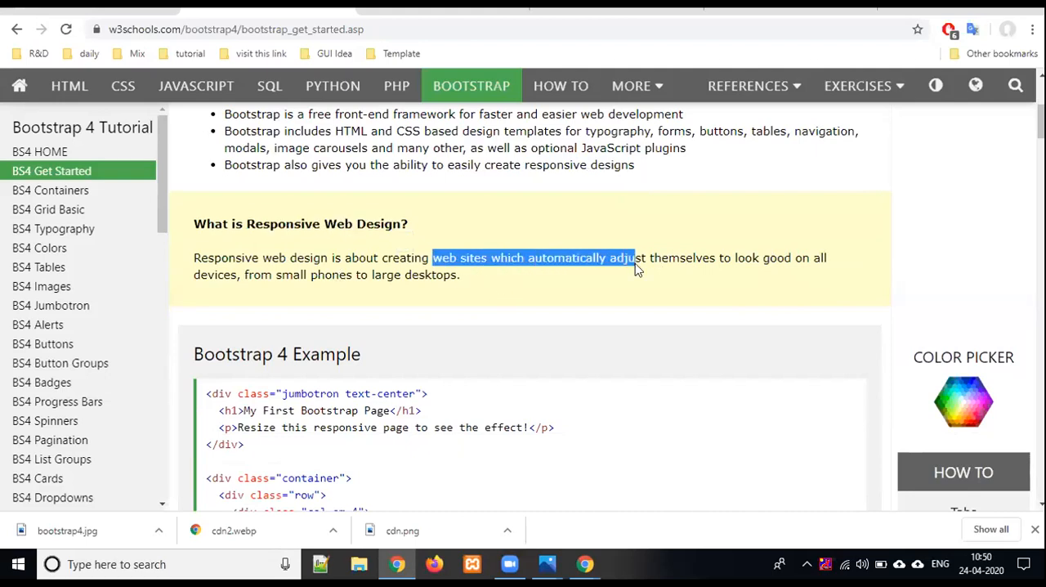
- Highlight the Responsive Web Design phrase about sites adjusting themselves, then highlight another line
left_click_drag(633, 257, 695, 257)
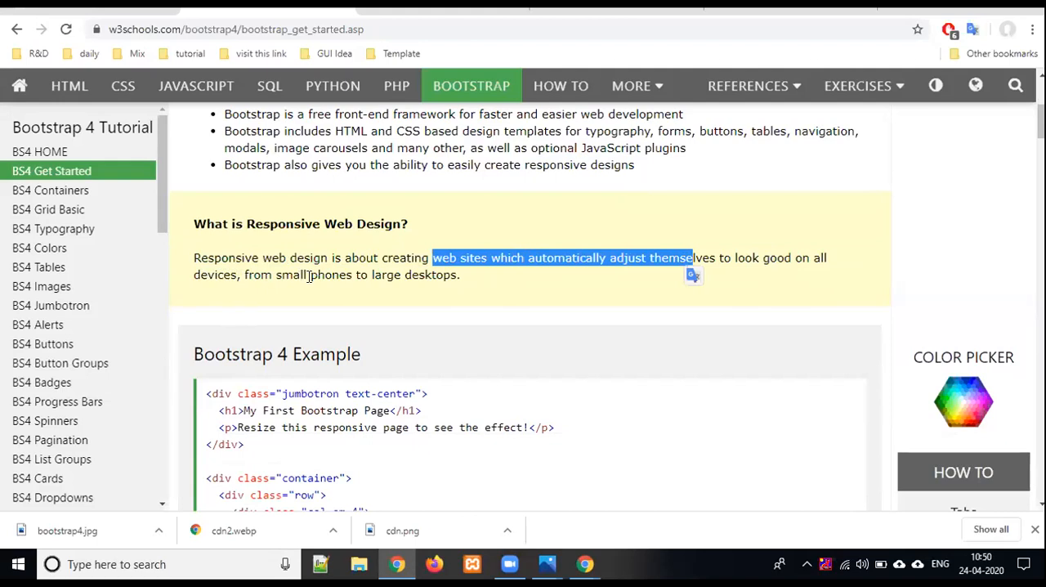
mouse_move(488, 278)
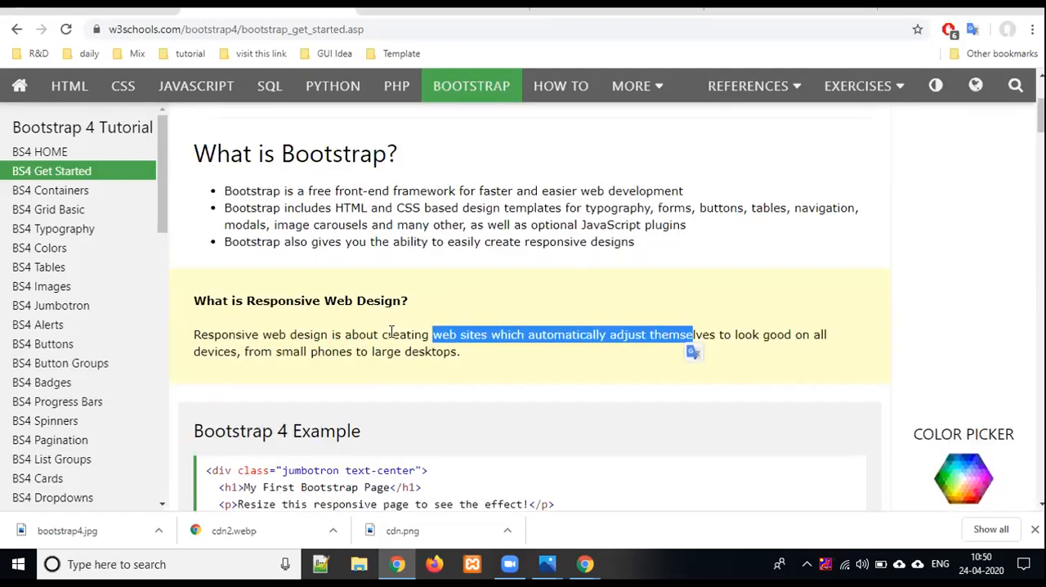
left_click(253, 299)
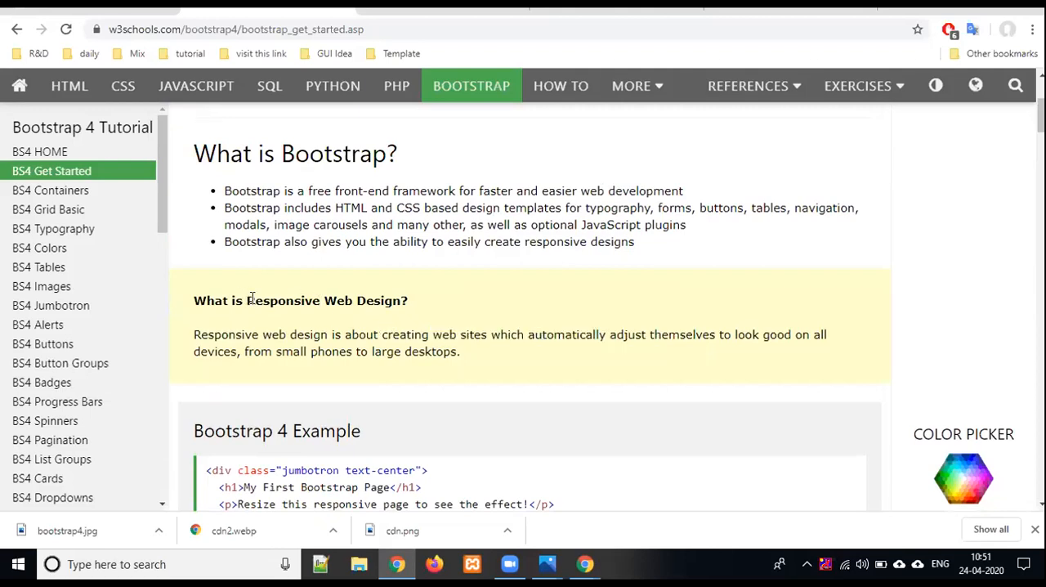
left_click_drag(246, 299, 403, 300)
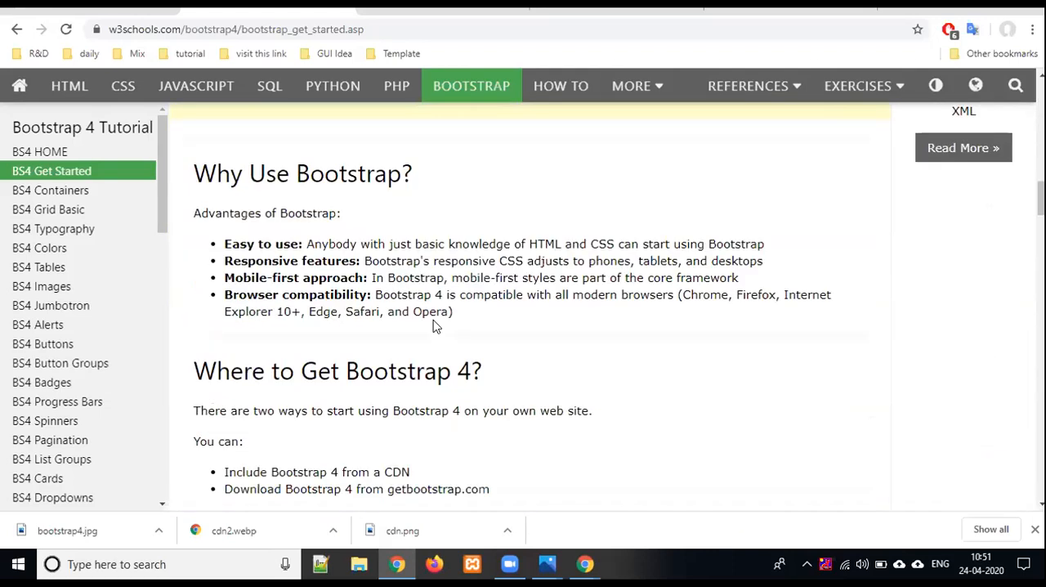
mouse_move(342, 176)
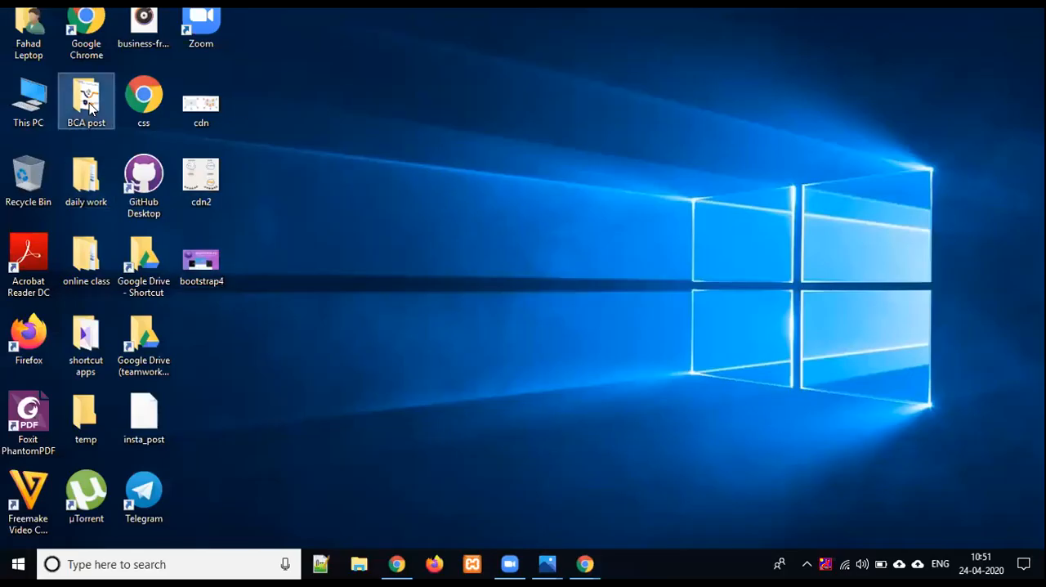
- Open the BCA post folder and its sem4 subfolder, then return to BCA post
double_click(86, 98)
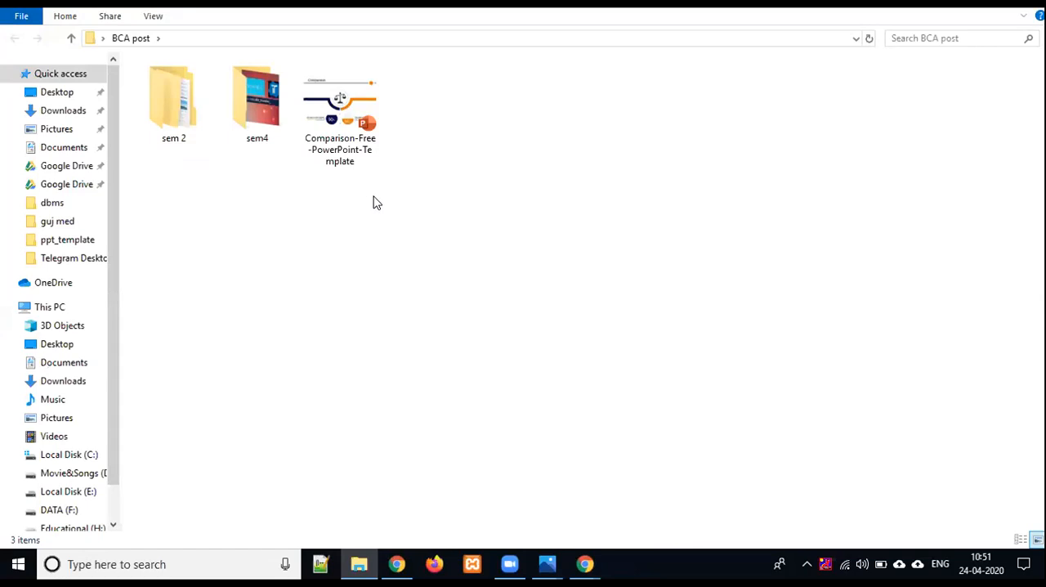
left_click(174, 98)
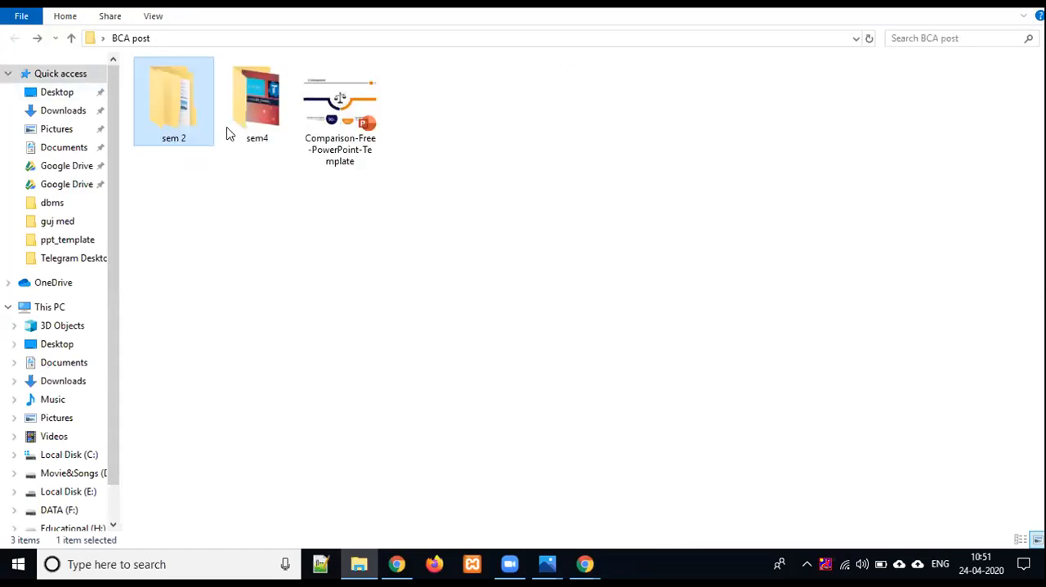
double_click(257, 98)
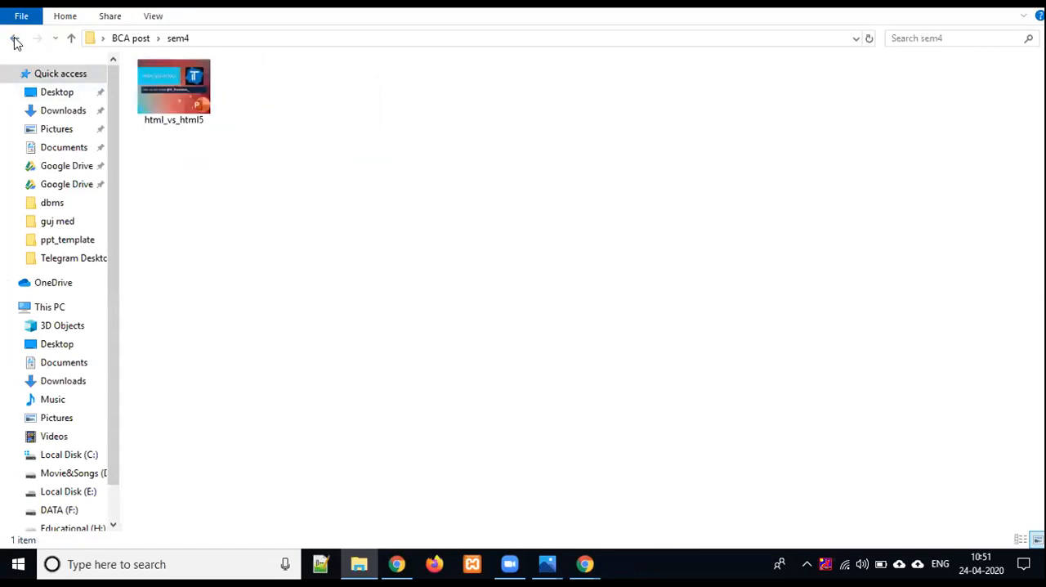
left_click(14, 39)
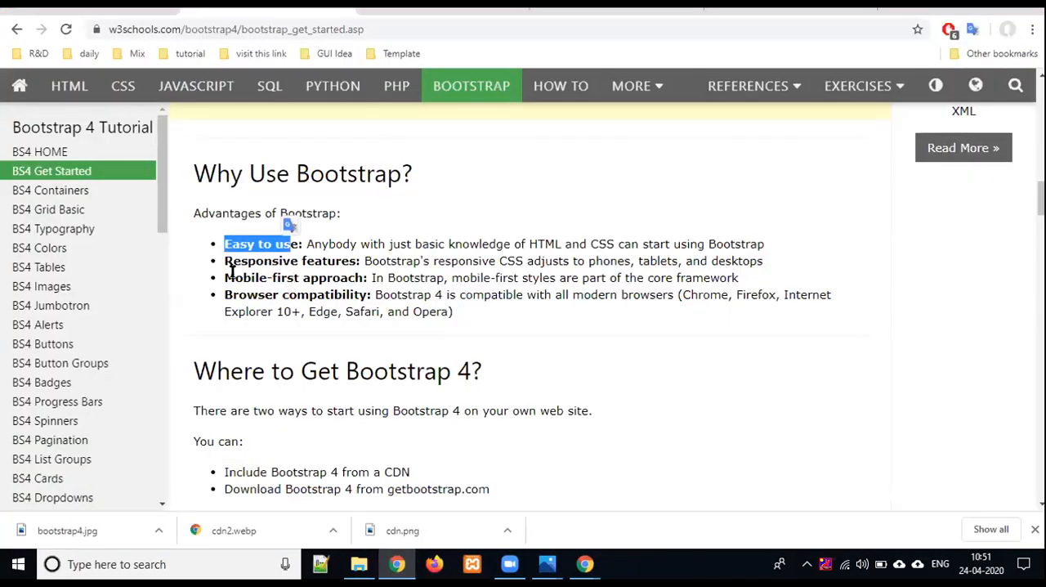
double_click(286, 261)
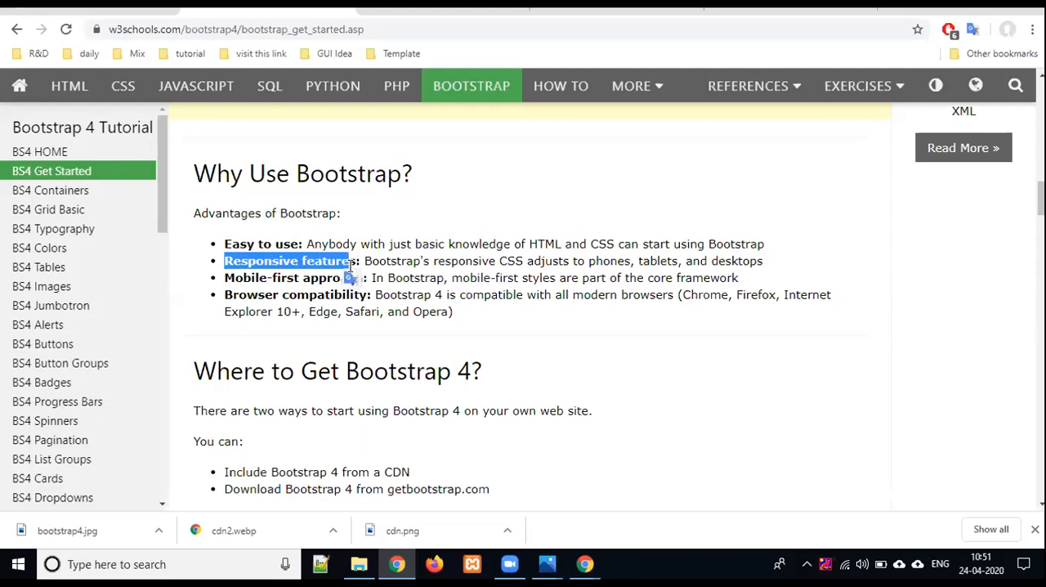
double_click(286, 278)
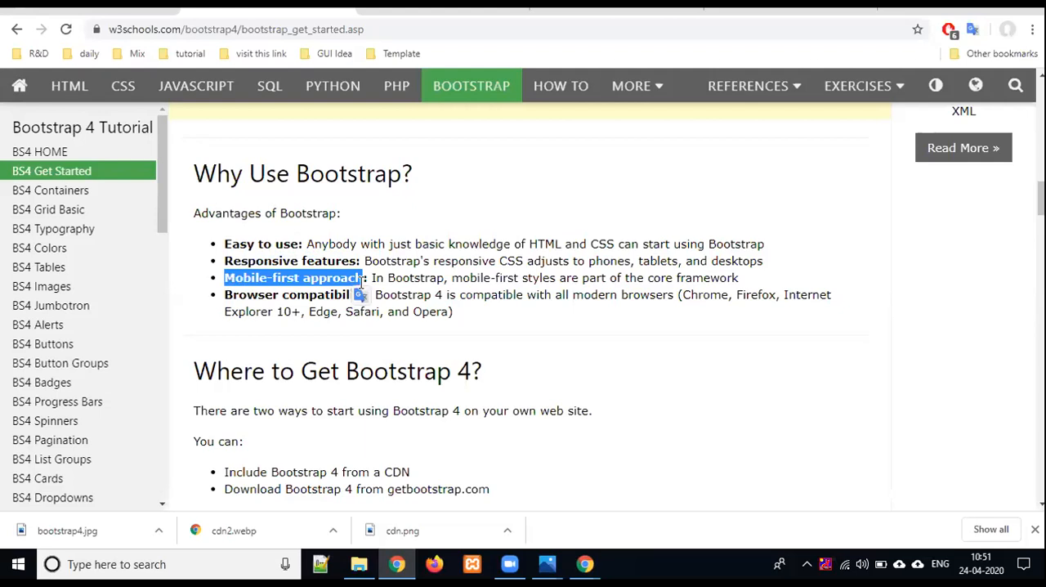
mouse_move(225, 302)
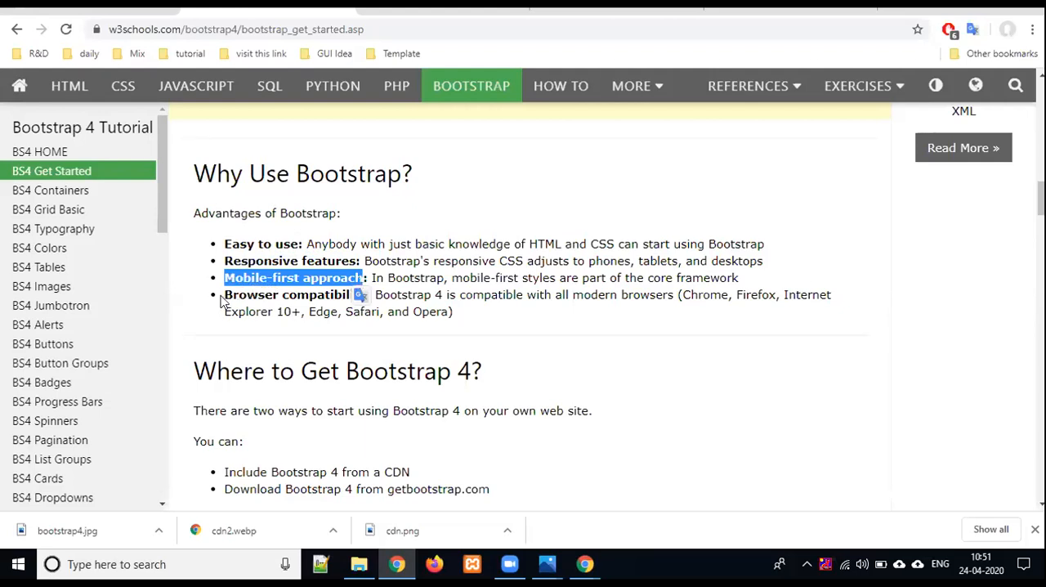
double_click(298, 295)
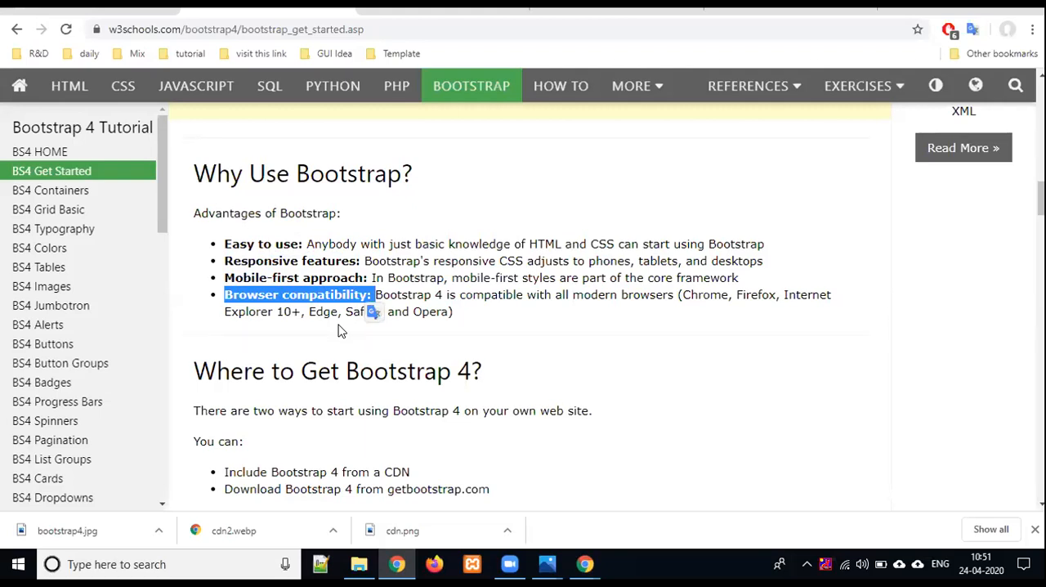
mouse_move(397, 342)
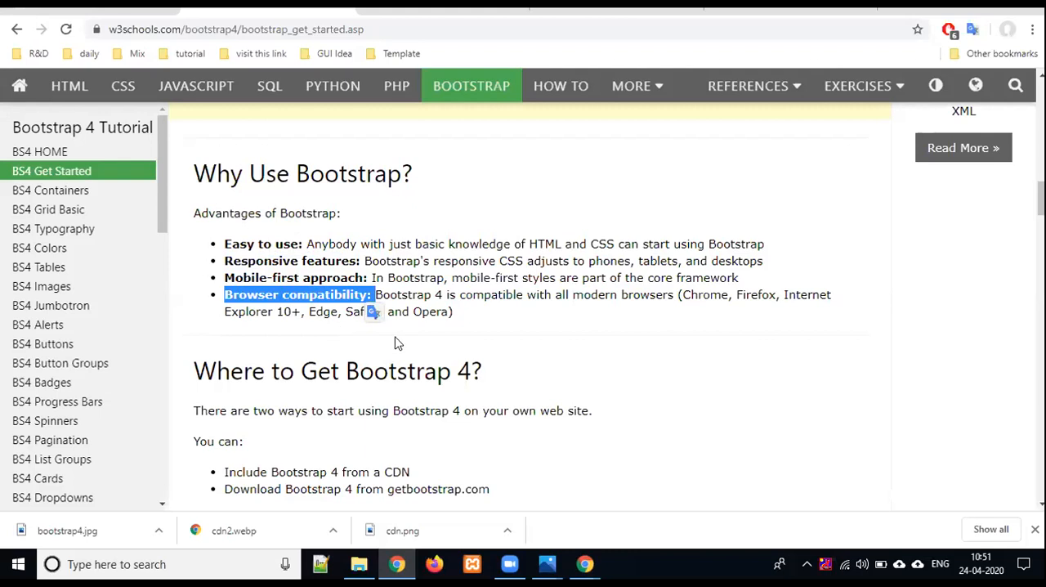
scroll("down", 3)
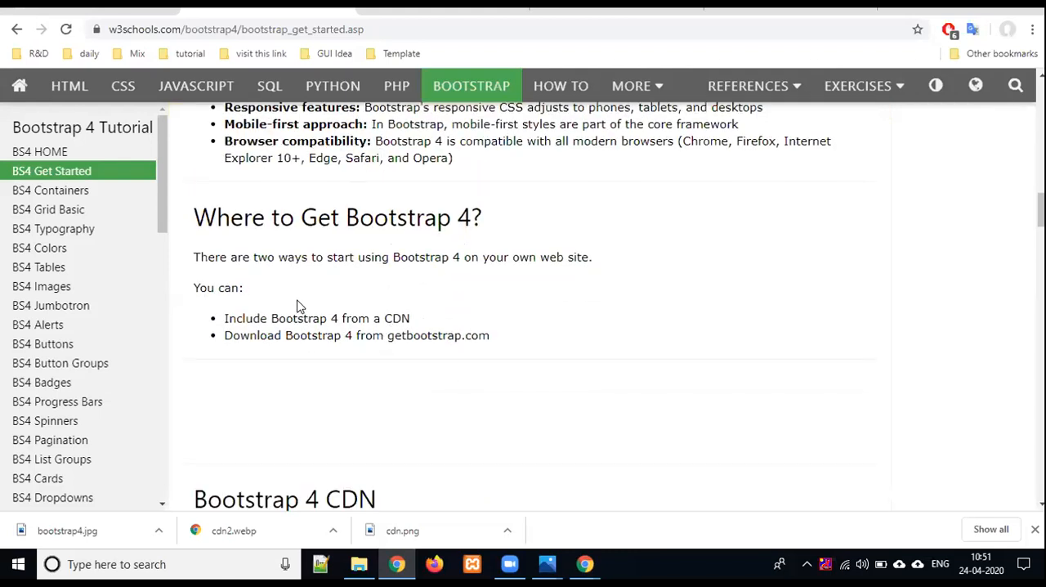
mouse_move(217, 347)
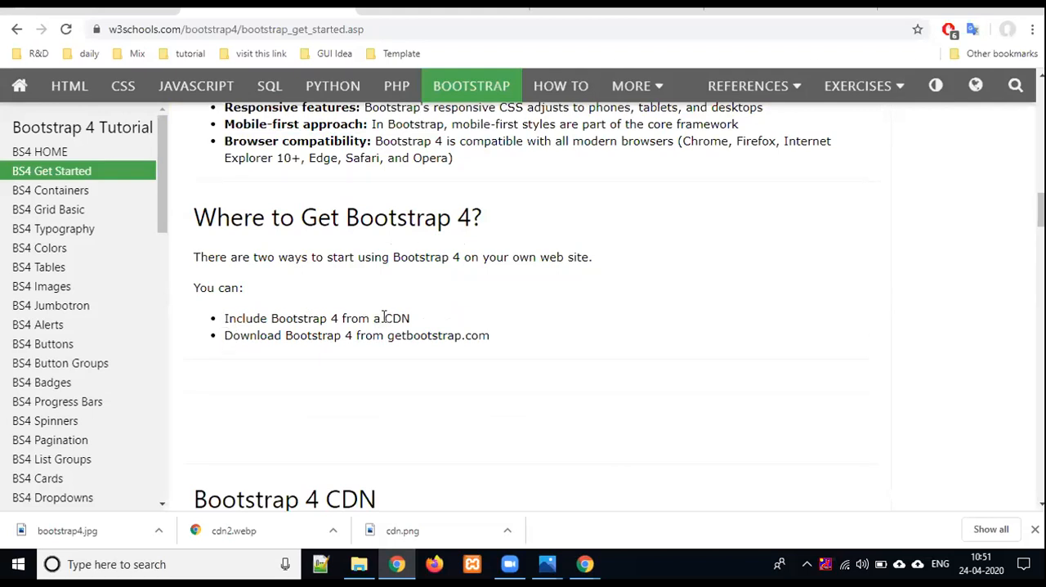
- Highlight 'CDN' and scroll down through the 'You can:' list of Bootstrap 4 options
double_click(397, 318)
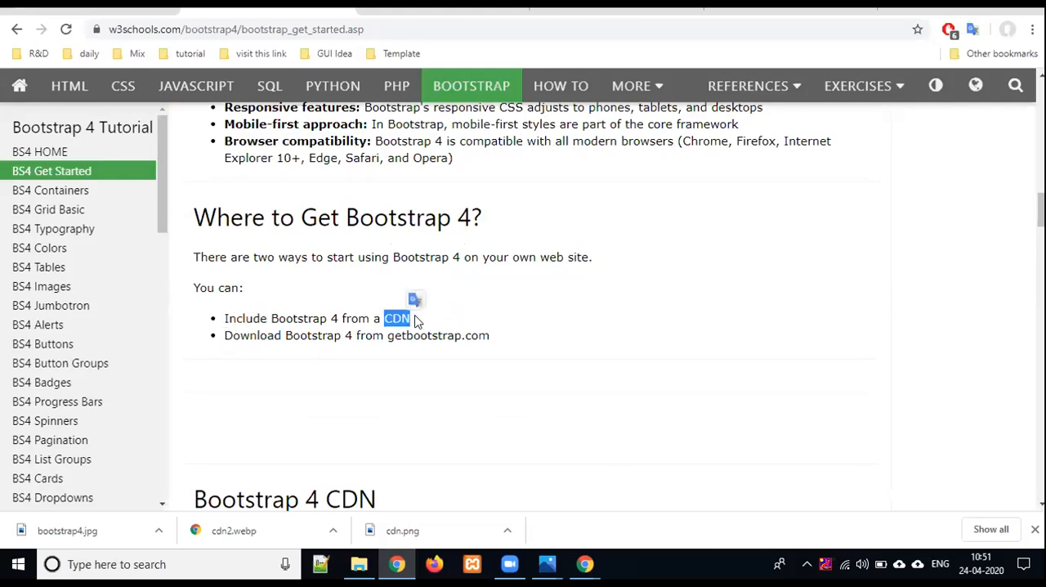
scroll("down", 3)
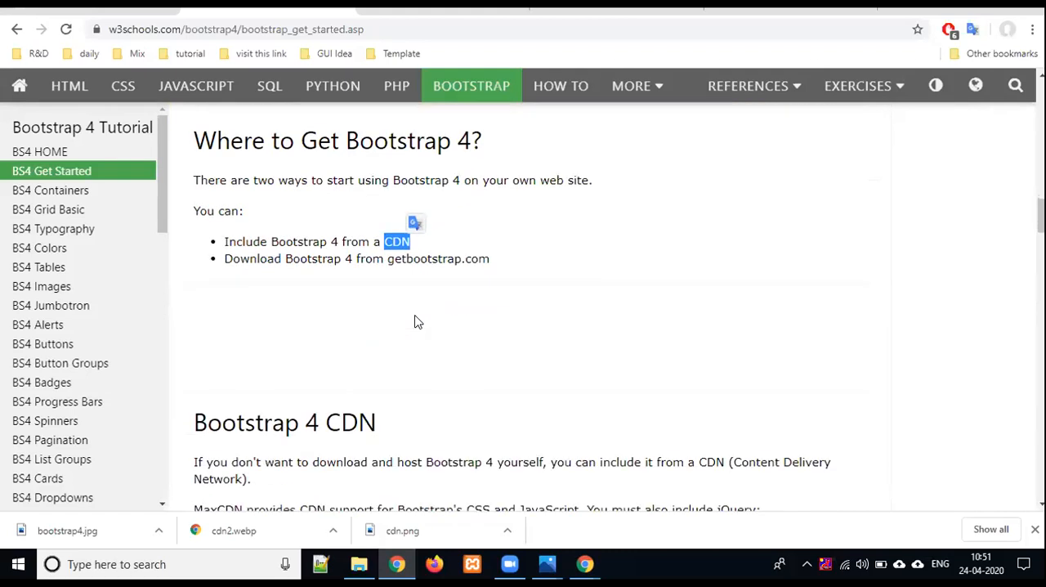
scroll("down", 3)
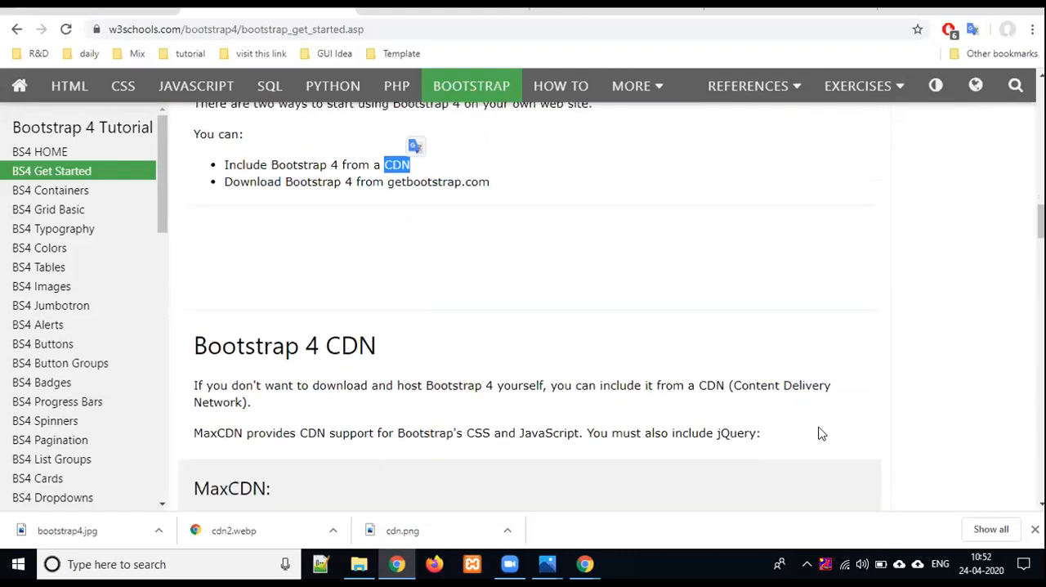
double_click(756, 385)
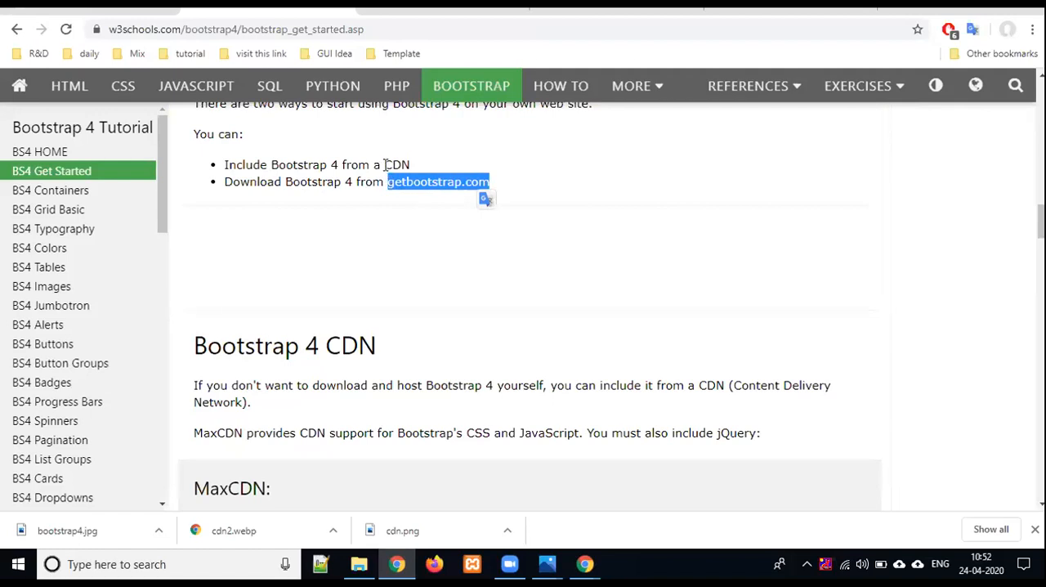
scroll("down", 3)
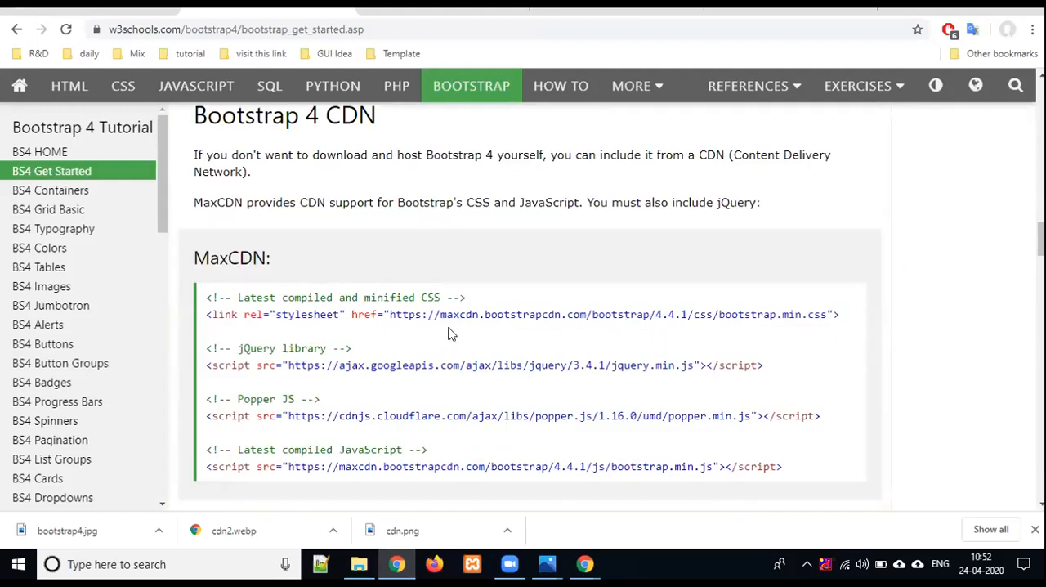
- Double-click in the Bootstrap 4 CDN section, bringing up the CDN servers diagram in Photos
double_click(458, 314)
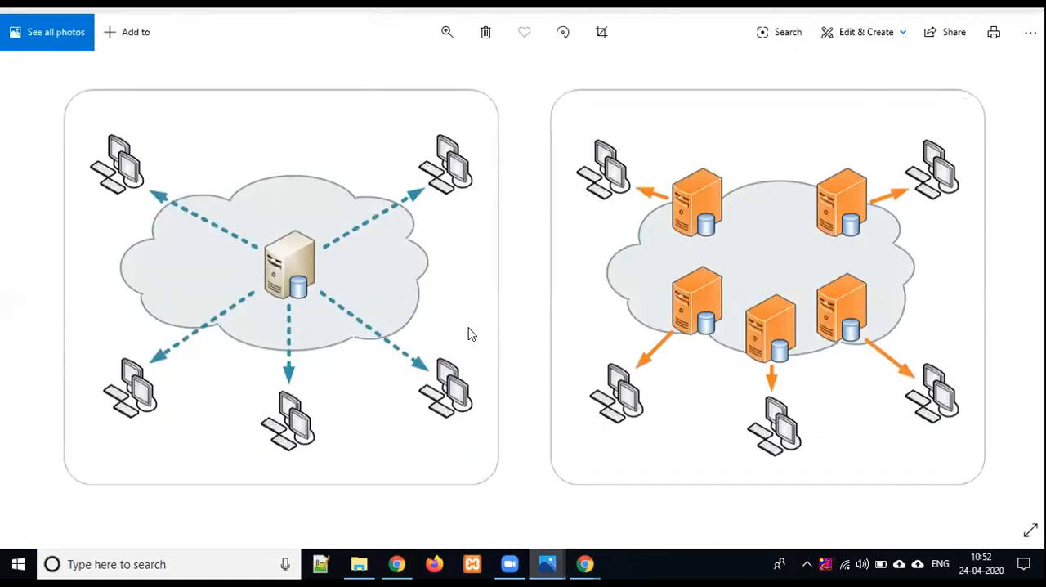
mouse_move(231, 226)
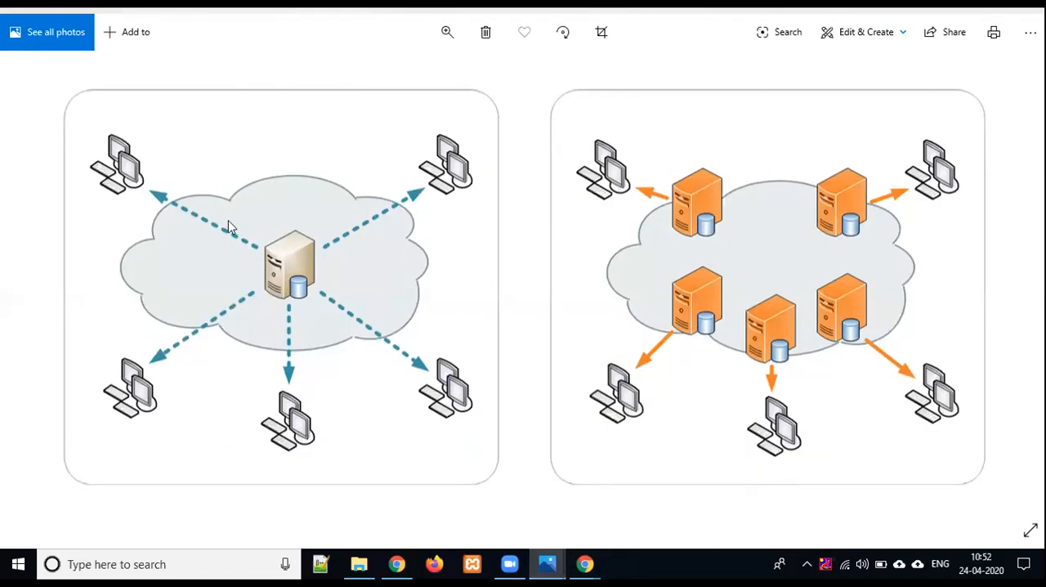
mouse_move(319, 309)
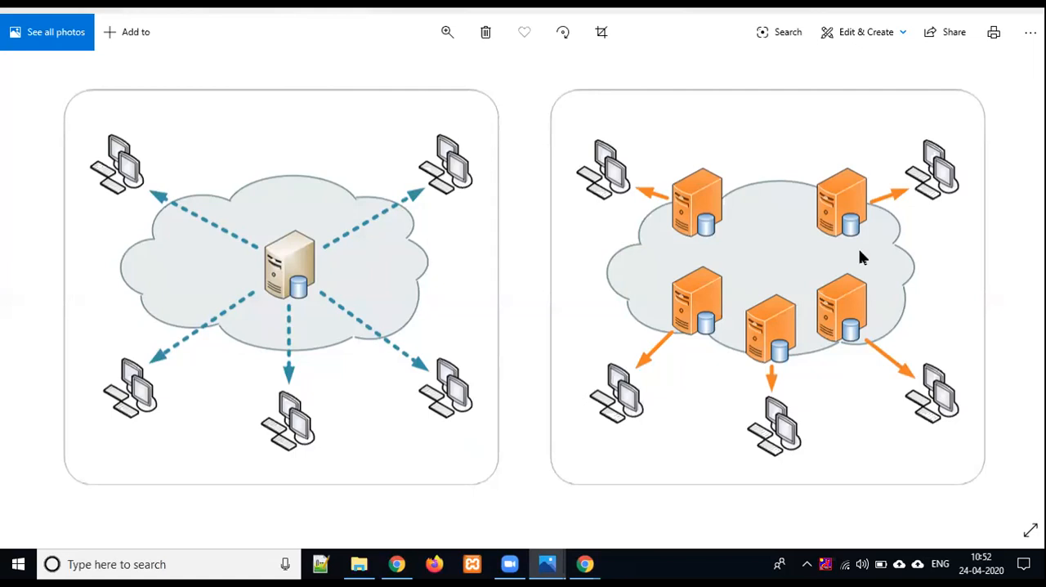
mouse_move(736, 289)
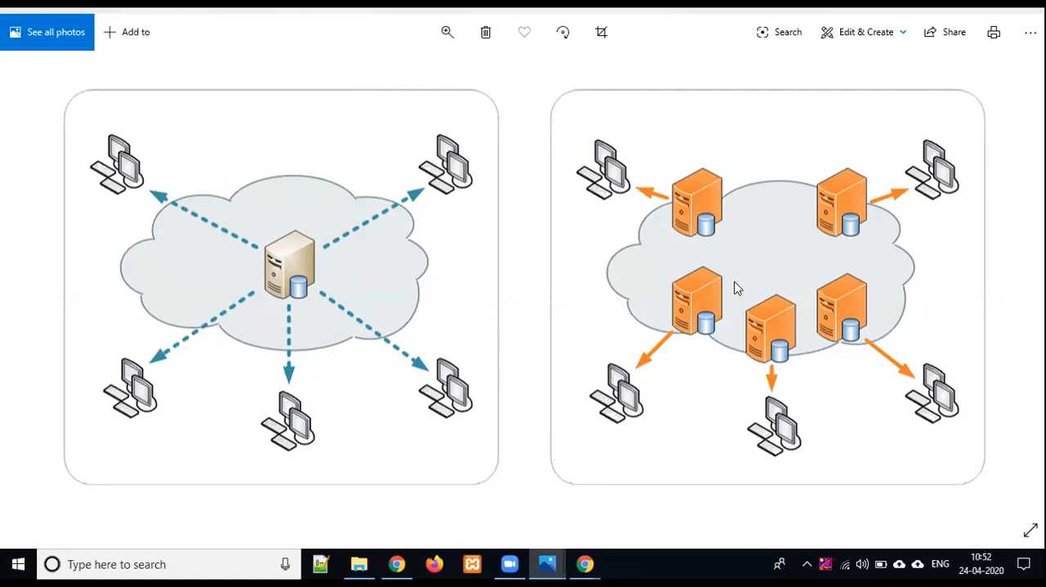
mouse_move(613, 180)
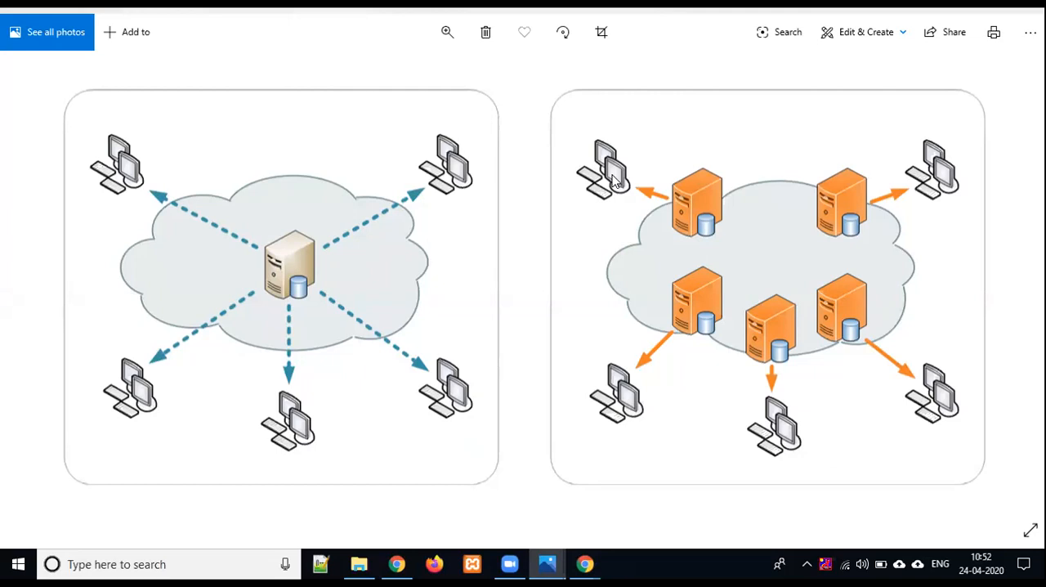
mouse_move(954, 171)
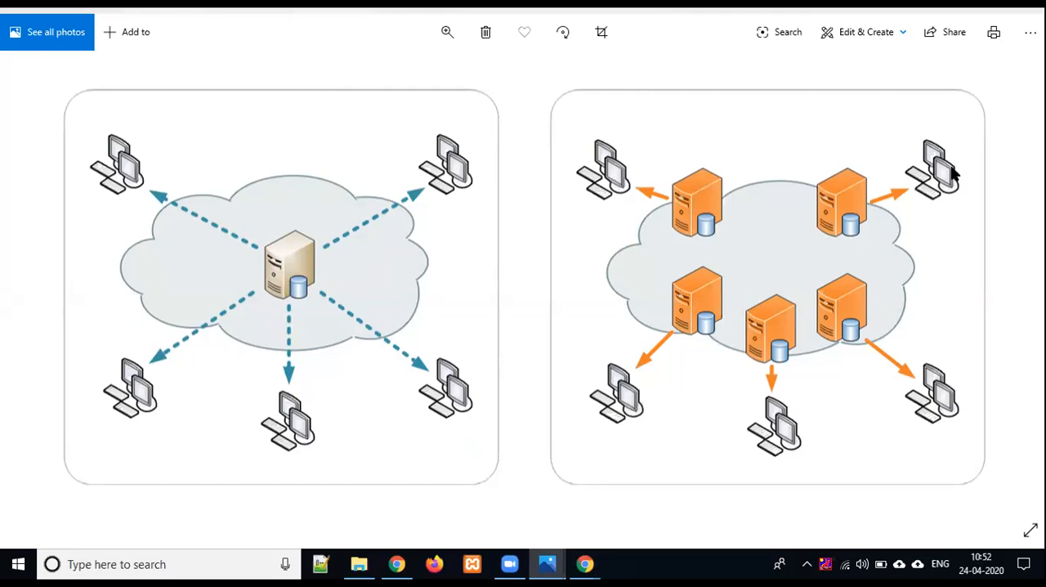
mouse_move(673, 373)
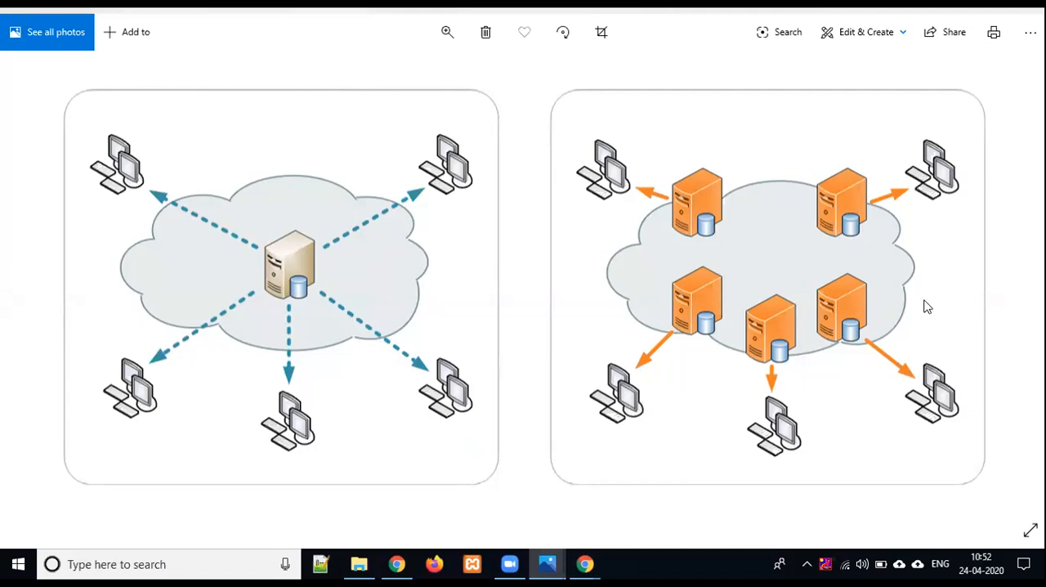
mouse_move(828, 231)
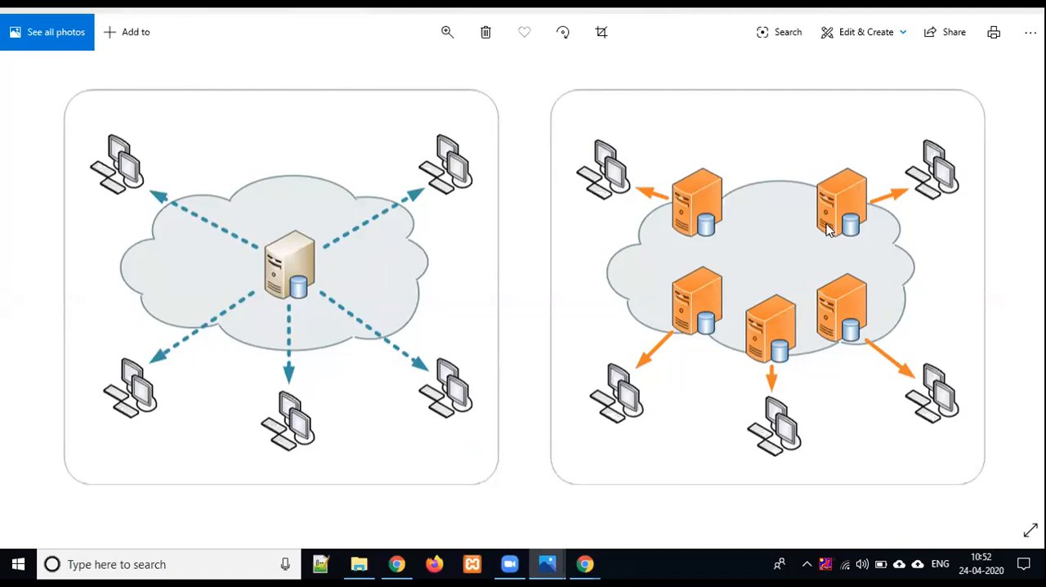
mouse_move(890, 373)
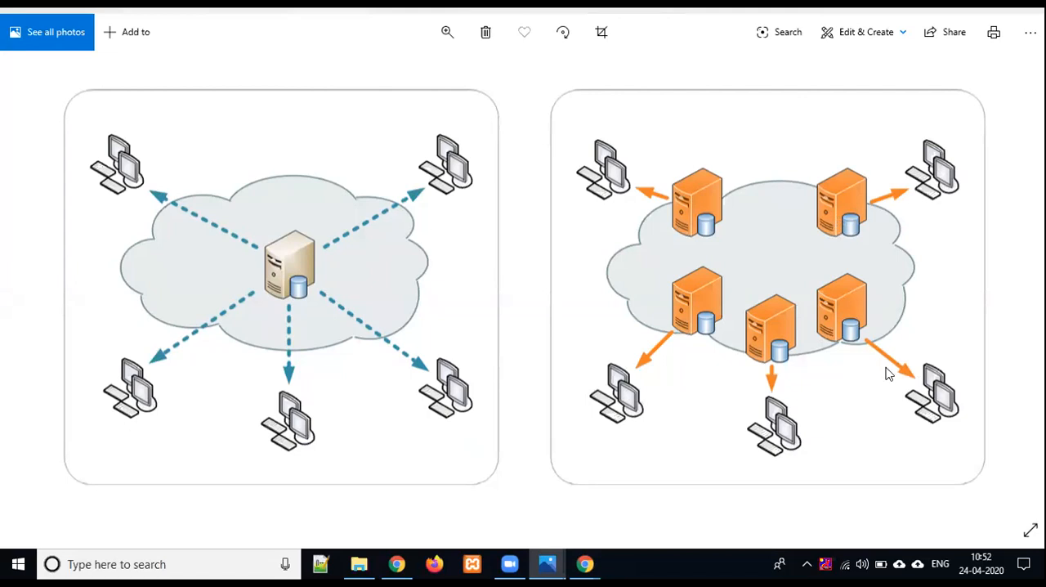
mouse_move(851, 319)
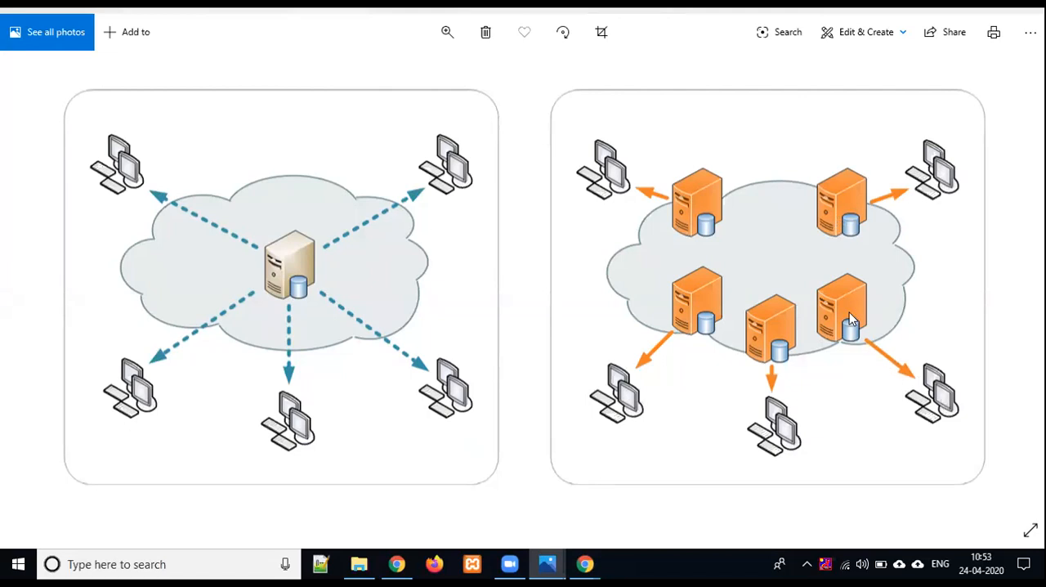
mouse_move(768, 443)
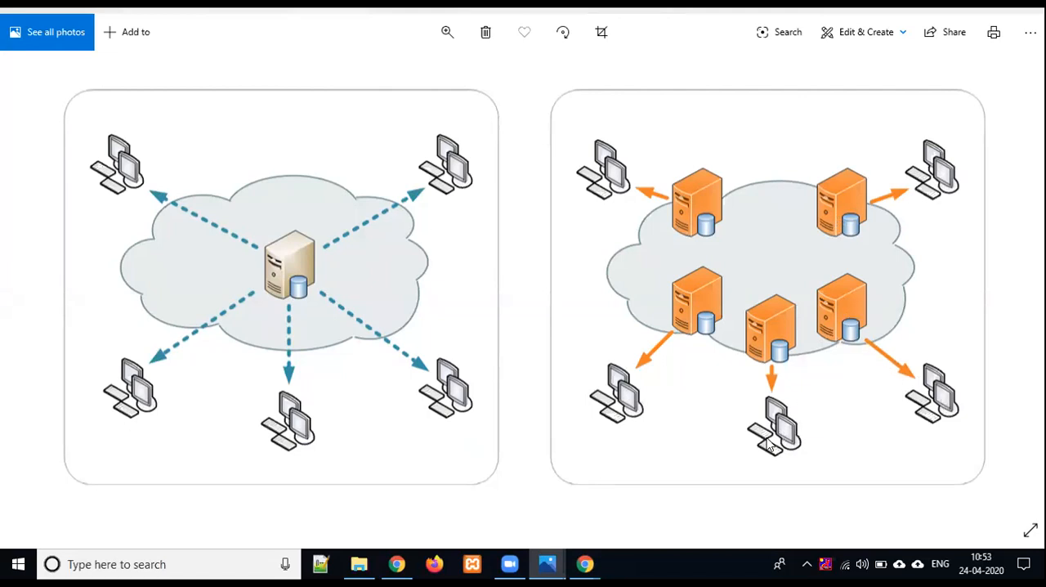
mouse_move(629, 214)
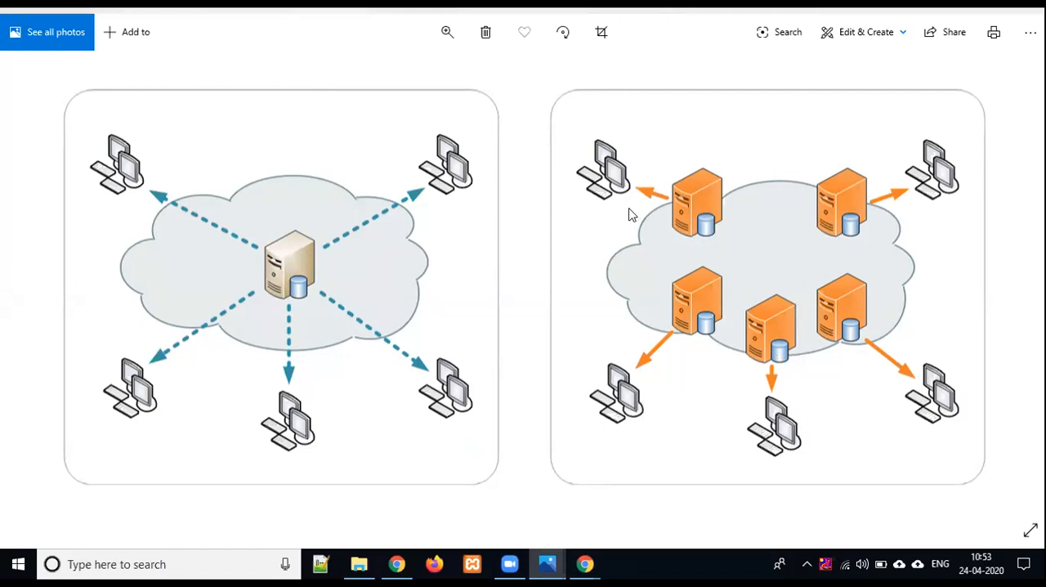
mouse_move(675, 231)
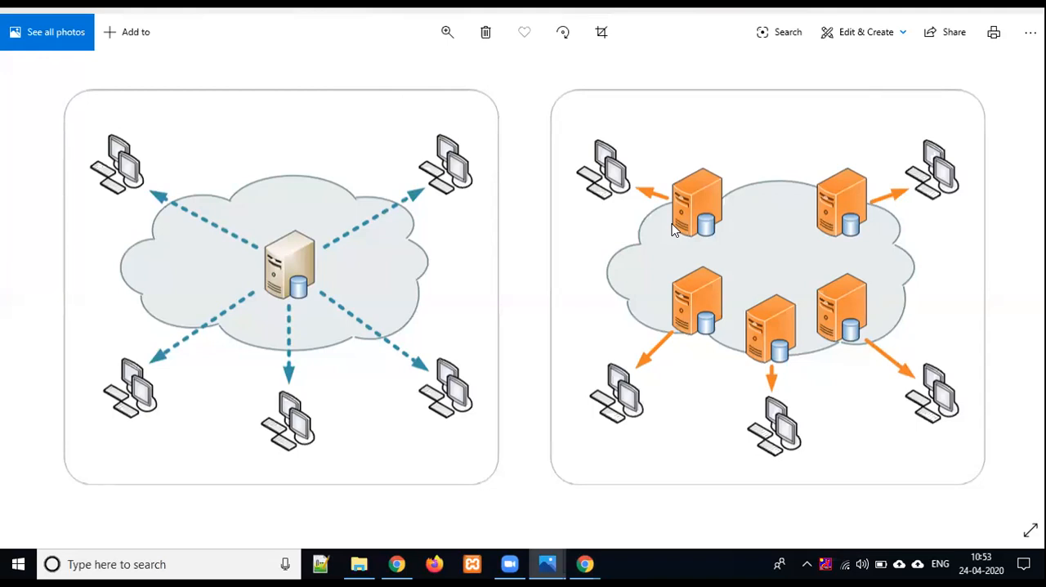
mouse_move(979, 235)
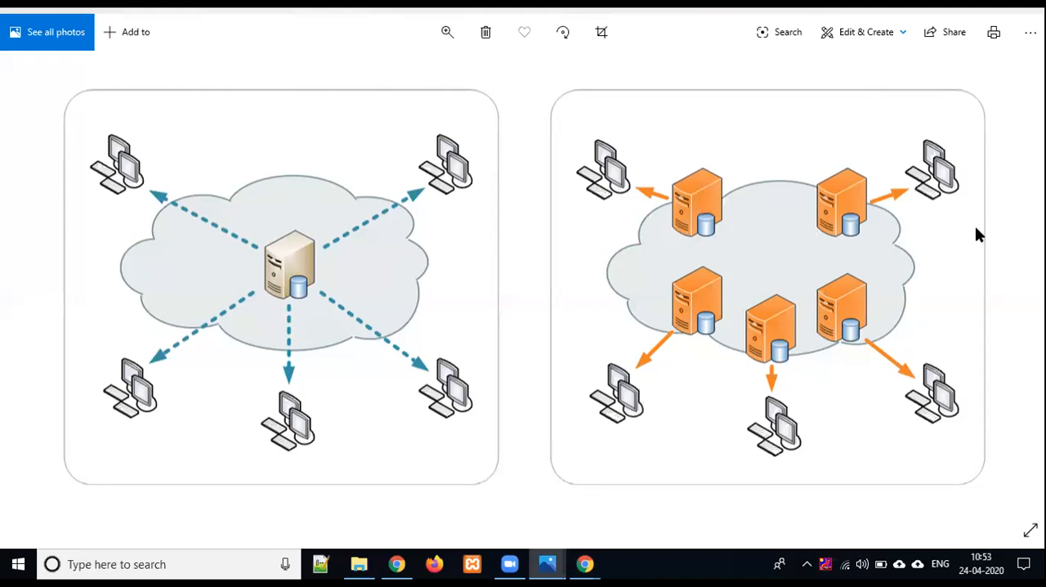
mouse_move(693, 269)
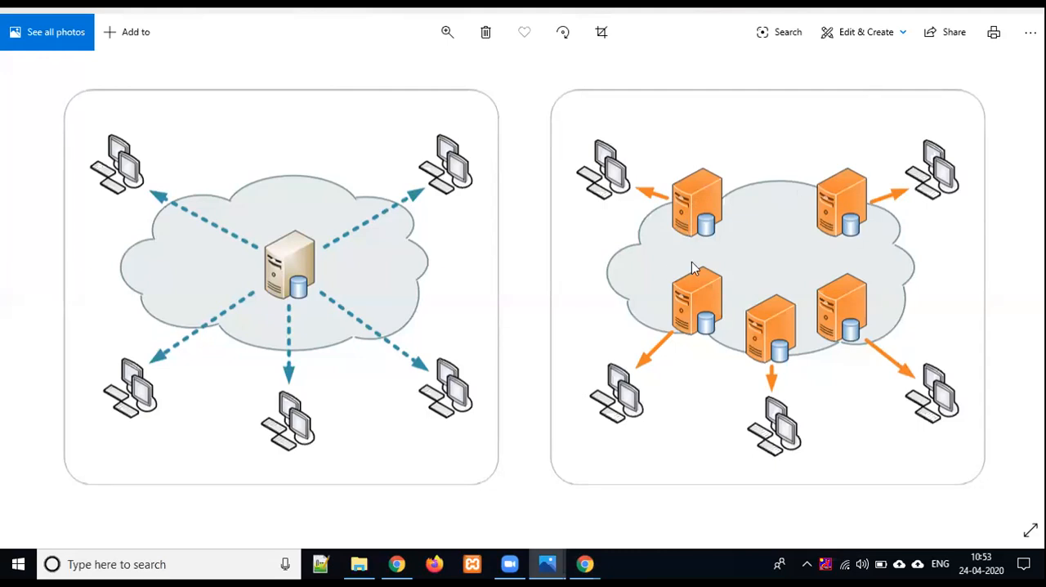
mouse_move(447, 182)
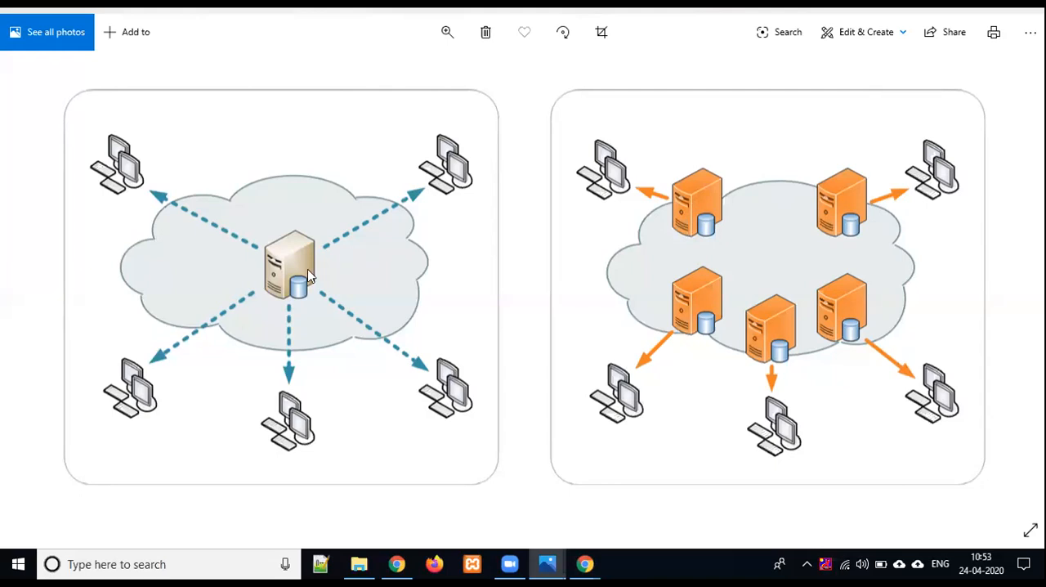
mouse_move(305, 132)
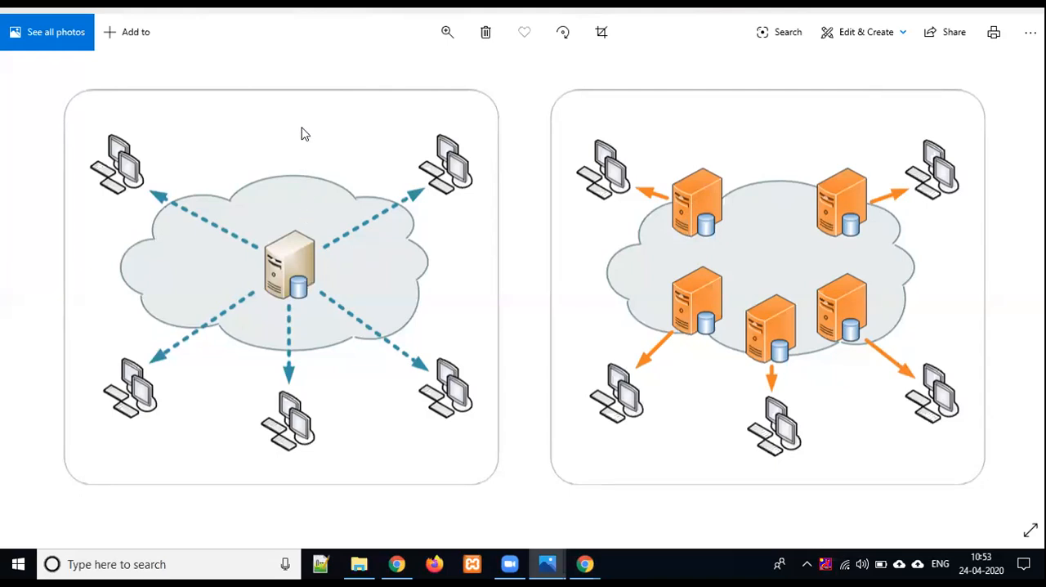
mouse_move(296, 132)
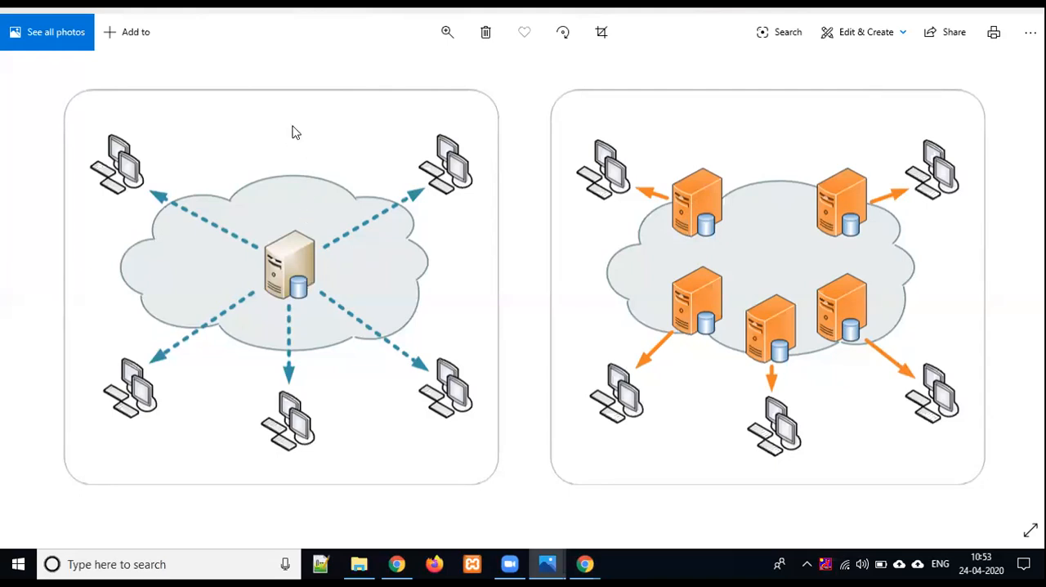
mouse_move(398, 486)
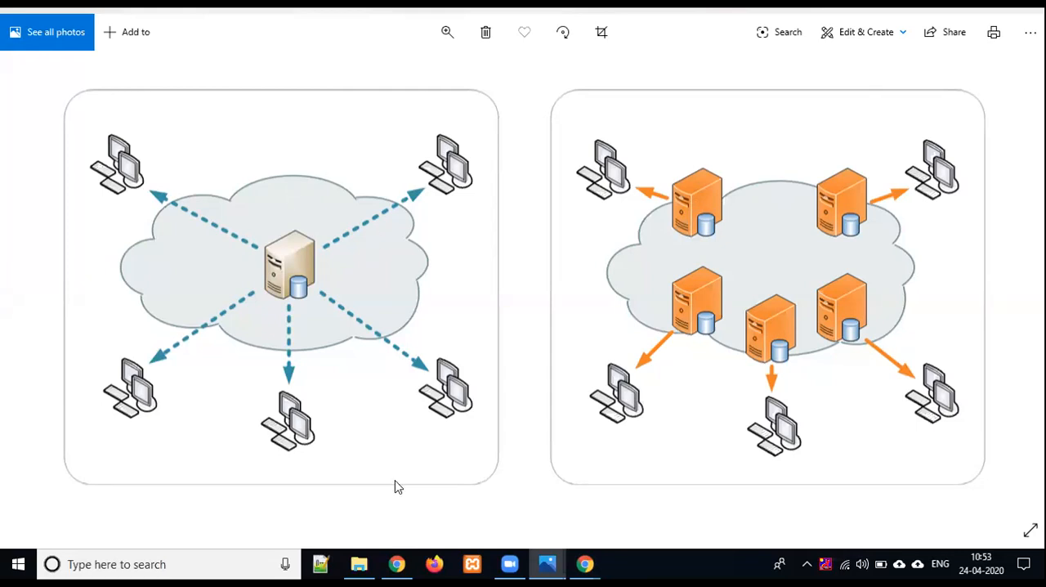
- Return to Chrome, load cloudflare.com and switch it back to the normal desktop view
left_click(396, 564)
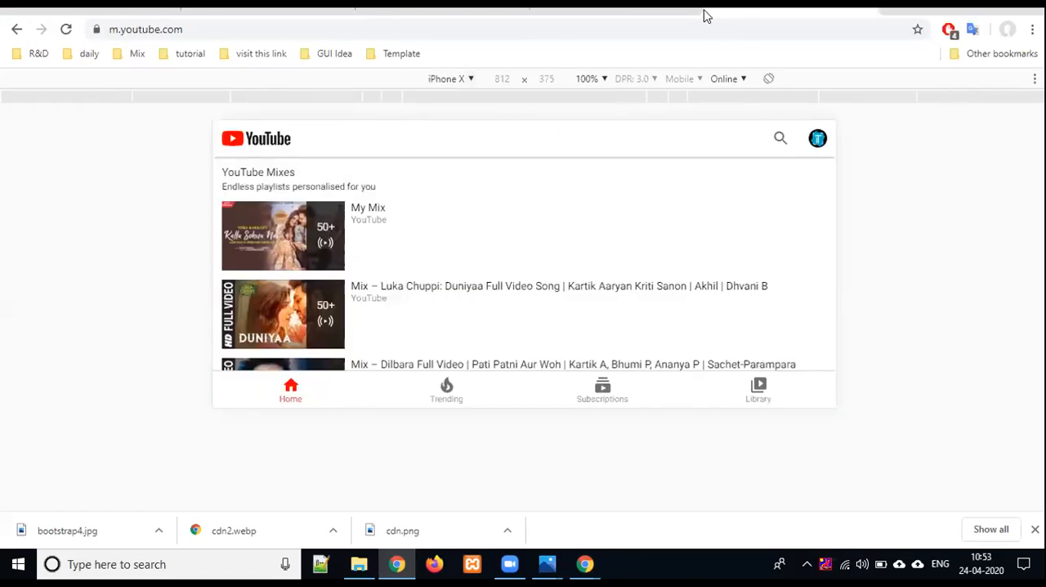
type("cloi")
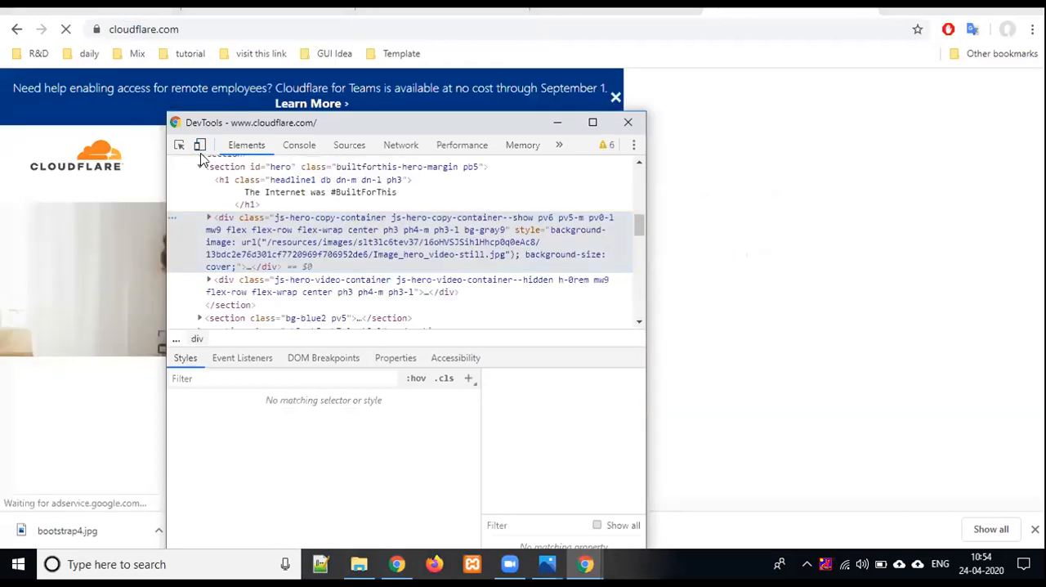
left_click(627, 122)
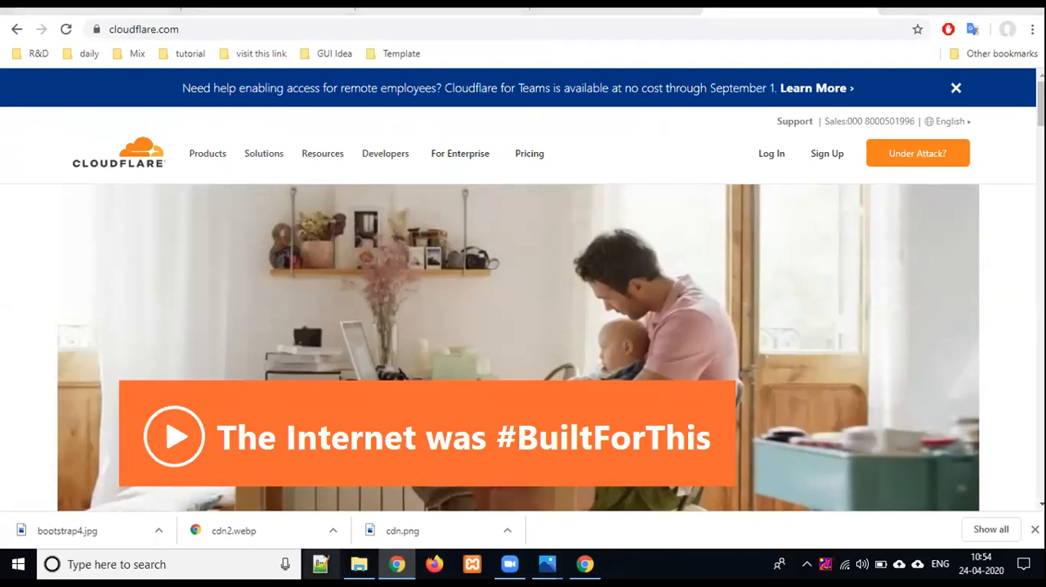
- Create a new Notepad++ document with google.com and place the cursor after it
left_click(319, 564)
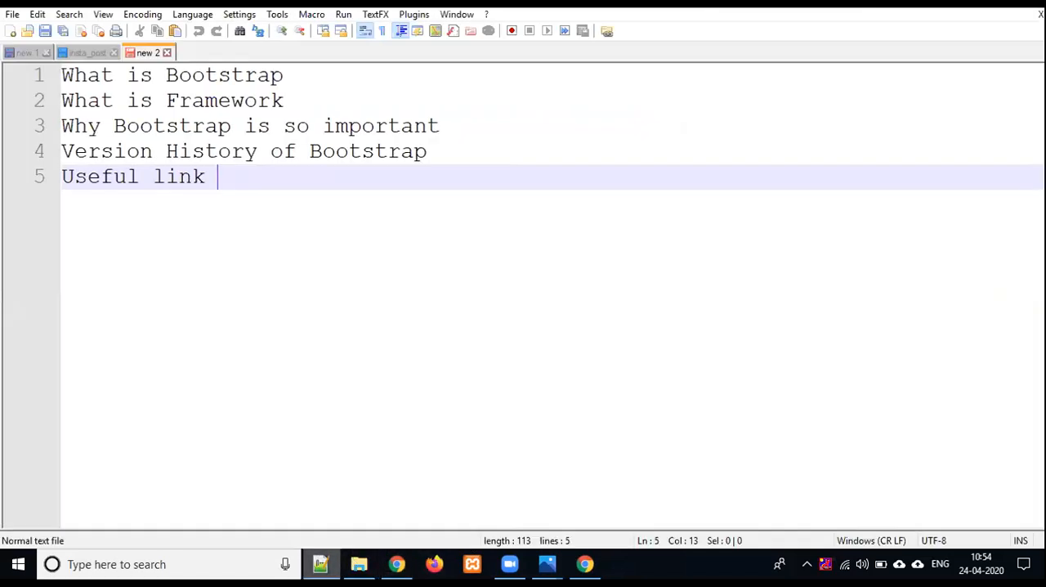
left_click(12, 31)
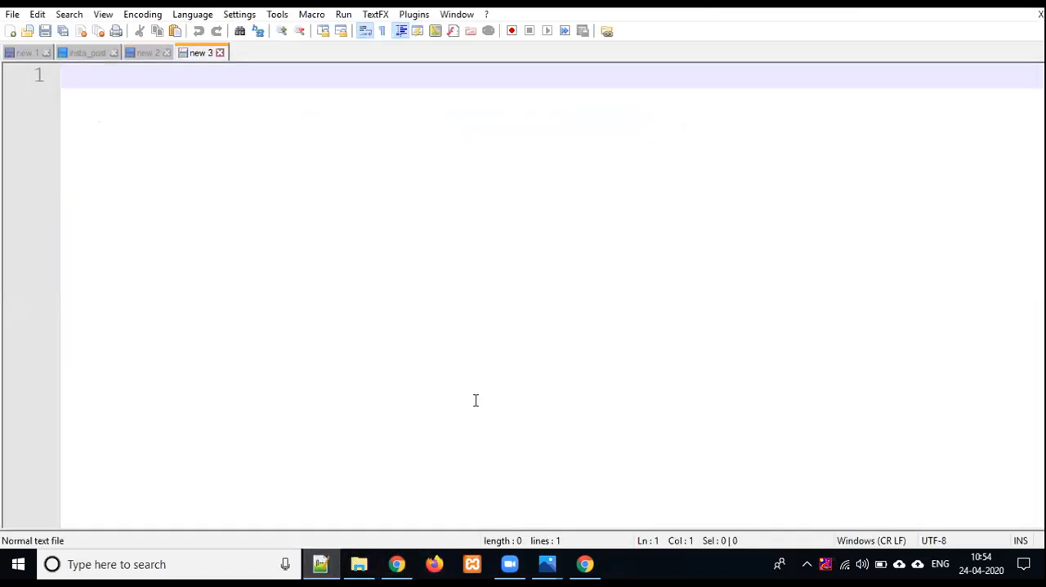
type("goog.")
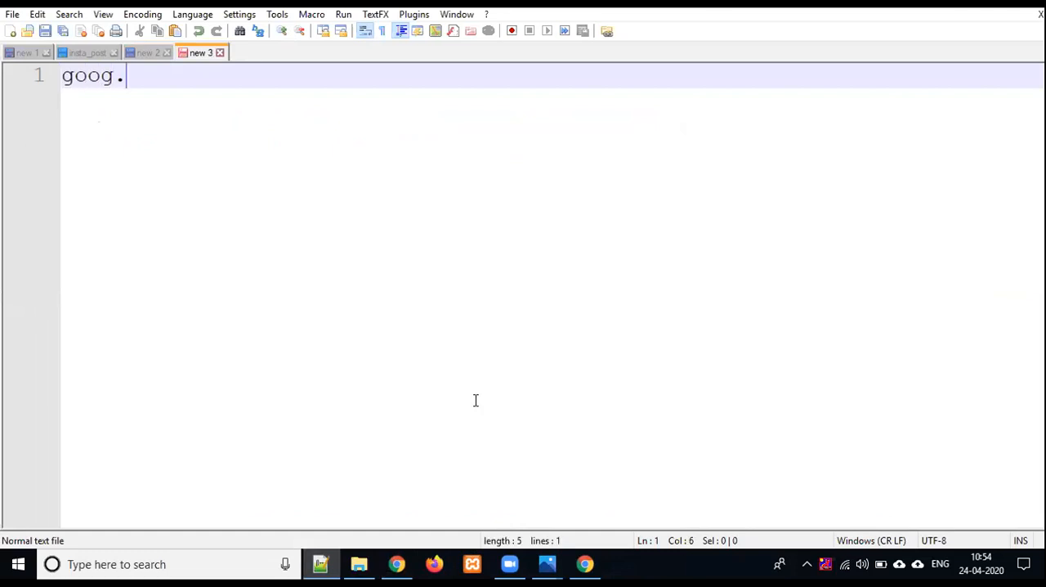
type("le.com")
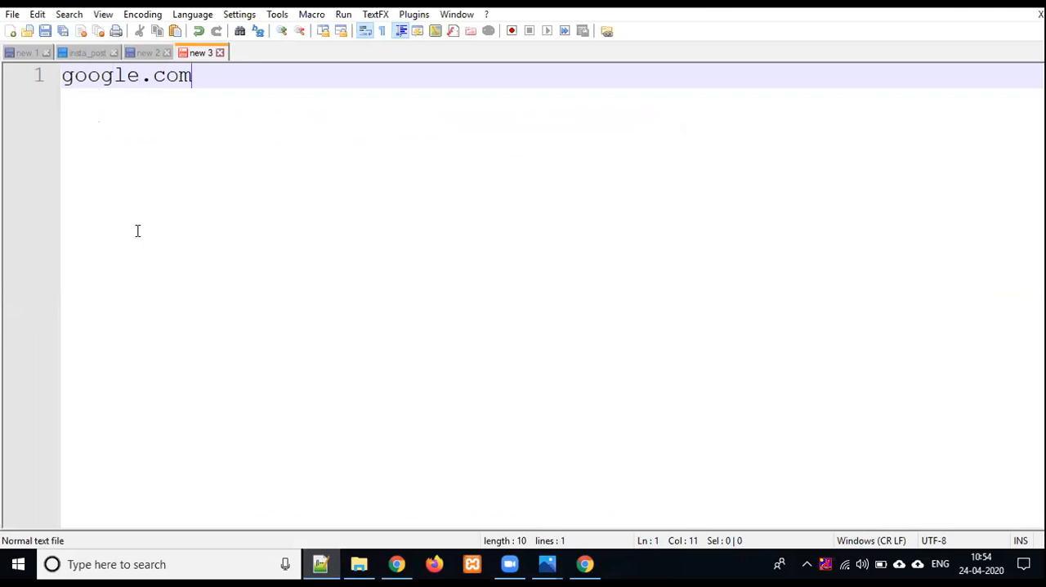
mouse_move(588, 178)
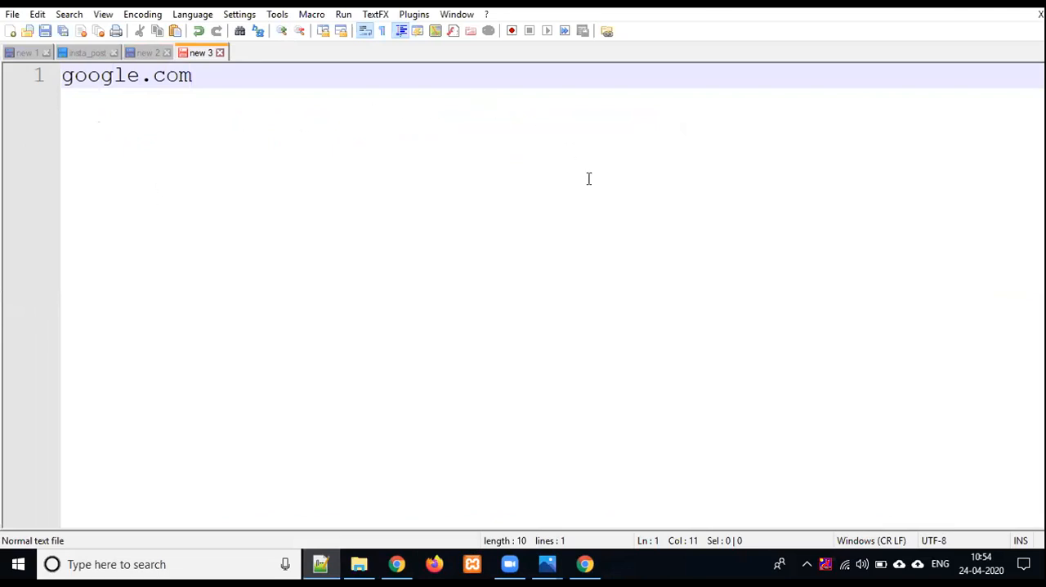
mouse_move(274, 249)
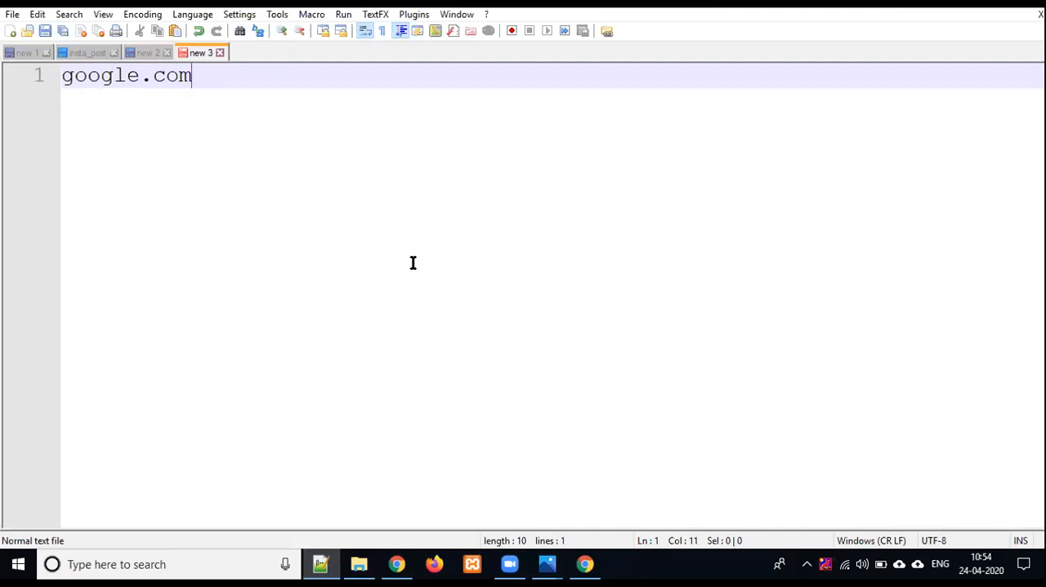
mouse_move(395, 237)
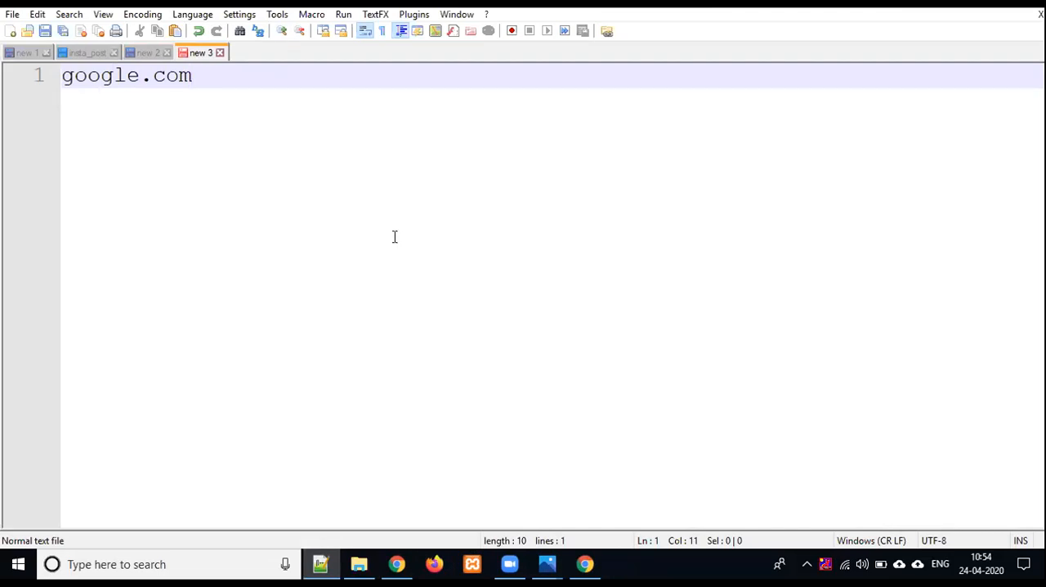
mouse_move(369, 154)
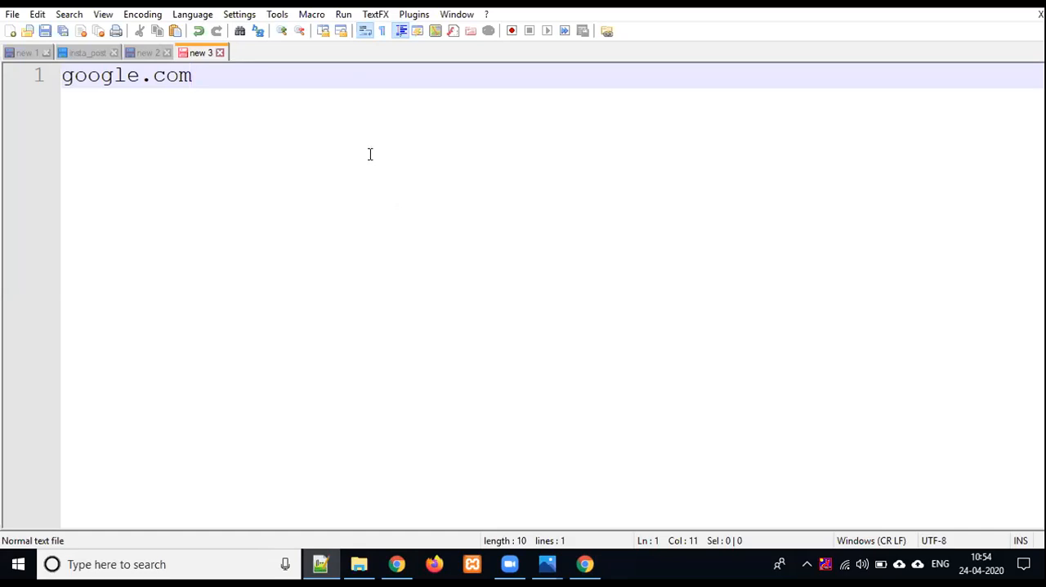
mouse_move(414, 145)
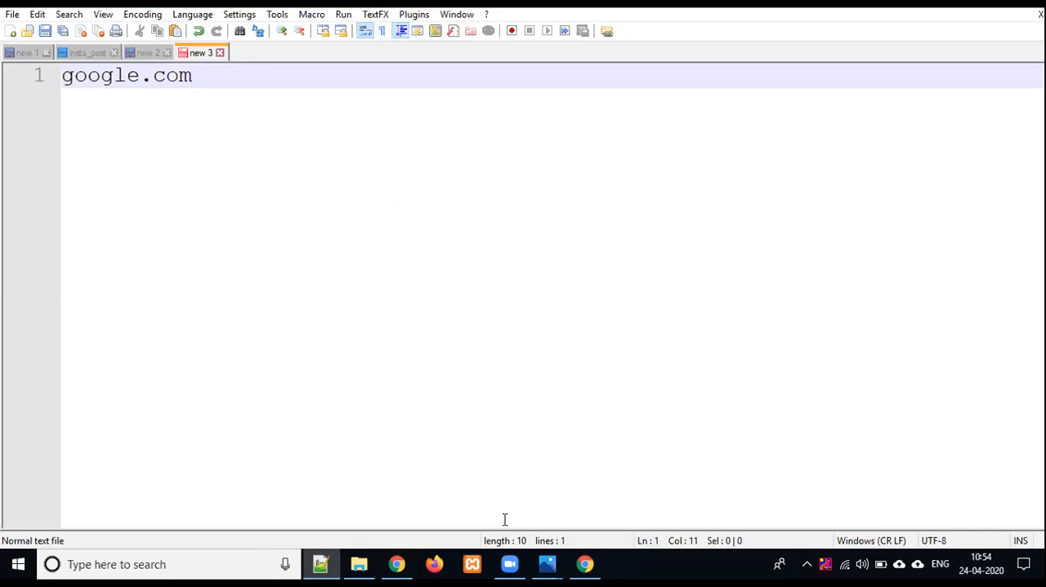
left_click(584, 563)
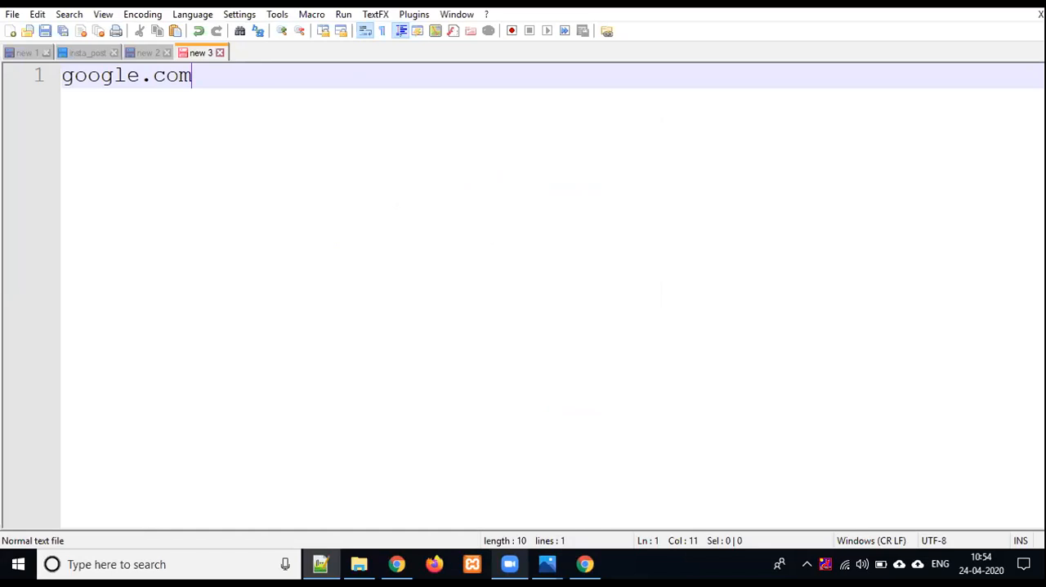
left_click(546, 564)
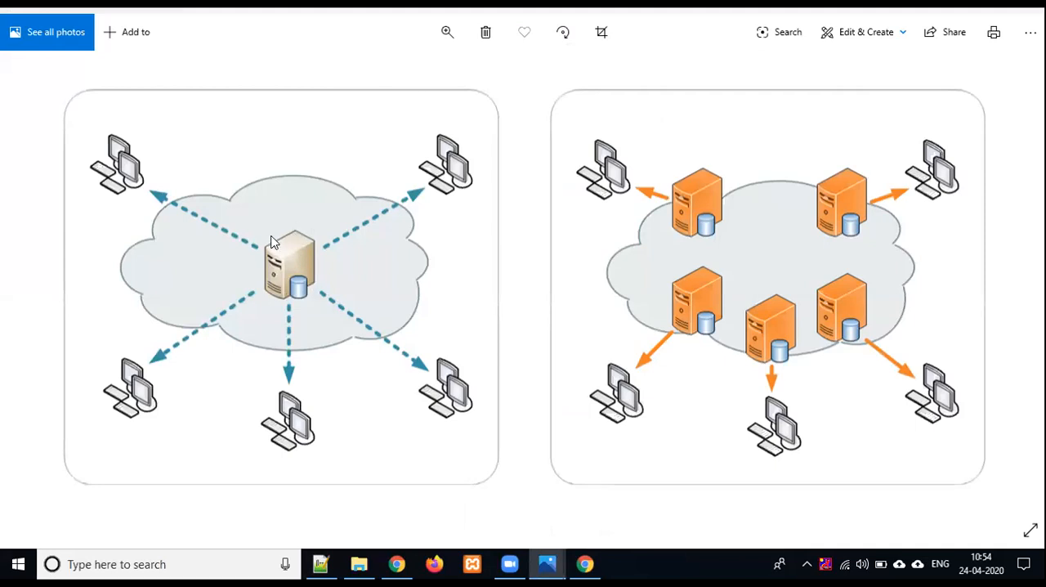
mouse_move(327, 246)
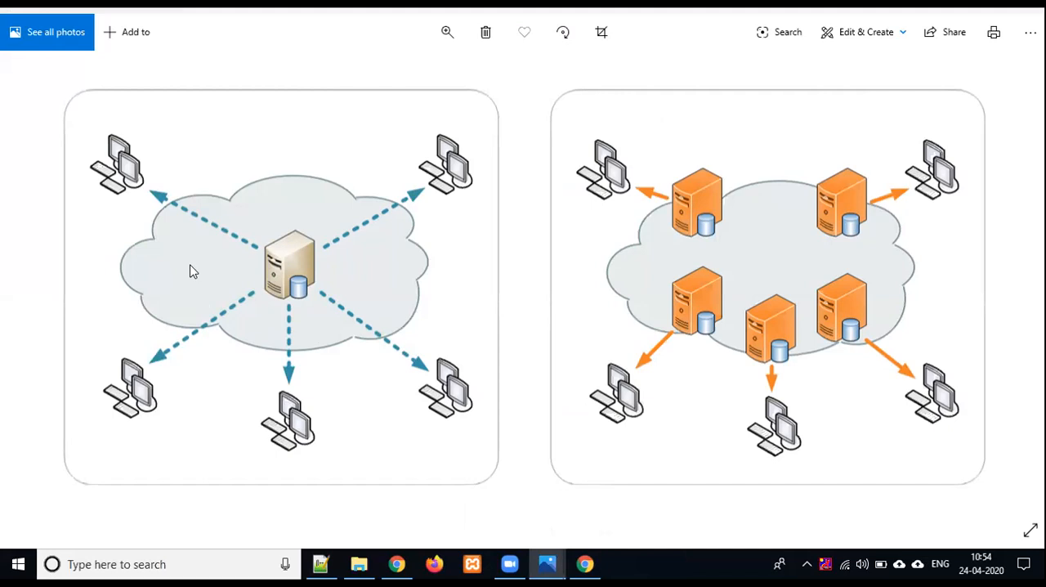
mouse_move(330, 338)
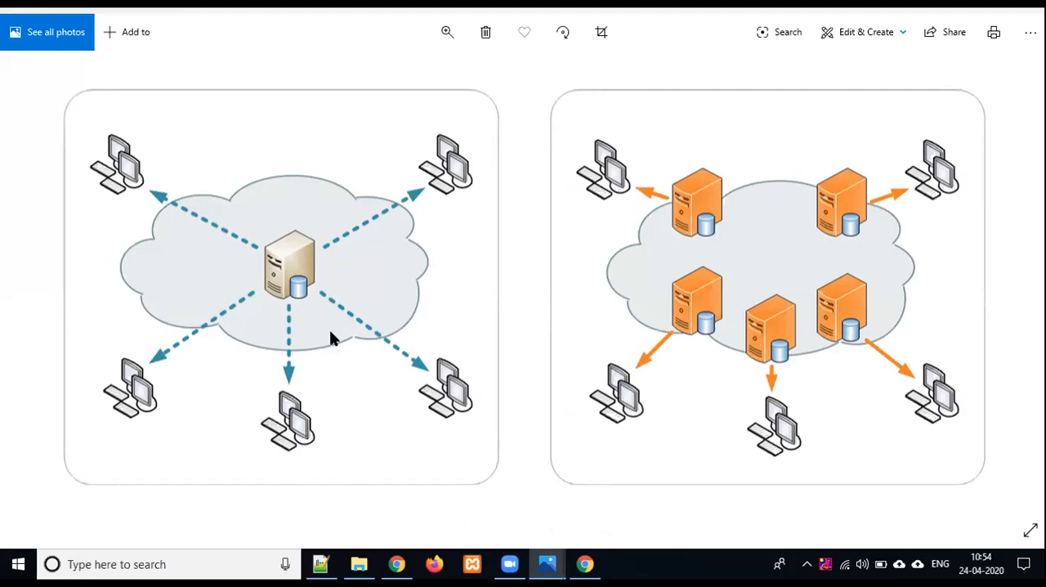
mouse_move(343, 483)
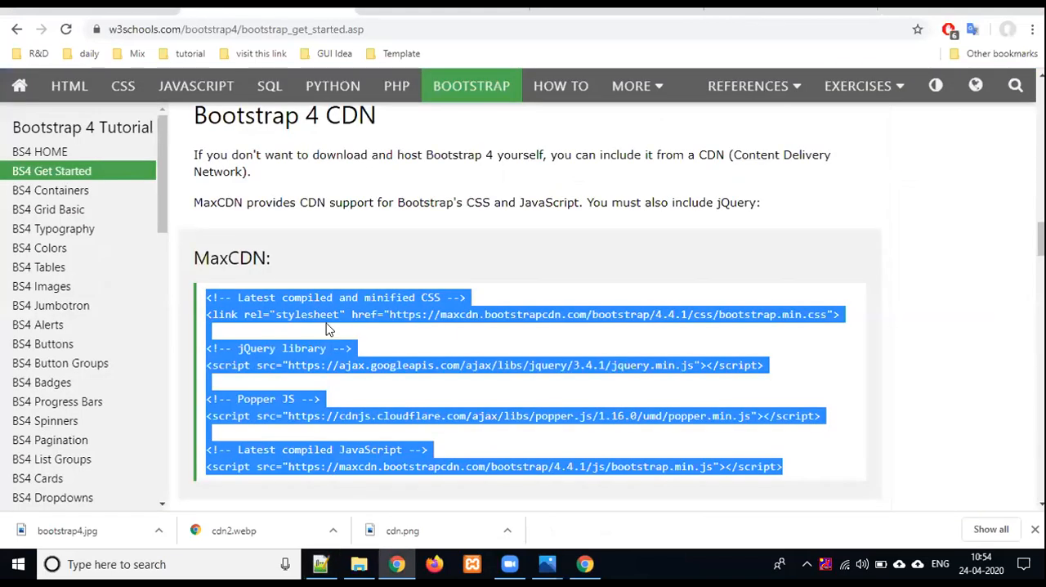
- Scroll to the CDN advantages and highlight the sentence about users already having Bootstrap cached
scroll("down", 3)
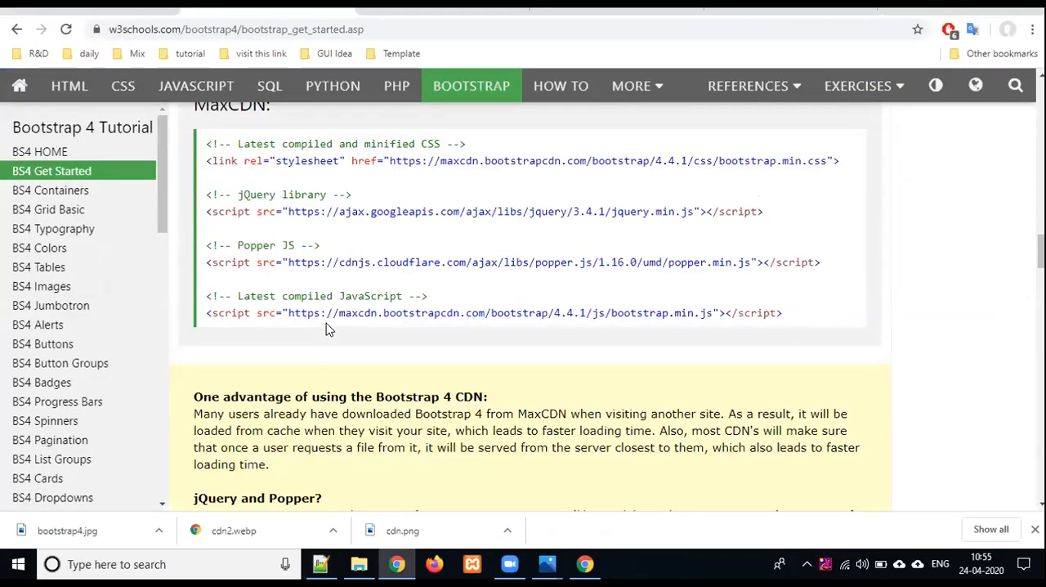
scroll("down", 3)
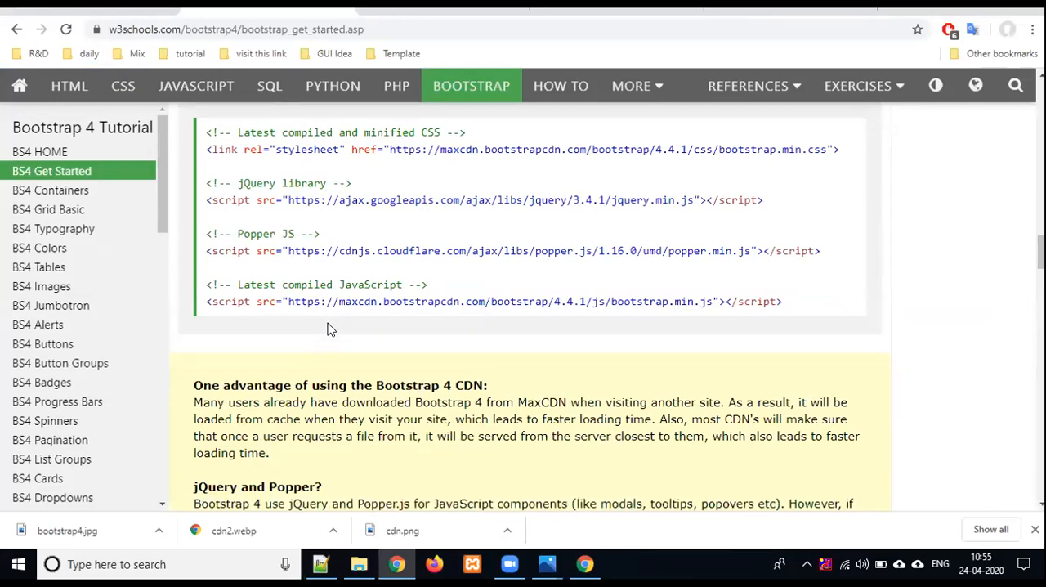
scroll("down", 3)
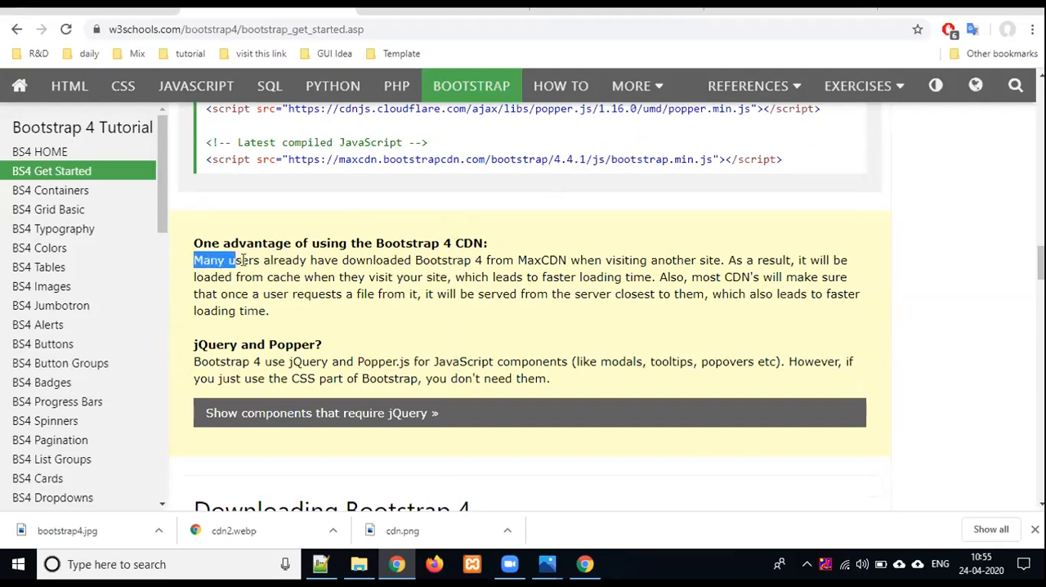
left_click_drag(229, 260, 454, 260)
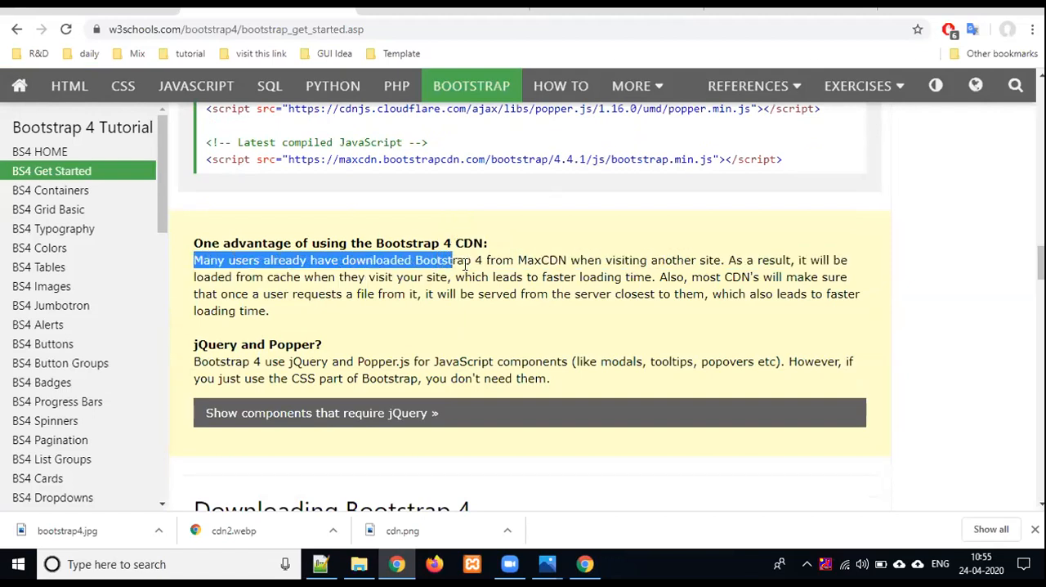
left_click_drag(450, 260, 696, 260)
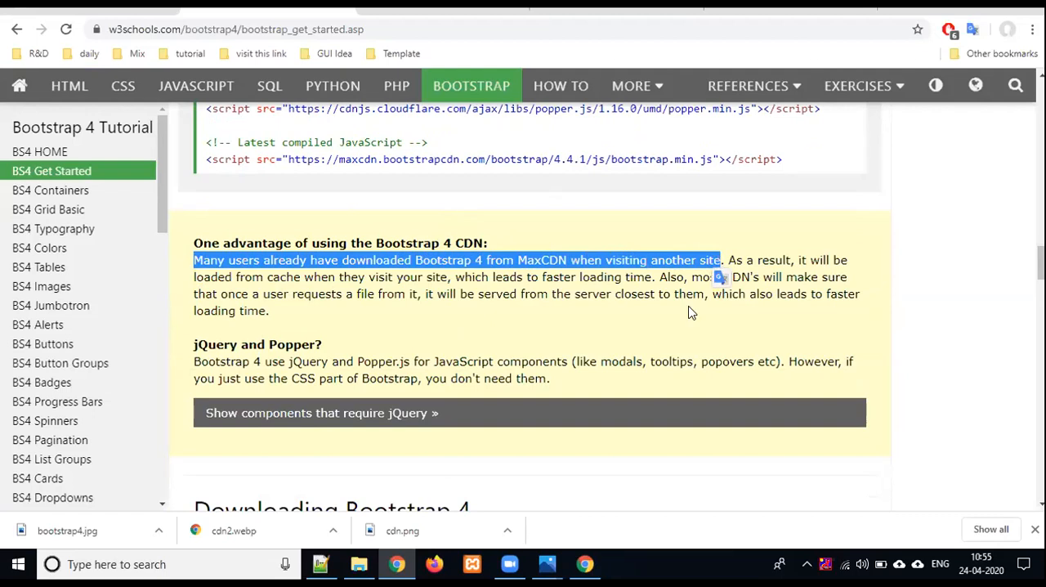
mouse_move(470, 326)
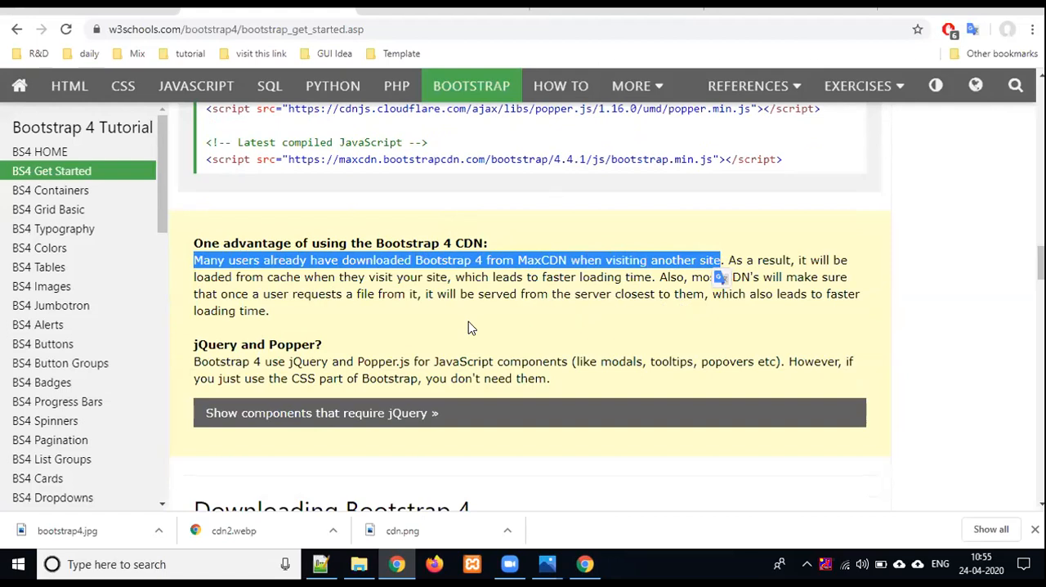
mouse_move(458, 316)
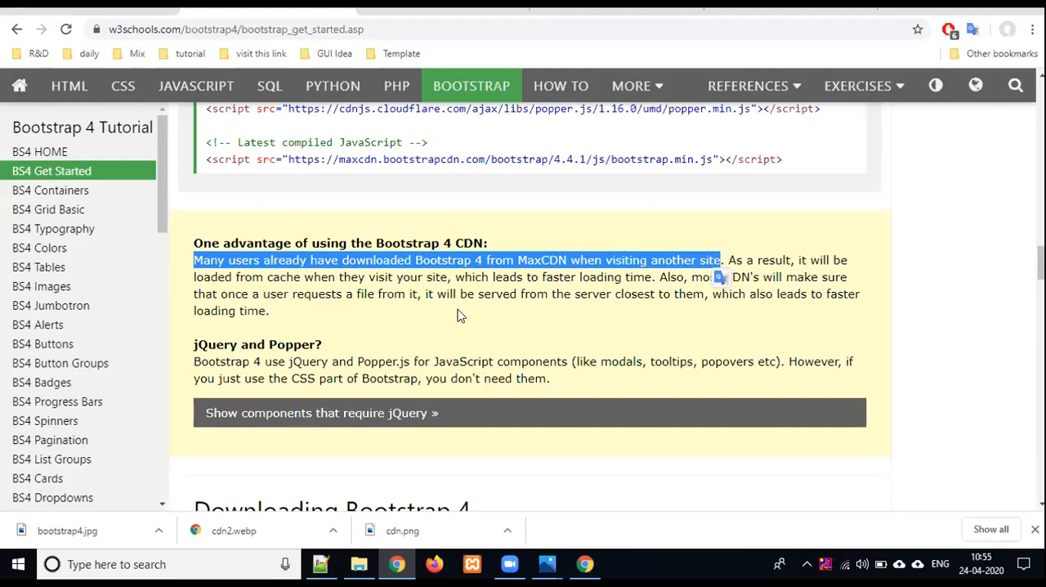
mouse_move(551, 292)
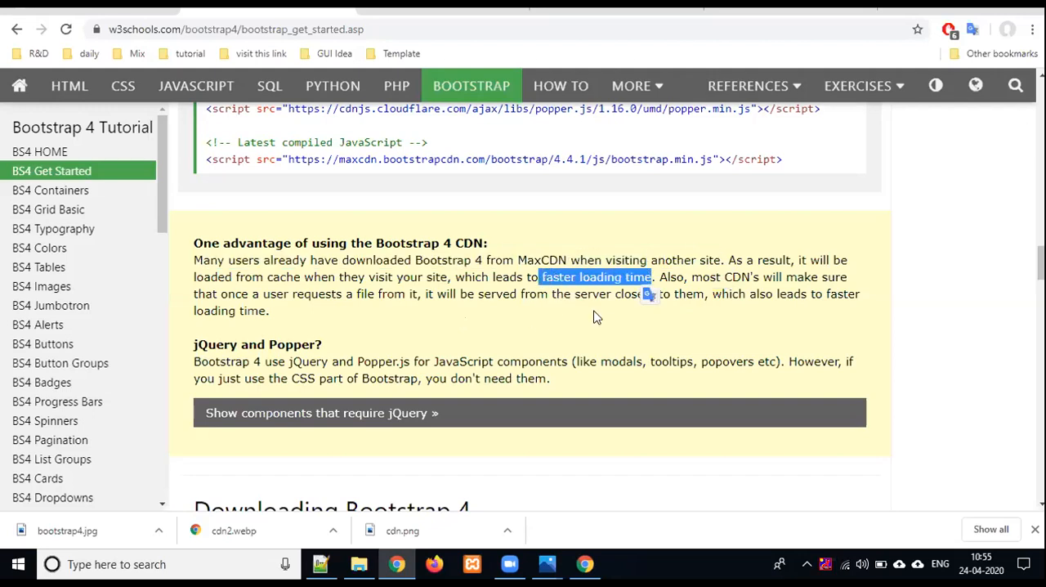
- Scroll further down to the Create First Web Page steps
scroll("down", 3)
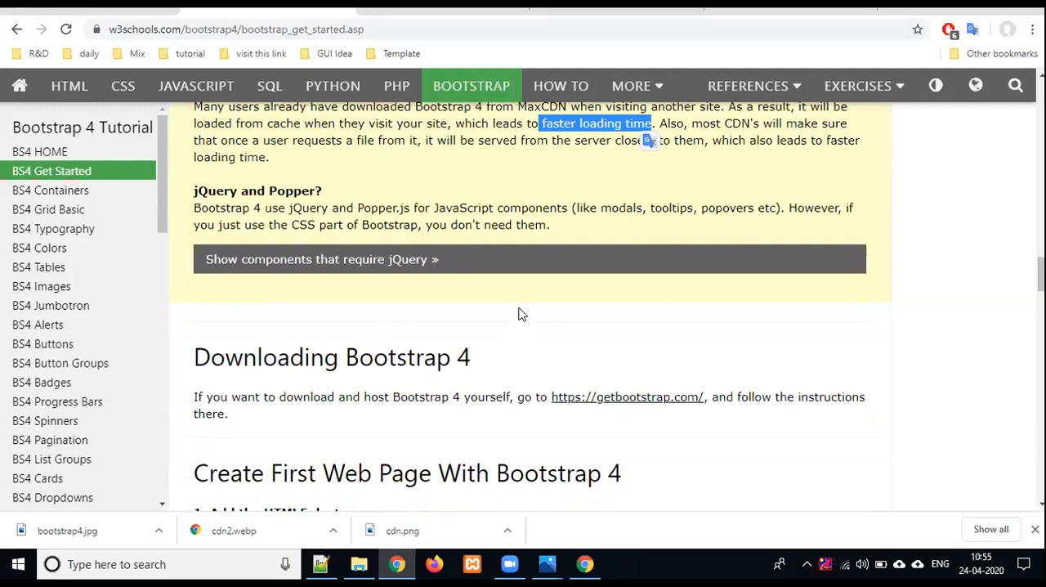
scroll("down", 3)
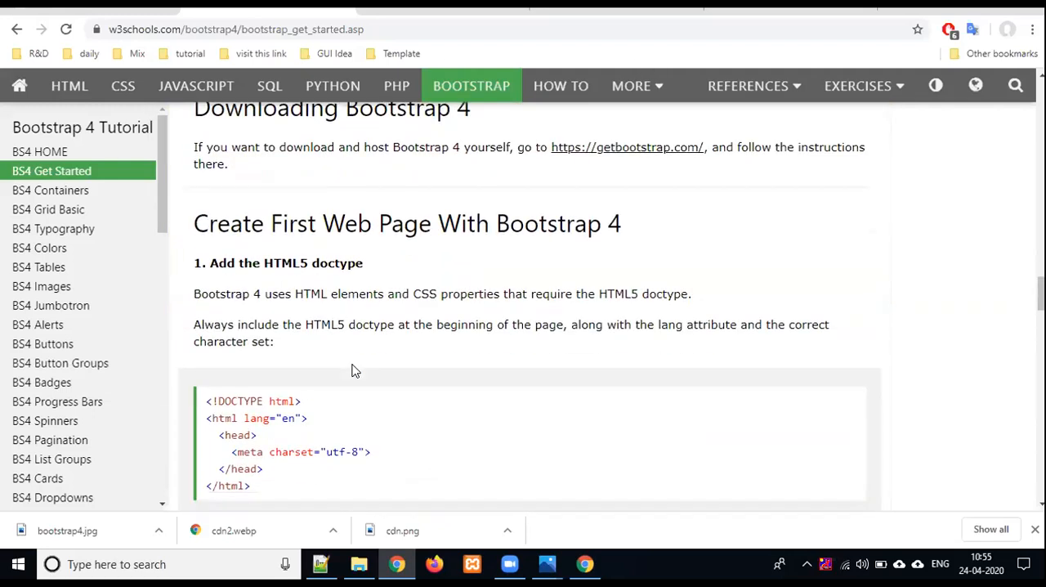
scroll("down", 3)
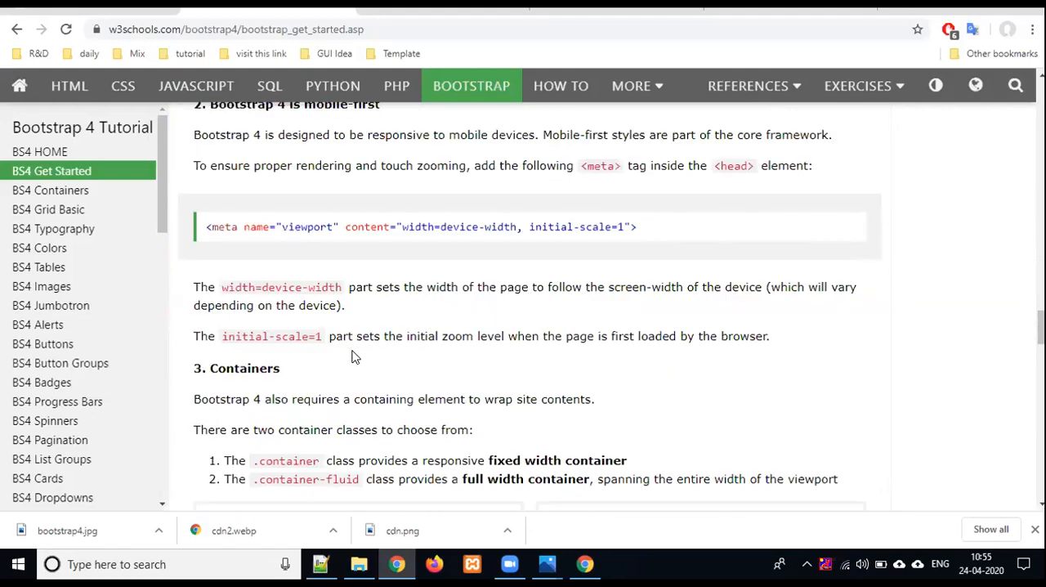
scroll("down", 3)
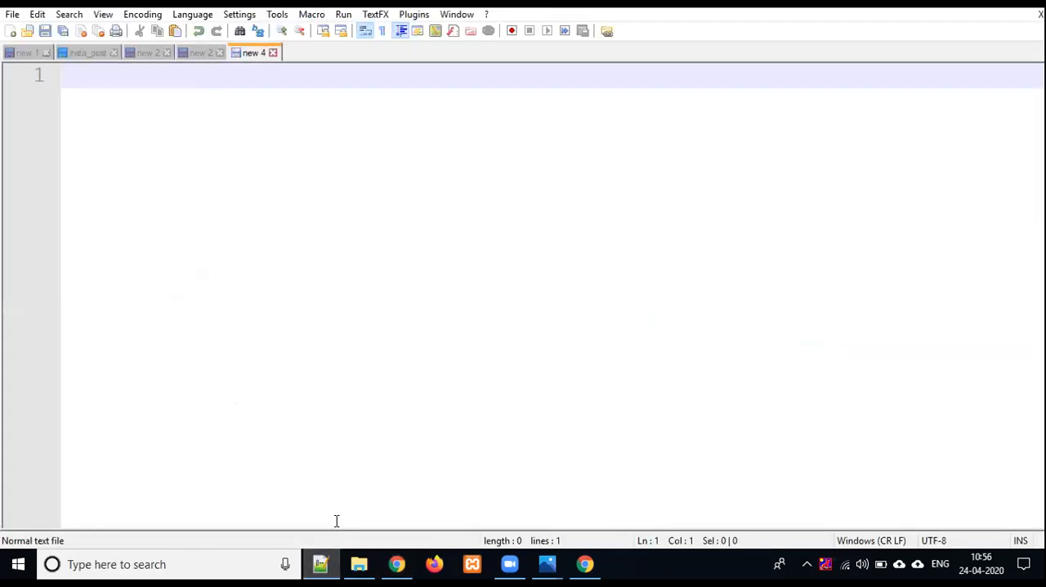
- Replace the template's 'Bootstrap Example' title with 'My First Bootstrap Class'
left_click(396, 564)
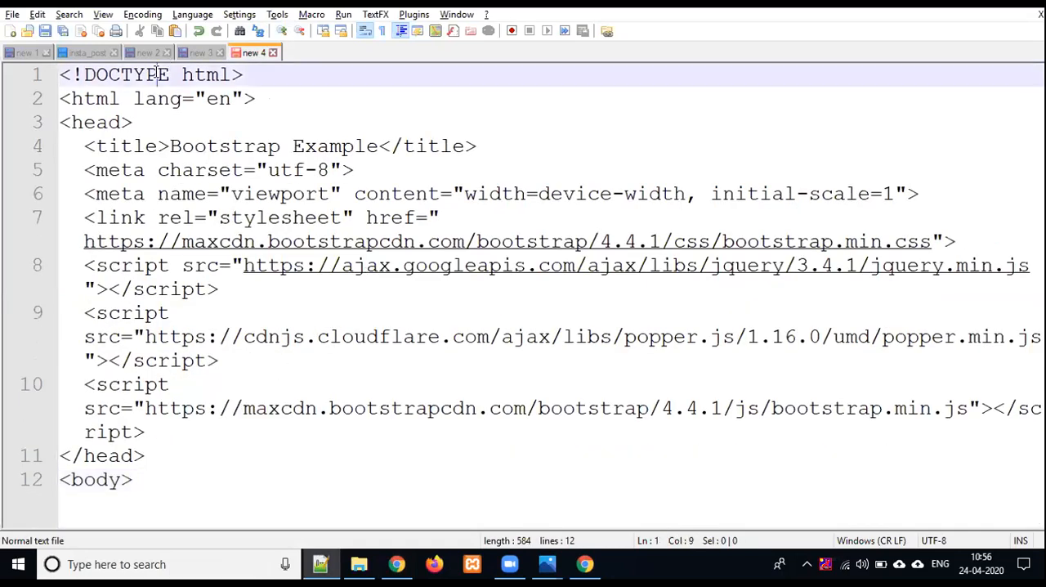
left_click(243, 74)
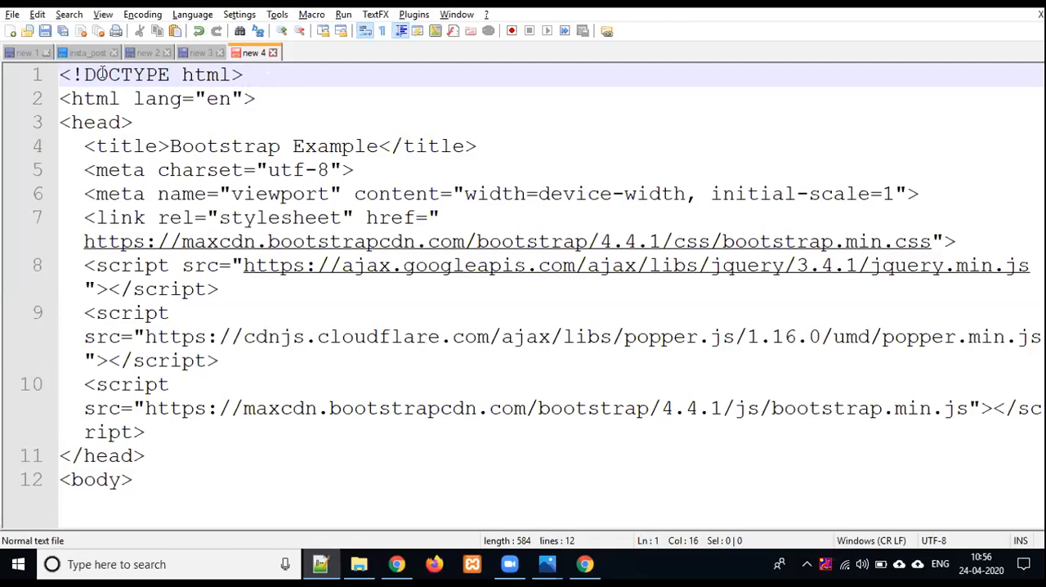
double_click(157, 98)
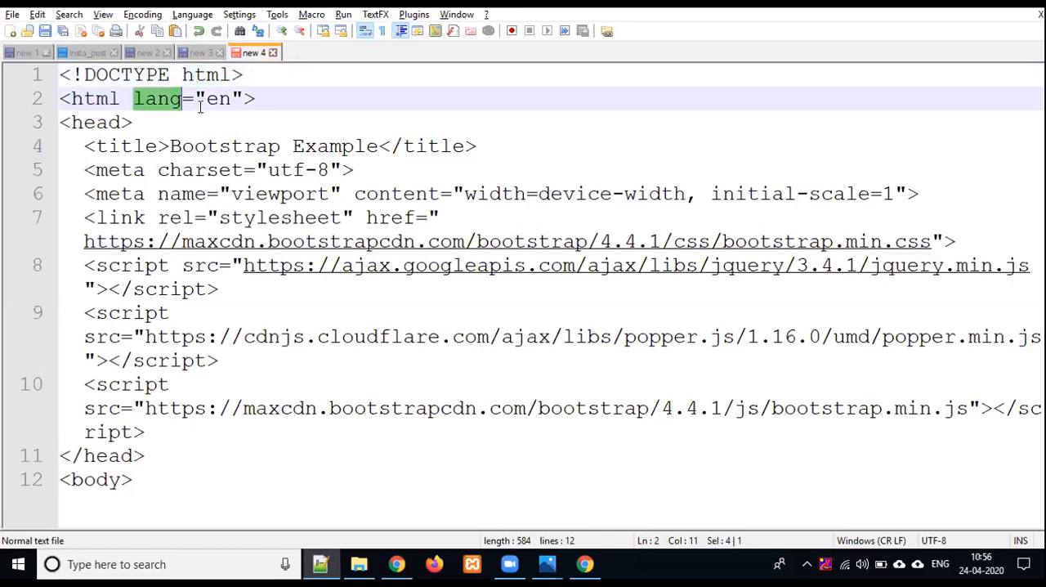
left_click(96, 122)
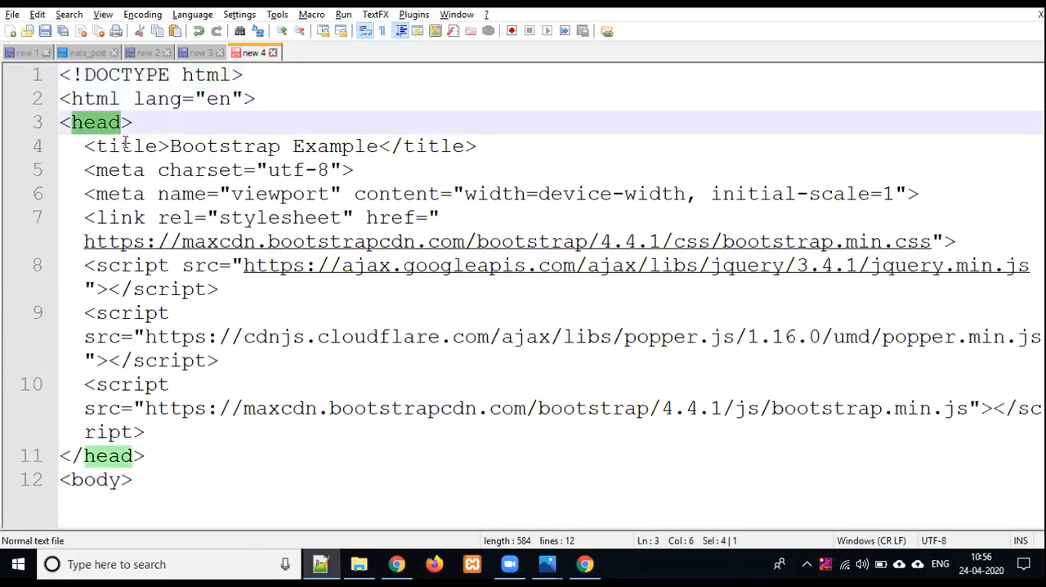
double_click(224, 146)
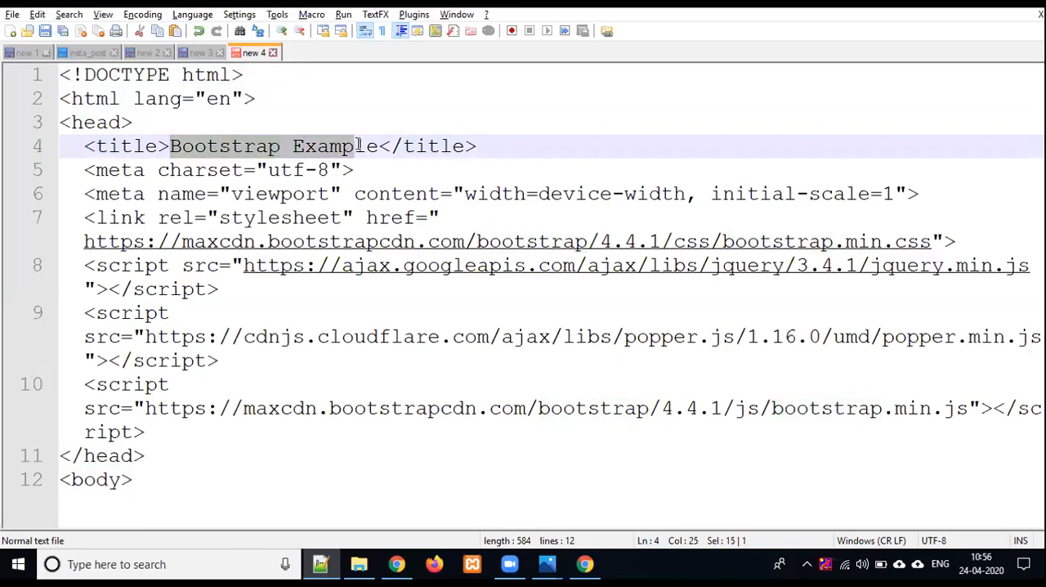
type("My")
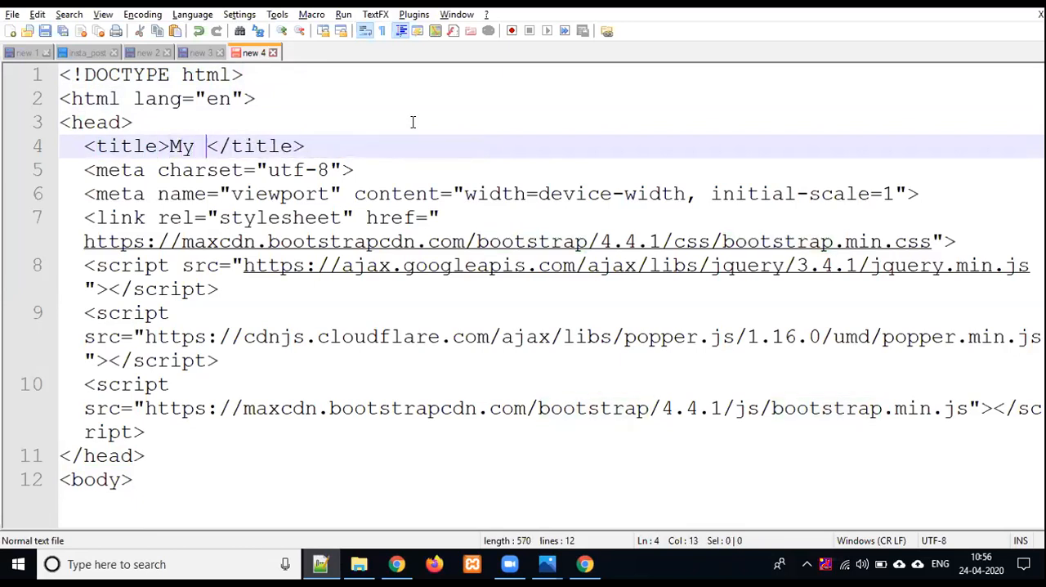
type("First Bootstrap")
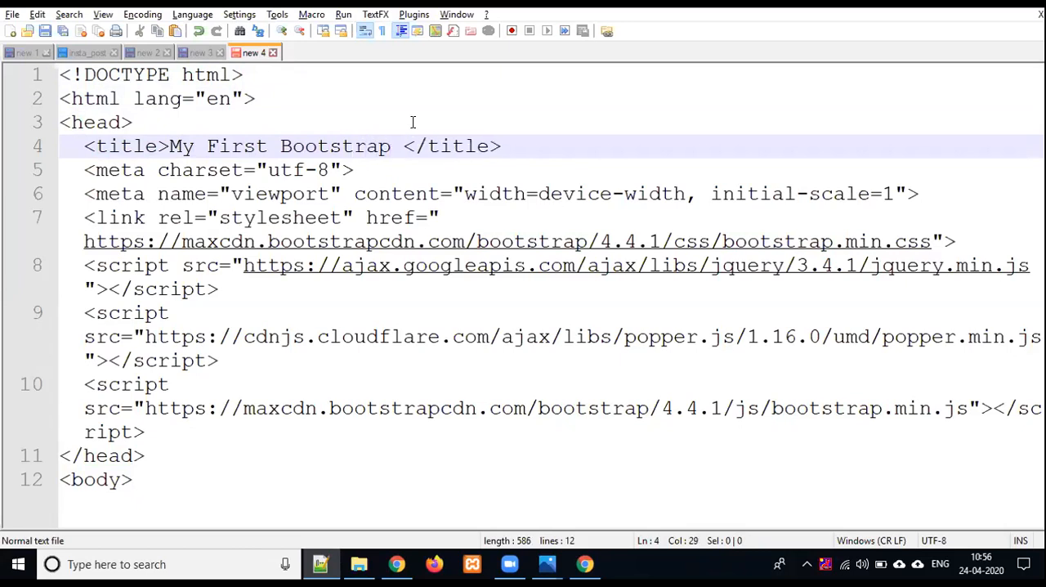
type("Class")
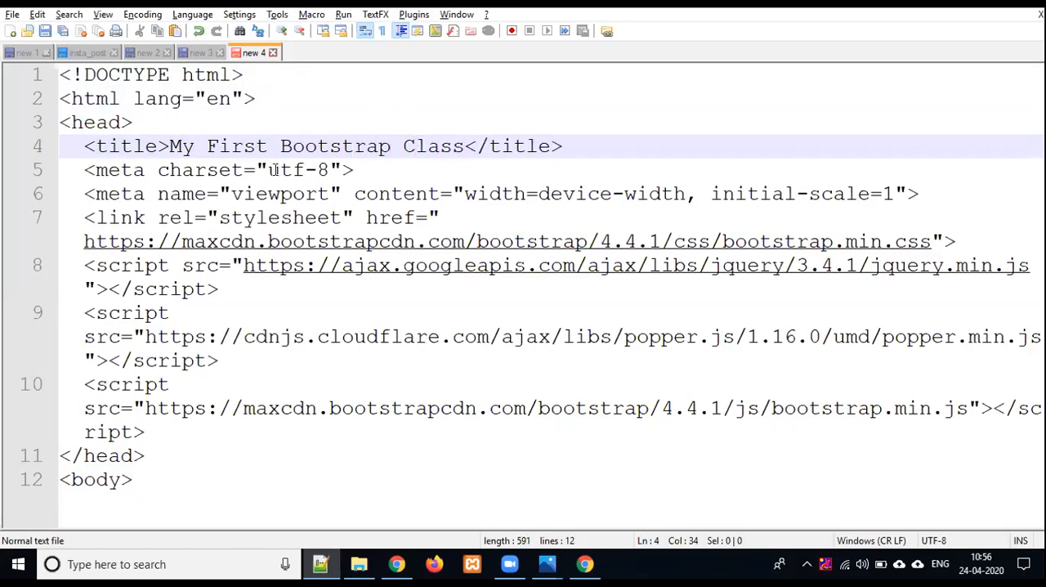
- Select the utf-8 charset and viewport name in the meta tags, entering a value of 1
left_click(266, 169)
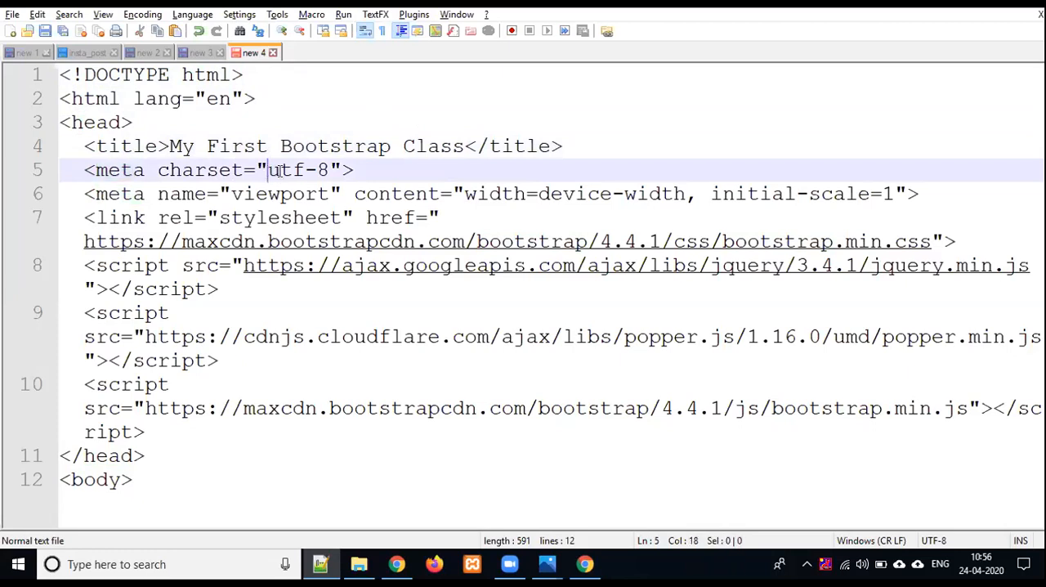
double_click(297, 169)
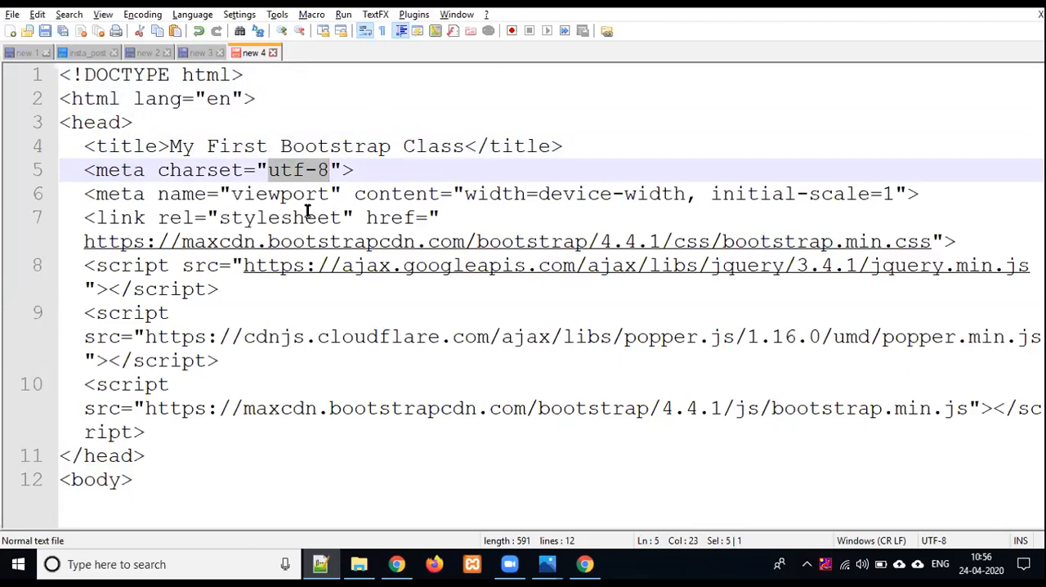
mouse_move(372, 128)
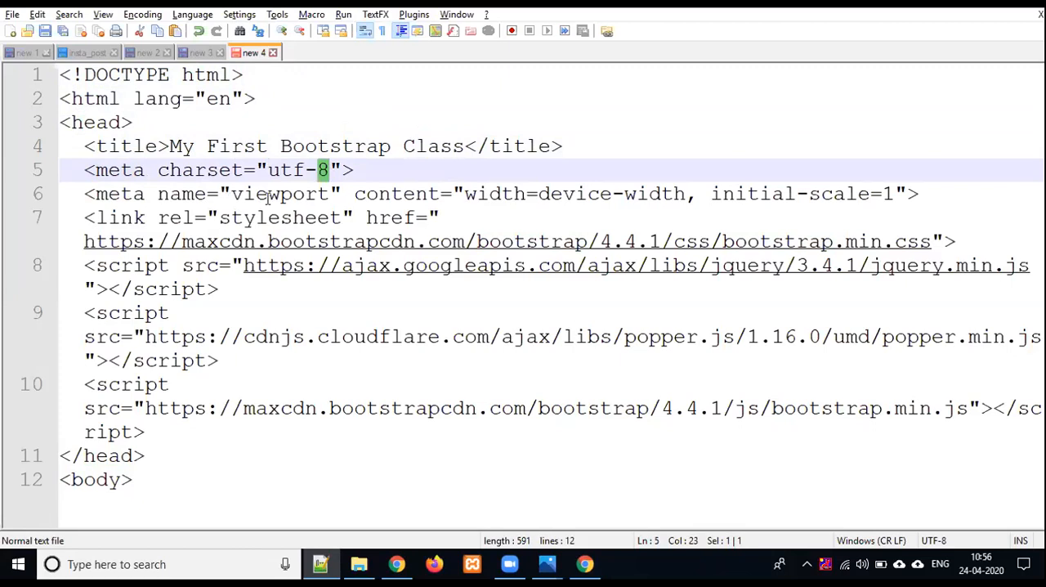
double_click(280, 193)
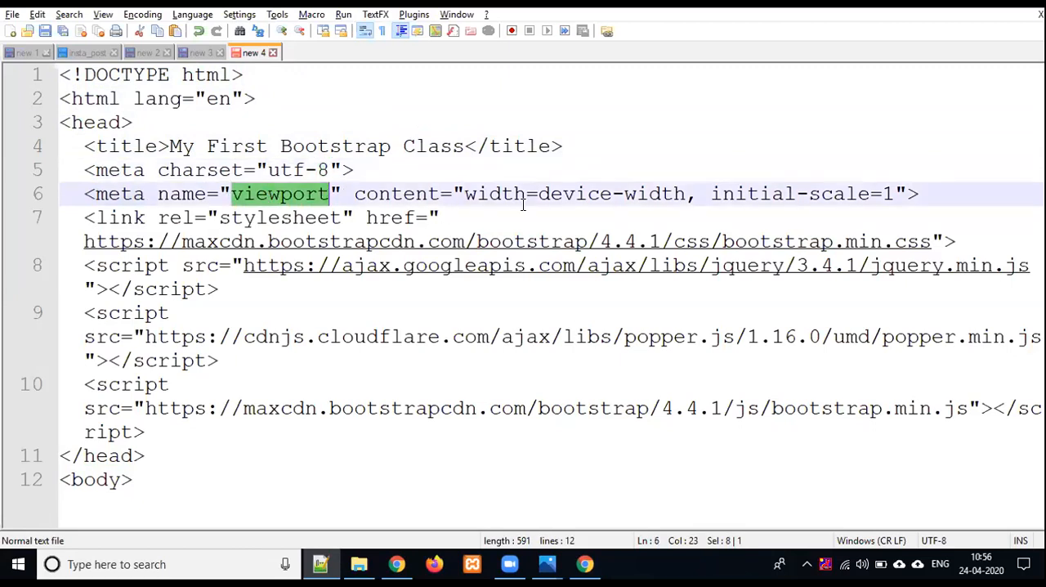
mouse_move(891, 186)
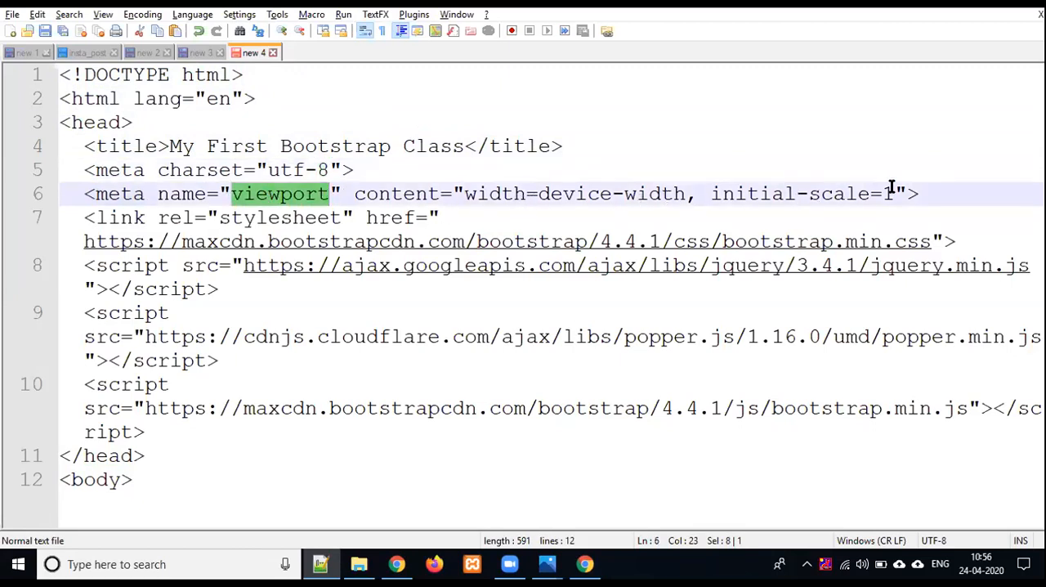
type("1")
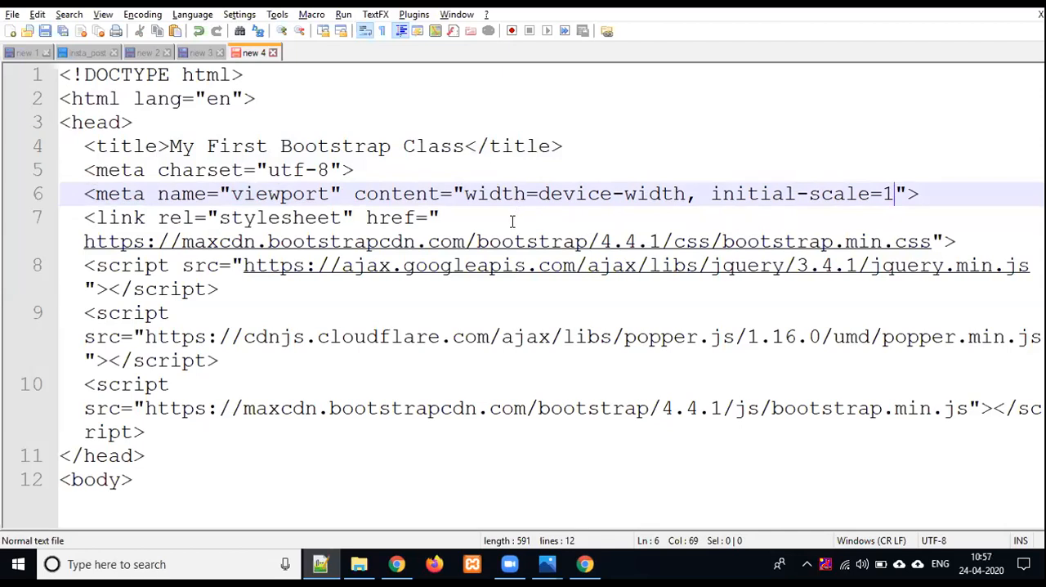
- Check the viewport width and initial-scale values, then add blank lines after <body>
double_click(494, 194)
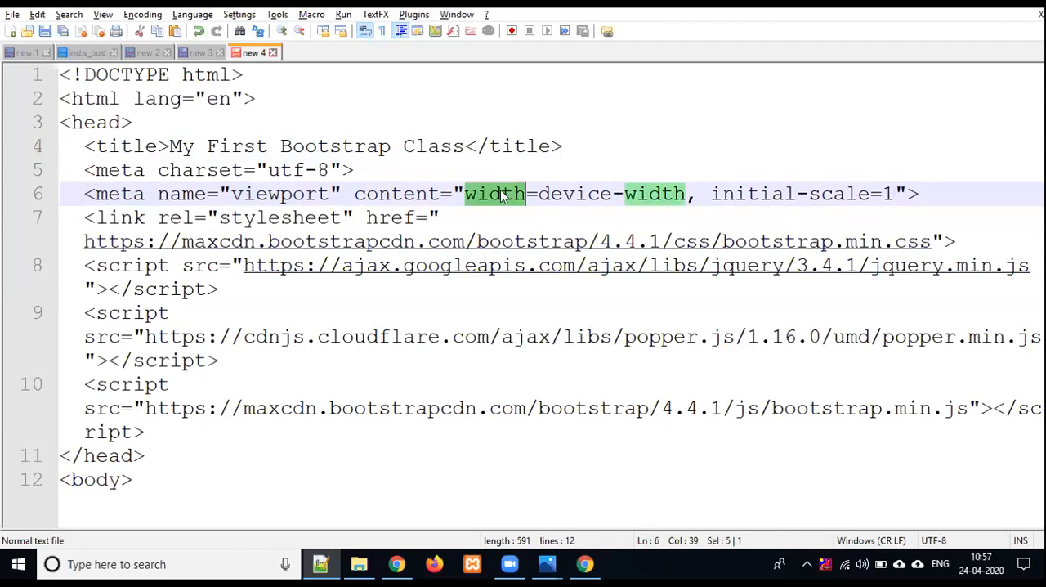
left_click(535, 194)
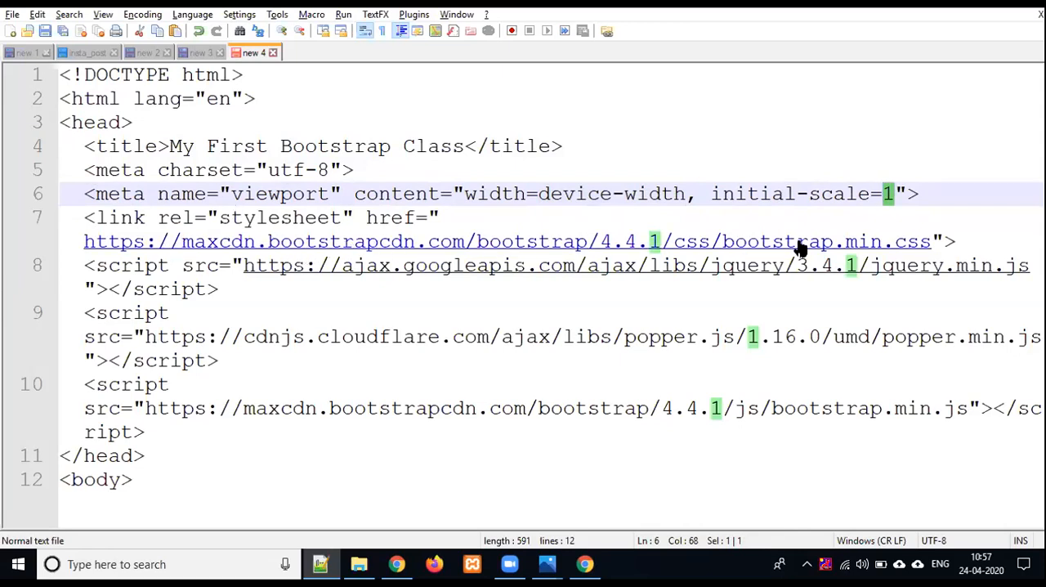
mouse_move(621, 252)
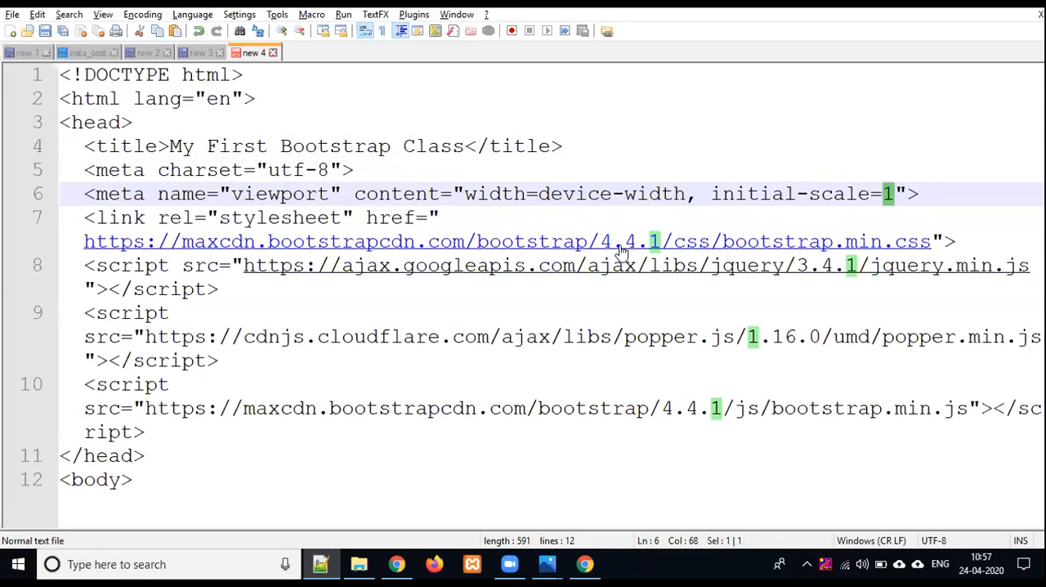
mouse_move(605, 260)
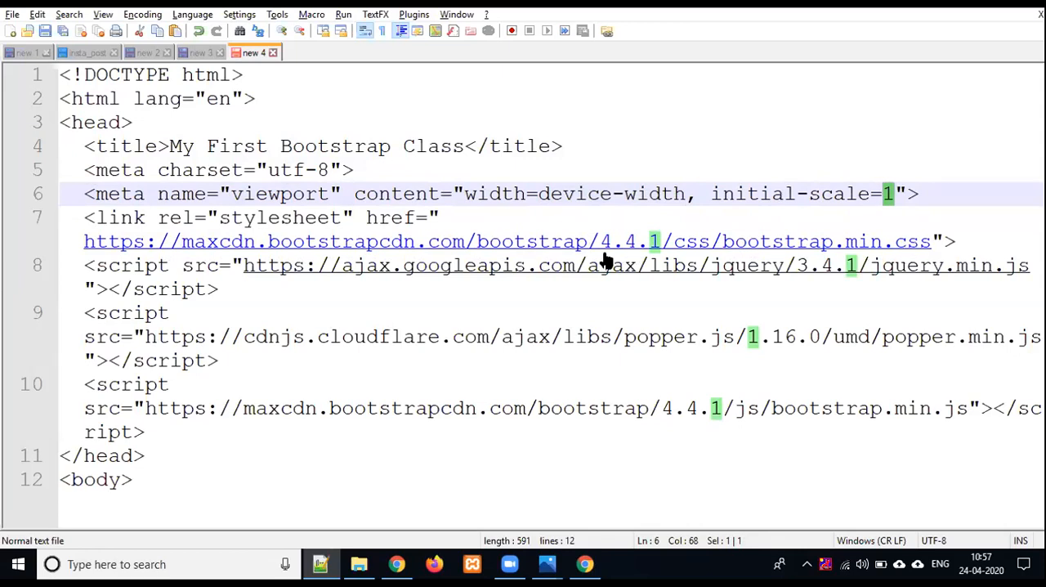
mouse_move(618, 278)
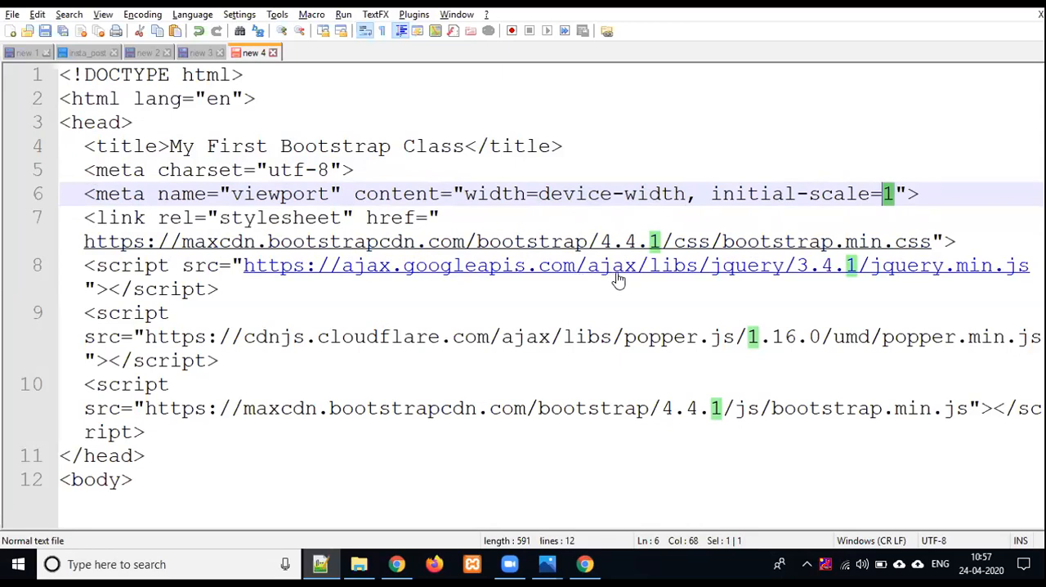
mouse_move(803, 278)
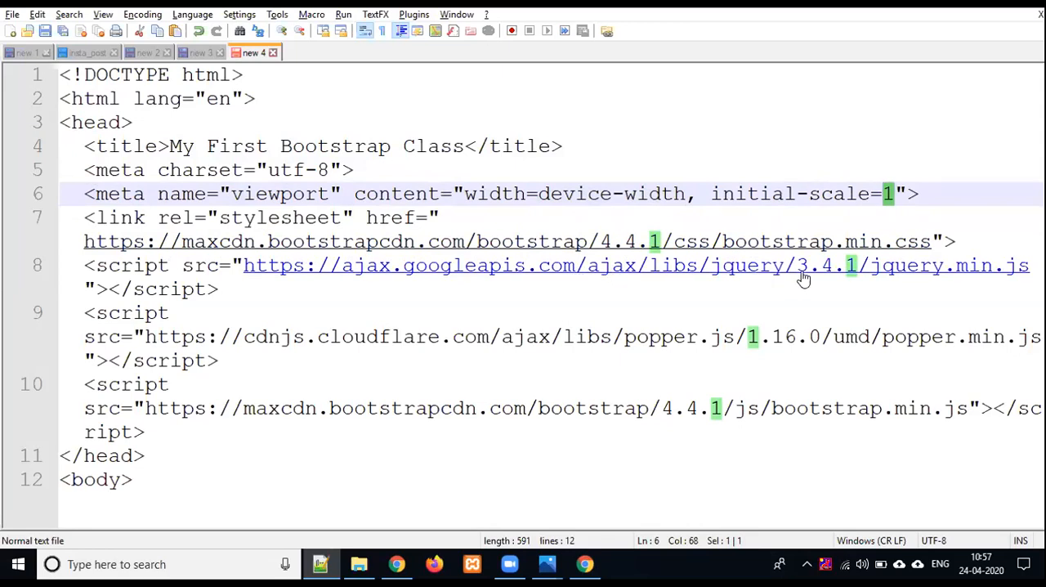
mouse_move(854, 274)
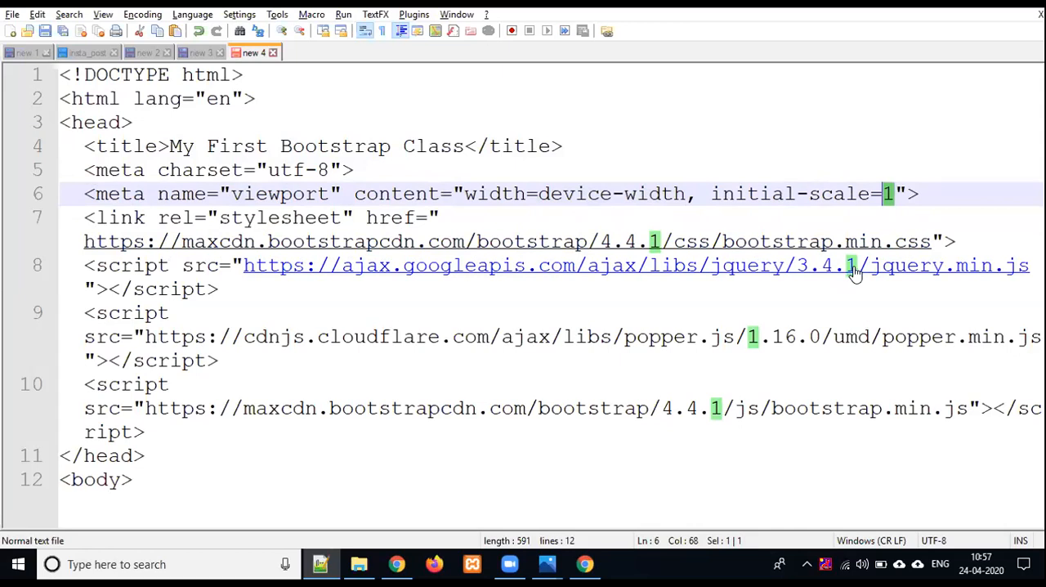
mouse_move(961, 281)
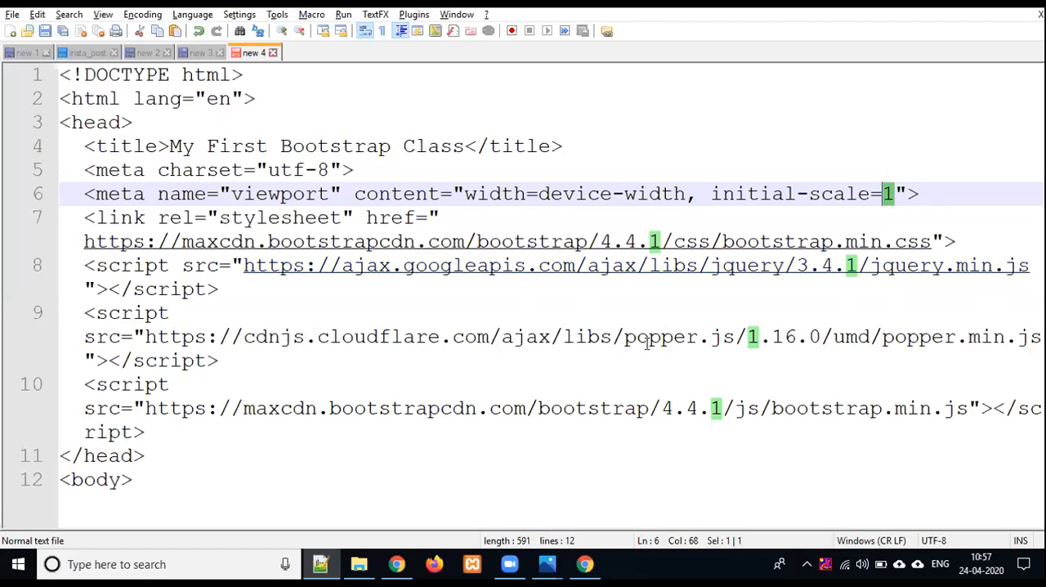
double_click(660, 336)
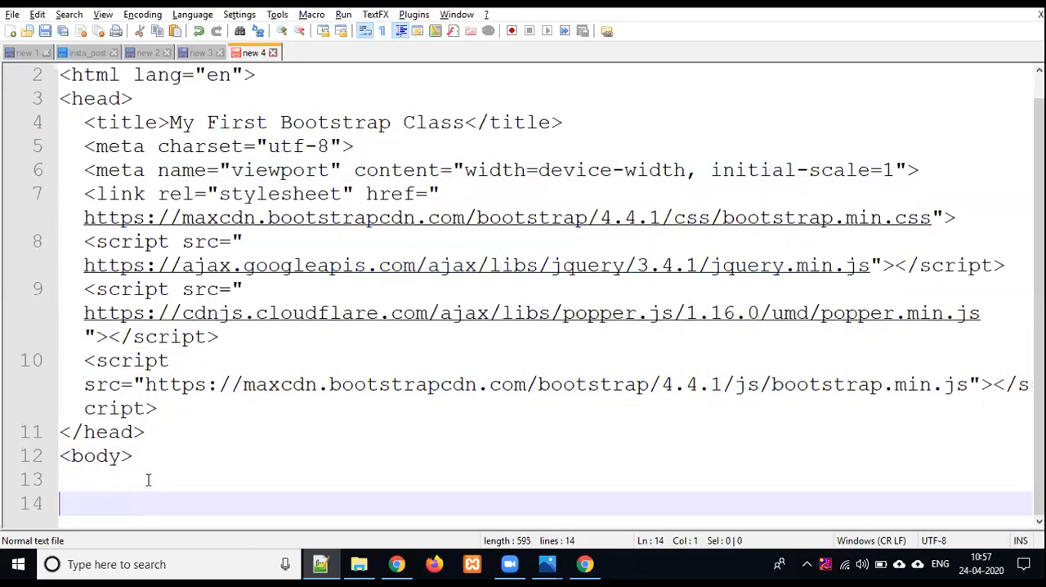
- Close the body and html tags and save the page as bs1.html
type("</body>")
type("bs1.html")
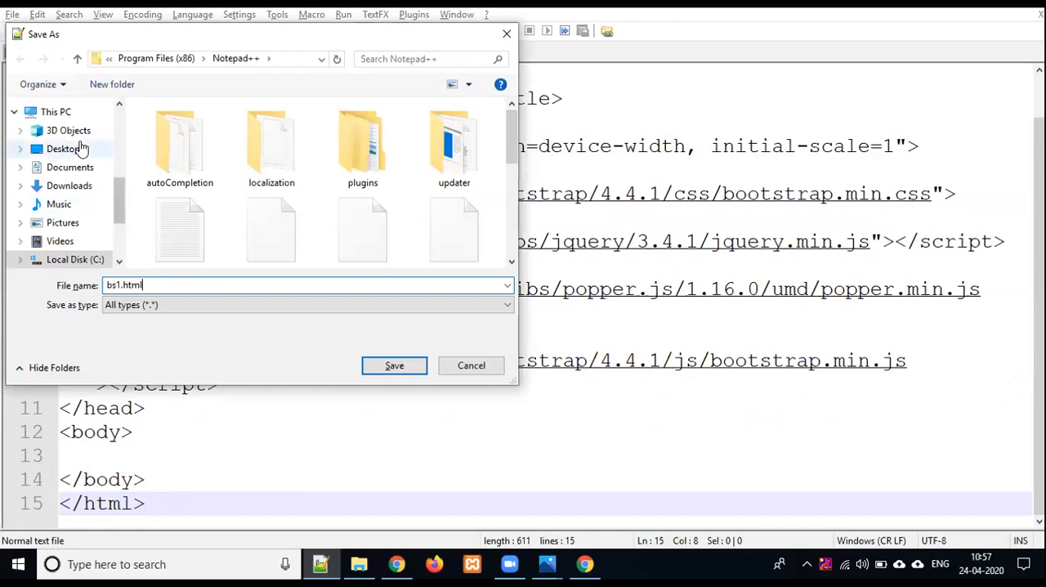
left_click(394, 365)
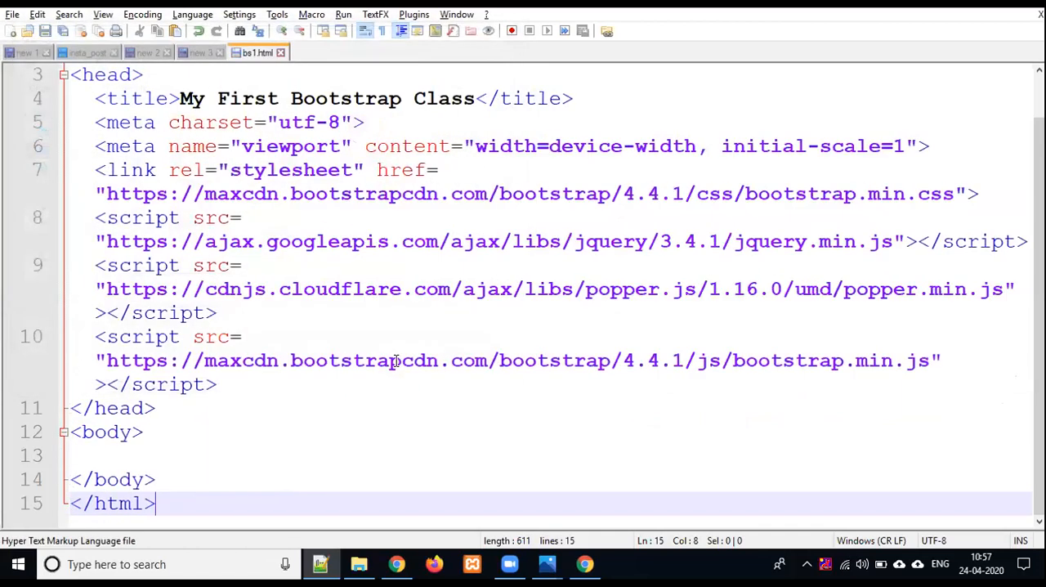
left_click(413, 14)
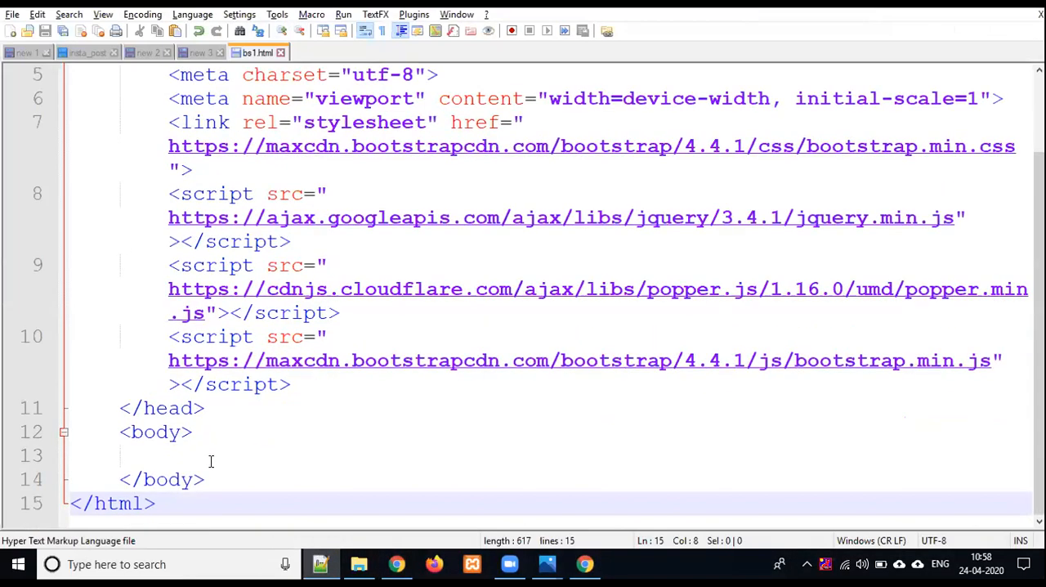
- Type <h2>Hello Welcome to All of Your</h2> into the bs1.html body
type("<h2")
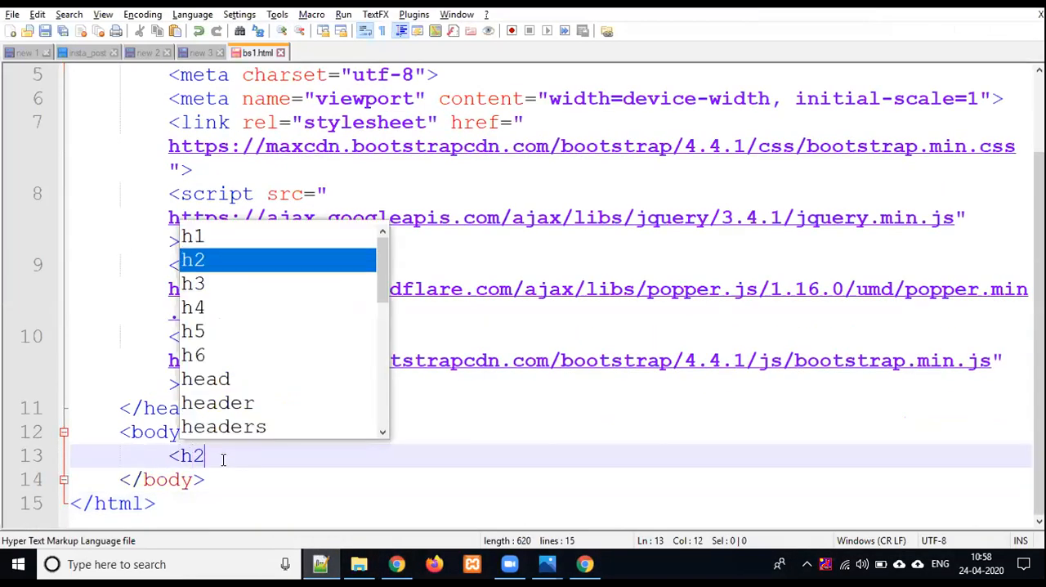
type(">Hello W")
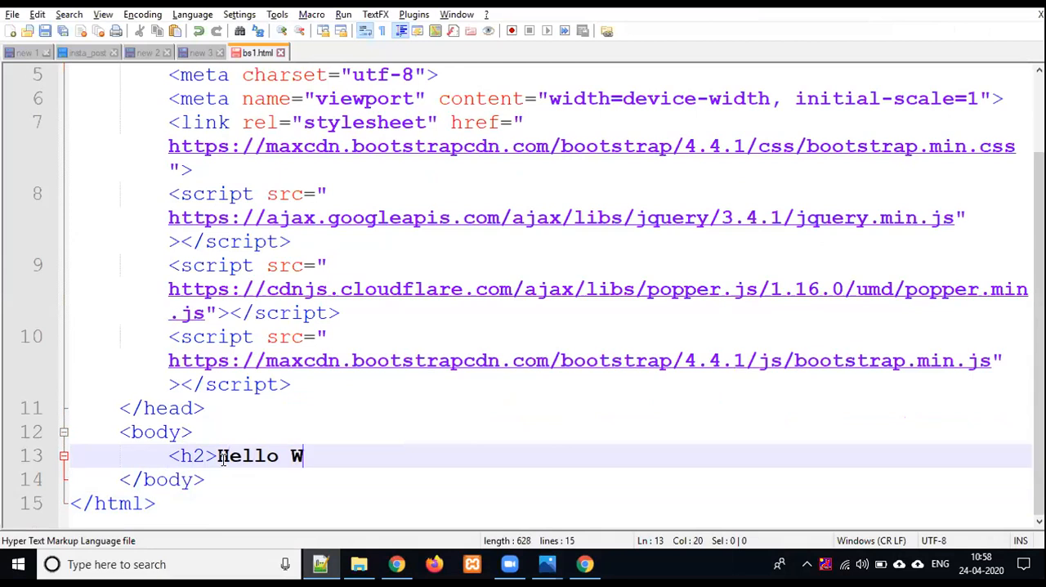
type("elcome to A")
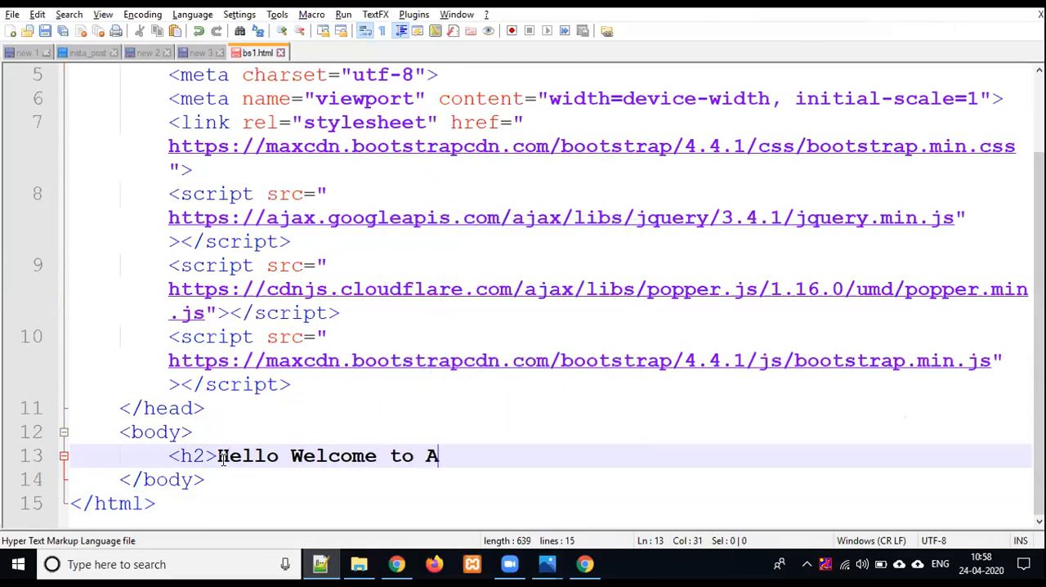
type("ll of Y")
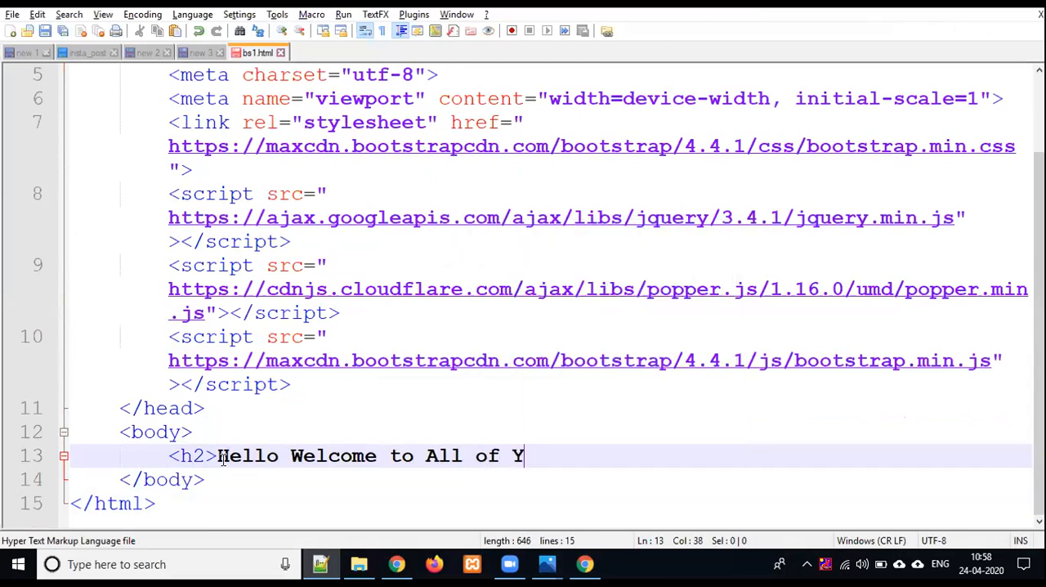
type("our</h2>")
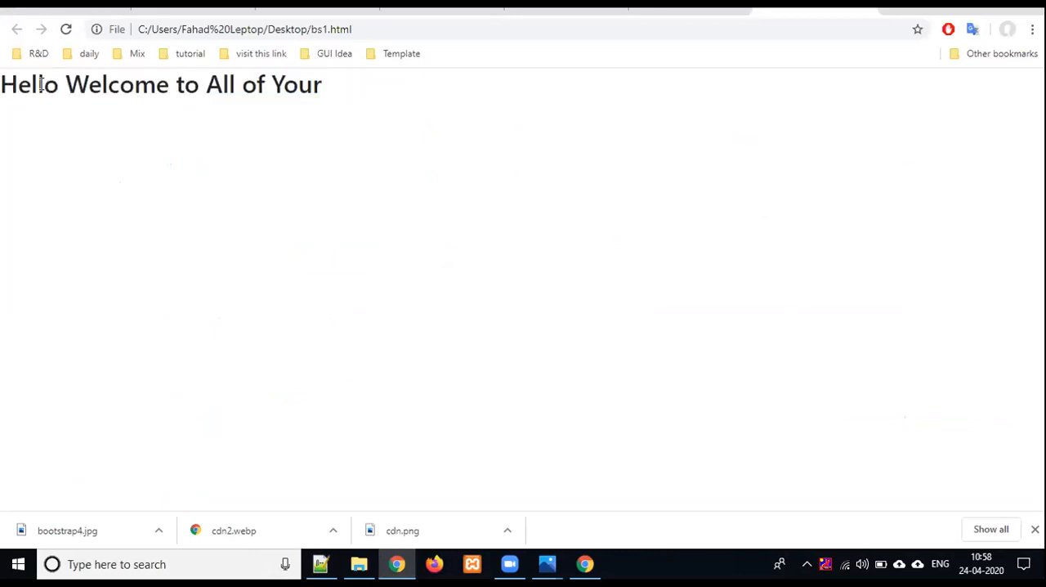
mouse_move(21, 109)
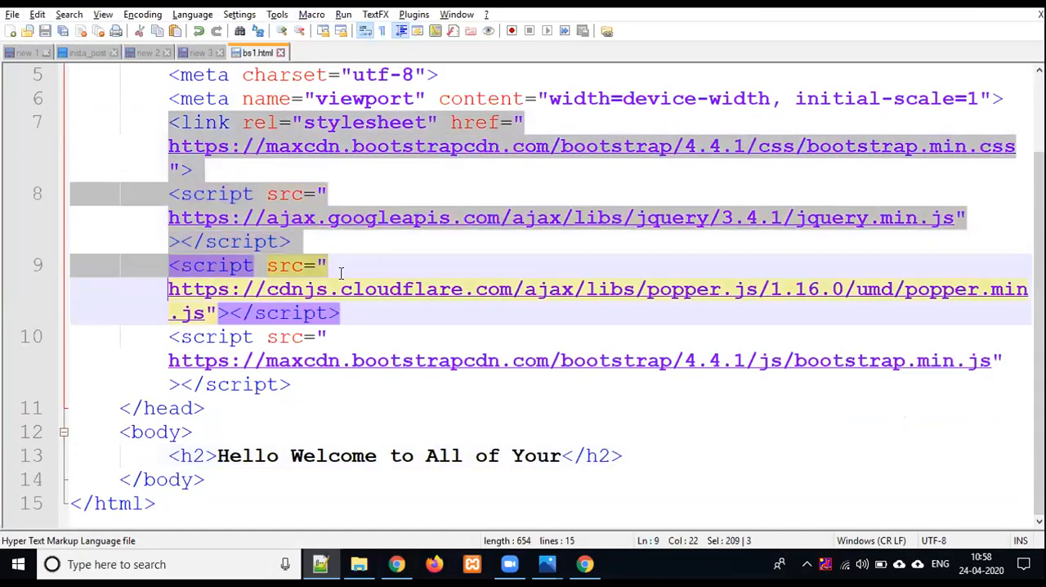
key("Delete")
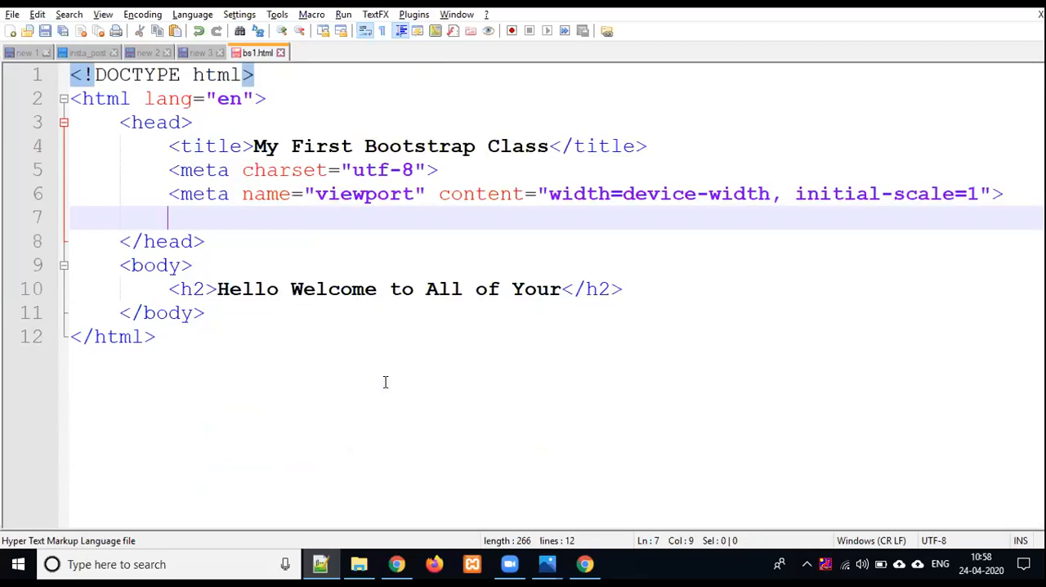
left_click(397, 563)
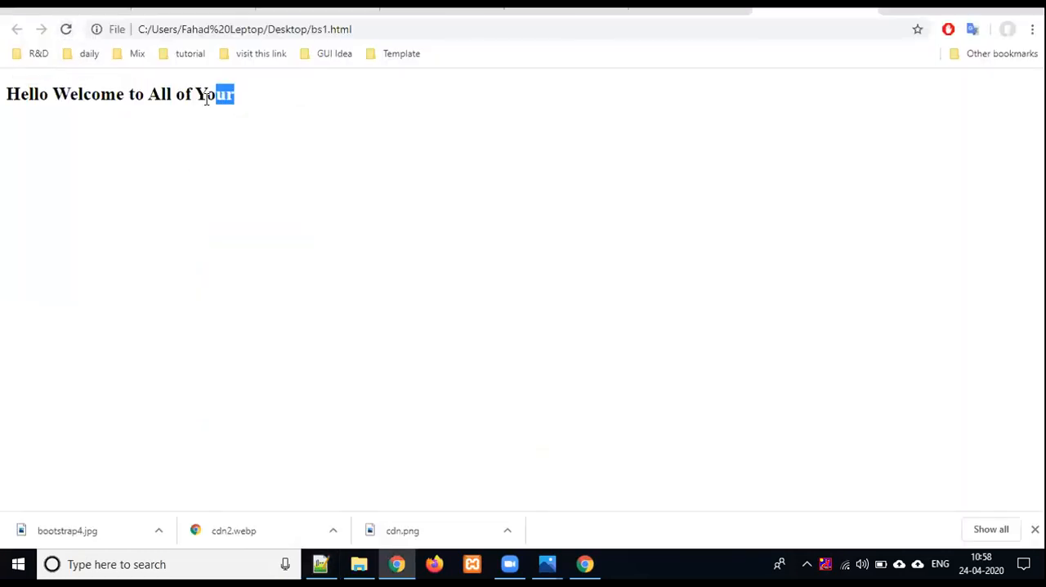
left_click_drag(221, 94, 4, 94)
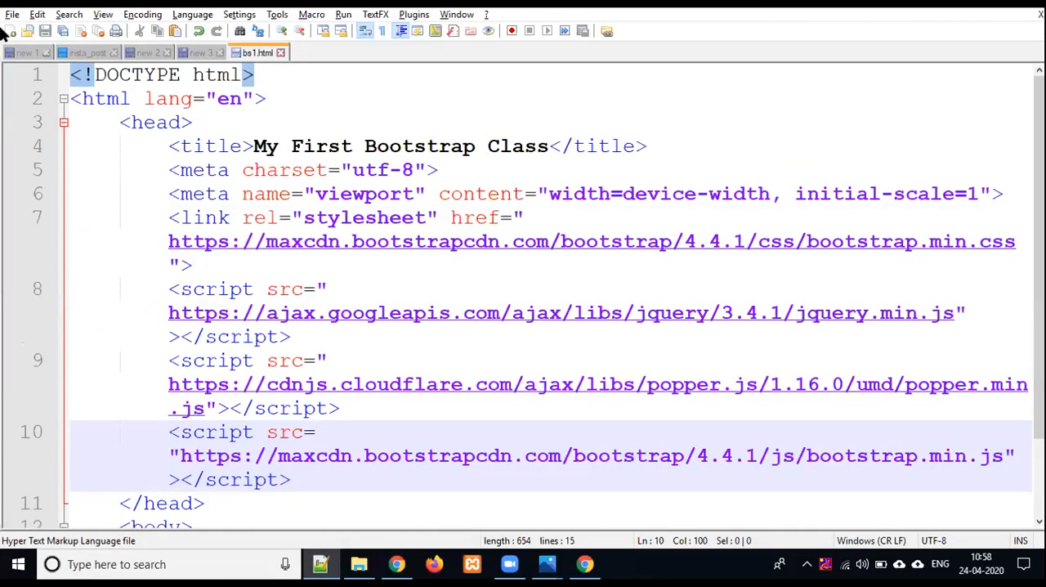
left_click(396, 564)
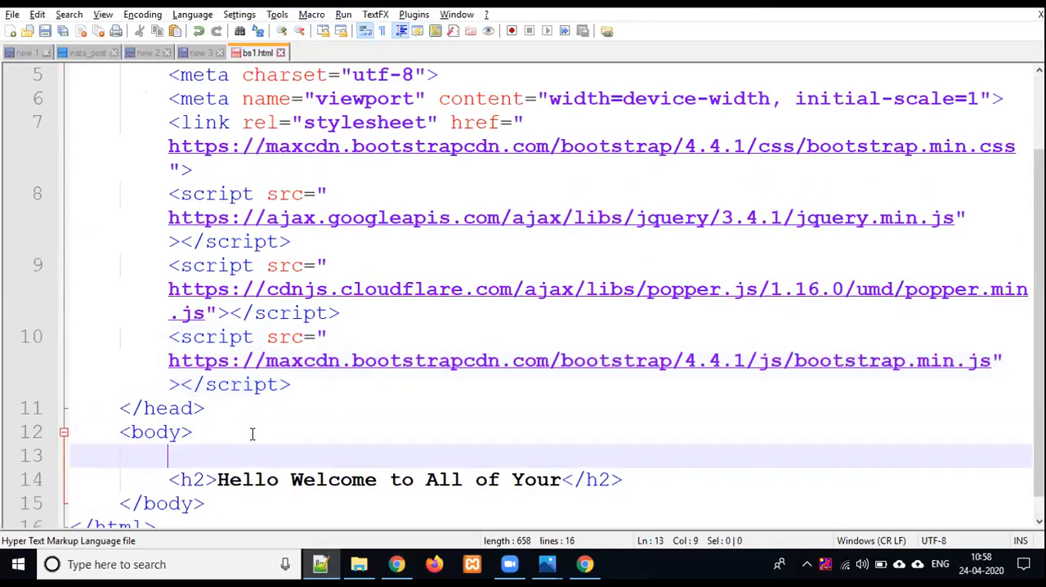
mouse_move(474, 401)
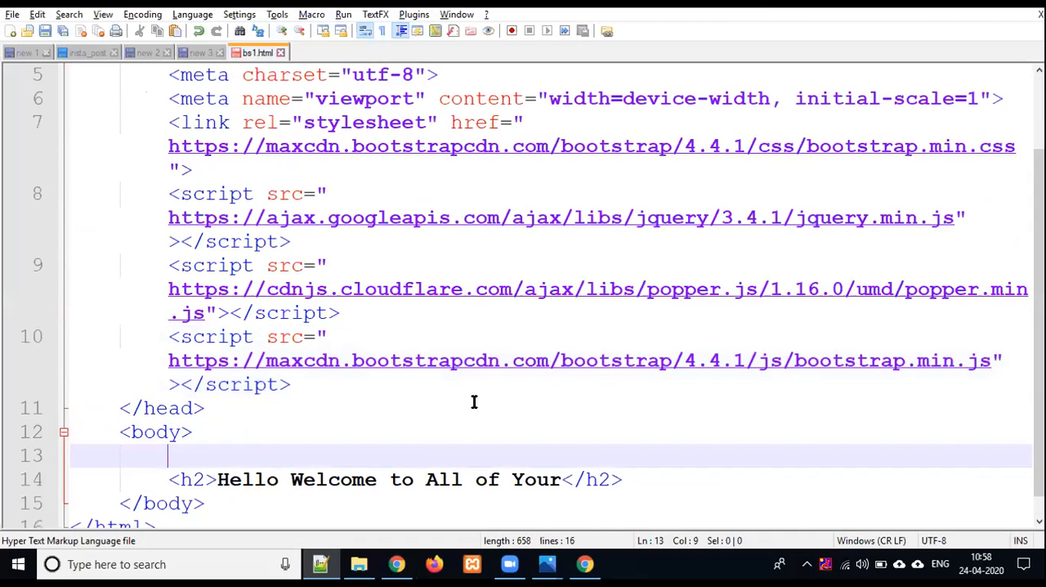
type("<div class=")
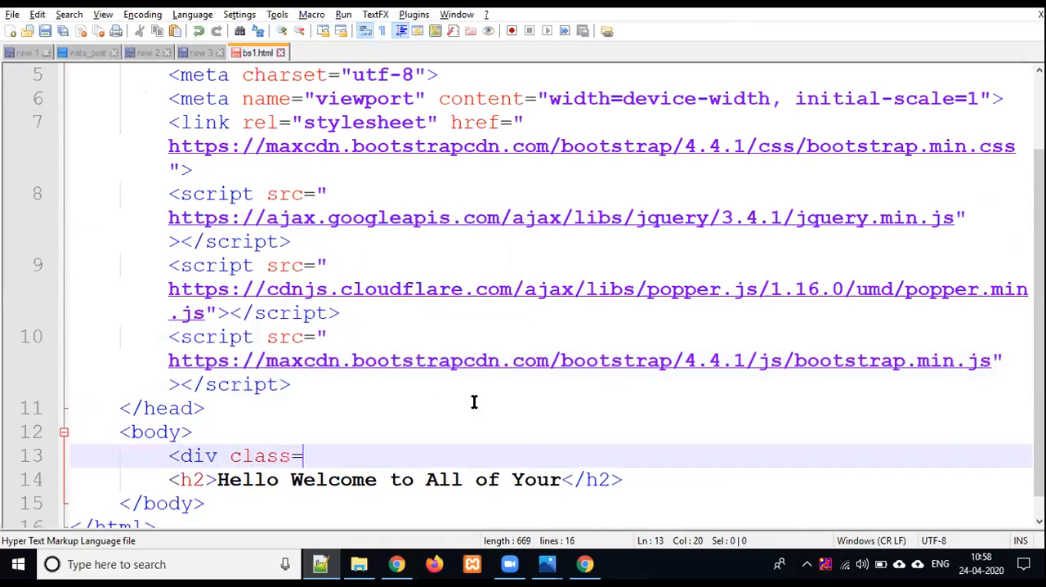
type("\"conta")
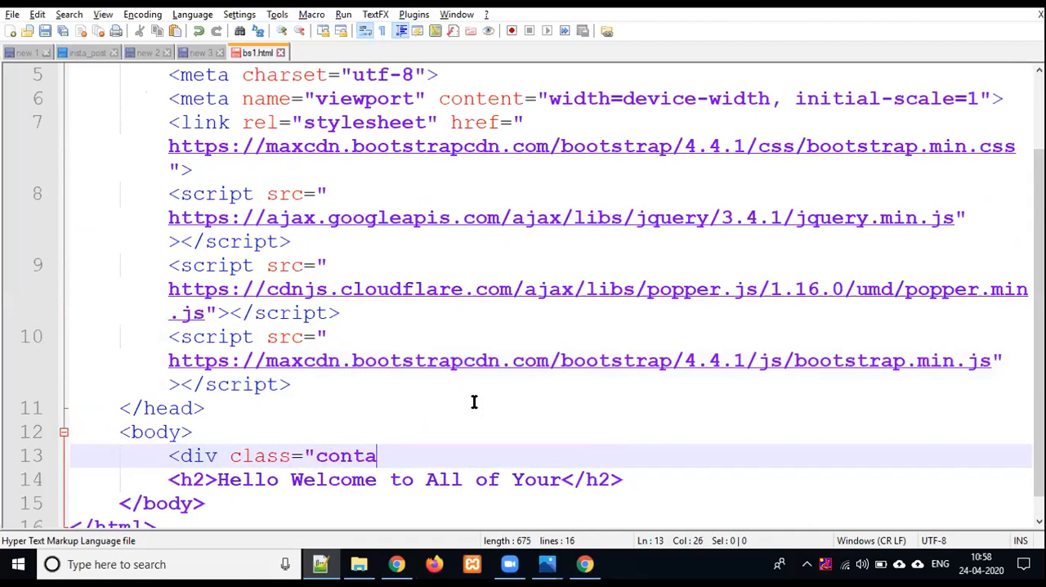
type("iner\">")
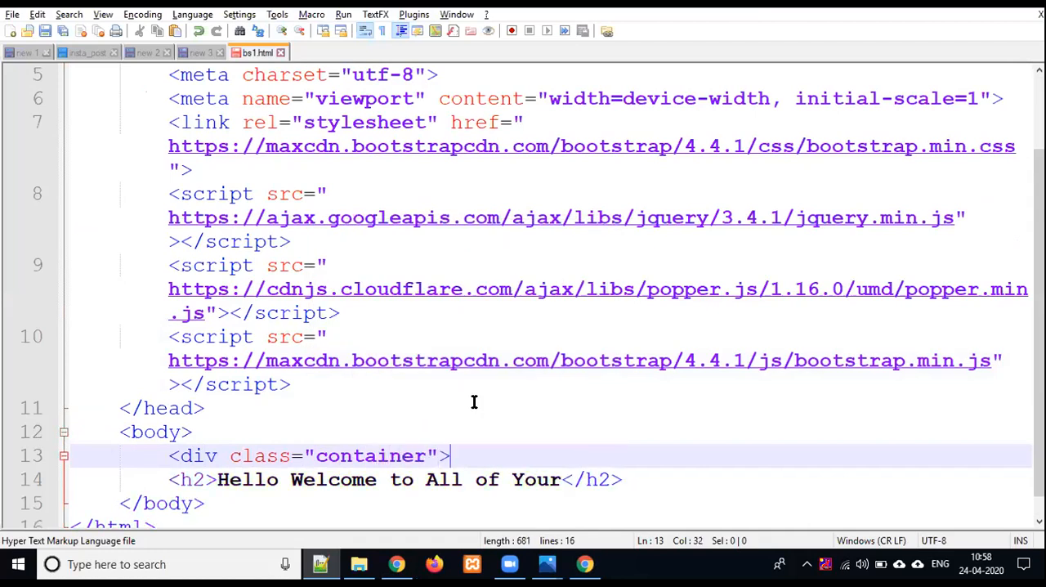
mouse_move(489, 417)
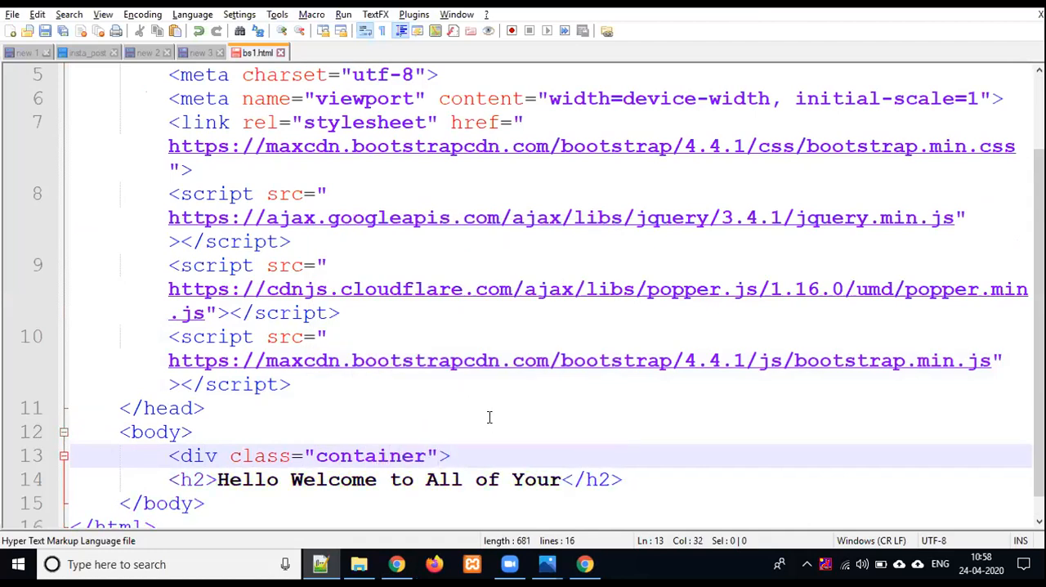
type("<")
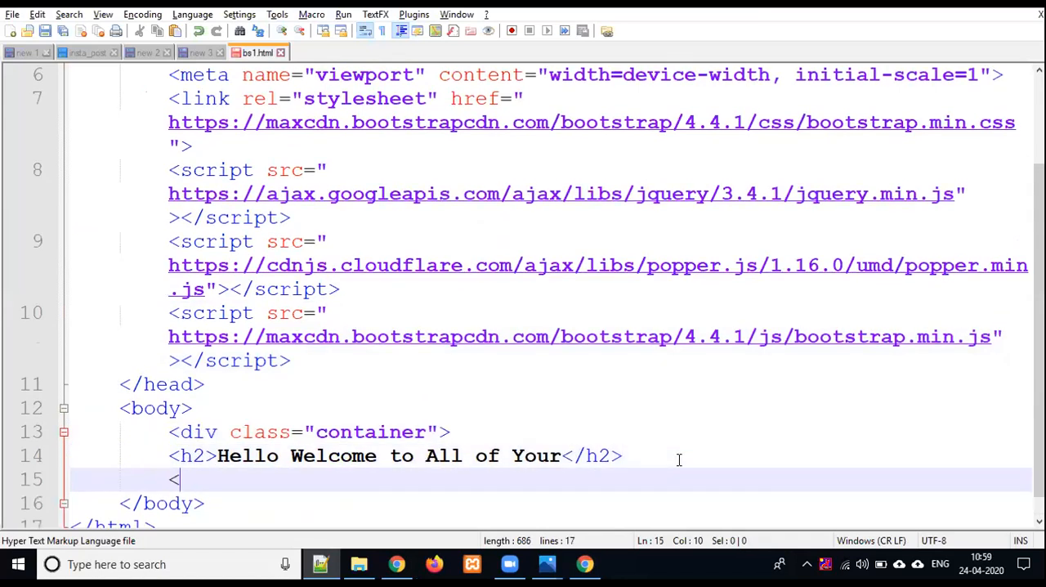
type("/div>")
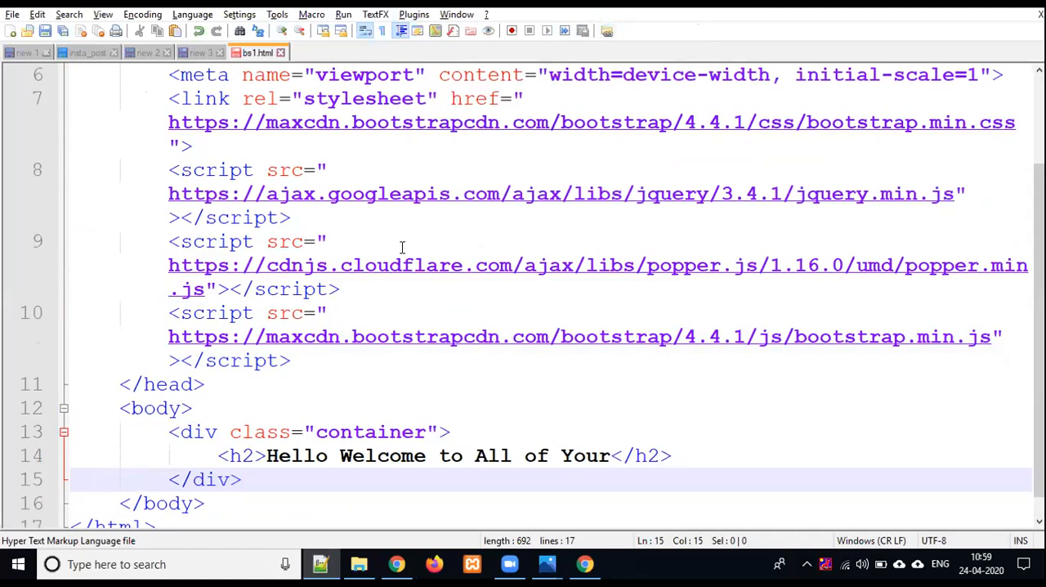
left_click(396, 564)
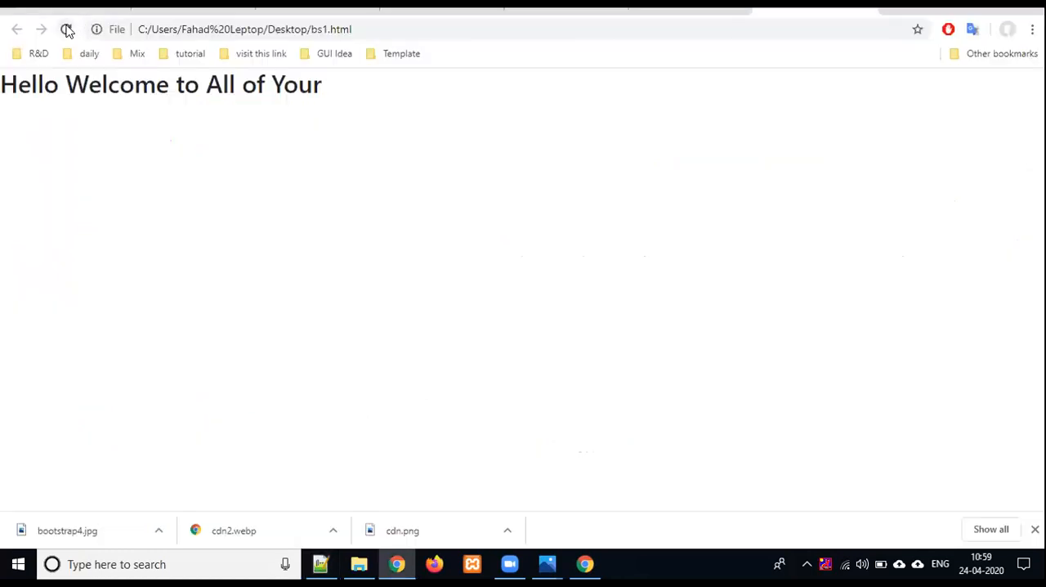
left_click(67, 30)
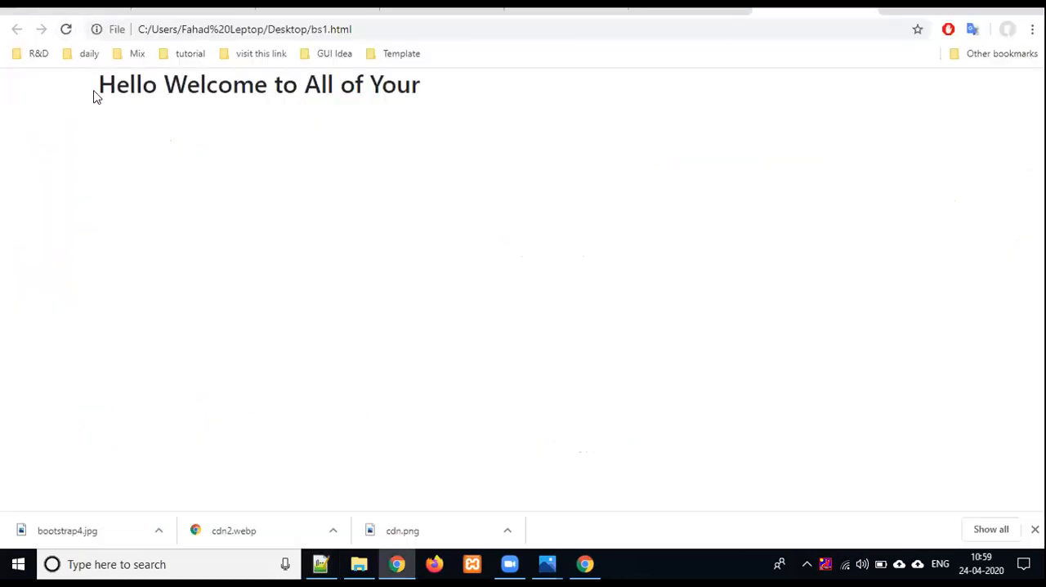
mouse_move(63, 91)
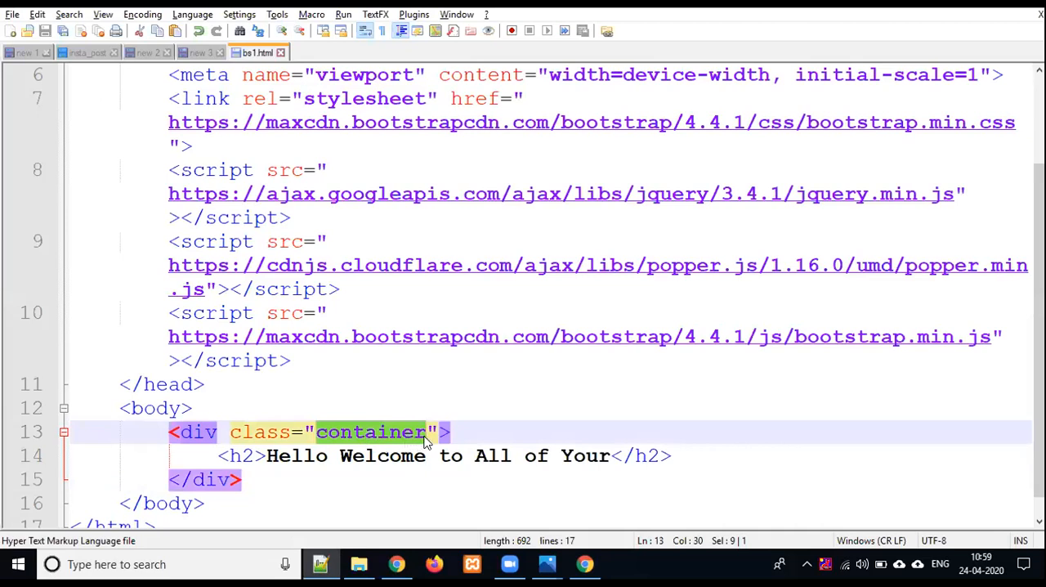
left_click(417, 431)
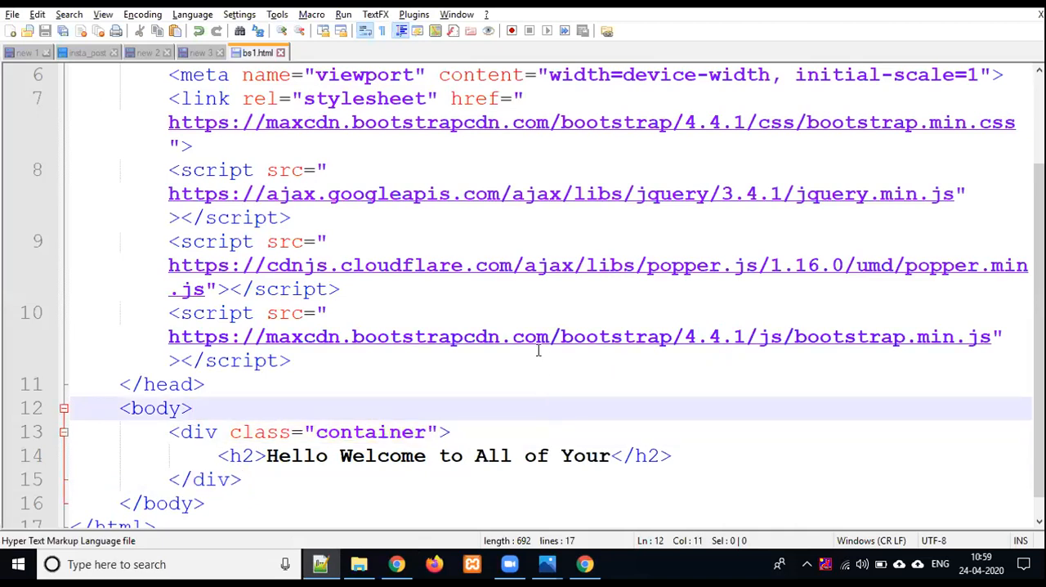
scroll("down", 3)
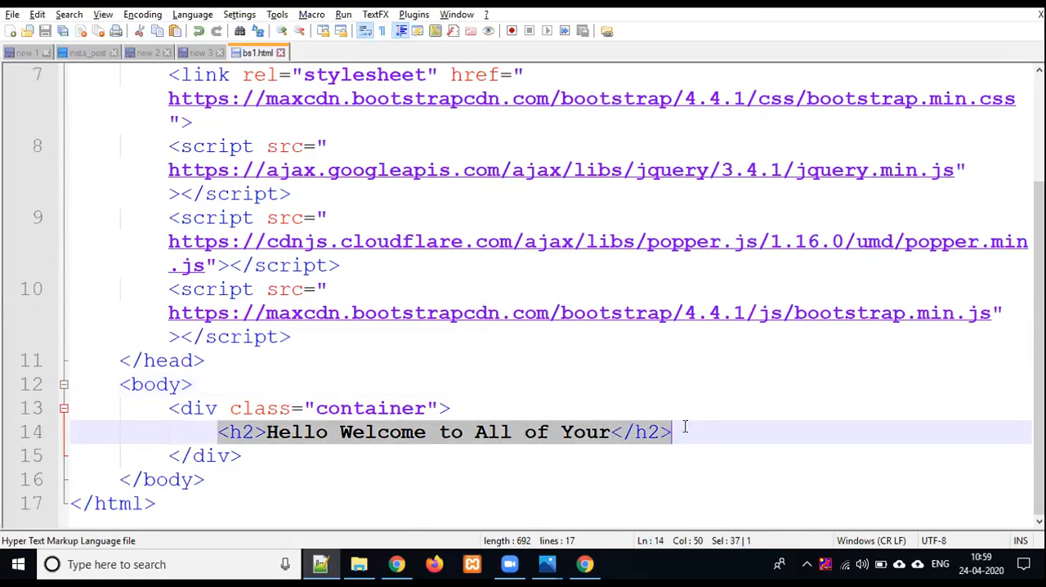
- Replace the h2 line with <button class="btn btn-success">Success Button</button>
key("Delete")
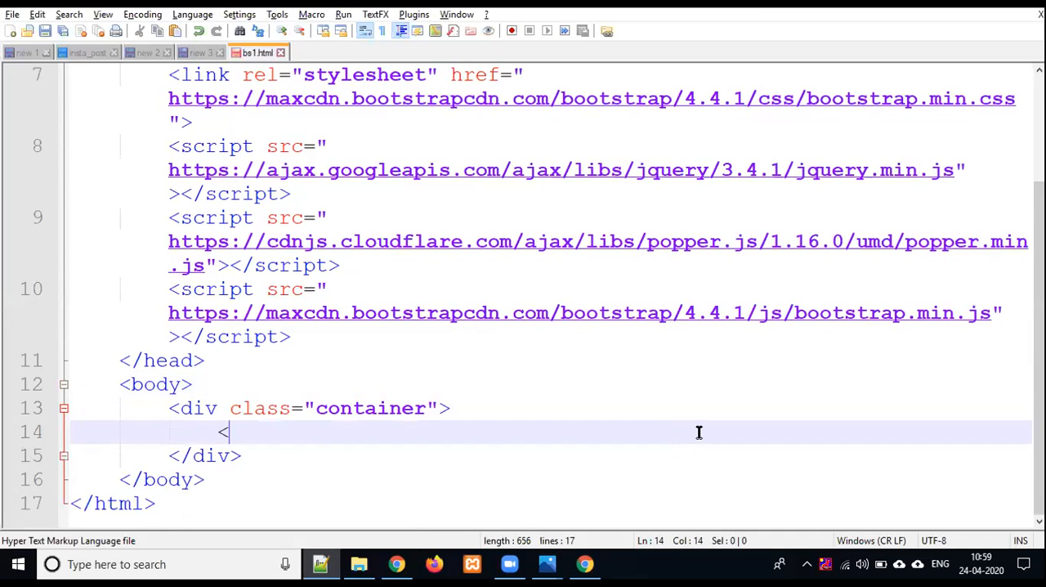
type("button cla")
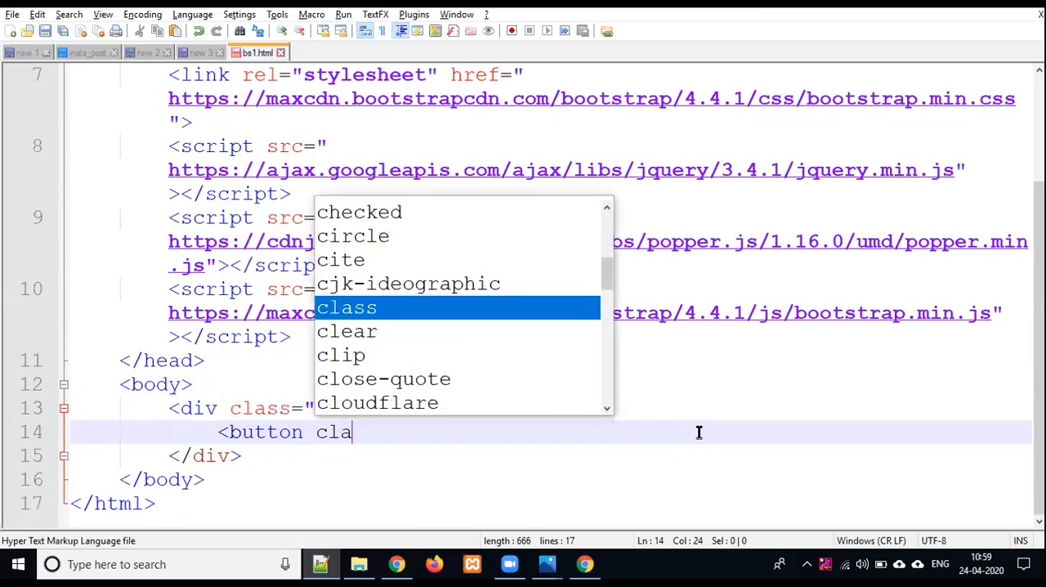
type("ss=\"btn btn-s")
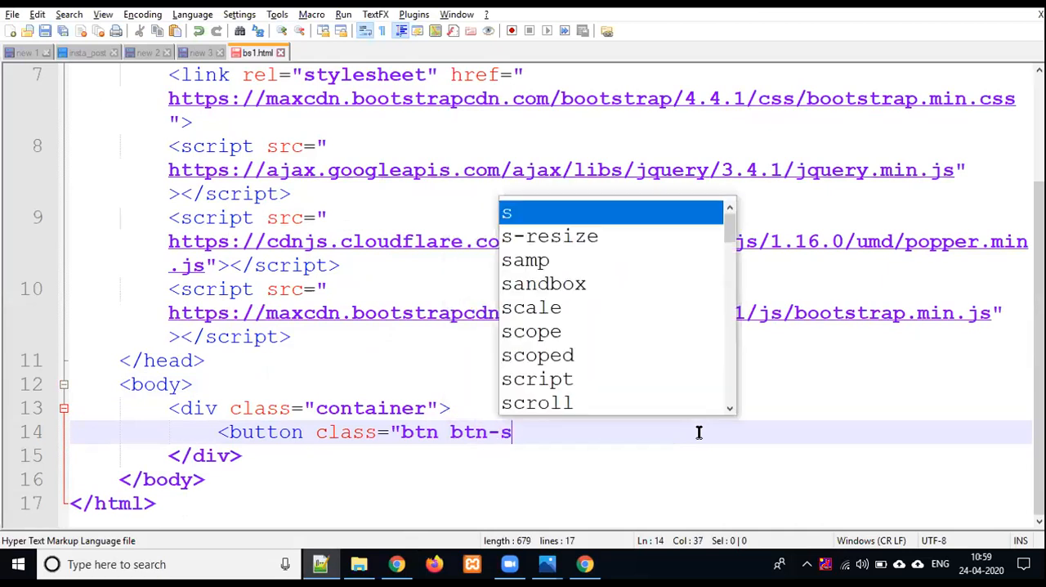
type("uccess\">")
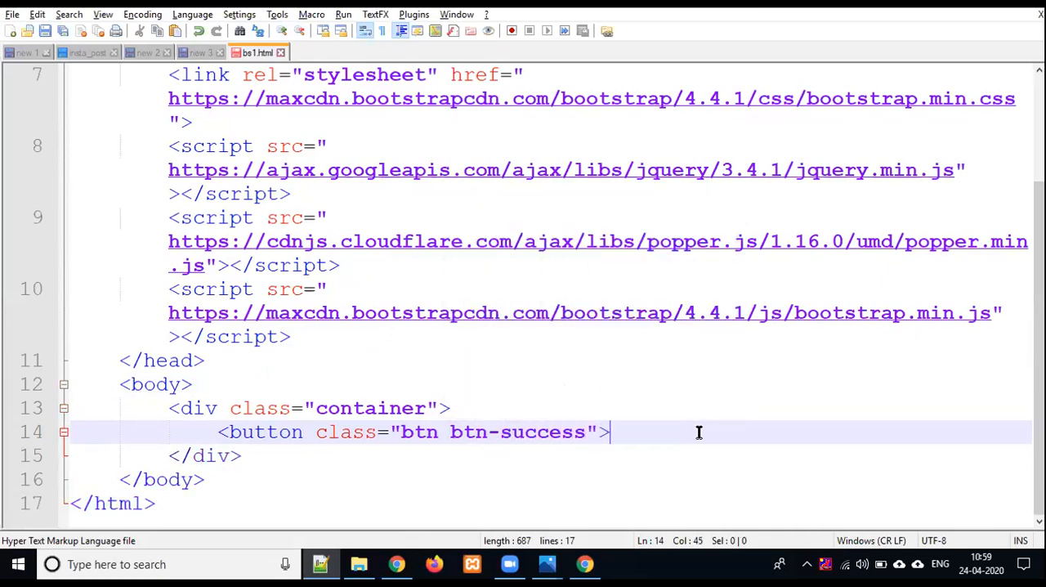
type("Succe")
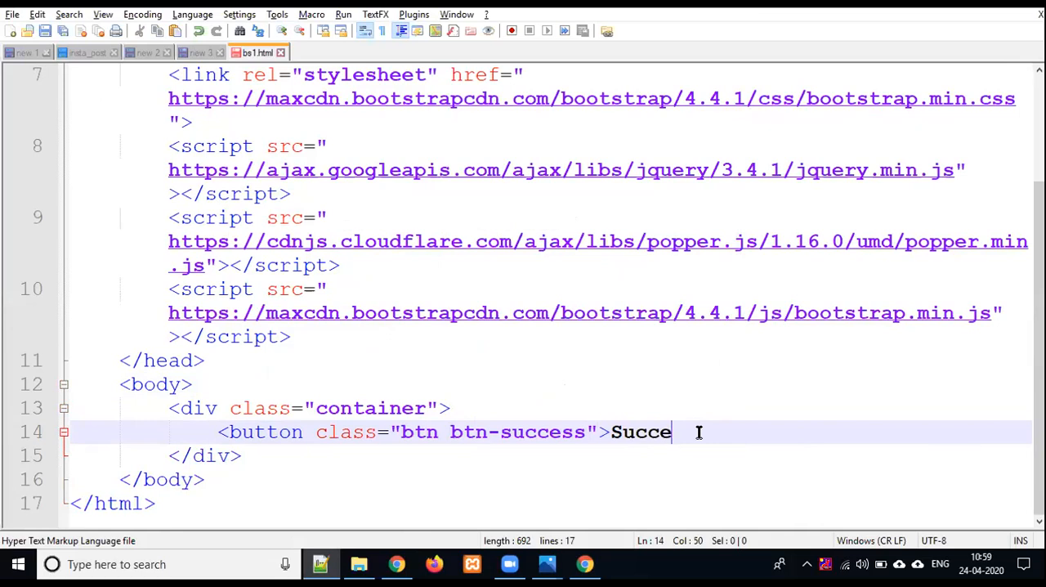
type("ss Button<")
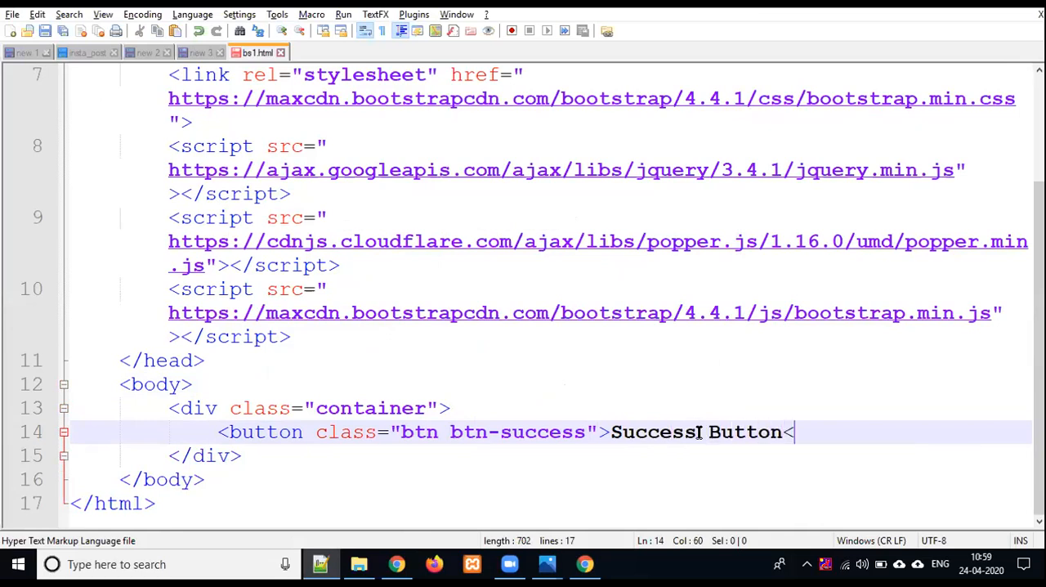
type("/button>")
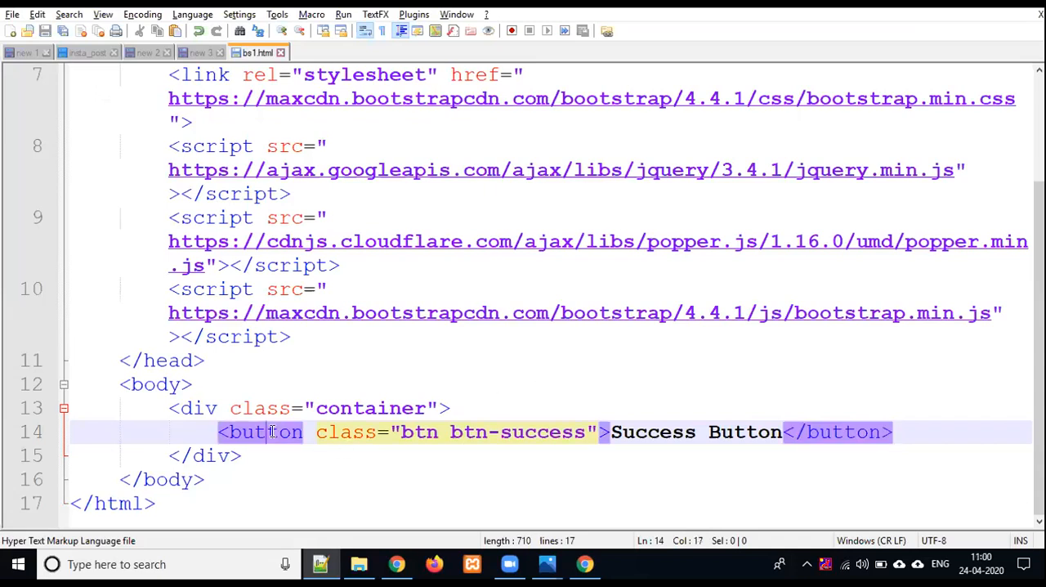
- Change the button tag to a, then p, and reload the Chrome preview
type("a")
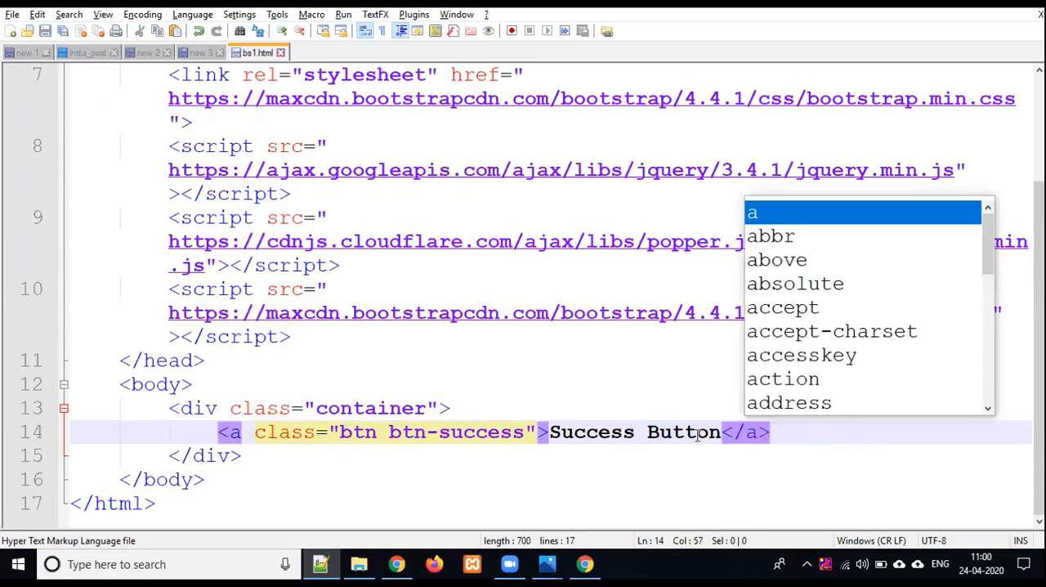
type("p")
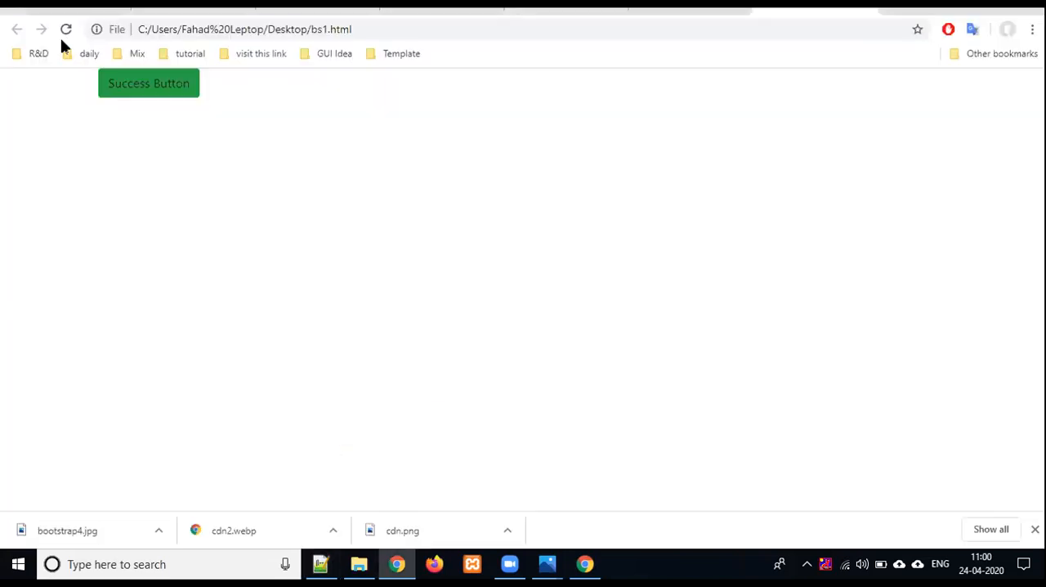
left_click(321, 564)
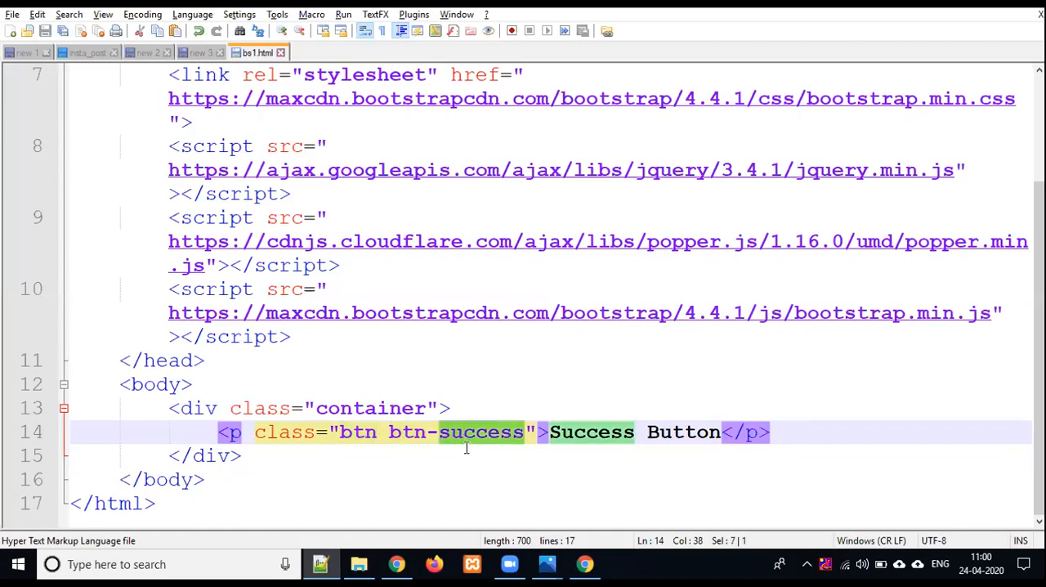
- Change the element's class from btn-success to btn-danger
type("d")
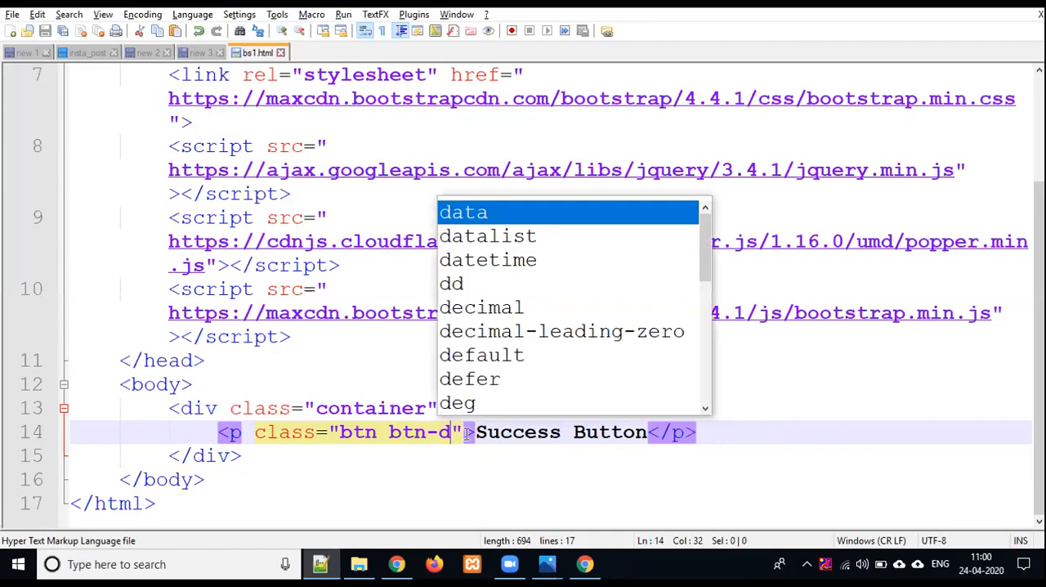
type("anger")
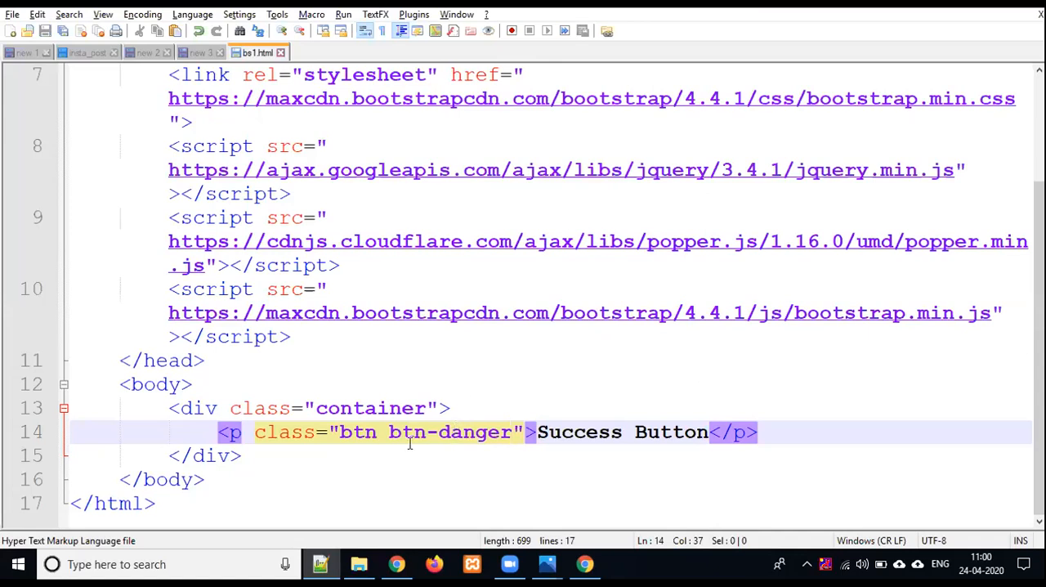
mouse_move(363, 458)
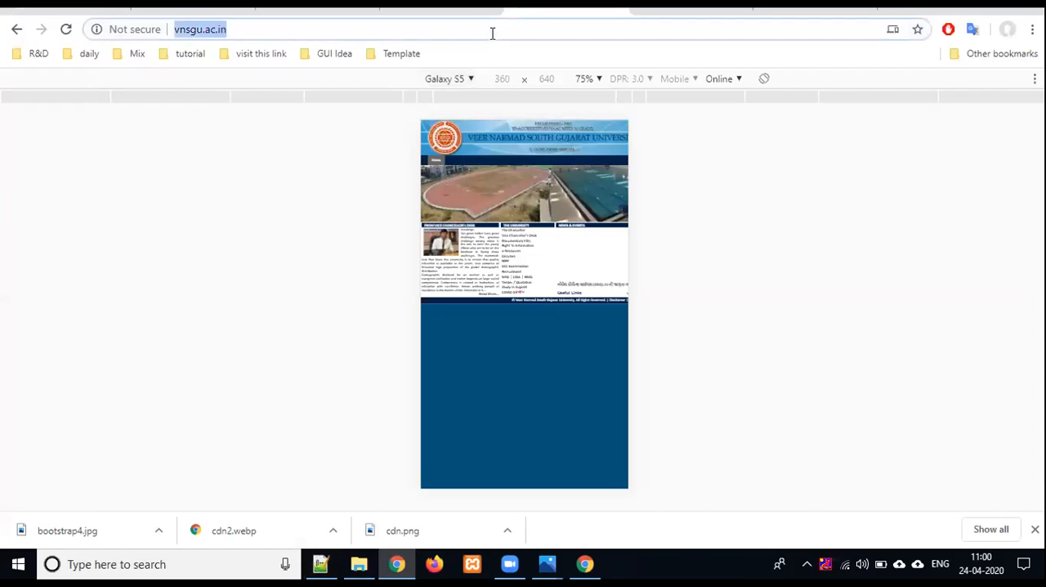
- Search 'bootstrap' from Chrome's address bar and load bootsnipp.com
type("bootsgt")
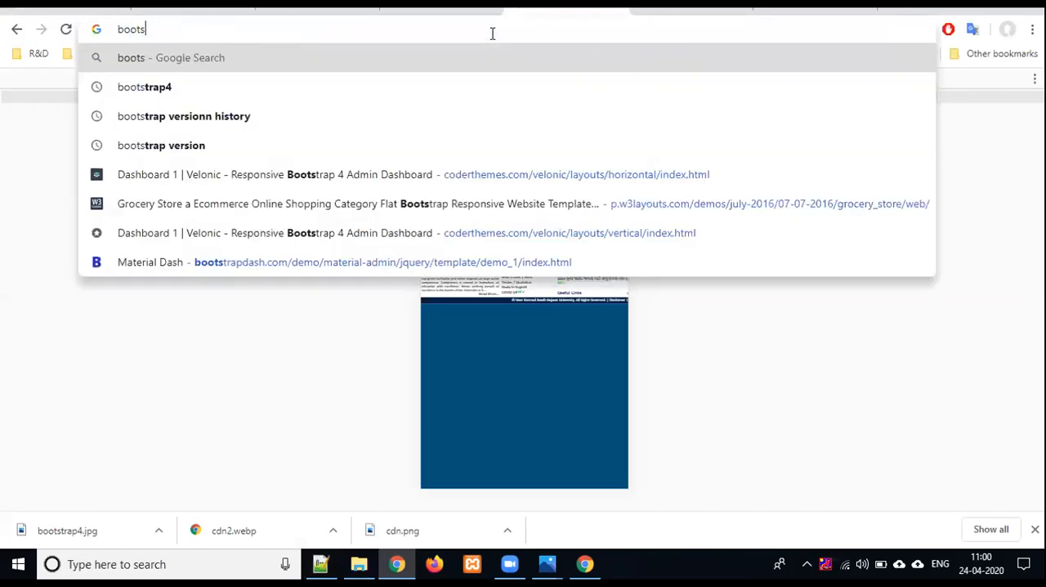
left_click(161, 145)
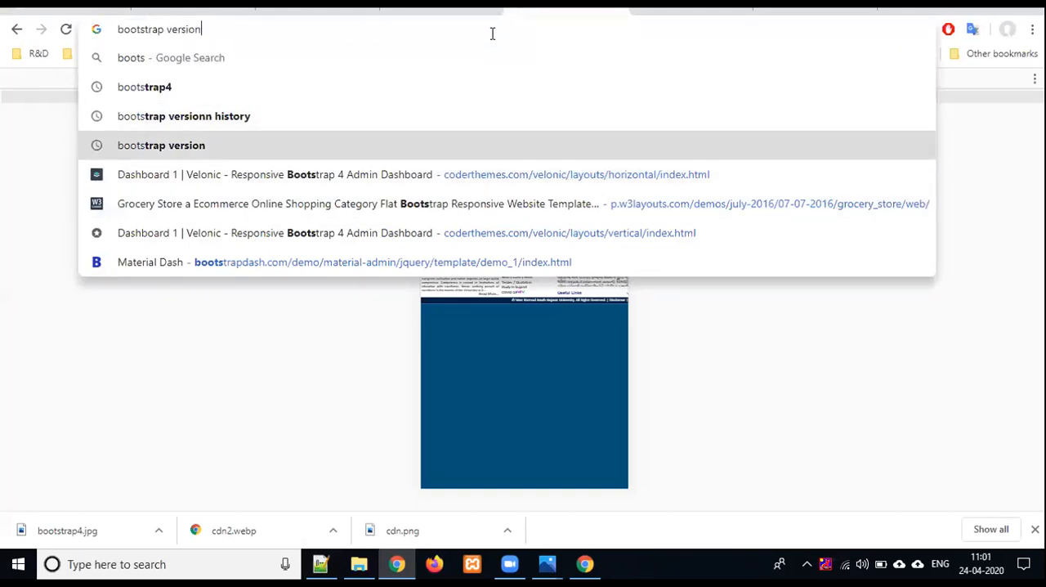
left_click(144, 87)
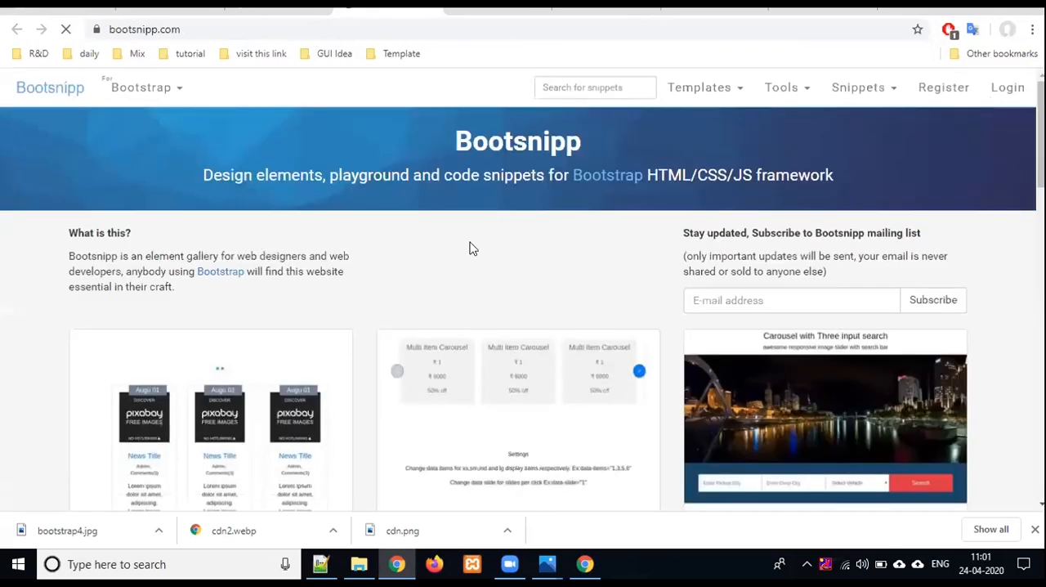
- Open the Bootstrap 4 Blog Carousel snippet and view its HTML, CSS and preview
scroll("down", 3)
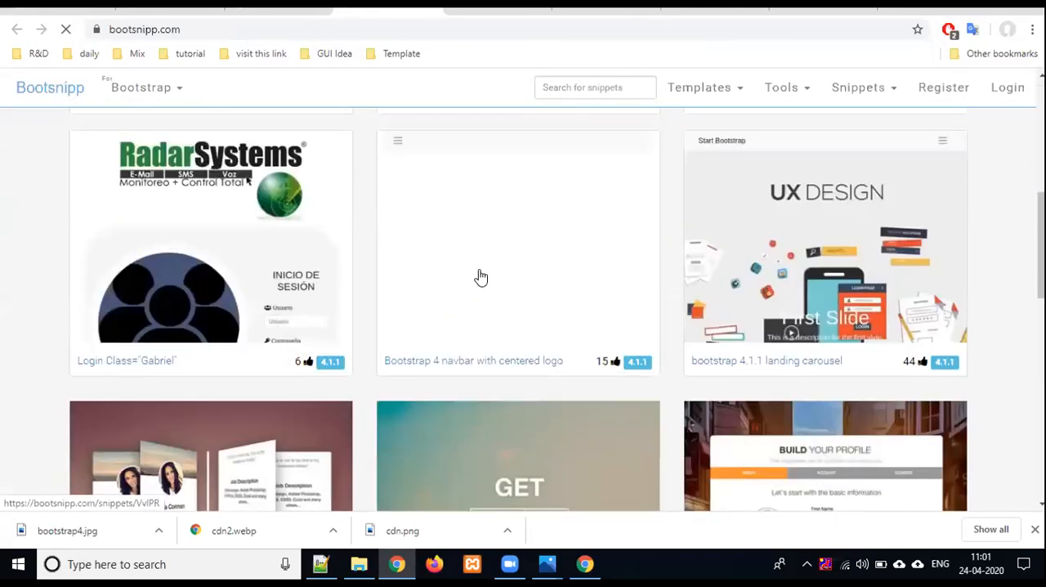
scroll("up", 3)
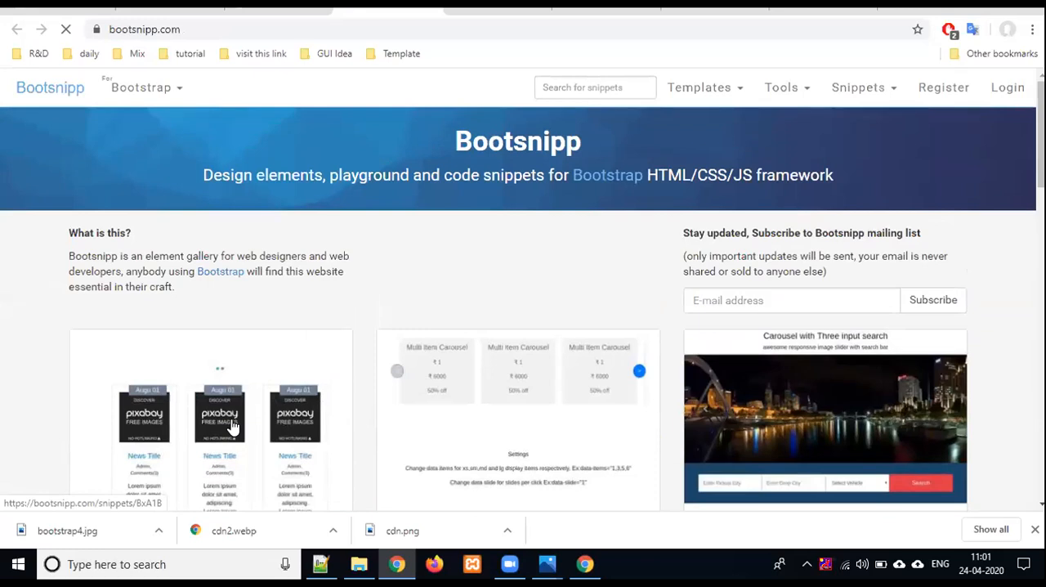
left_click(219, 417)
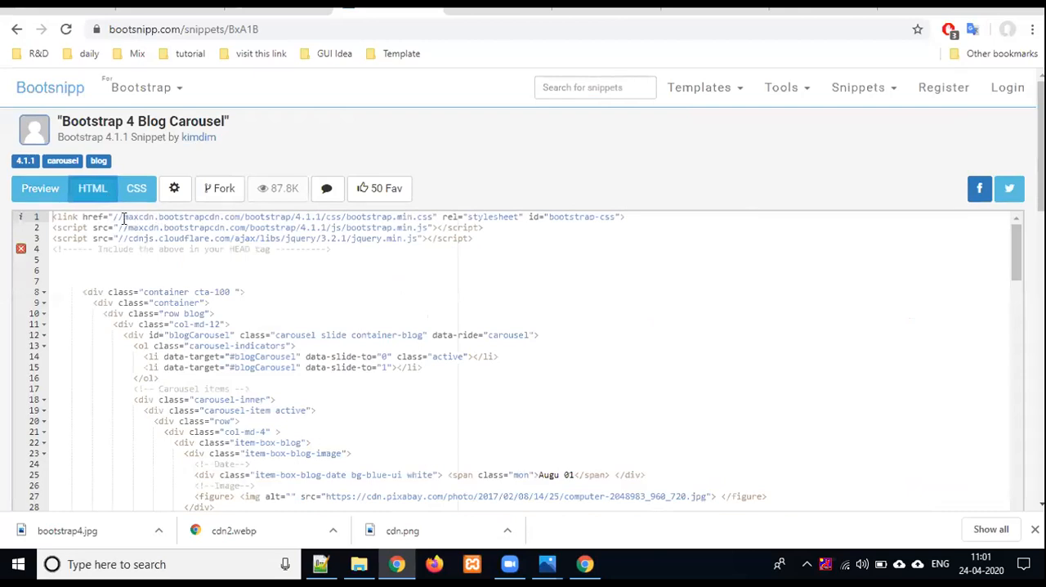
left_click_drag(121, 216, 483, 227)
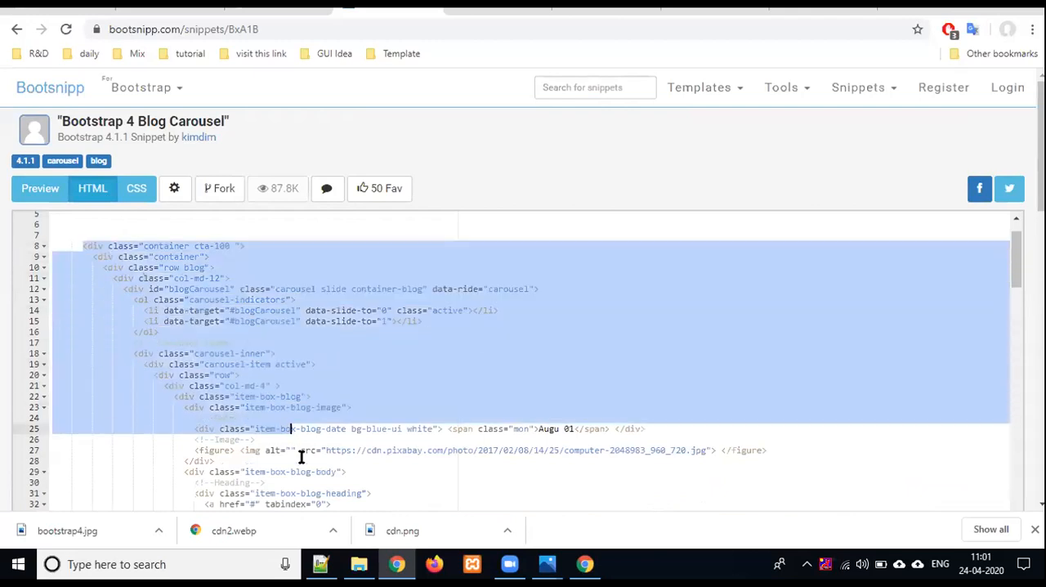
left_click(136, 188)
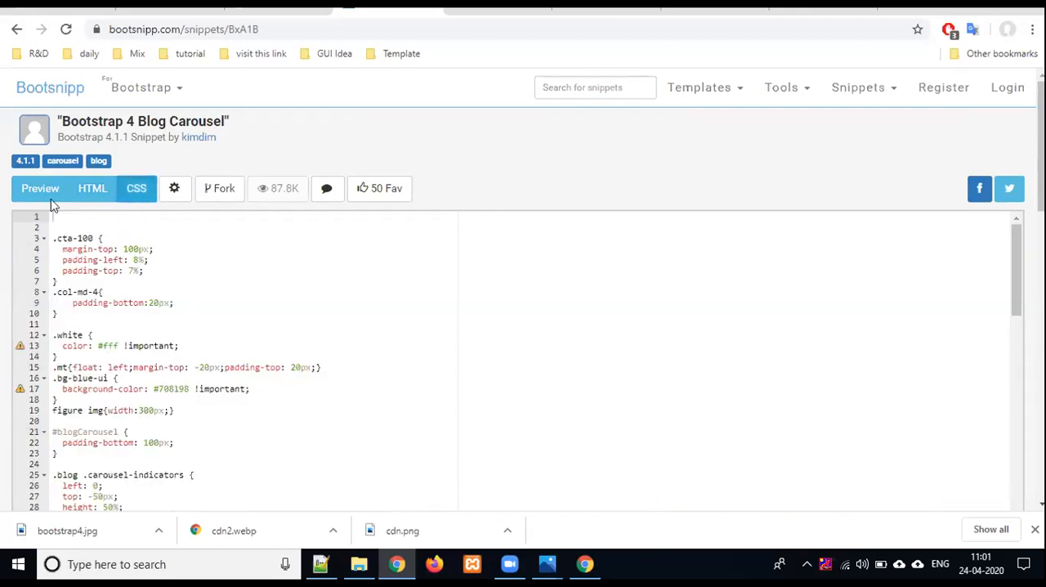
left_click(40, 188)
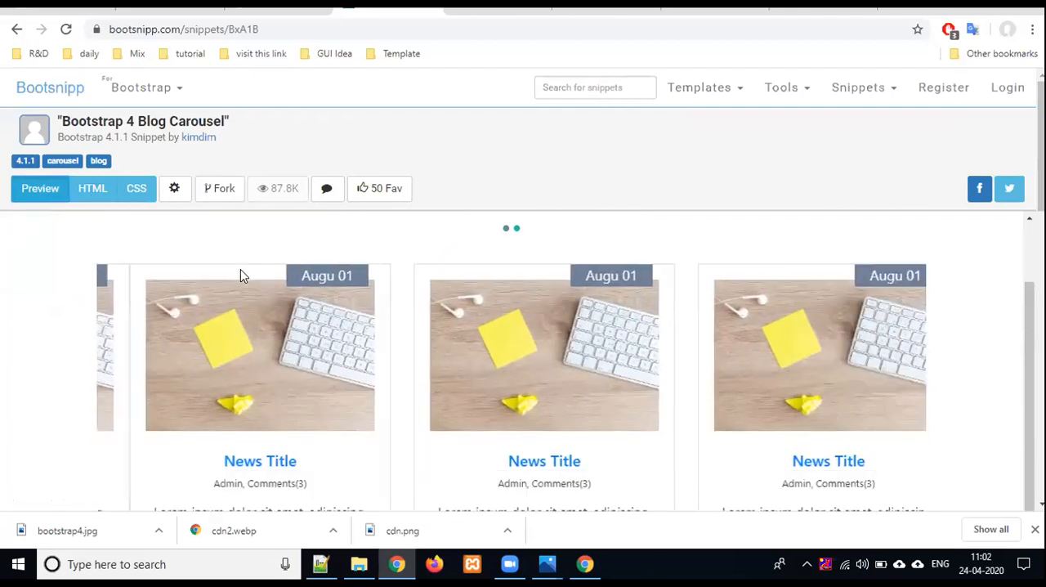
scroll("down", 3)
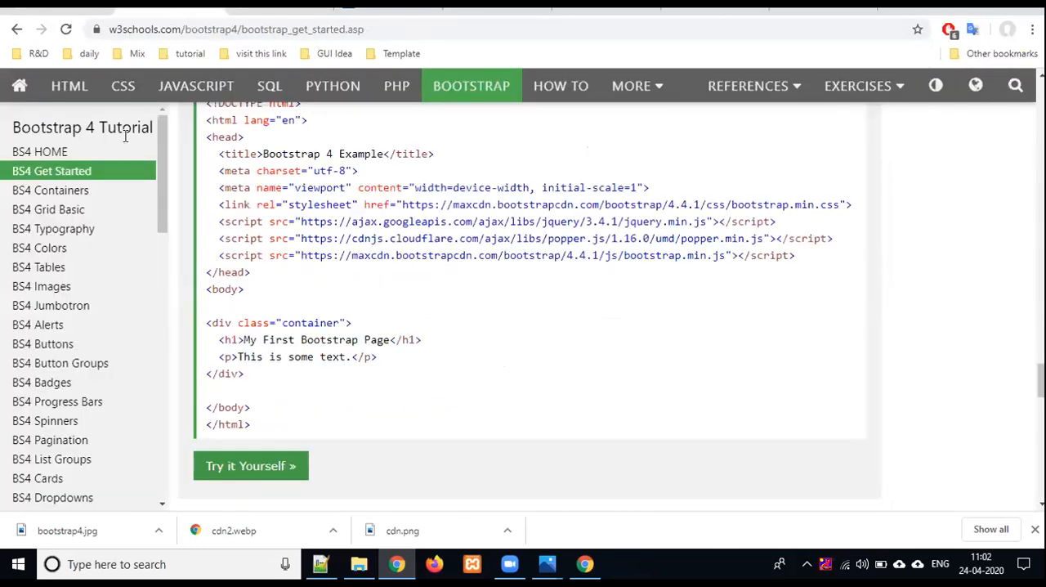
- Glance at the Containers and Grid Basic lessons, then open BS4 Alerts
left_click(50, 189)
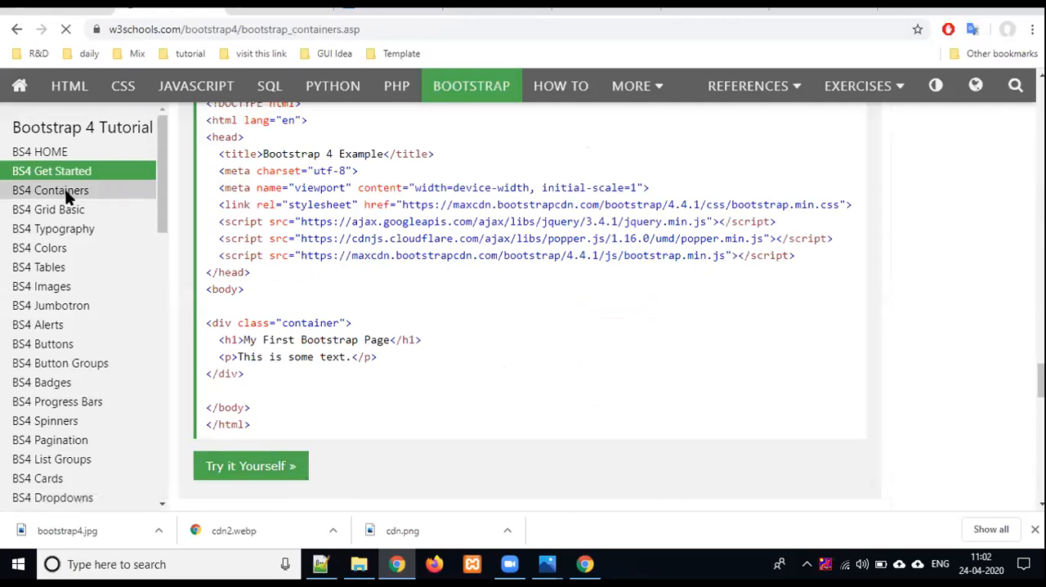
left_click(50, 190)
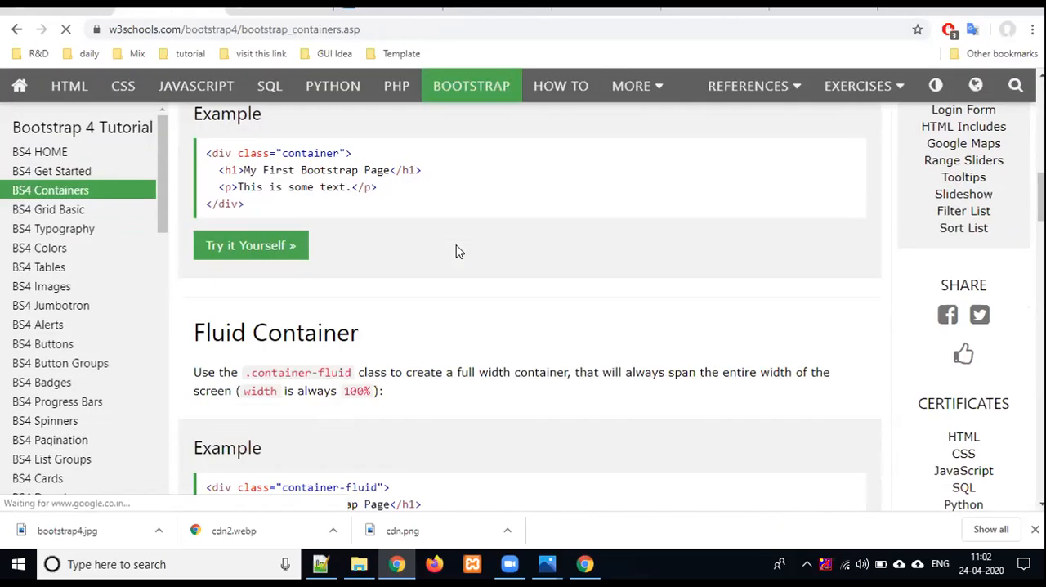
left_click(48, 209)
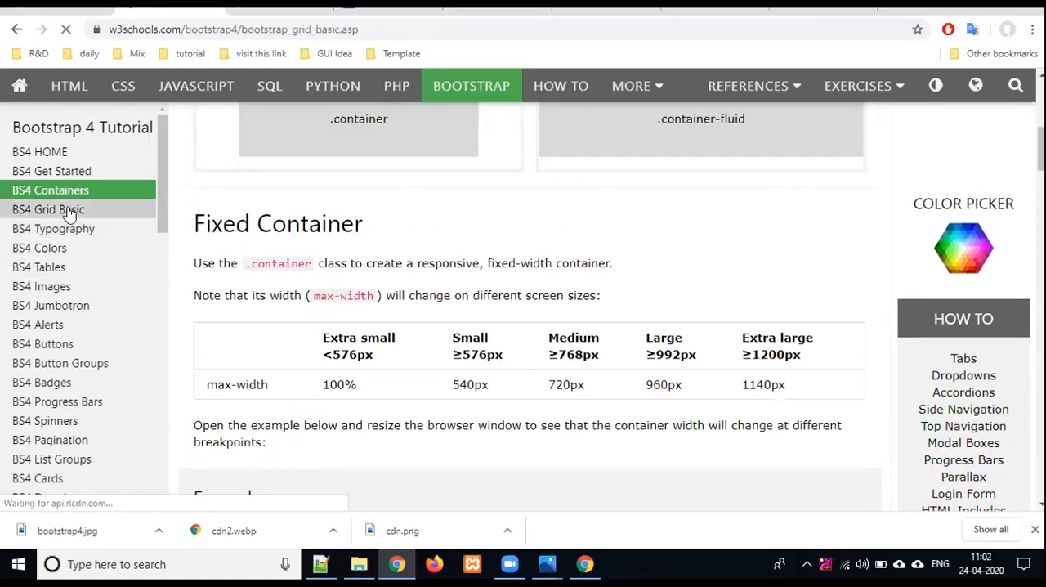
left_click(47, 209)
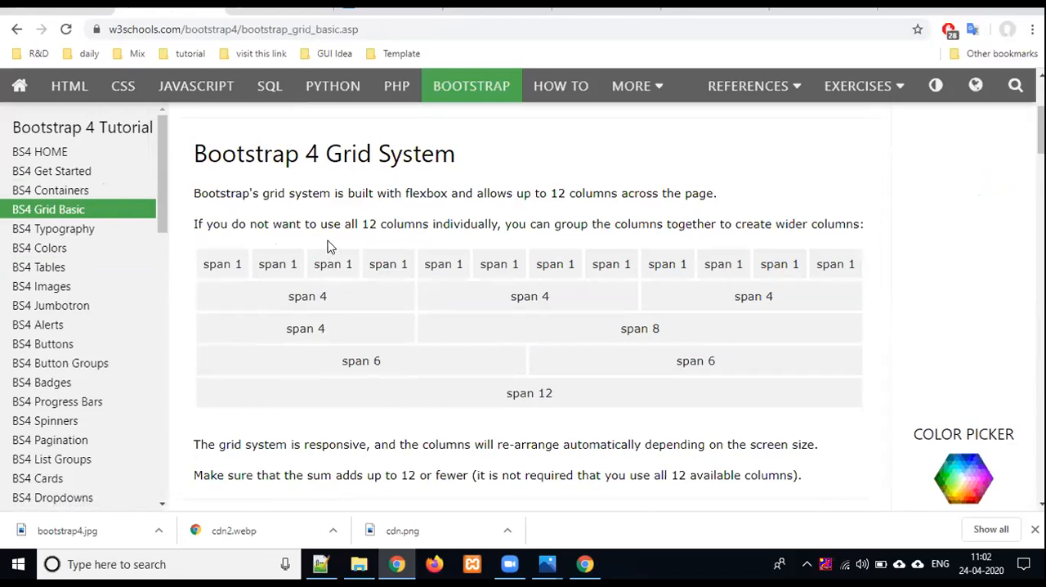
mouse_move(343, 244)
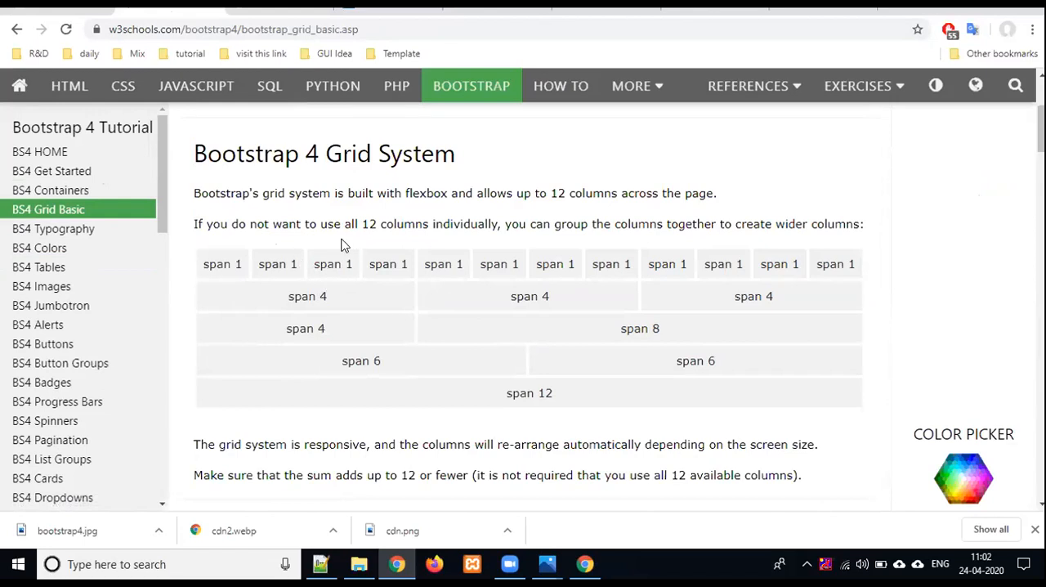
mouse_move(41, 324)
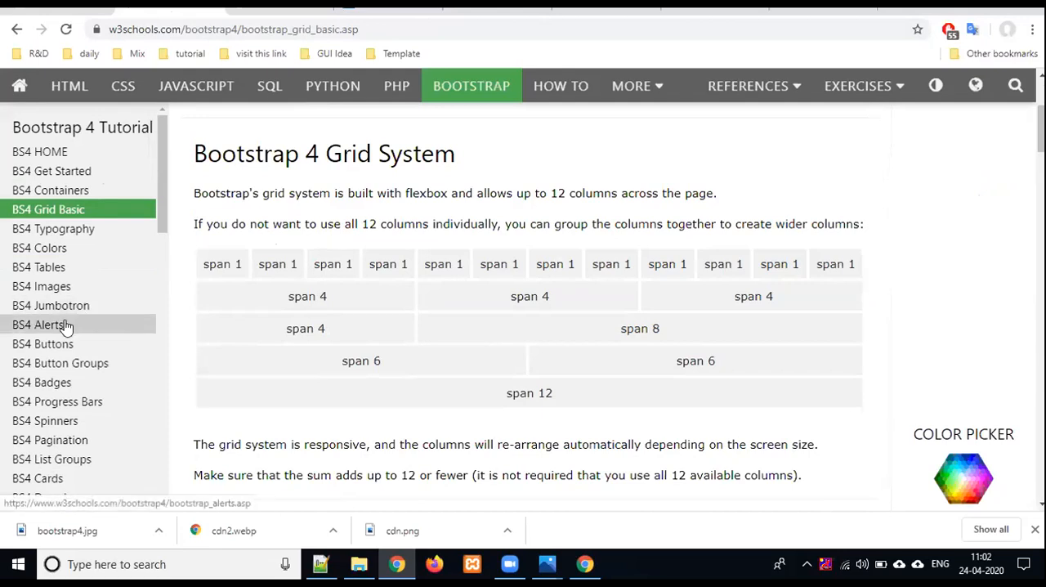
left_click(38, 324)
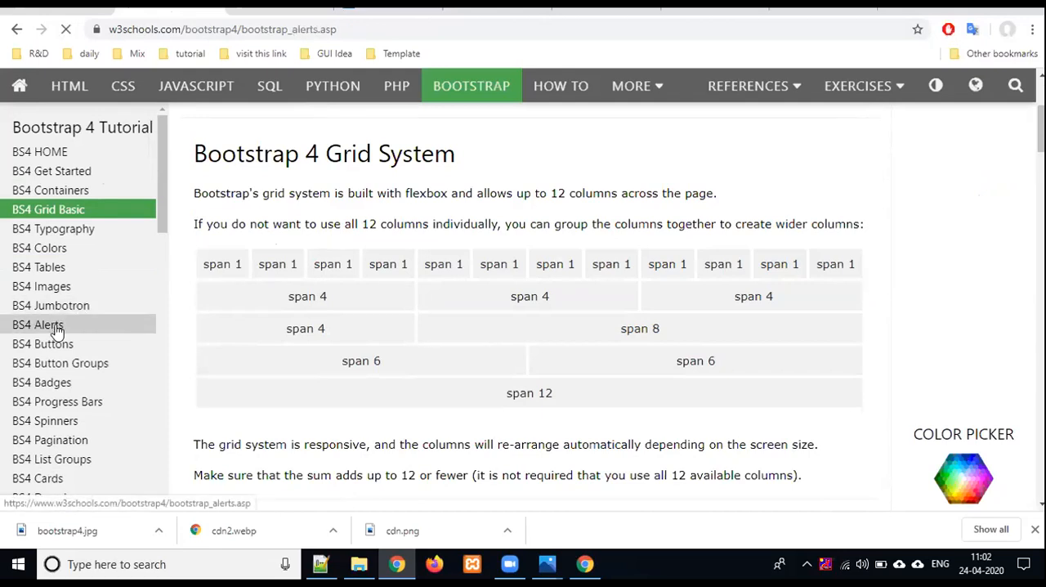
left_click(39, 324)
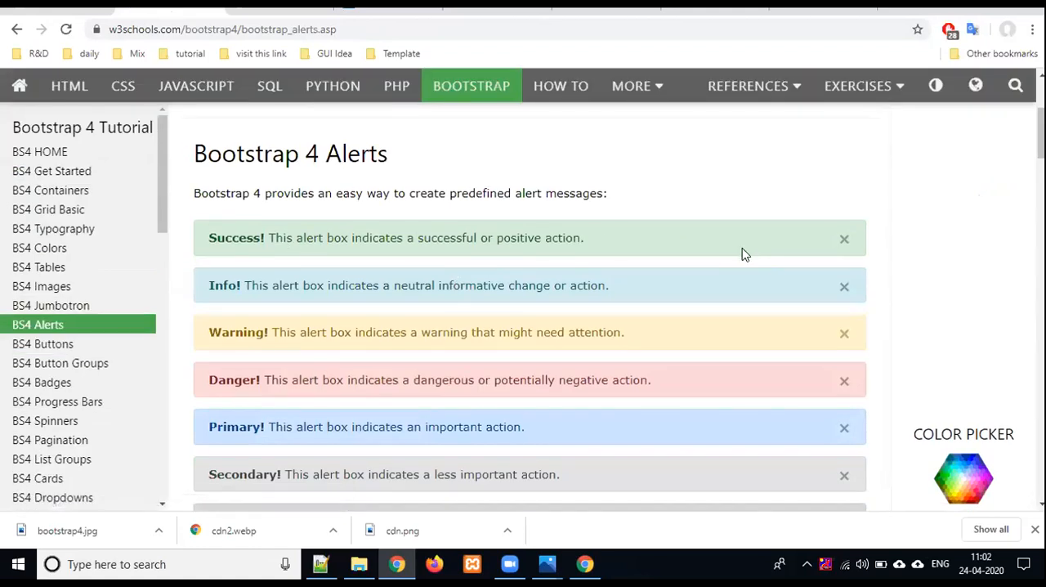
mouse_move(699, 189)
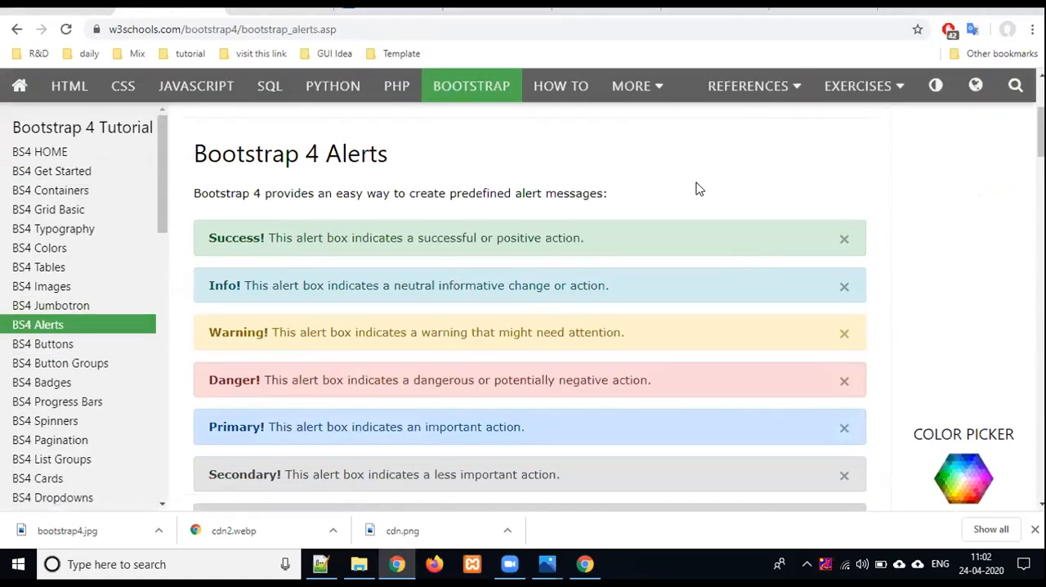
mouse_move(886, 249)
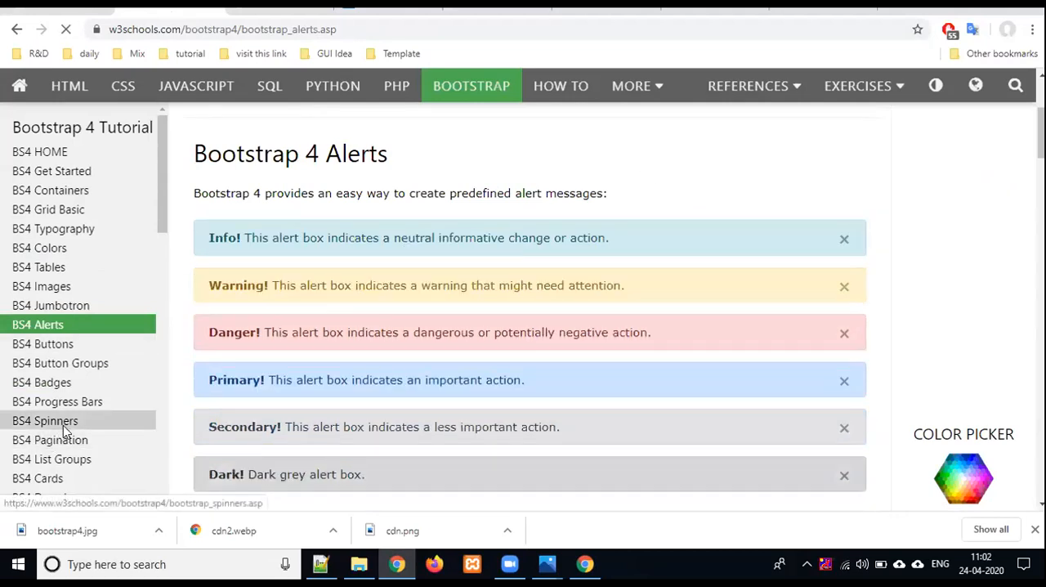
- Open BS4 Spinners and select the text-danger and spinner-border classes in Colored Spinners
left_click(45, 420)
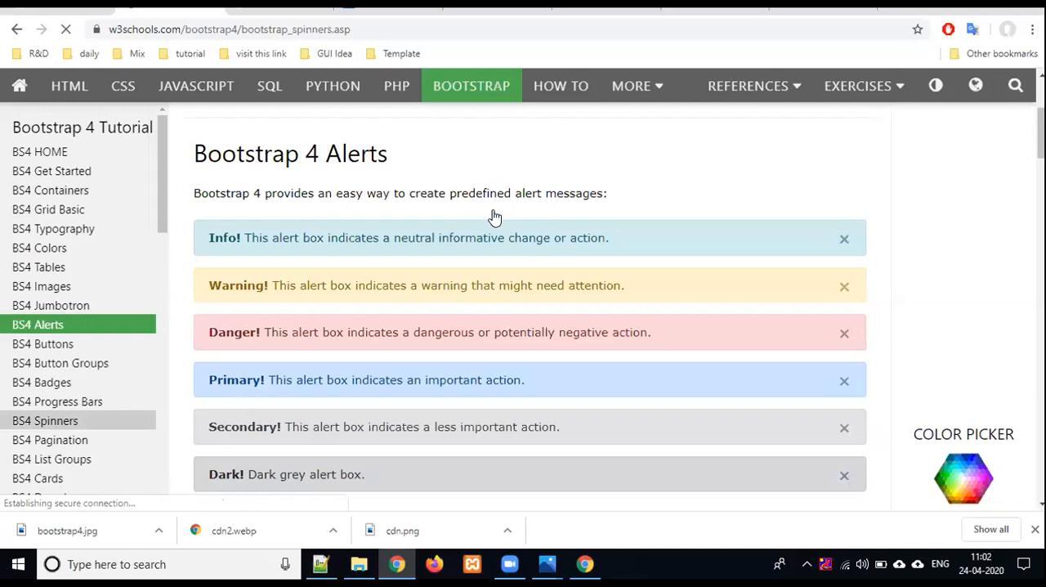
mouse_move(548, 293)
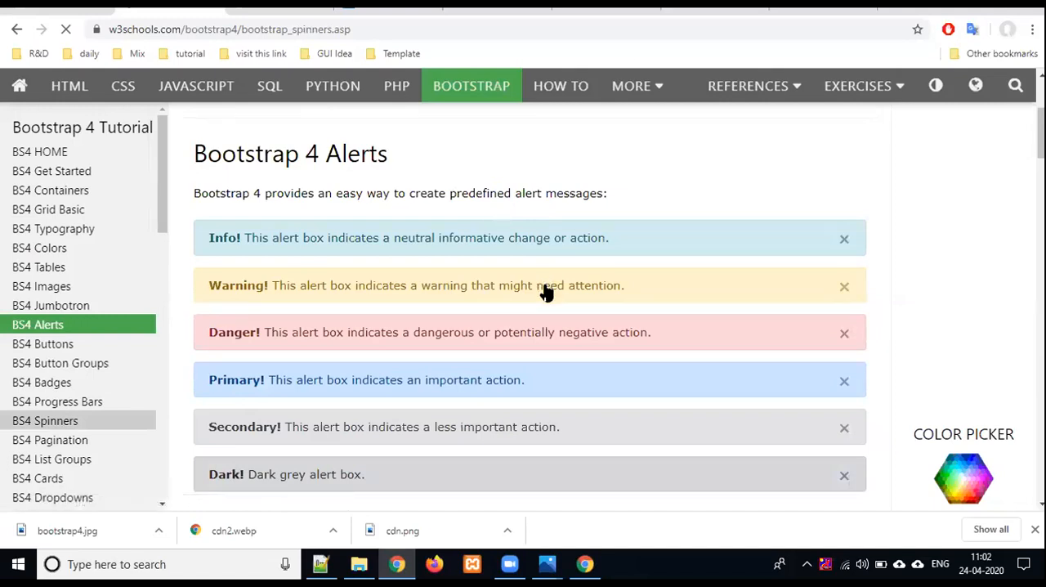
left_click(45, 420)
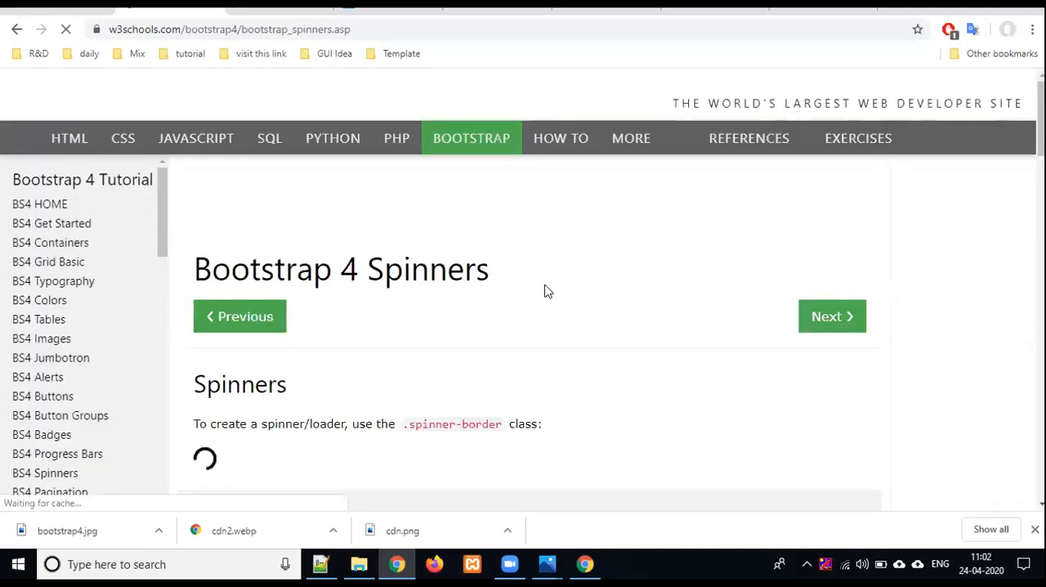
scroll("down", 3)
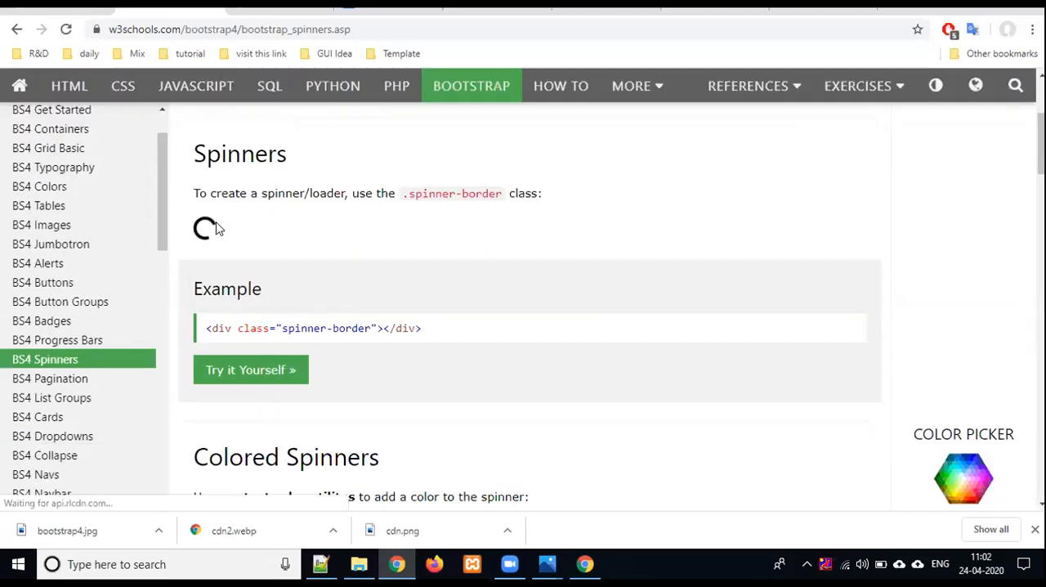
scroll("down", 3)
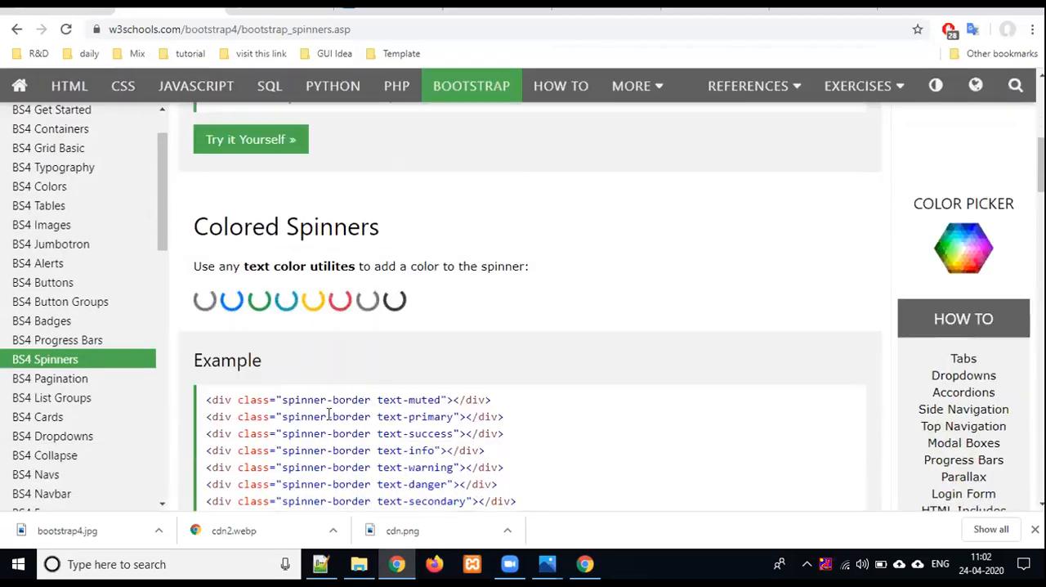
scroll("down", 3)
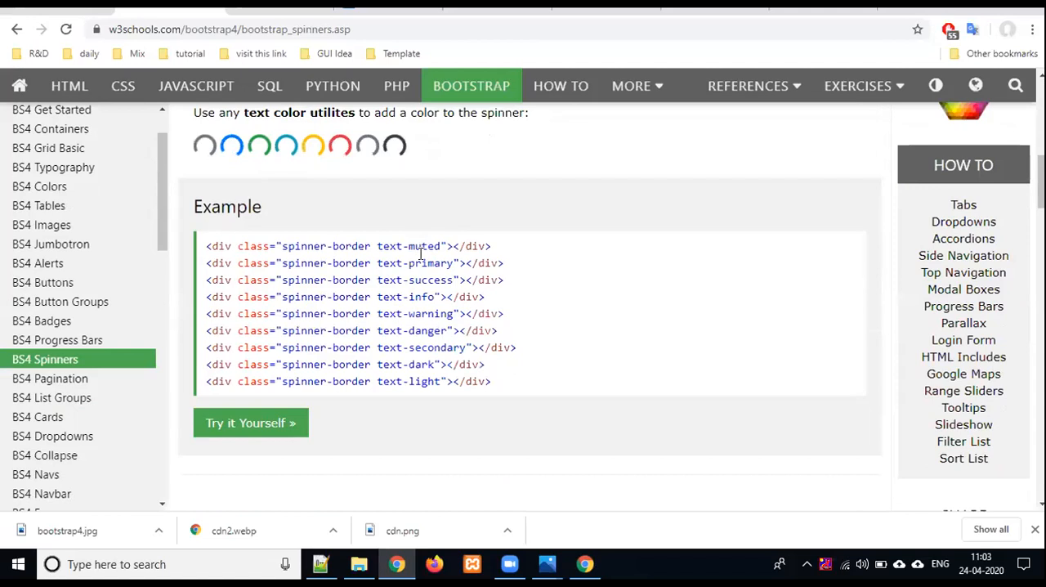
double_click(427, 262)
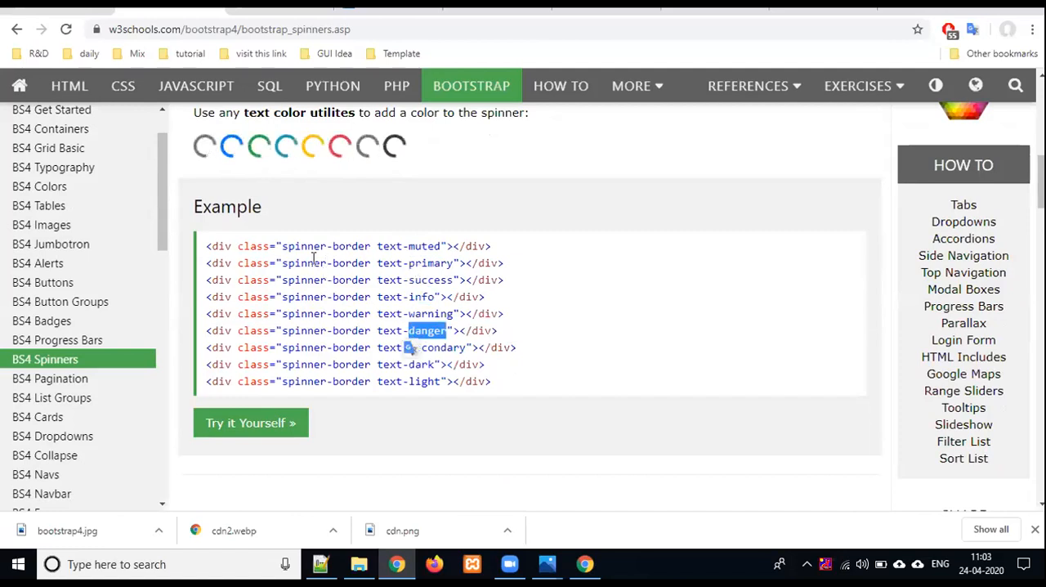
double_click(304, 245)
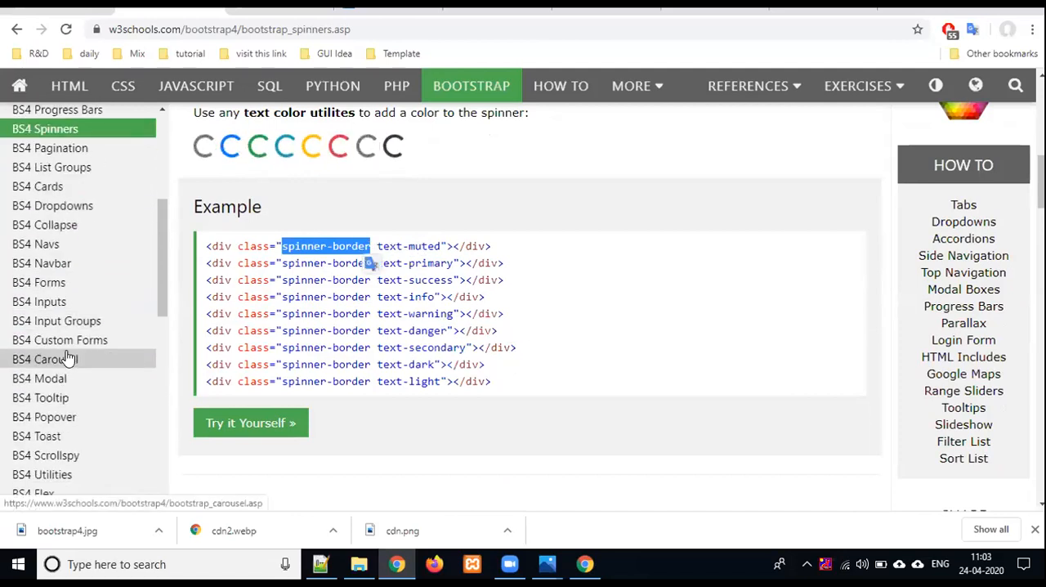
scroll("down", 3)
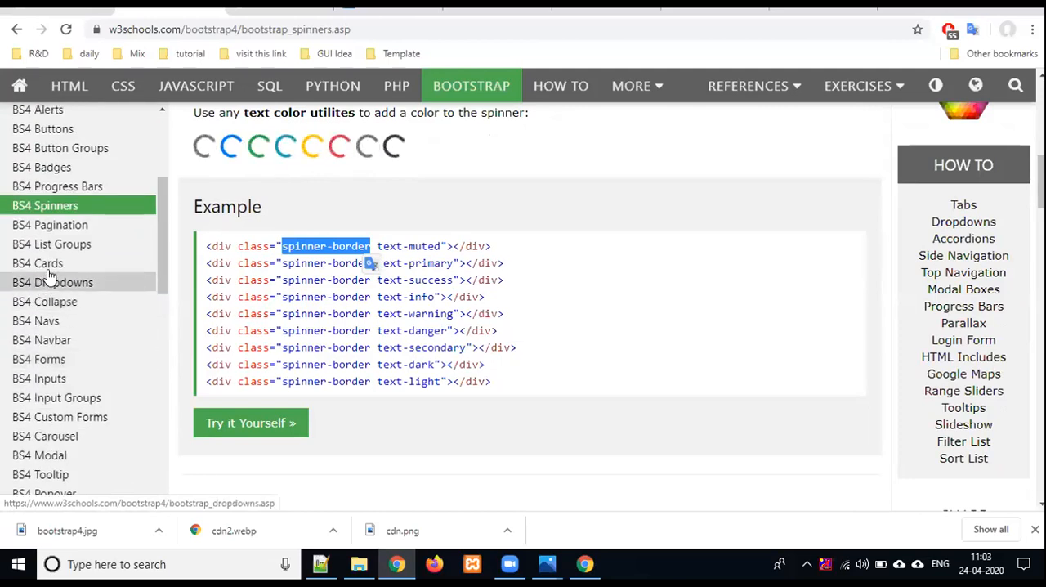
- Open the BS4 Cards lesson and scroll through it
left_click(38, 262)
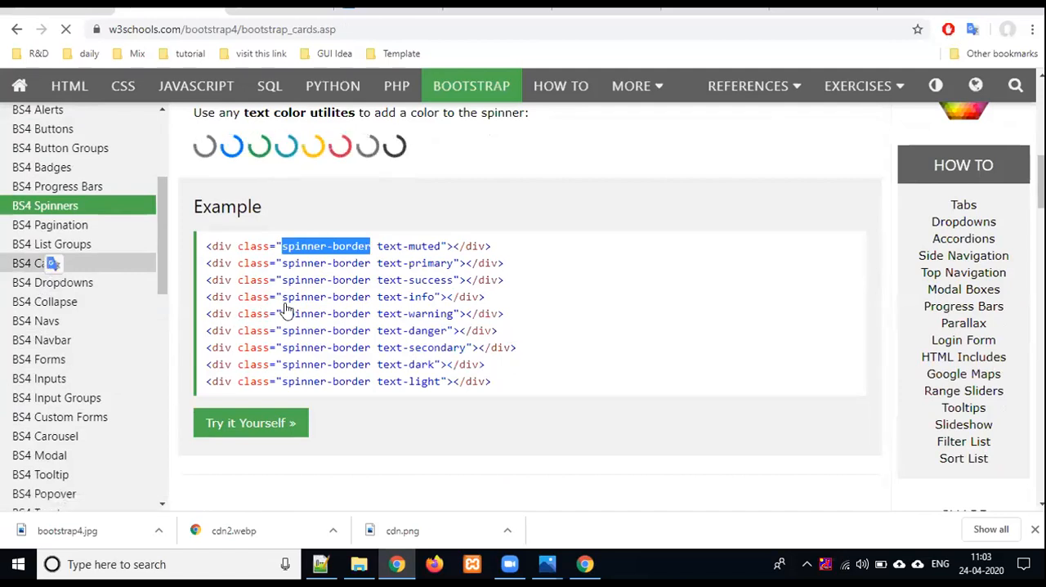
left_click(38, 263)
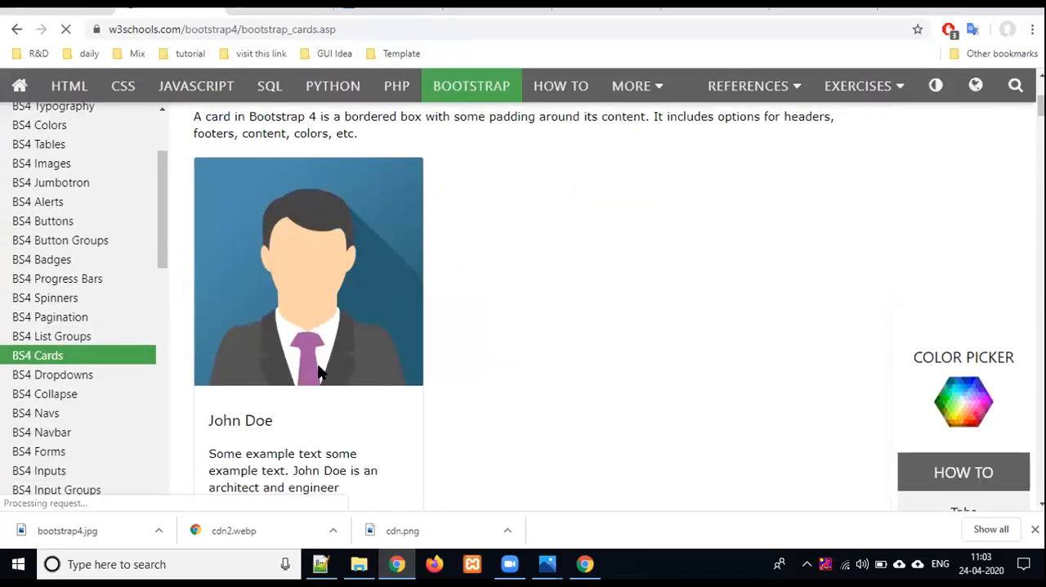
scroll("down", 3)
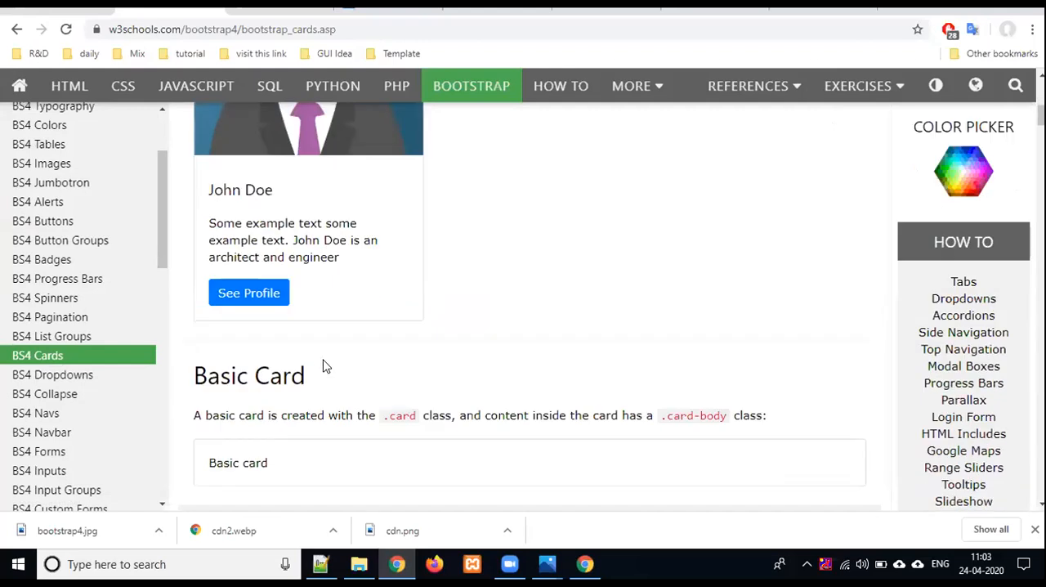
scroll("down", 3)
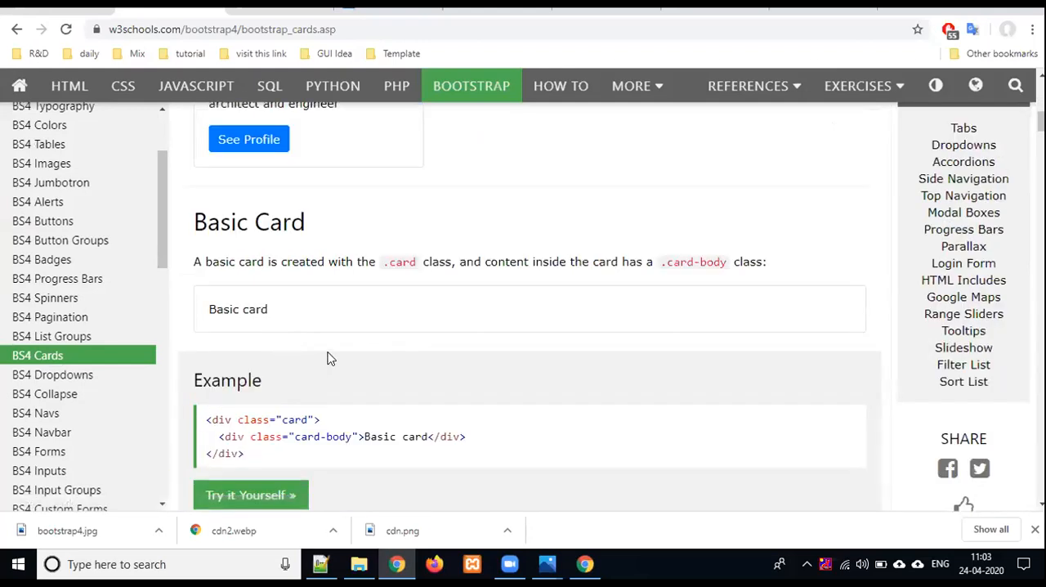
scroll("down", 3)
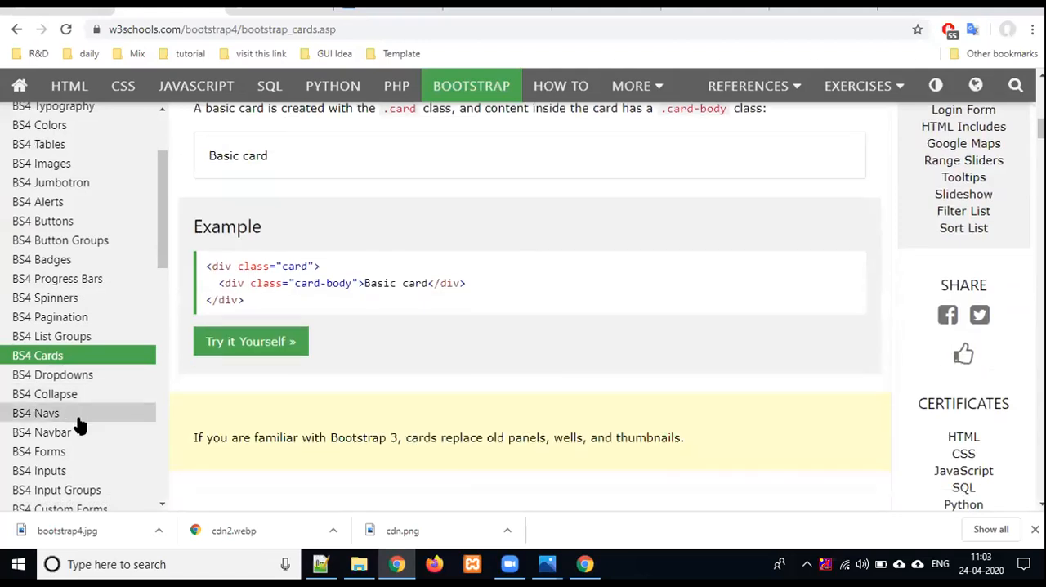
- Open the BS4 Navs lesson and scroll to its Tabs example
left_click(35, 412)
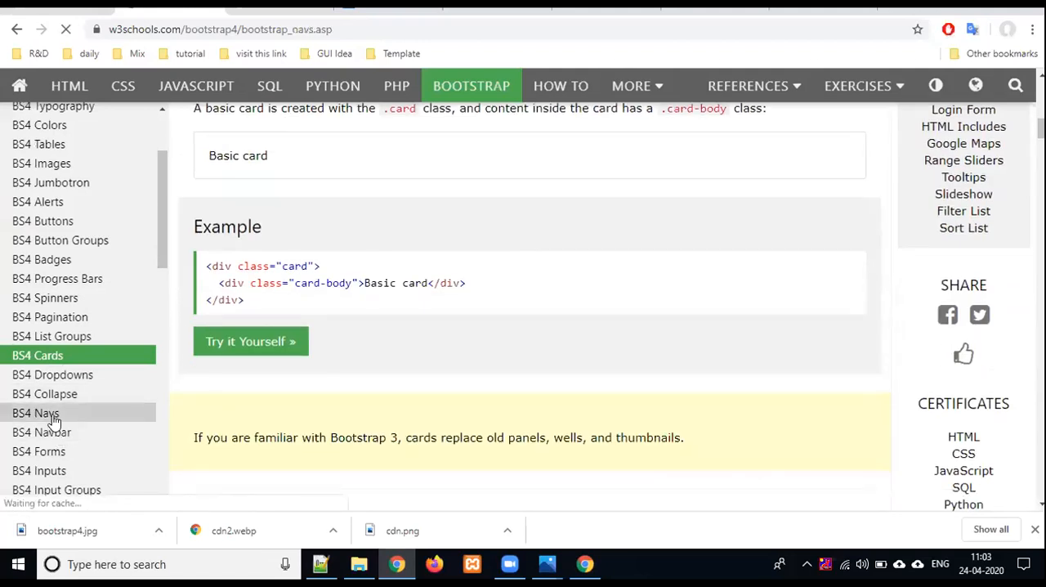
left_click(36, 412)
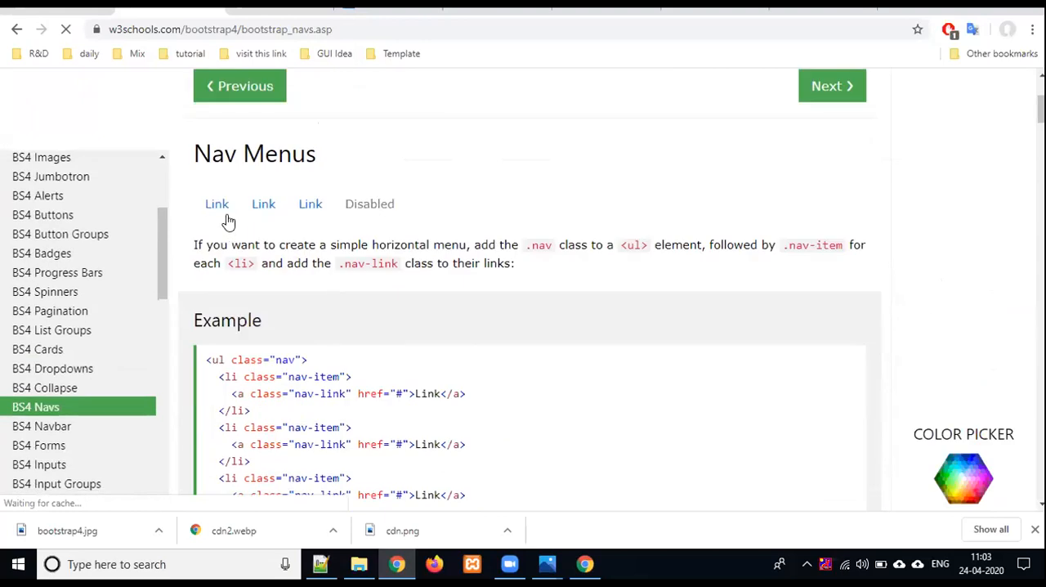
scroll("down", 3)
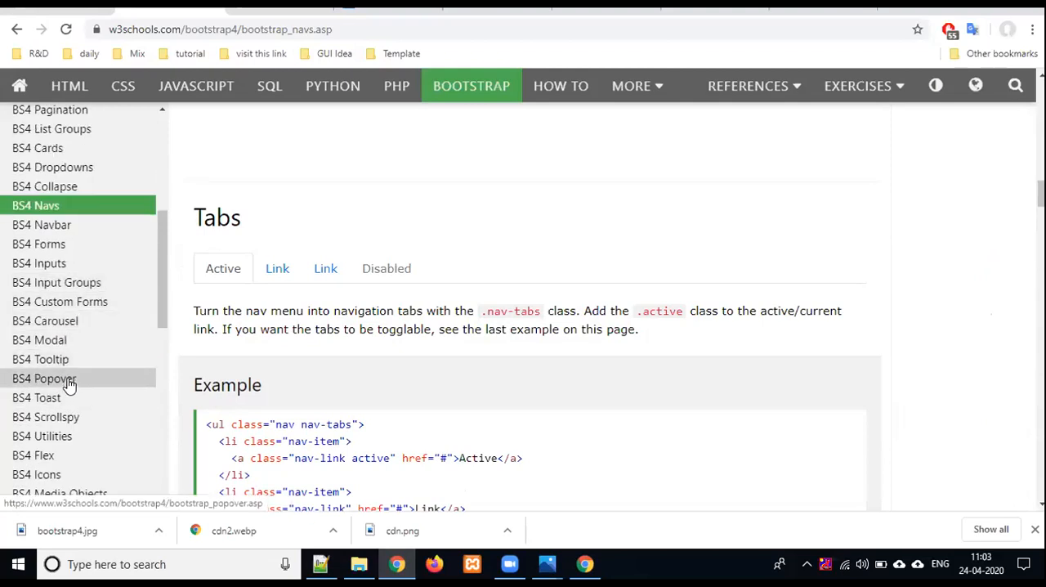
- Toggle the BS4 Popover example, then open BS4 Utilities at the border examples
left_click(44, 378)
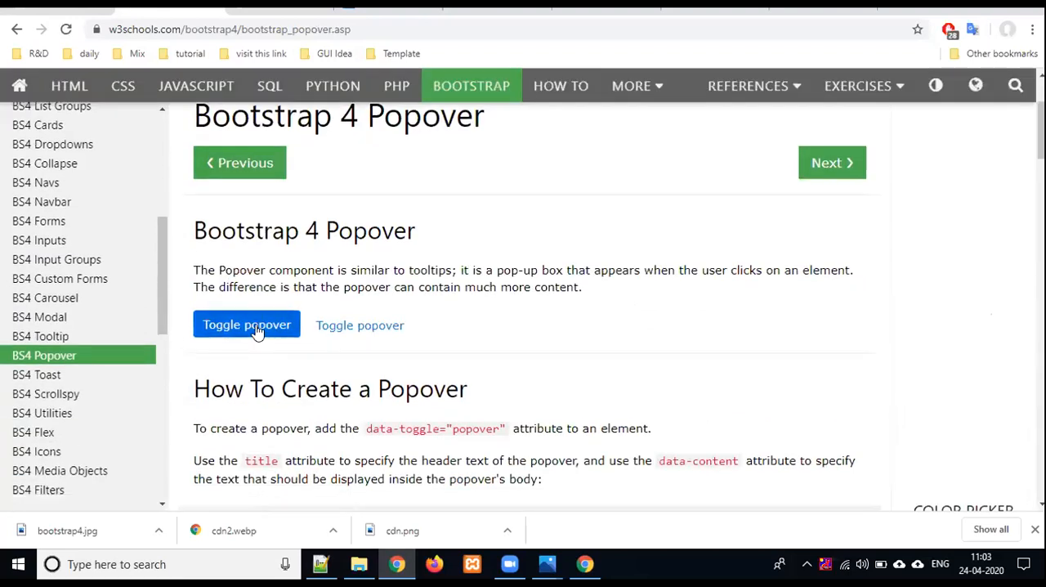
left_click(360, 325)
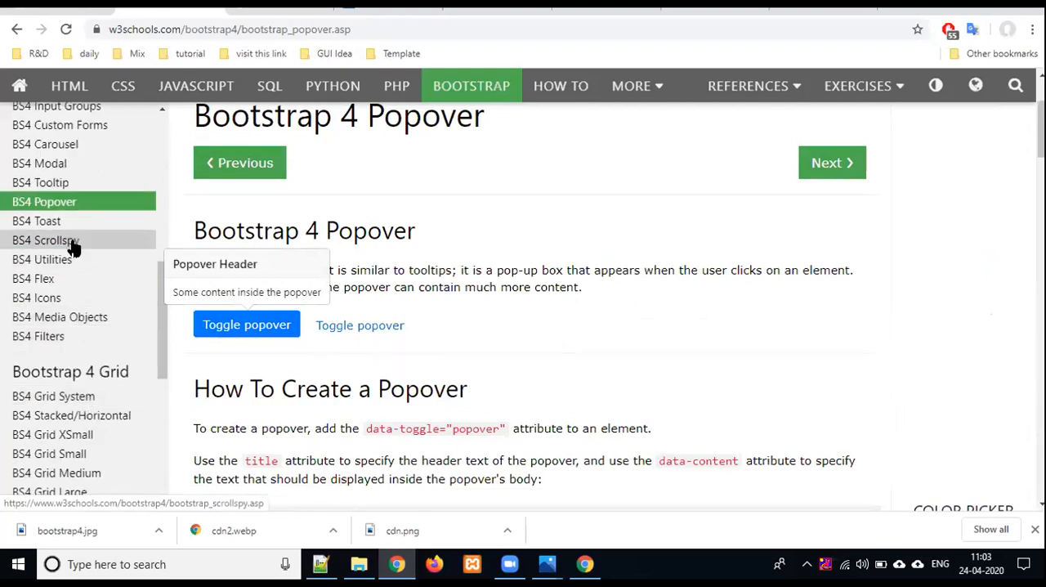
left_click(41, 259)
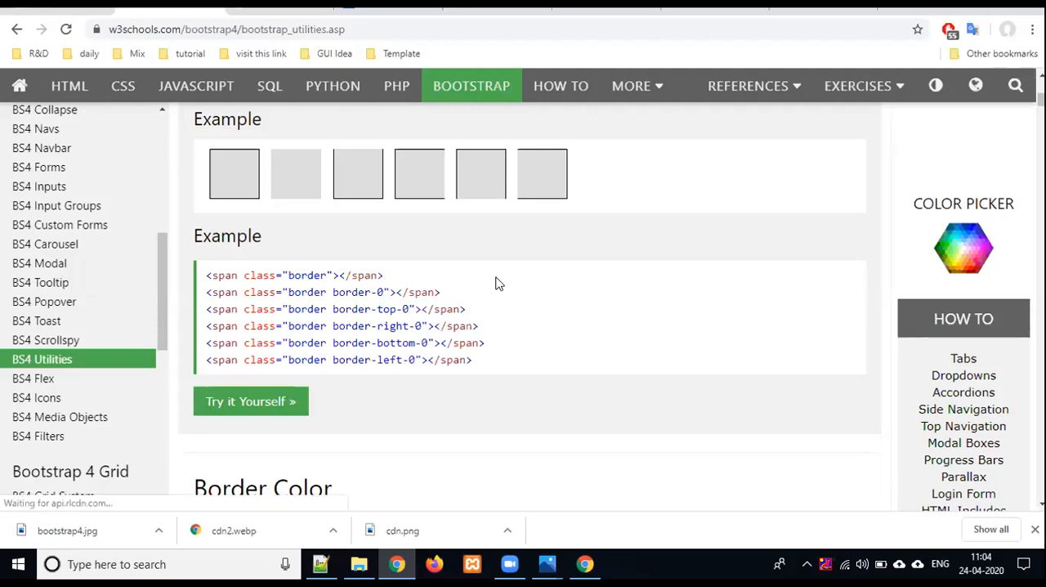
scroll("down", 3)
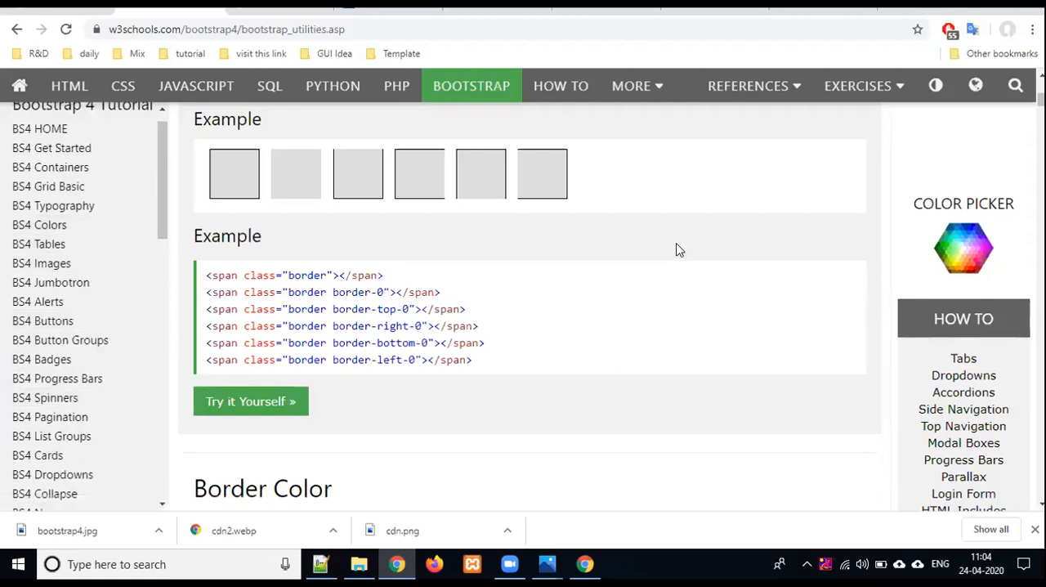
mouse_move(692, 255)
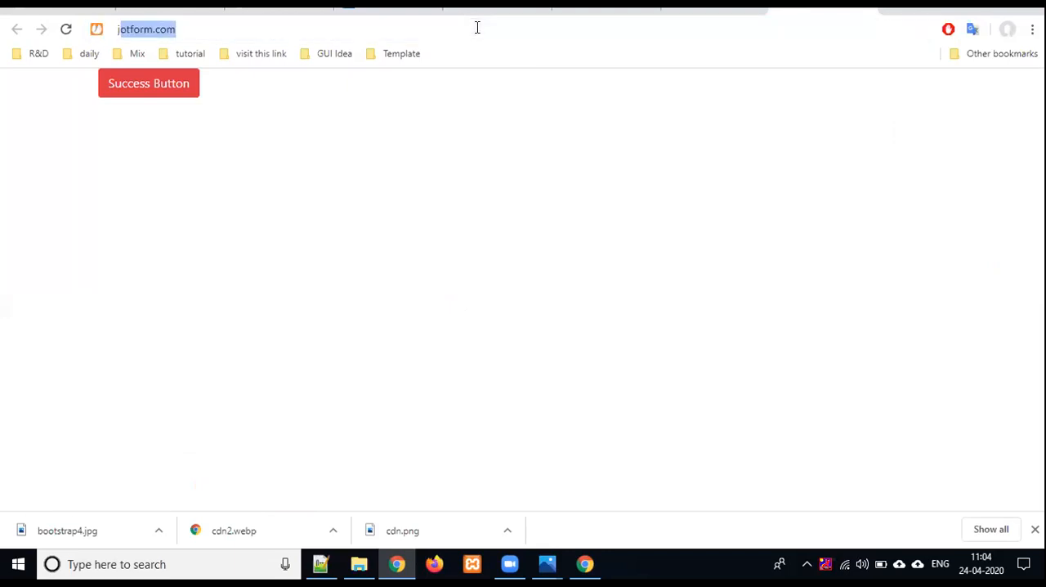
- Load jsfiddle.net, close the boilerplate banner, and focus the empty HTML panel
type("jsfiddle.net")
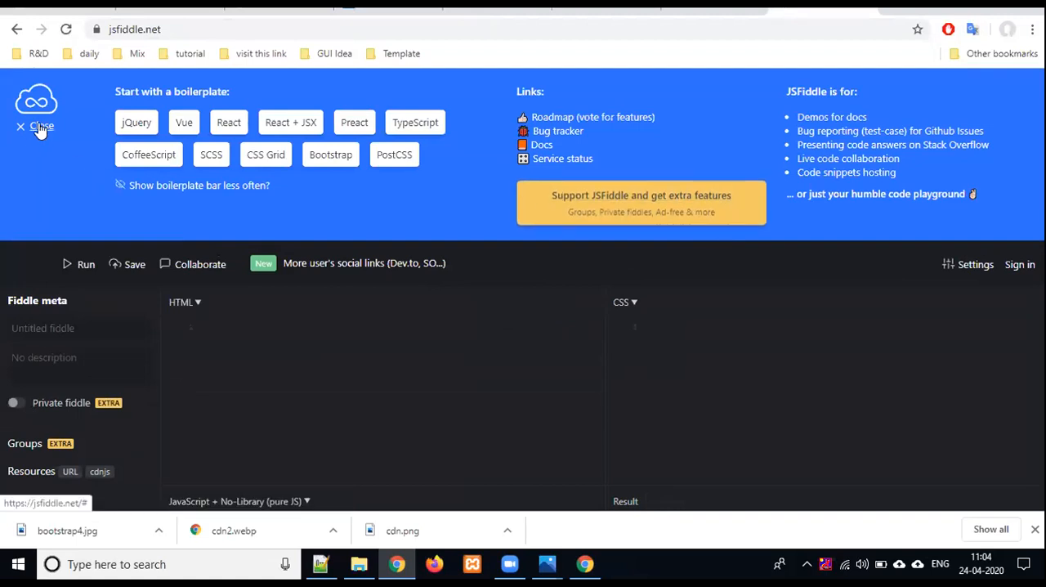
left_click(20, 127)
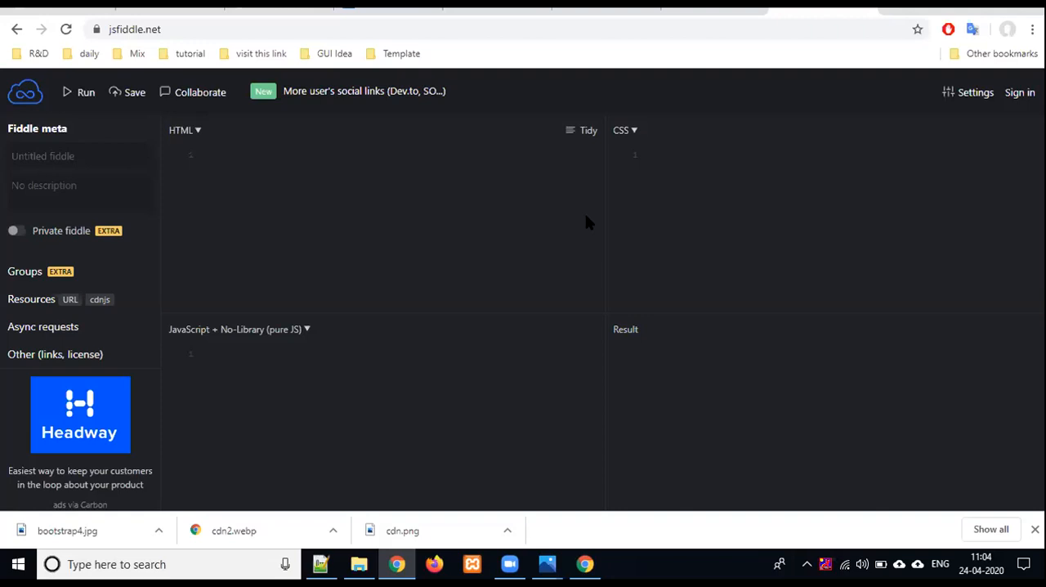
mouse_move(550, 208)
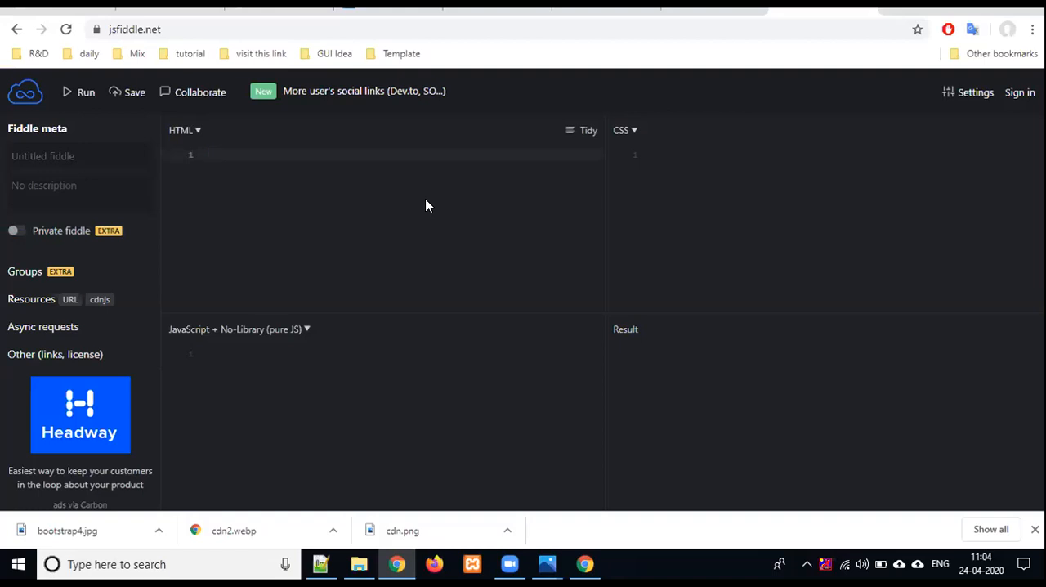
left_click(209, 154)
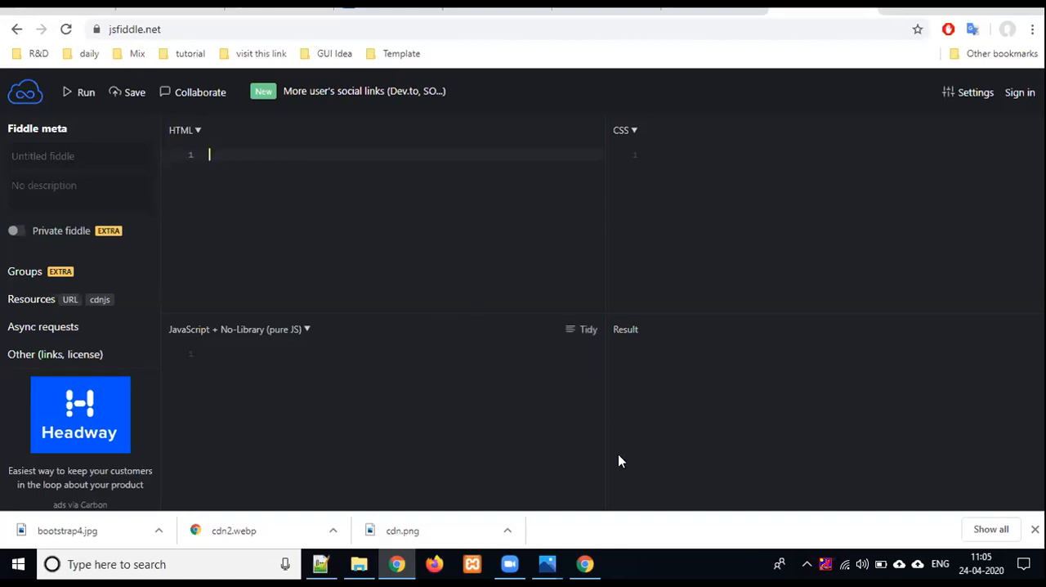
mouse_move(714, 462)
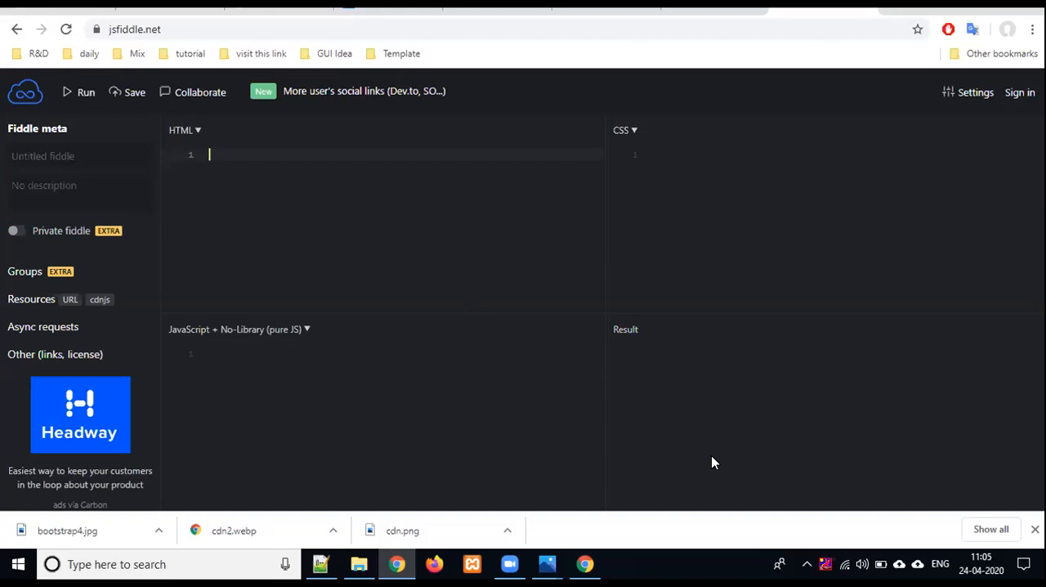
mouse_move(669, 418)
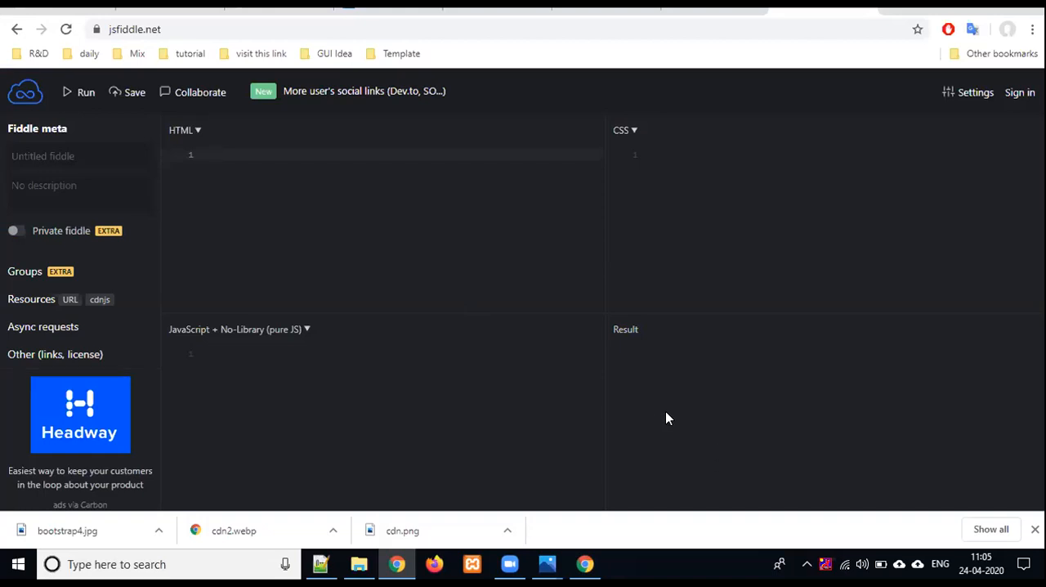